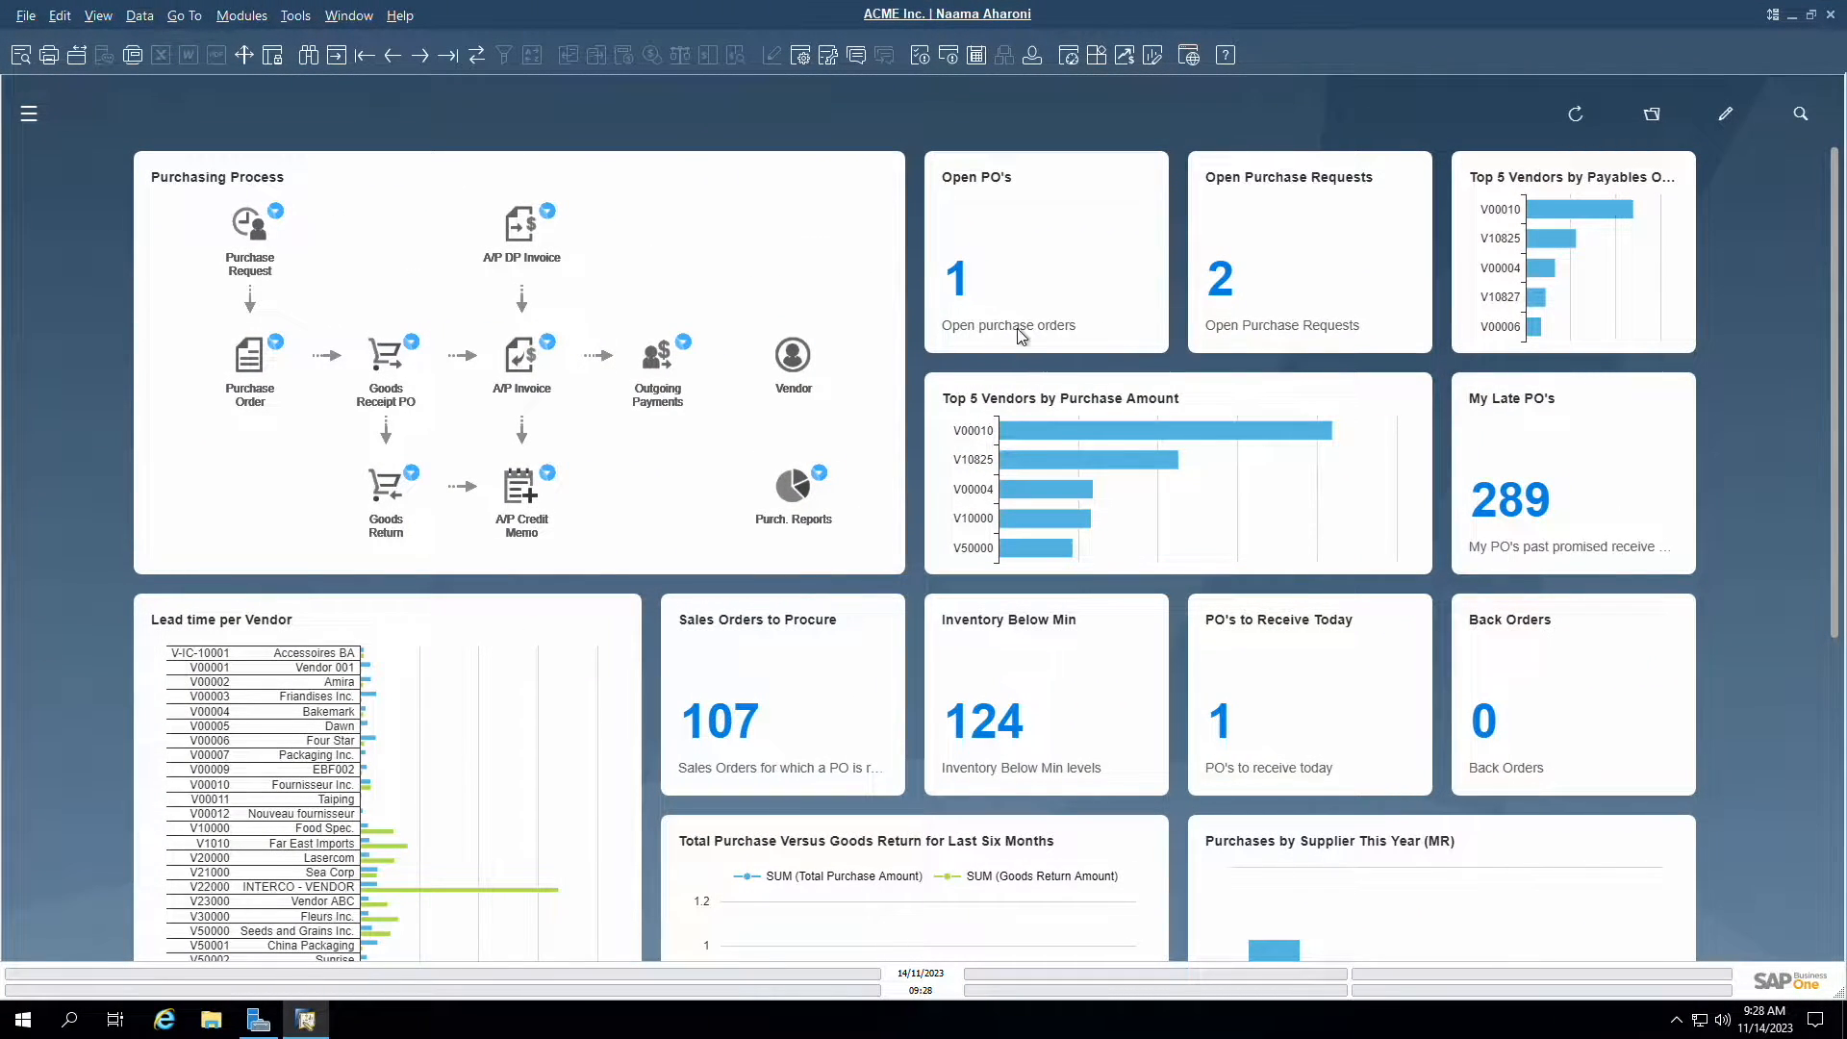
pyautogui.moveTo(1479, 340)
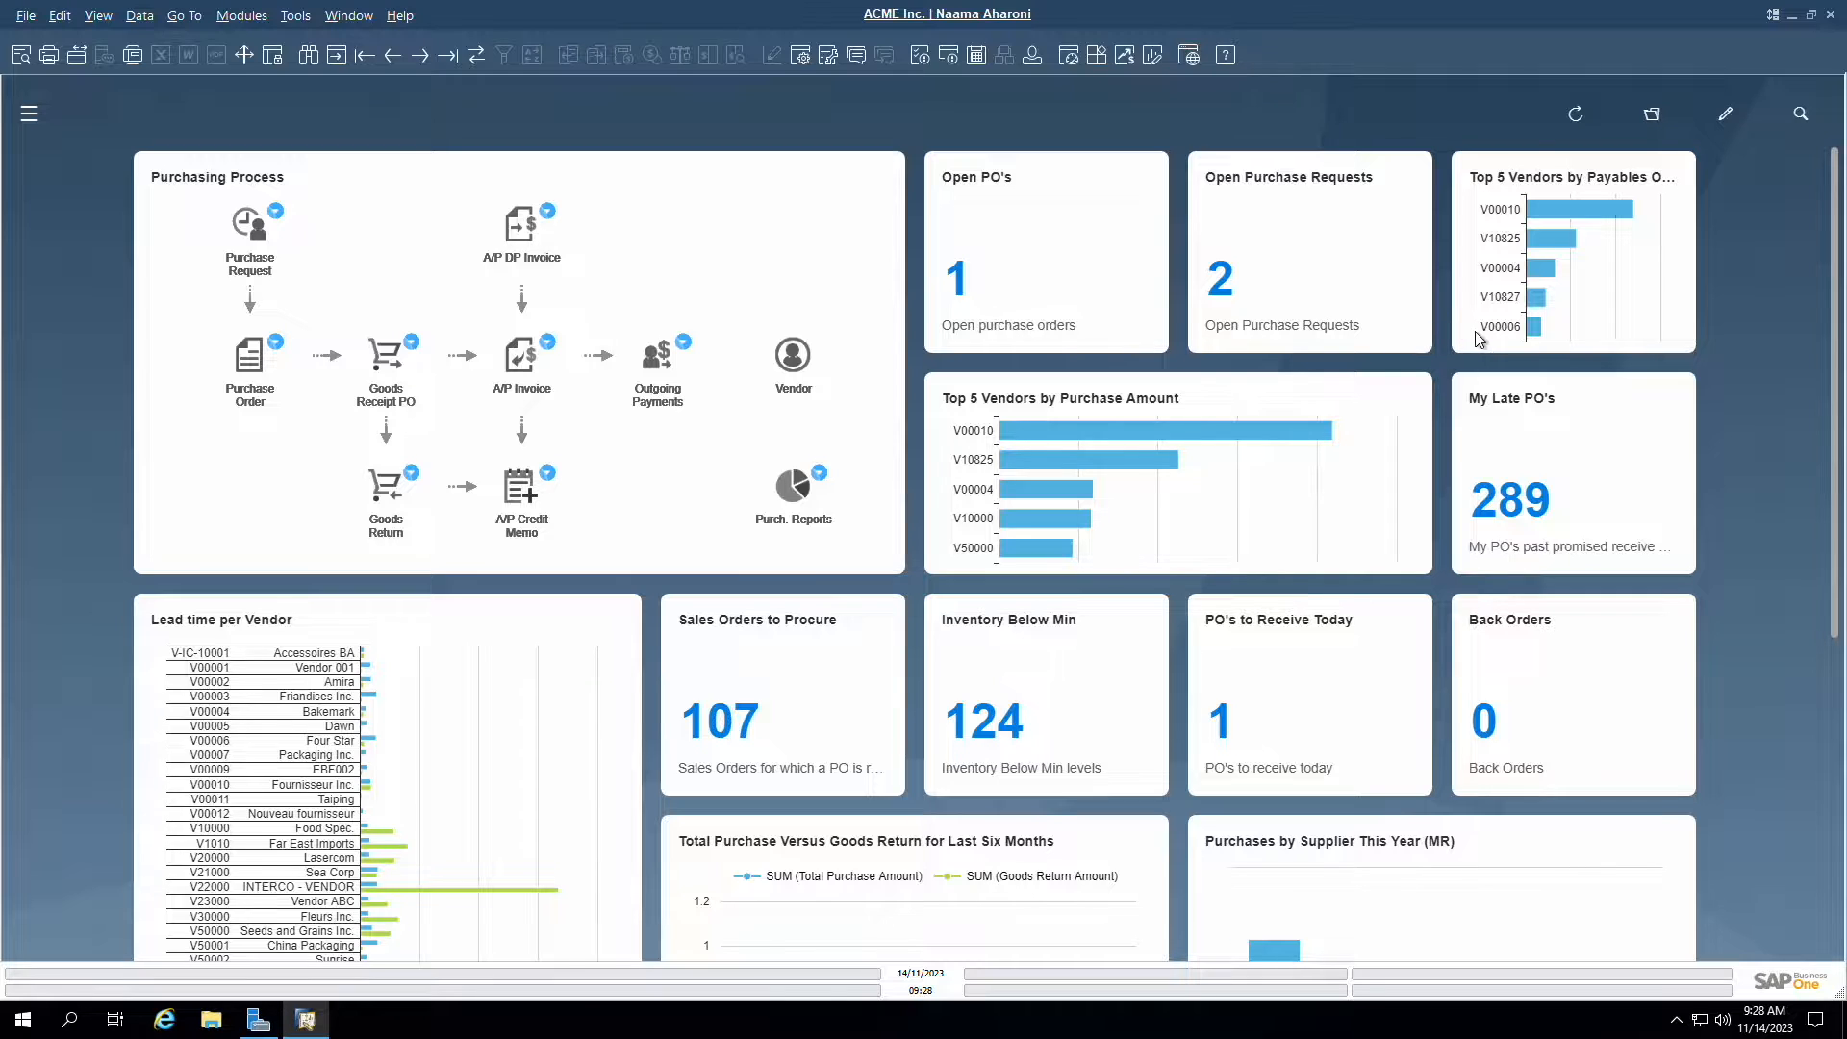
pyautogui.moveTo(1217, 508)
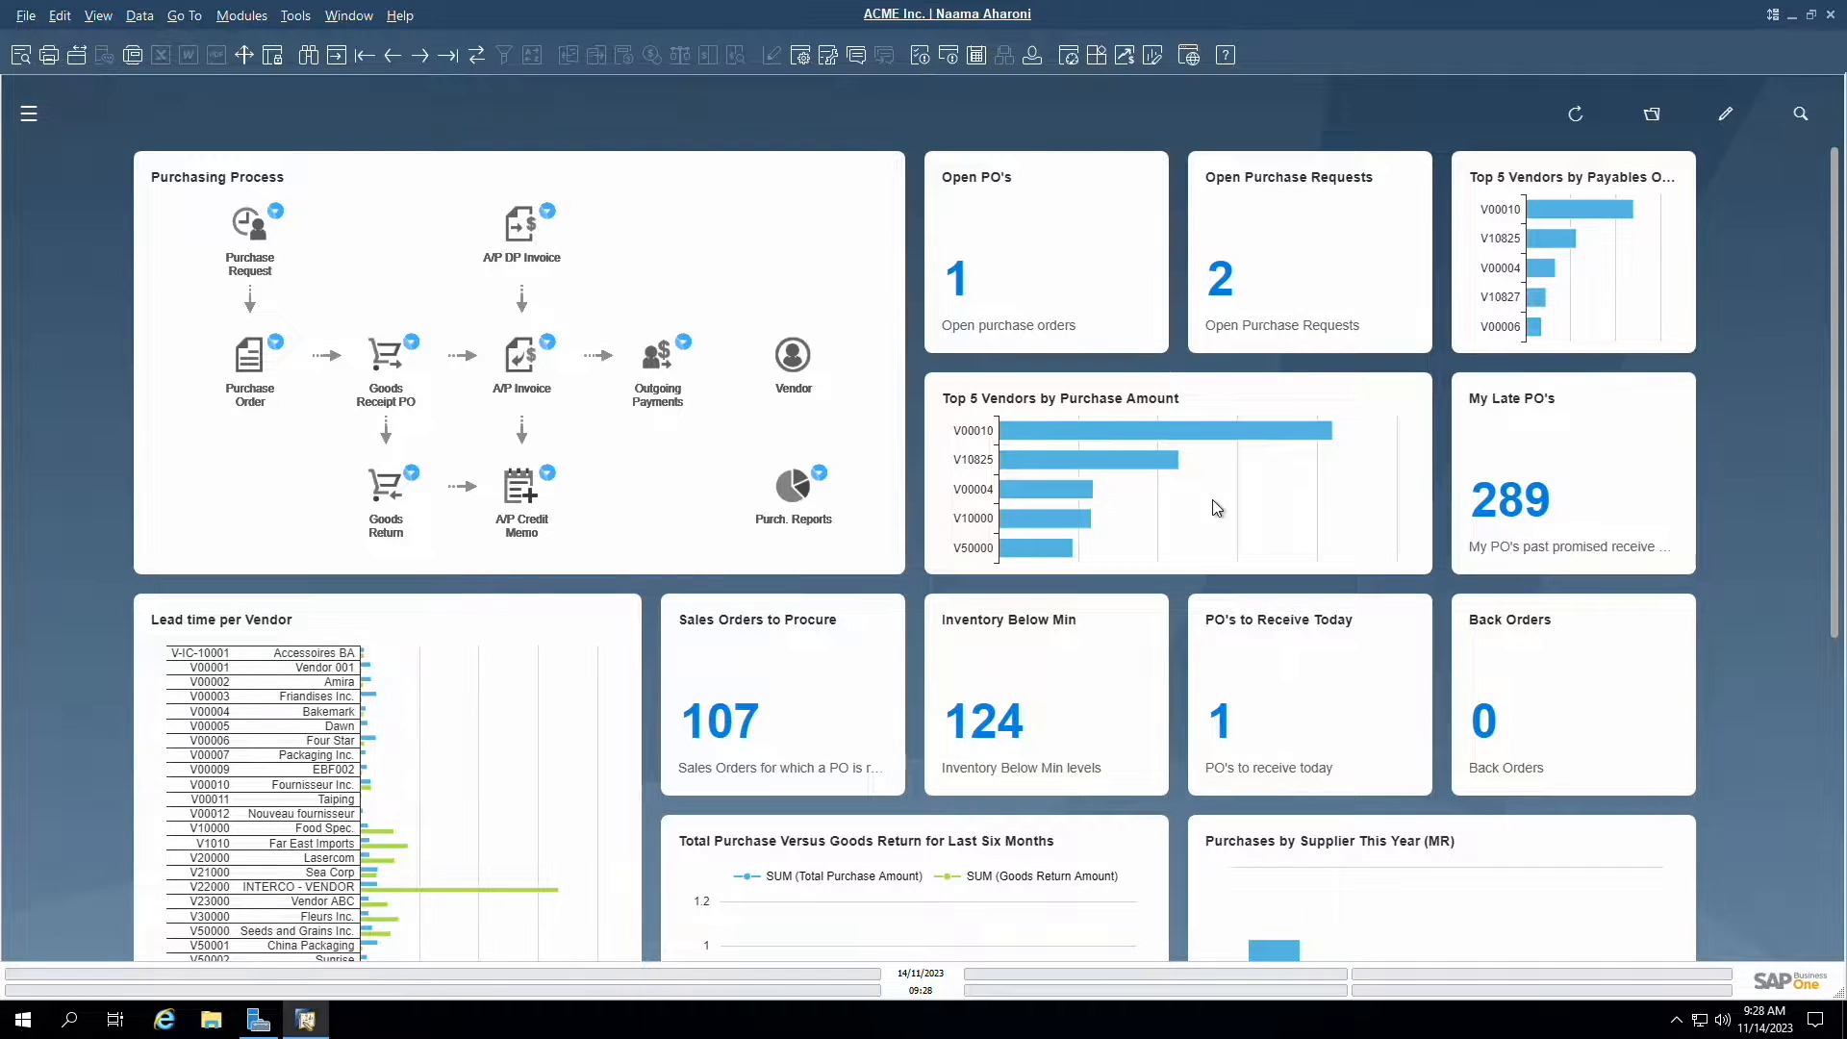
# Step: Add item C00009, Keyboard Comfort USB, to a new purchase request with required quantity 100
pyautogui.scroll(-3)
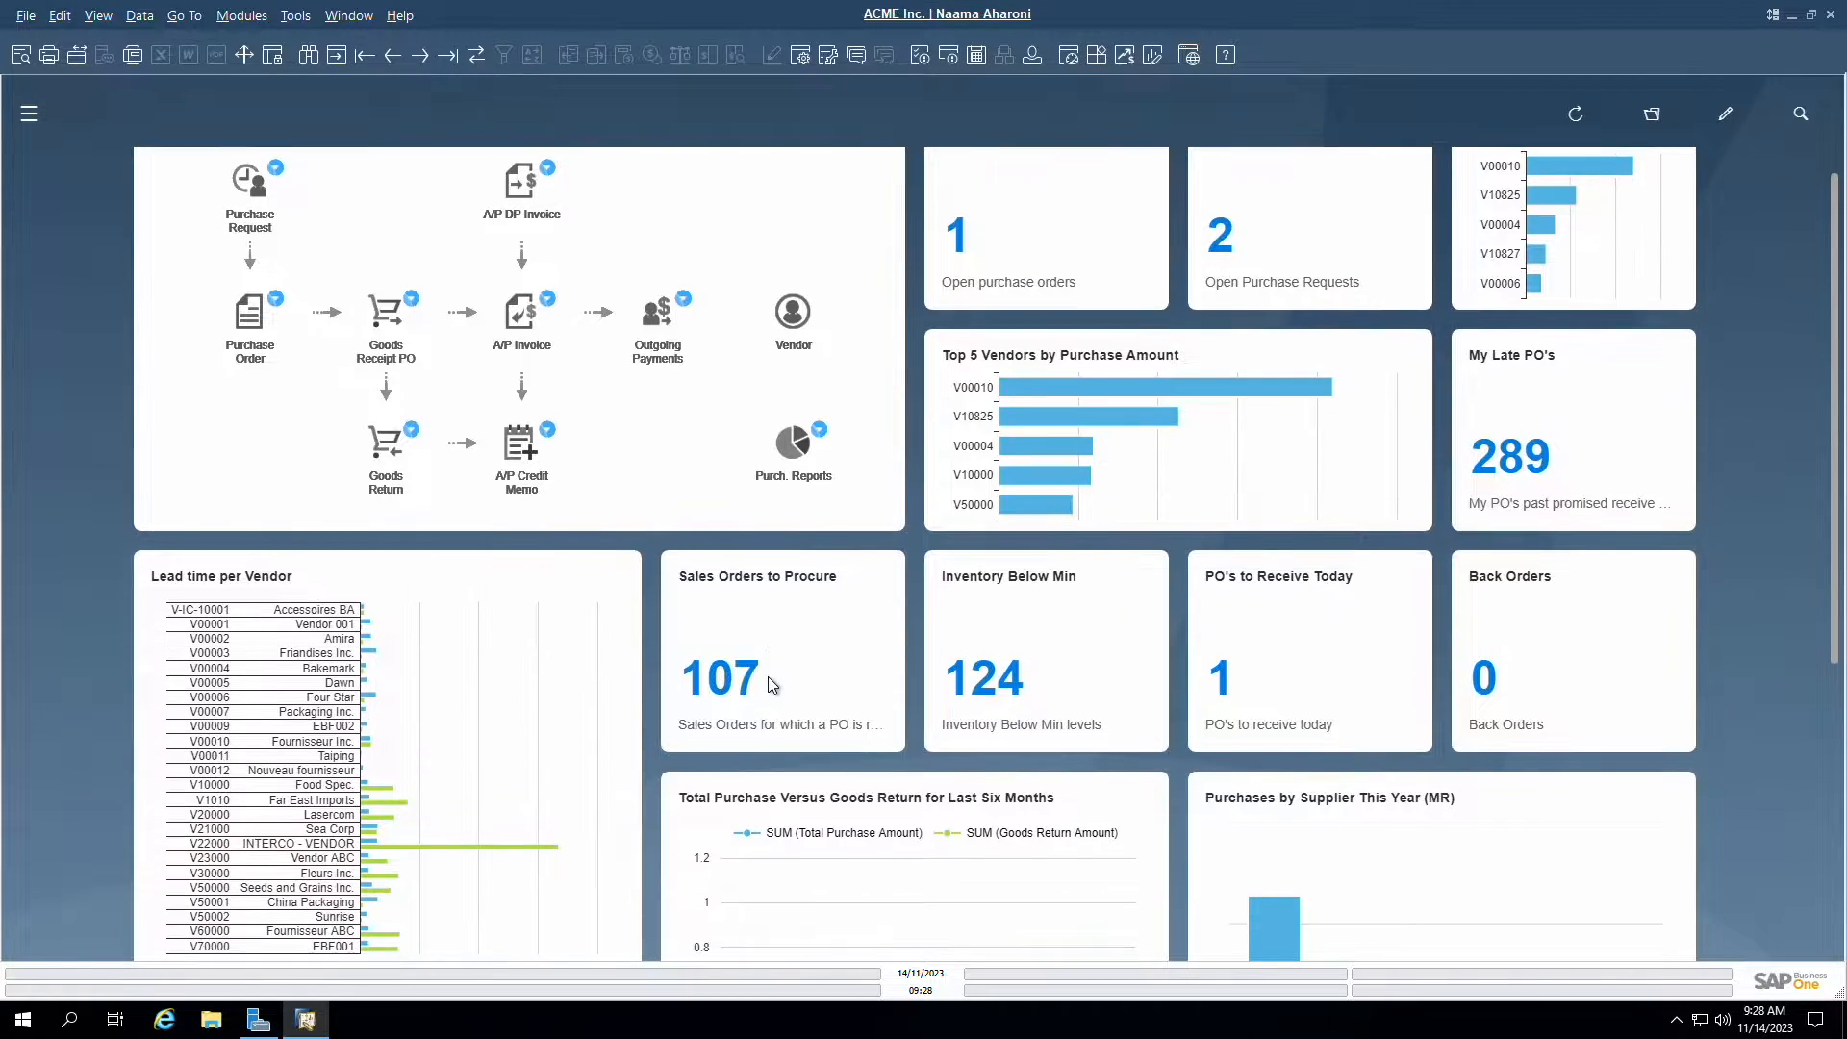
pyautogui.scroll(-3)
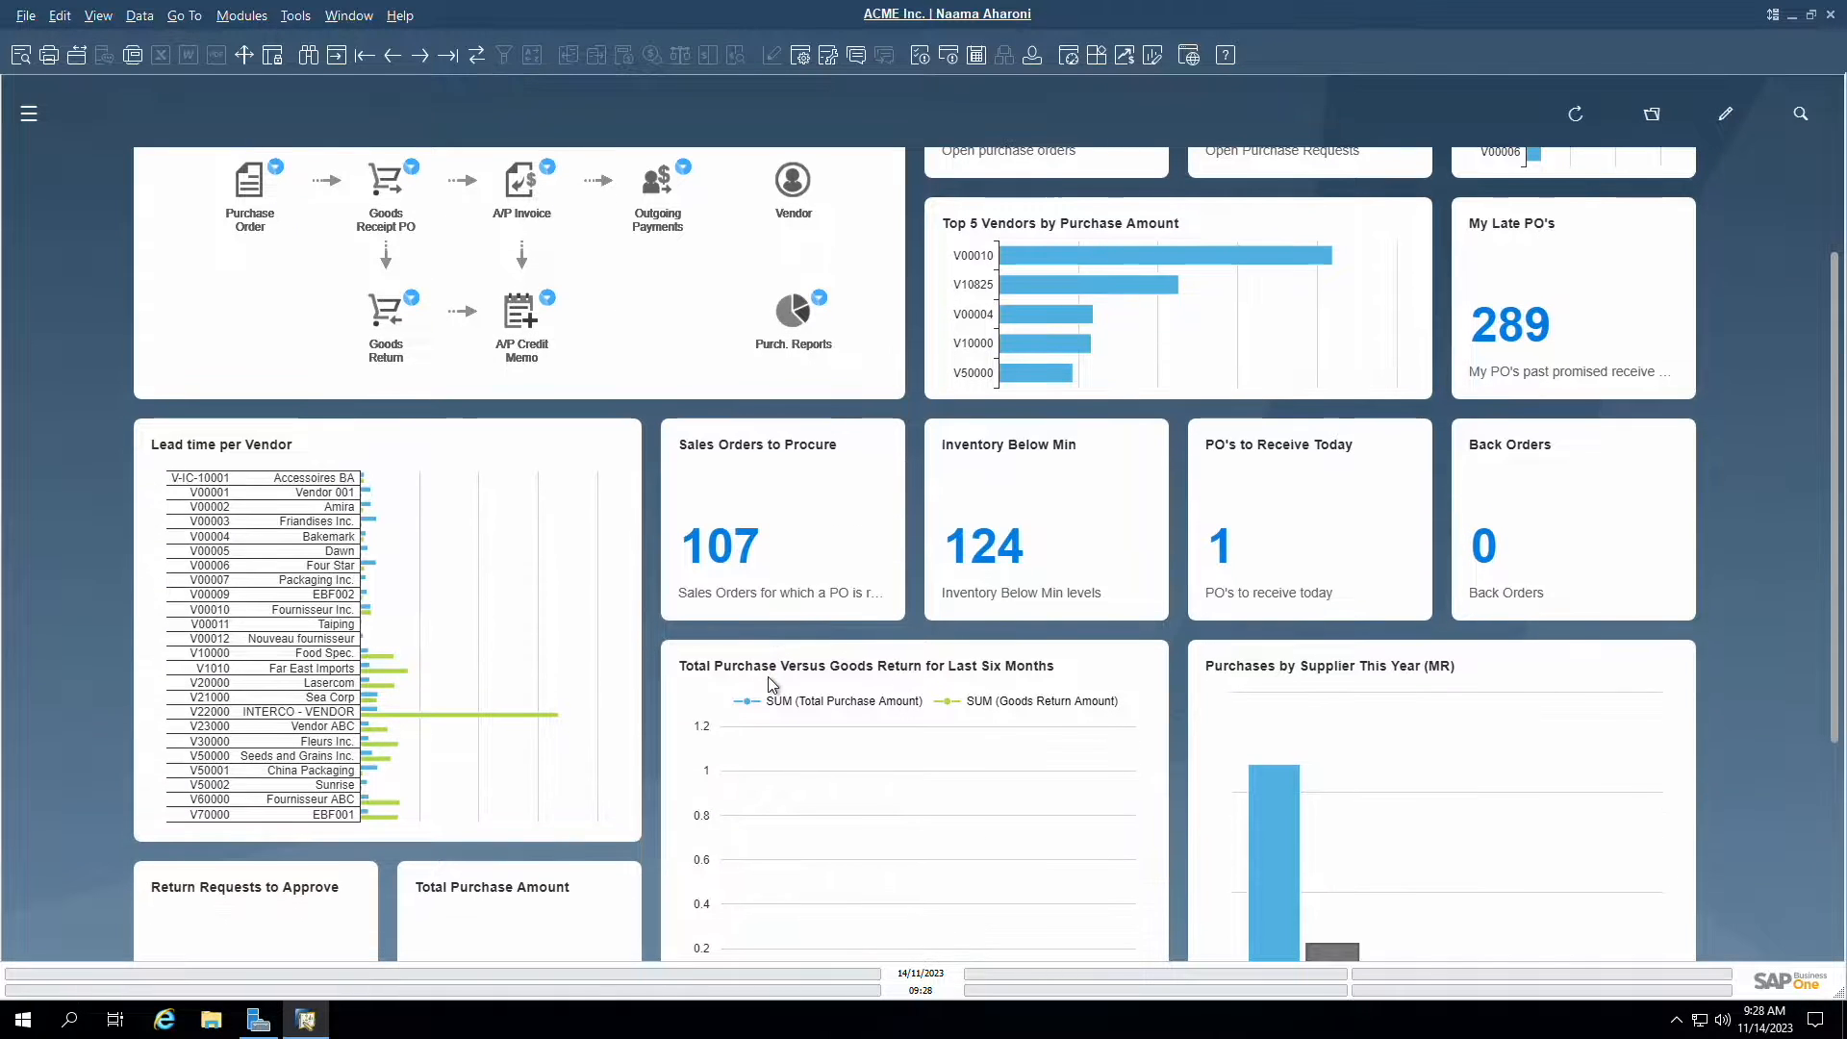
pyautogui.scroll(-3)
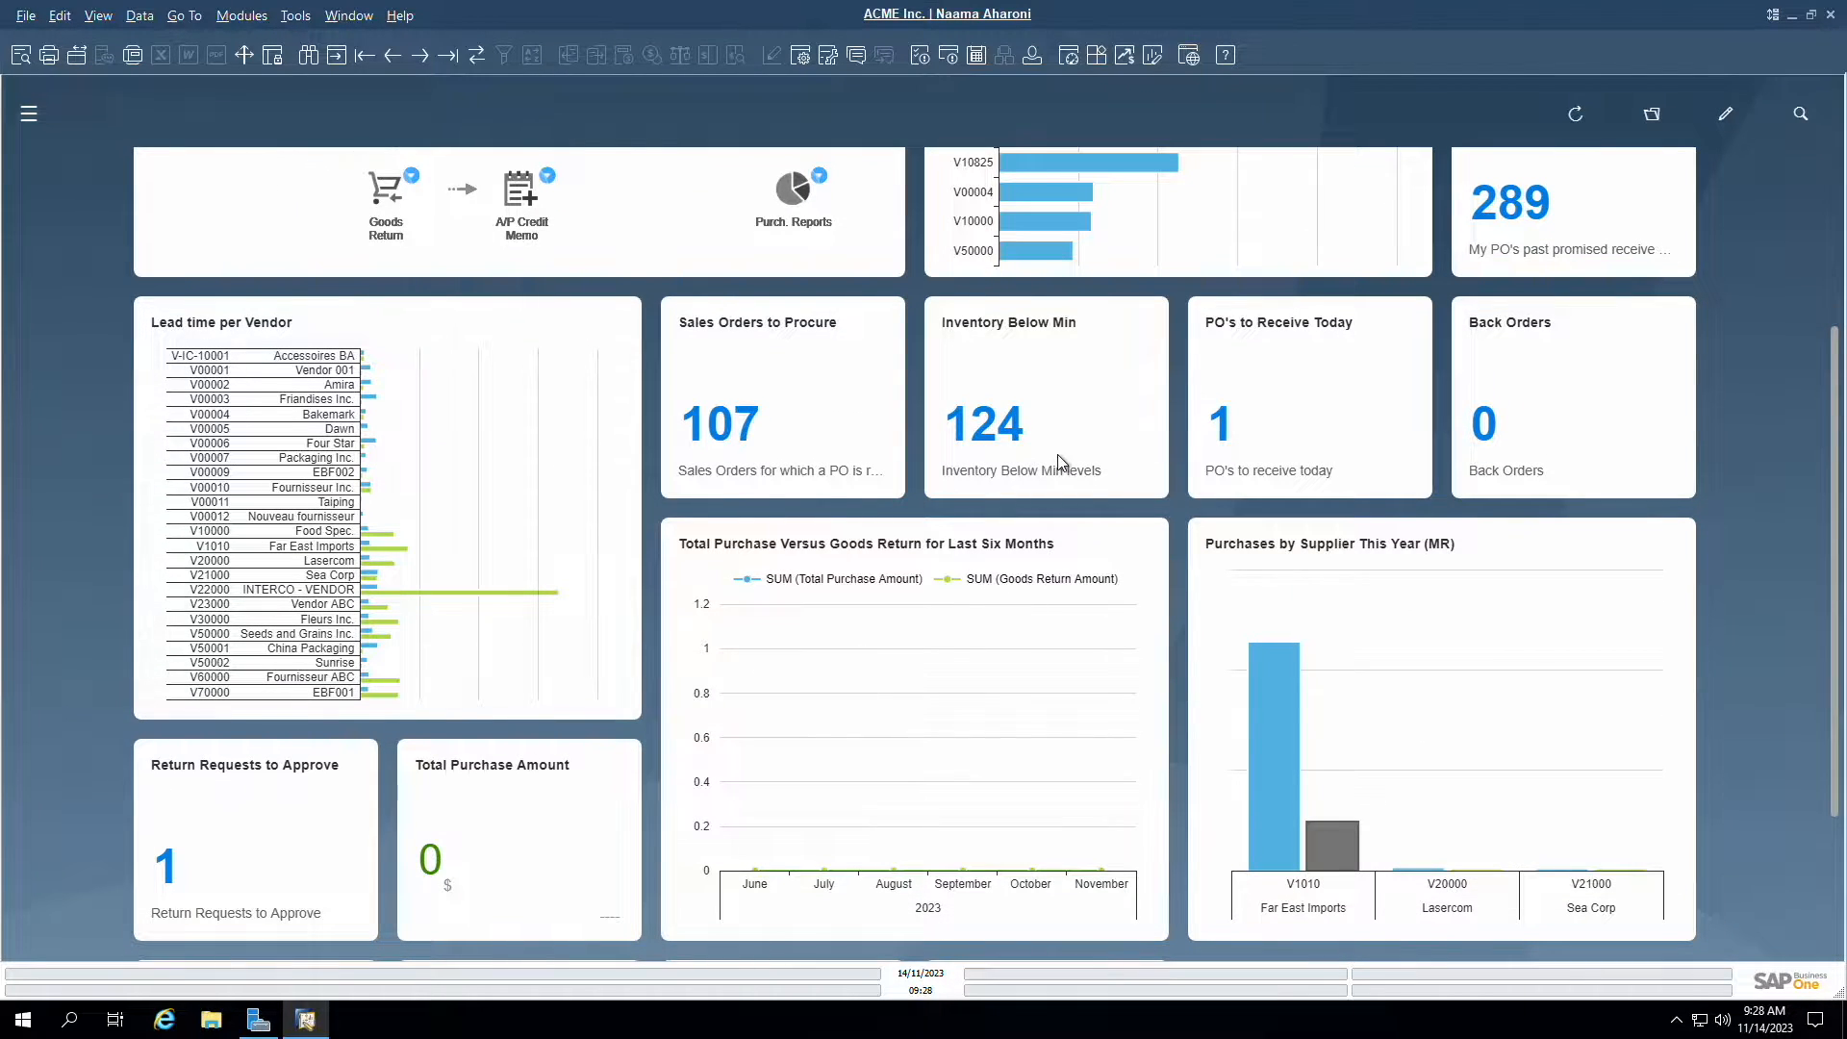
pyautogui.scroll(-3)
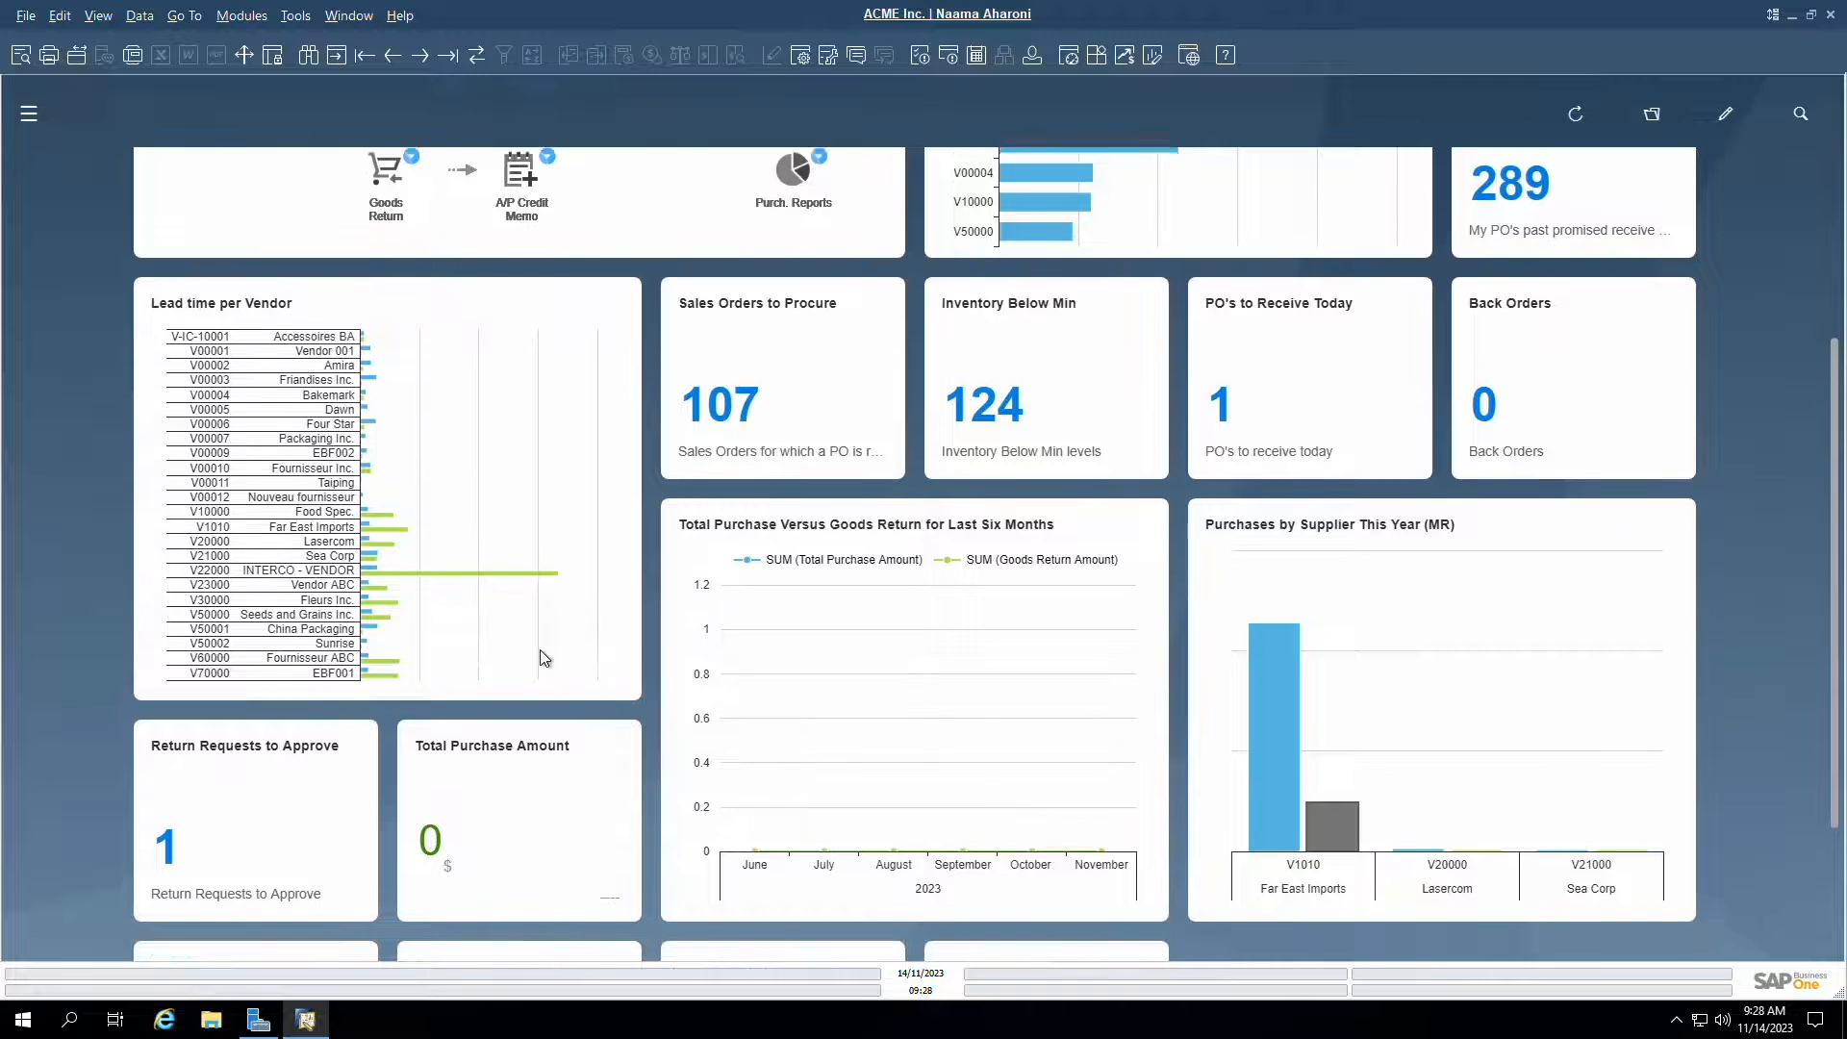
pyautogui.scroll(-3)
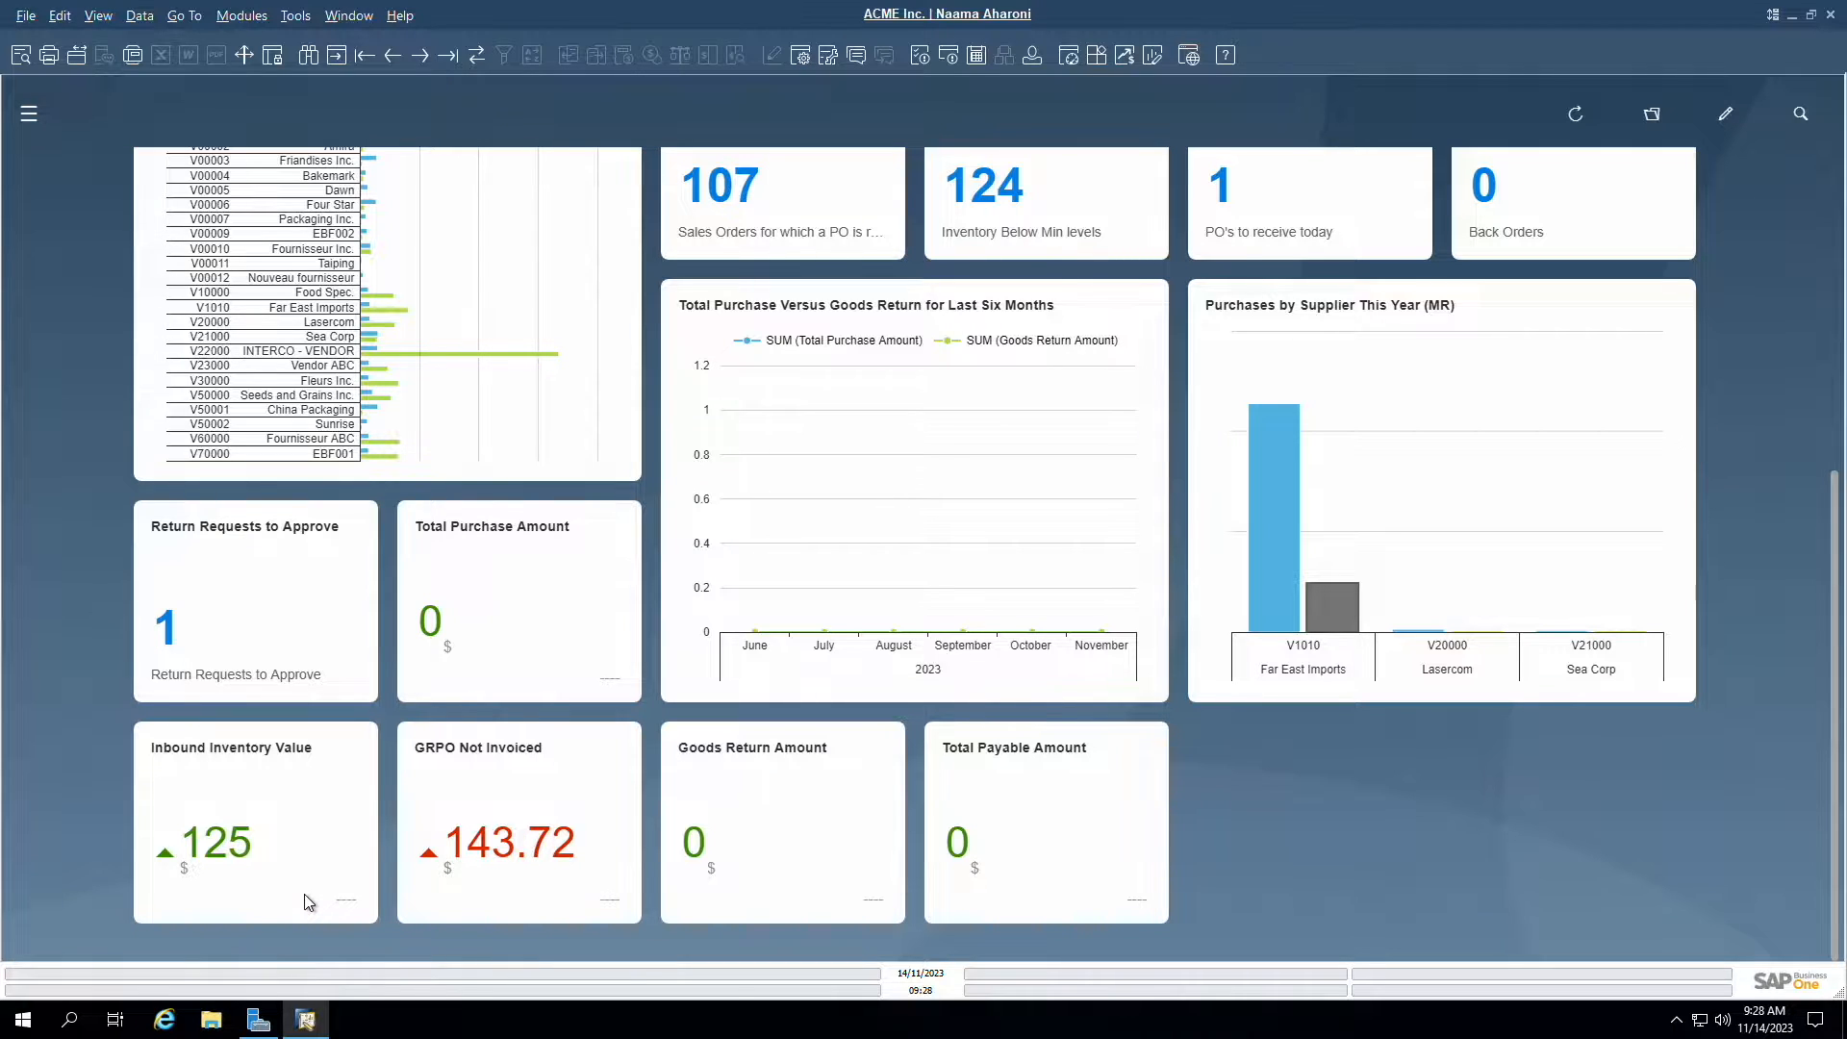
pyautogui.moveTo(714, 579)
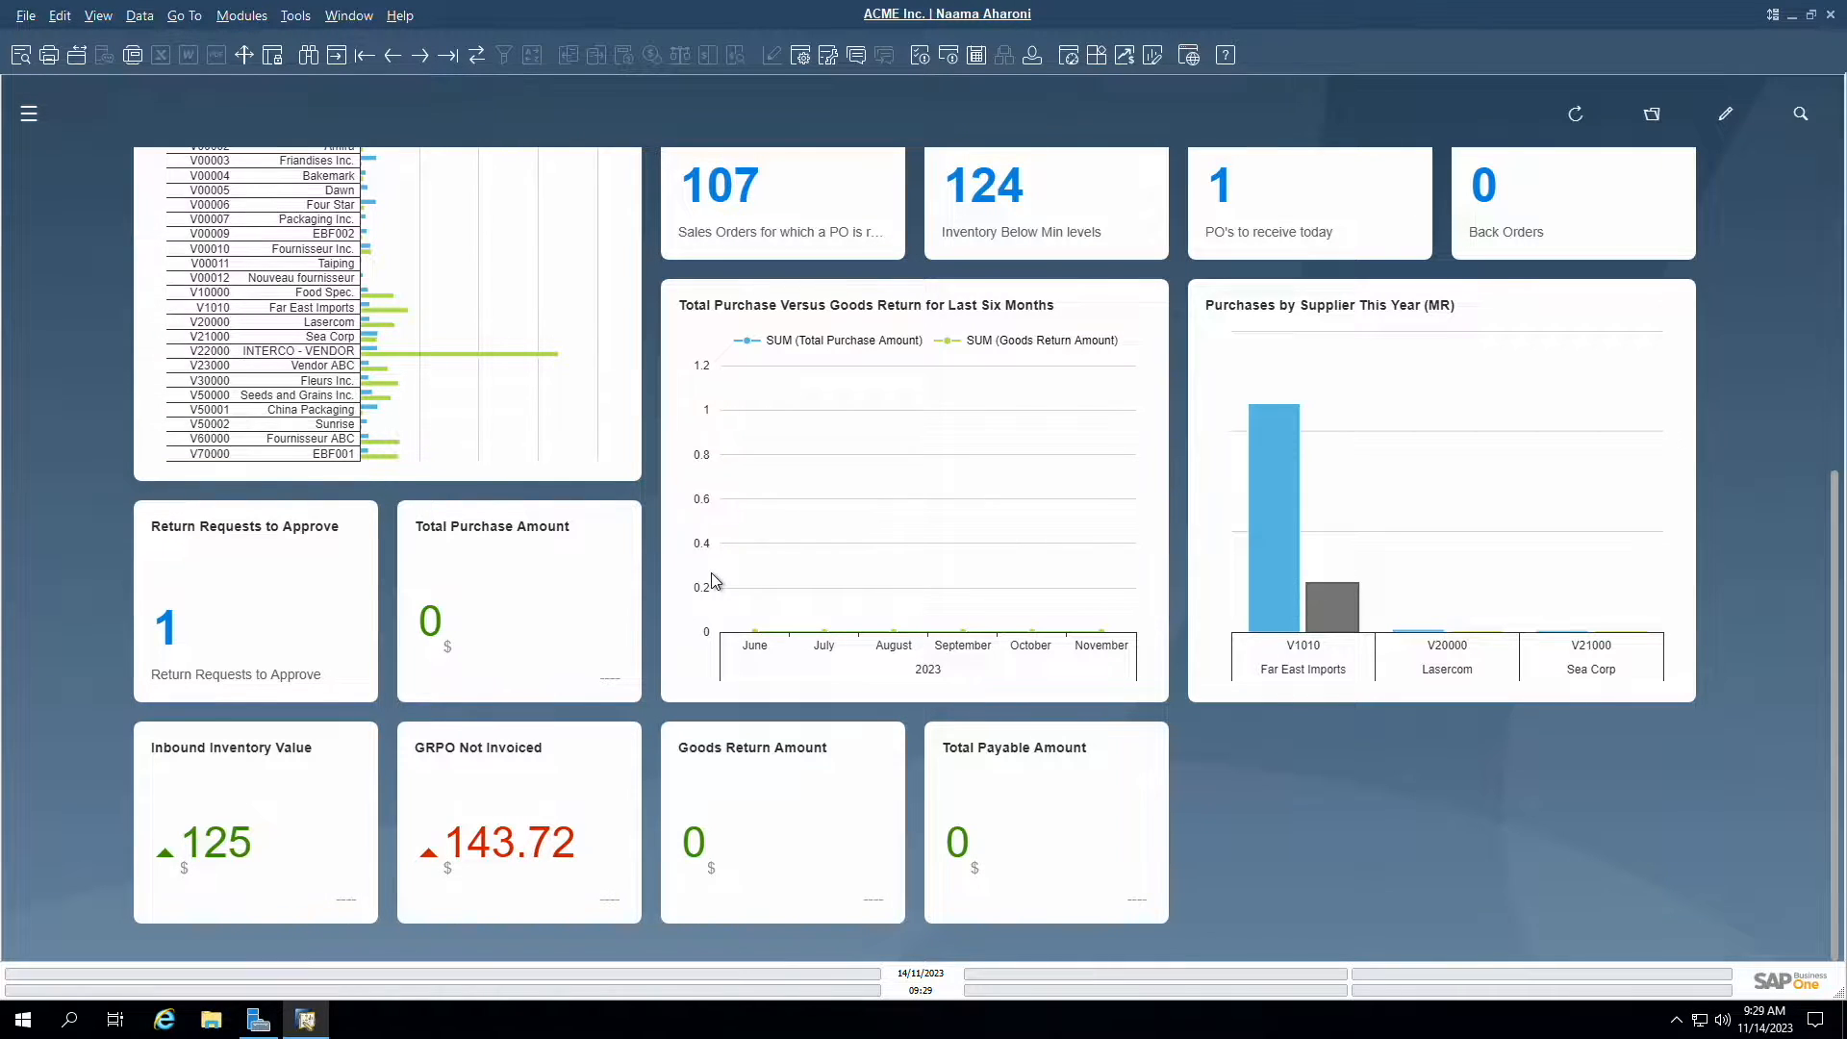
pyautogui.scroll(3)
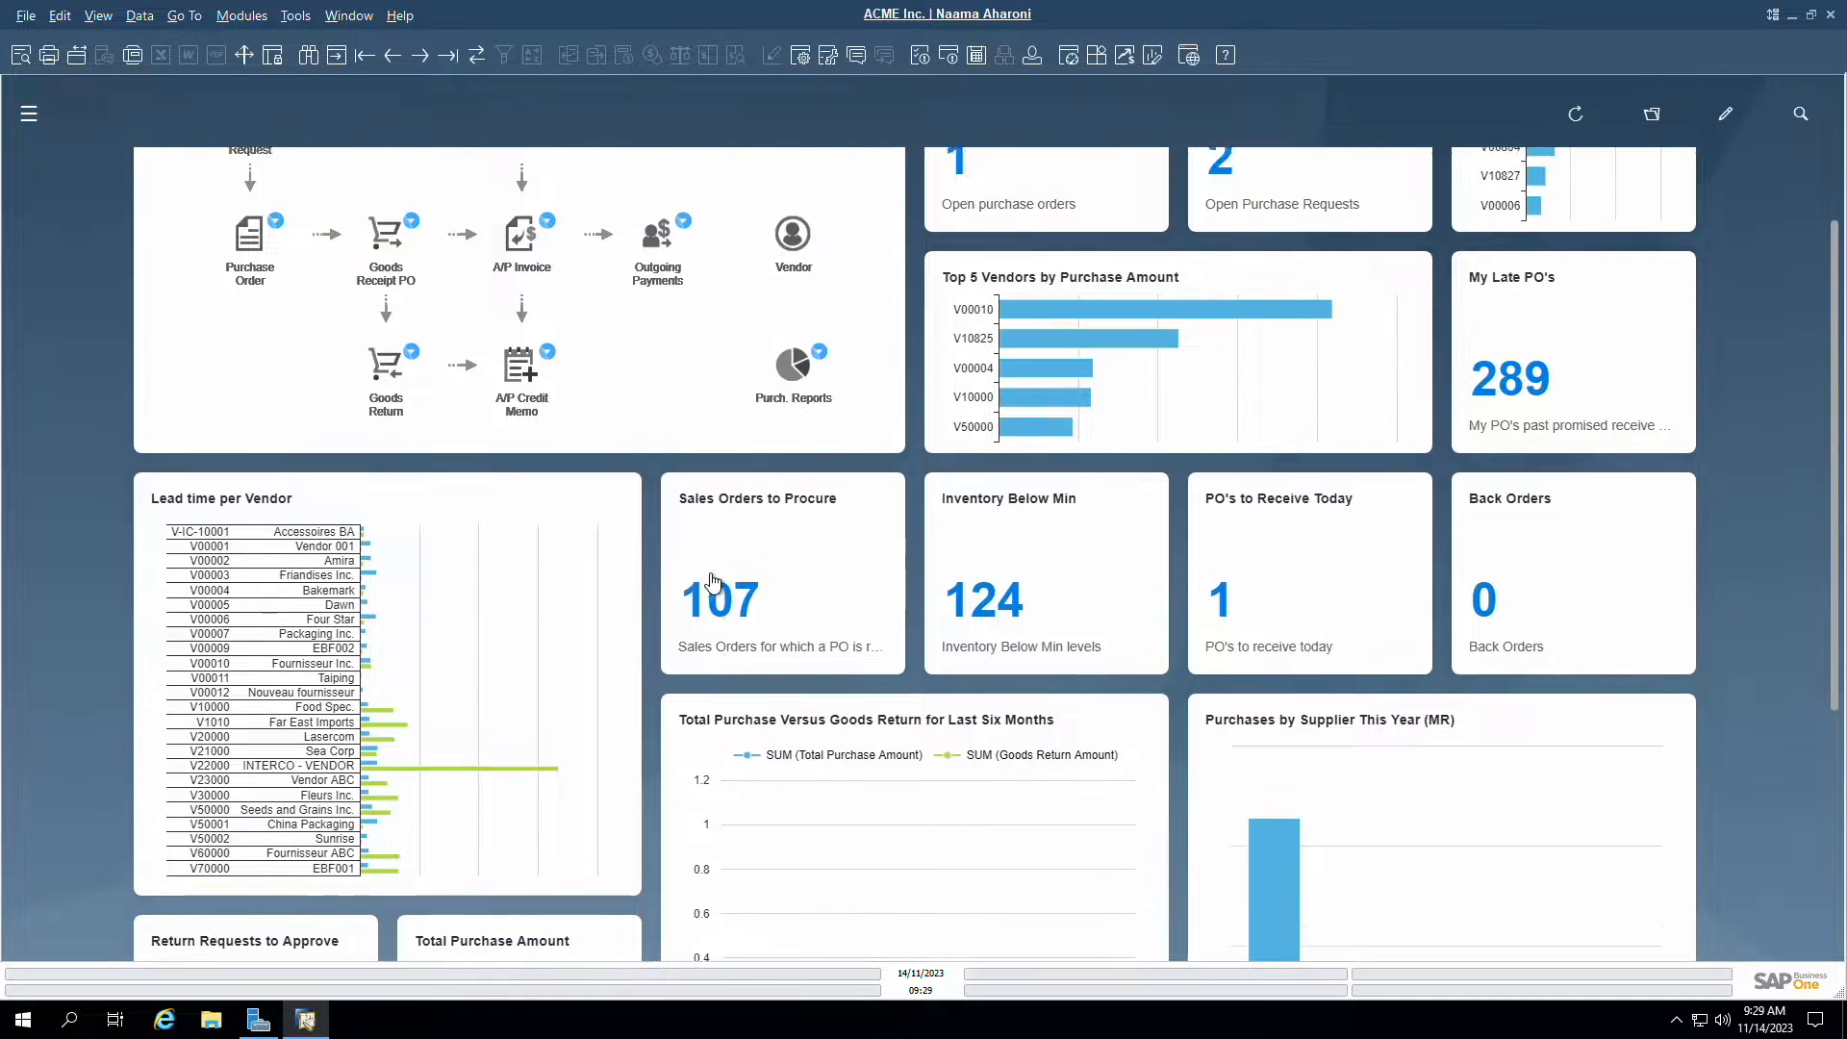
pyautogui.scroll(3)
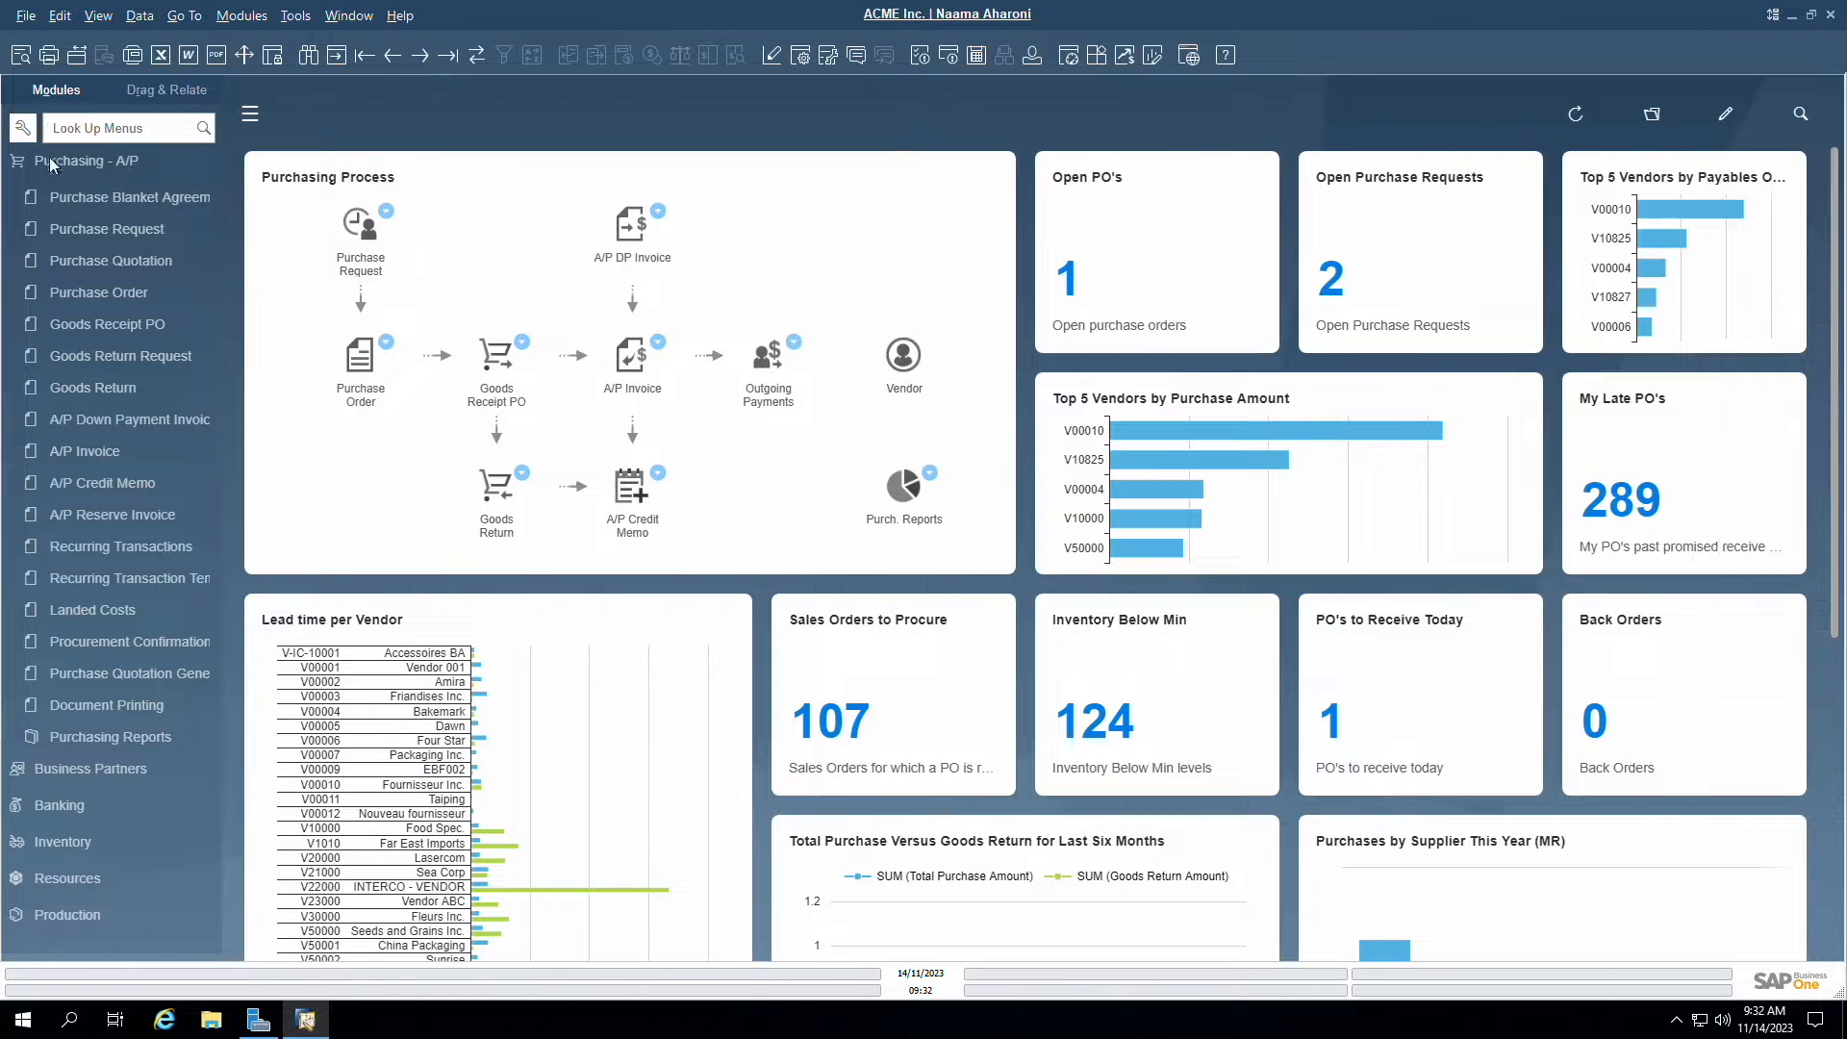
pyautogui.moveTo(106, 229)
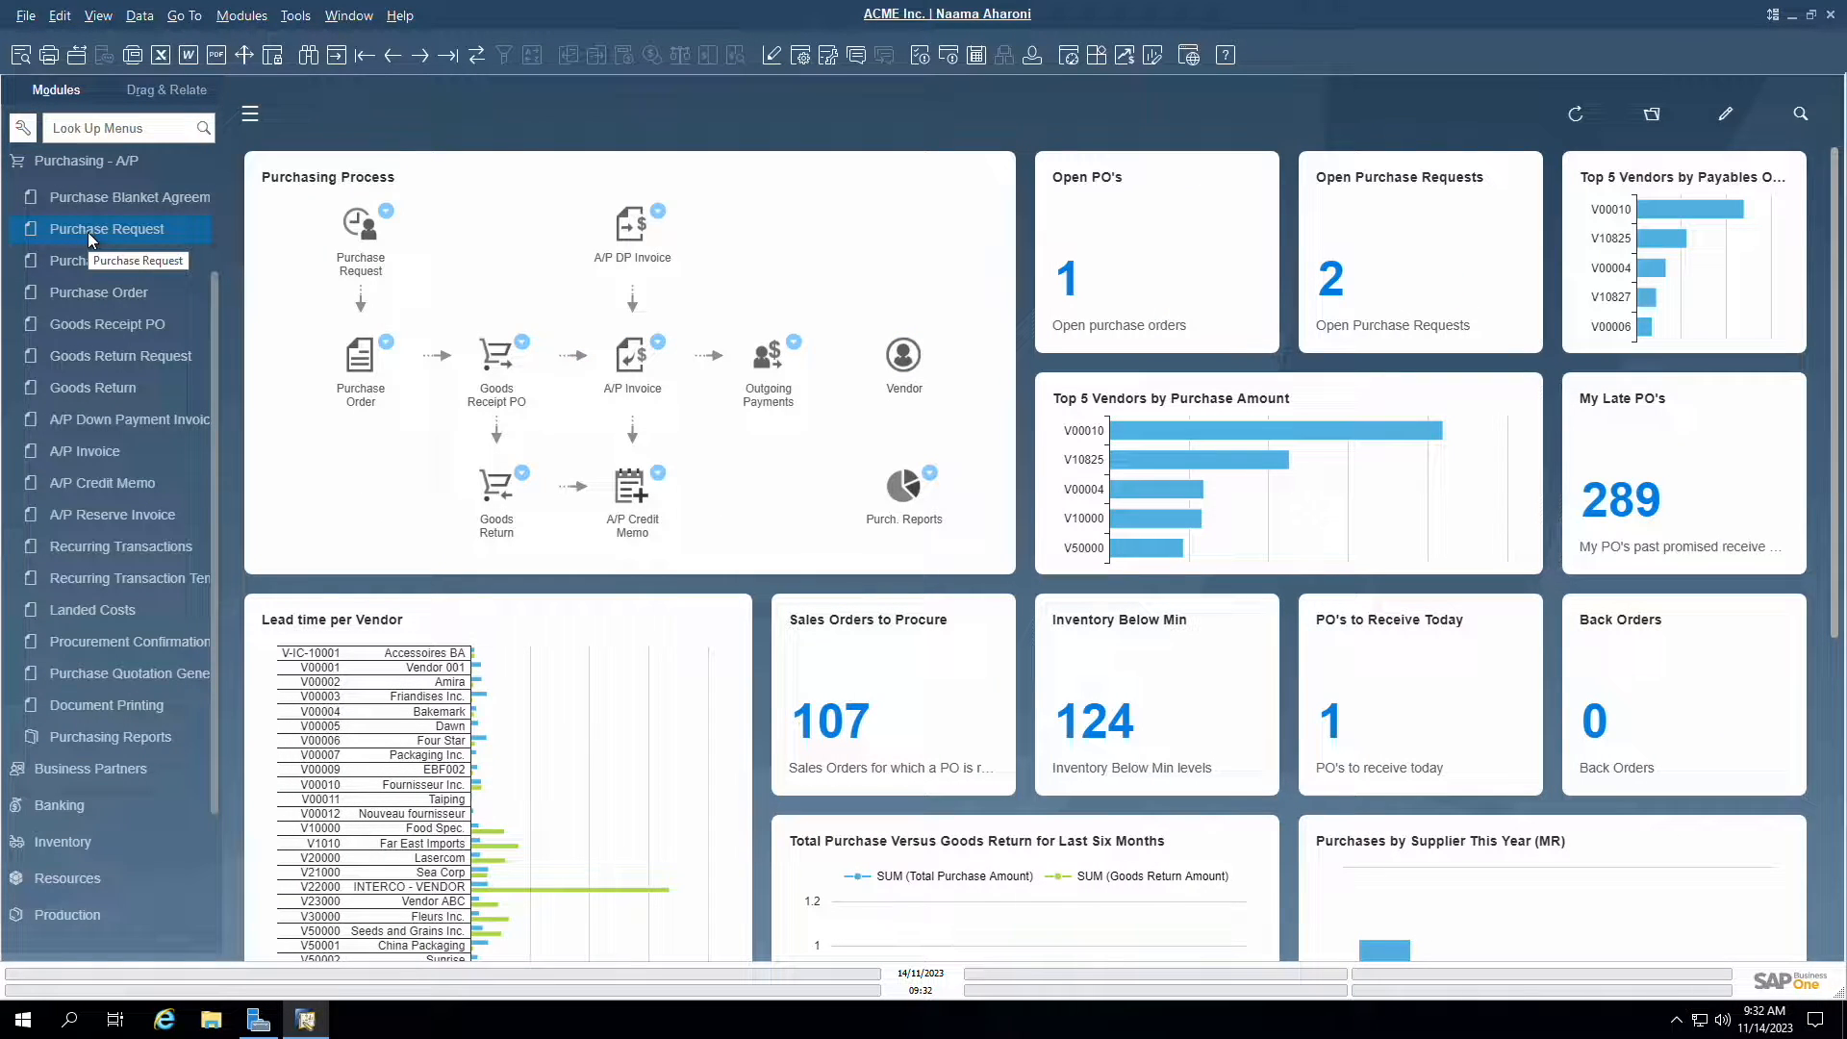
pyautogui.click(106, 228)
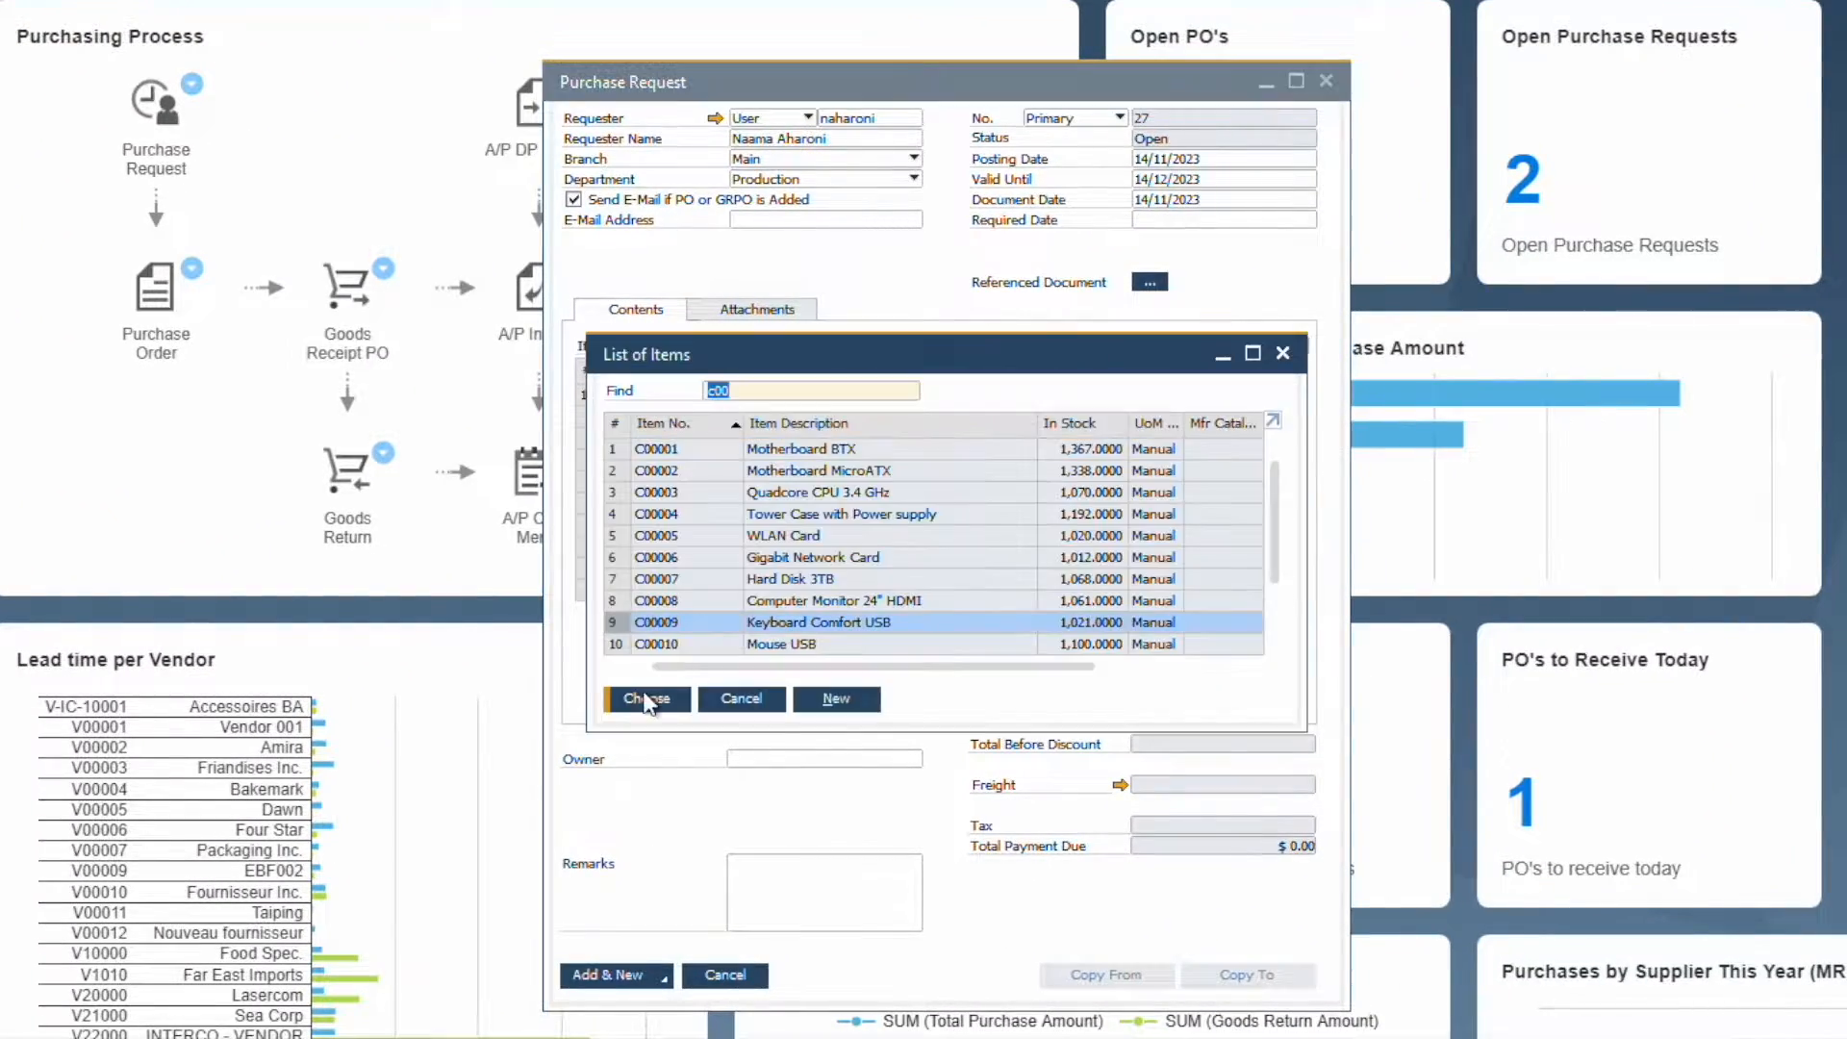
pyautogui.click(646, 698)
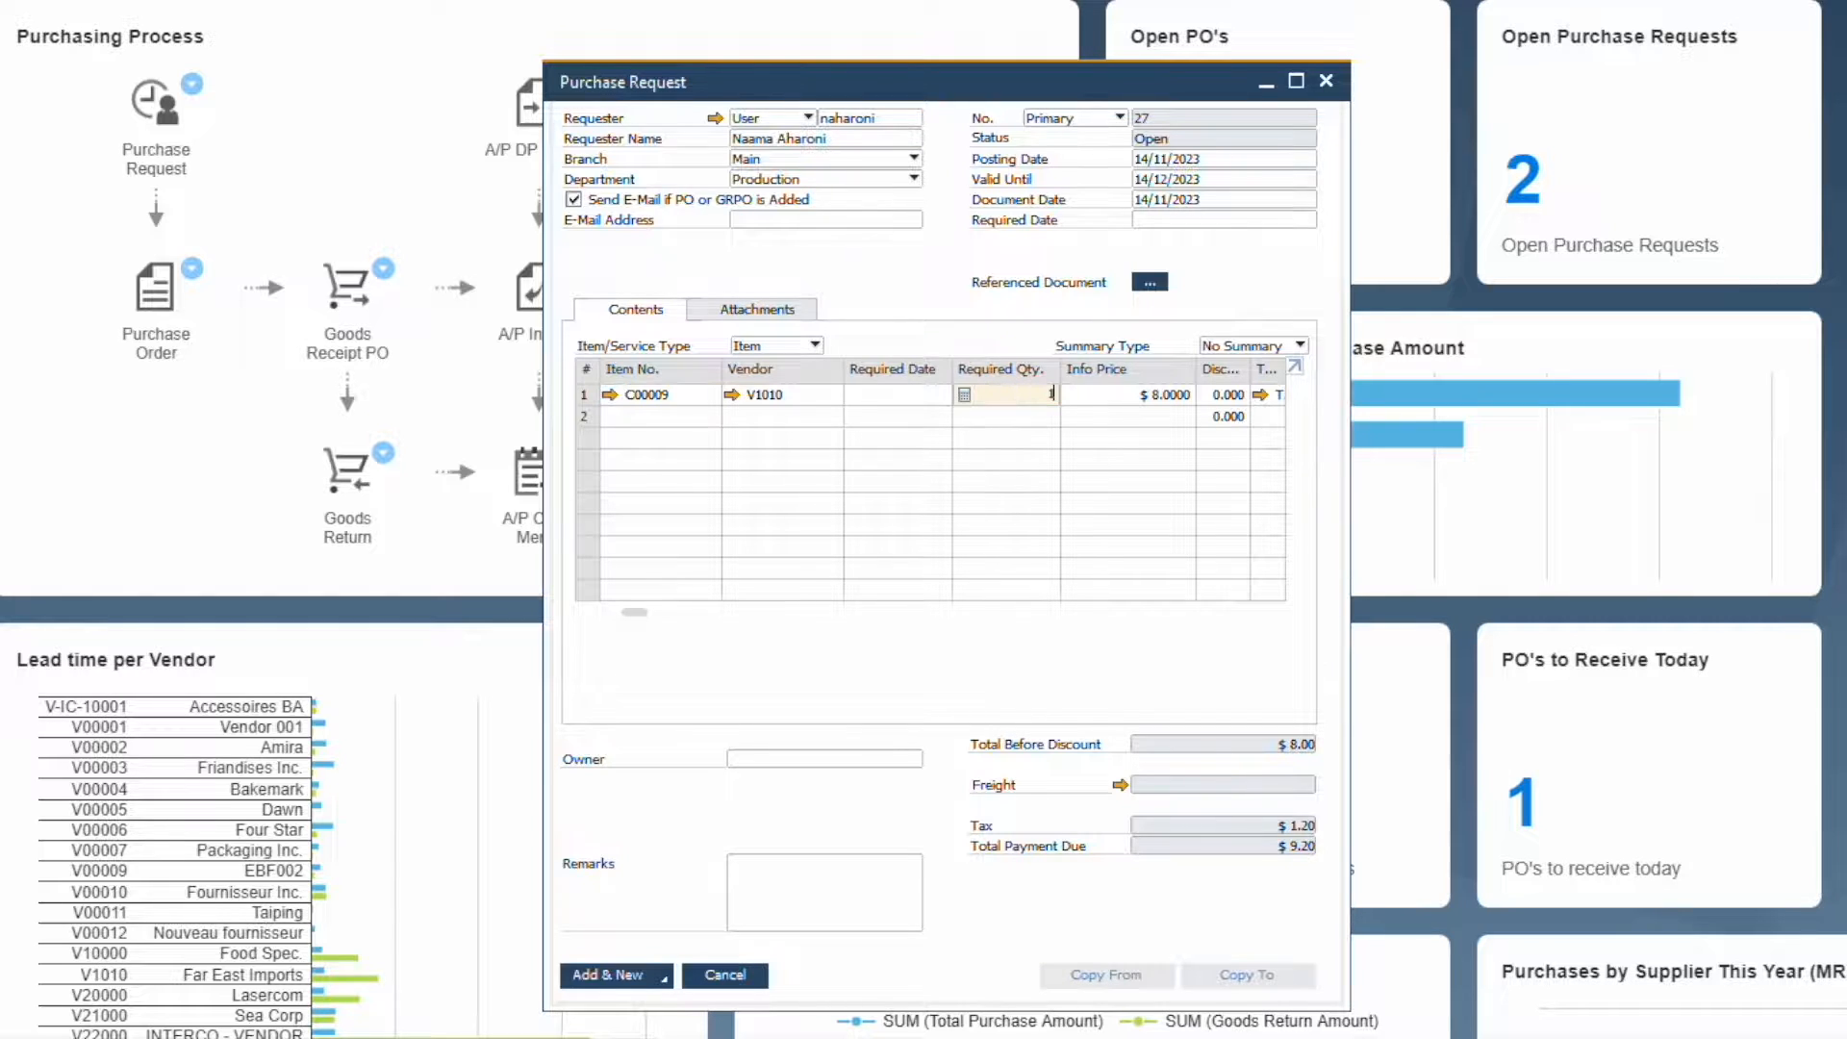
pyautogui.write('100')
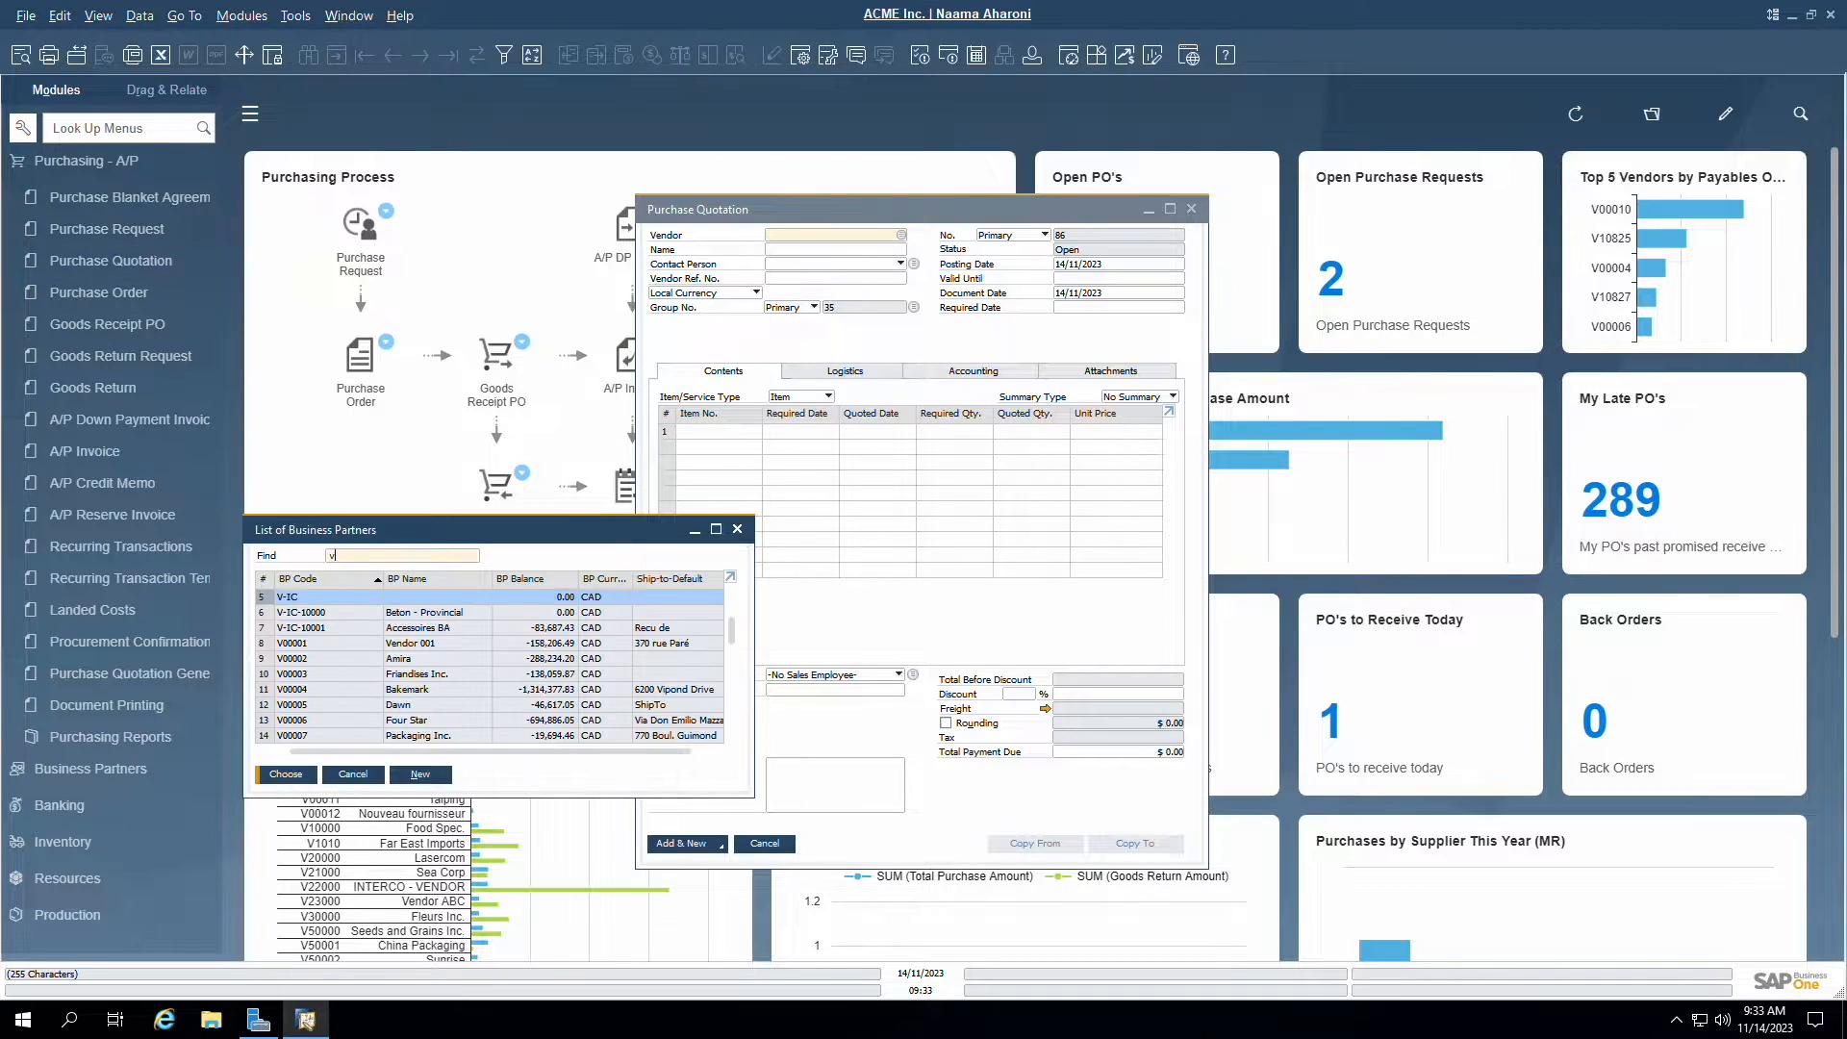
# Step: Choose vendor Far East Imports (V1010) for the quotation and add item C00009
pyautogui.click(285, 773)
pyautogui.write('C00009')
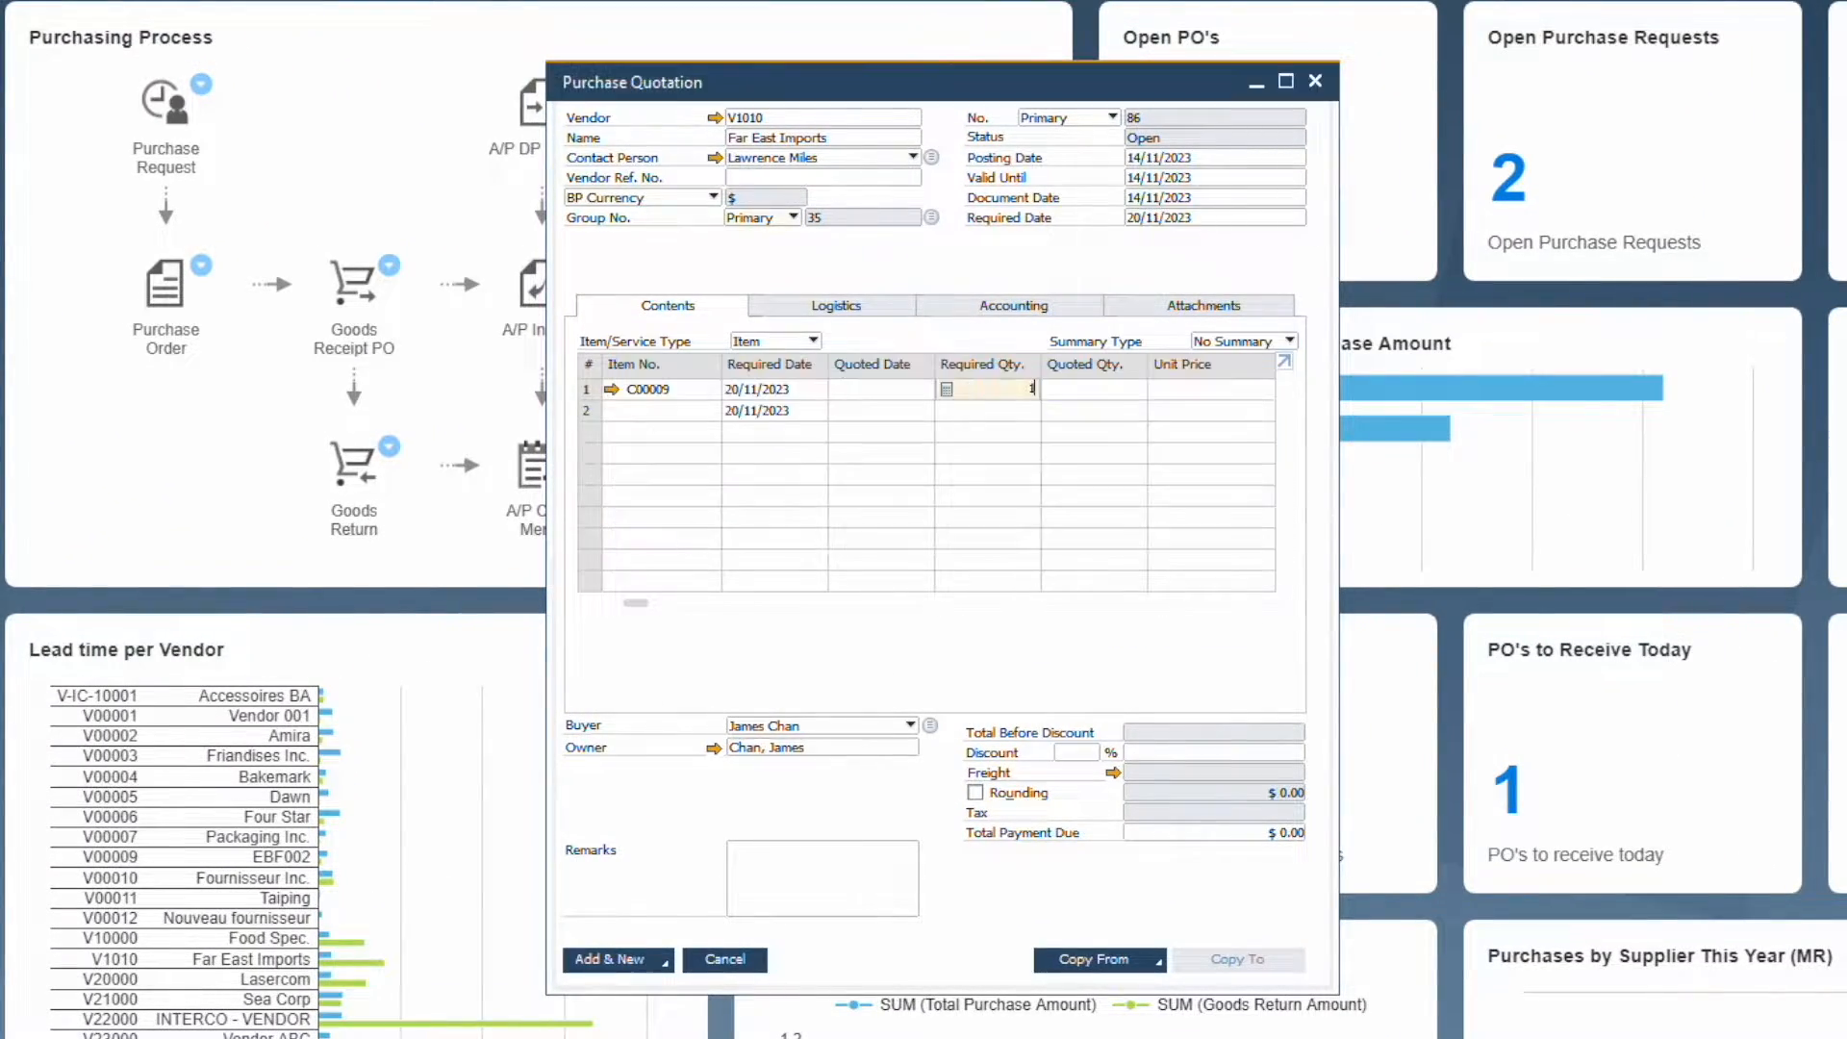
pyautogui.click(609, 959)
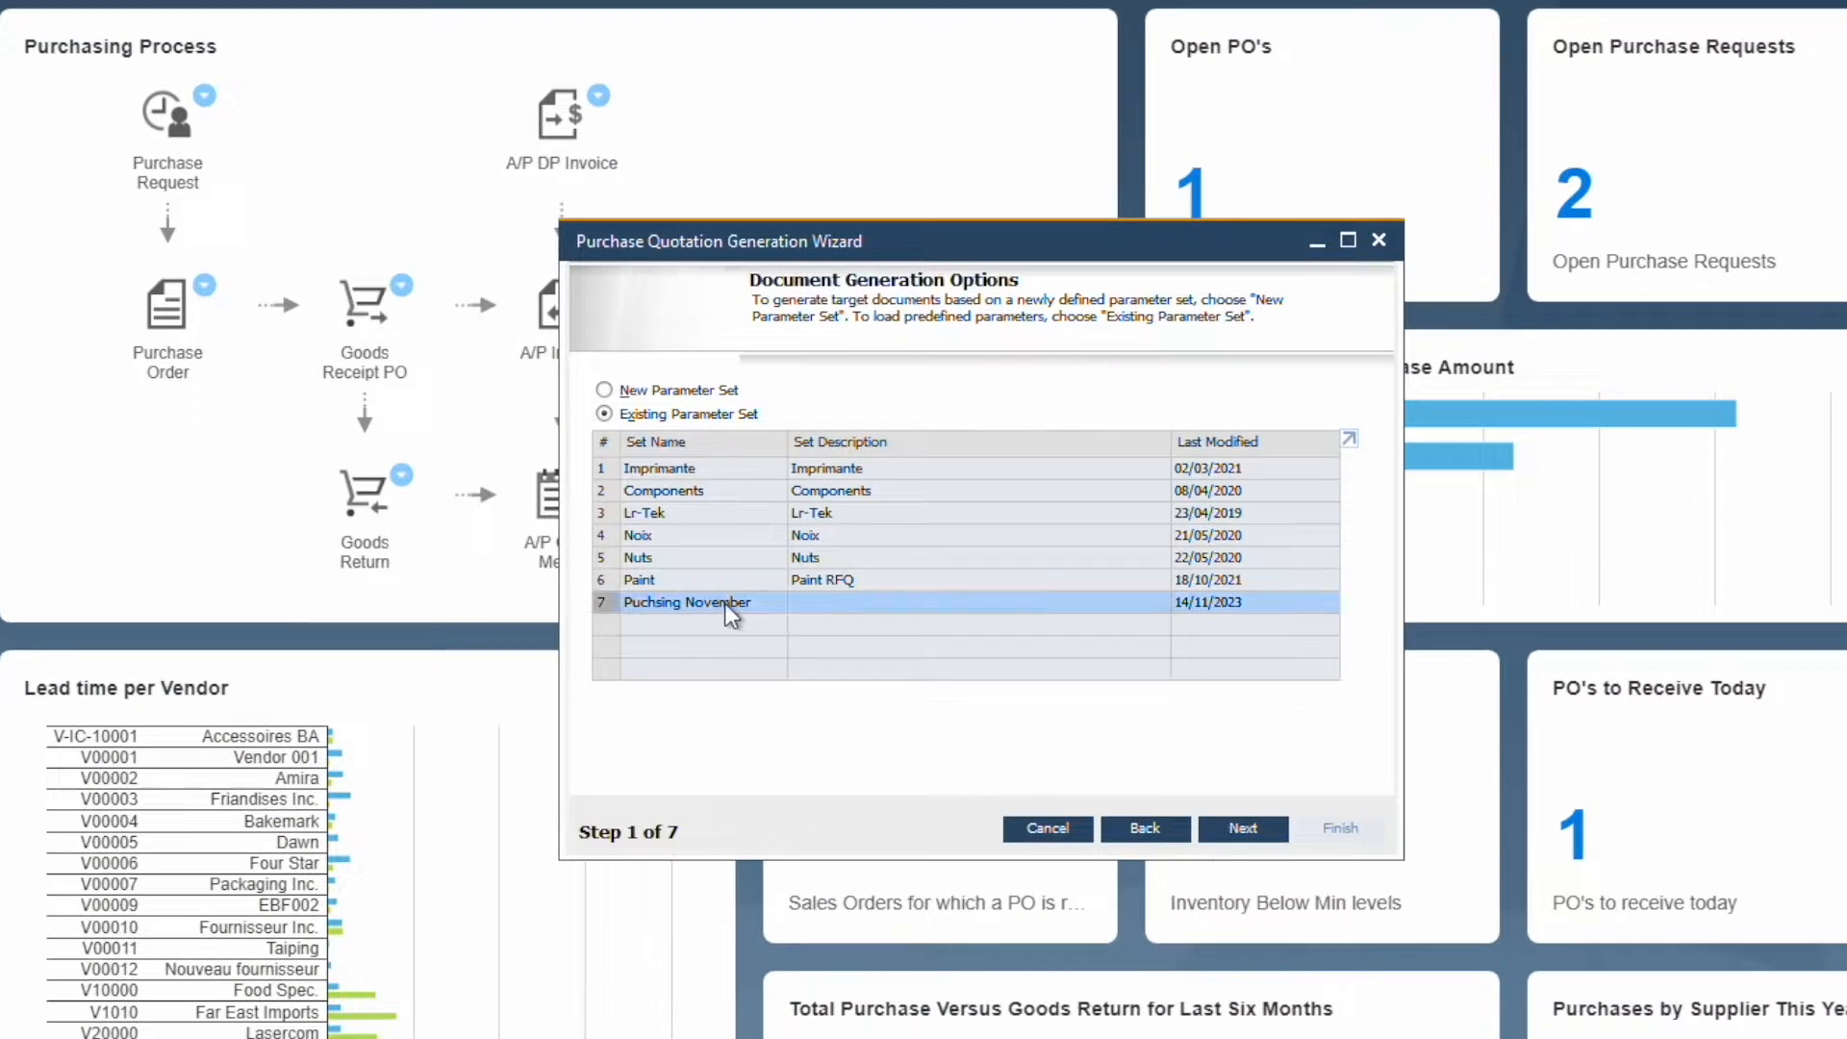
# Step: Run the quotation wizard with the 'Puchsing November' parameter set and confirm generating the quotations
pyautogui.click(1242, 828)
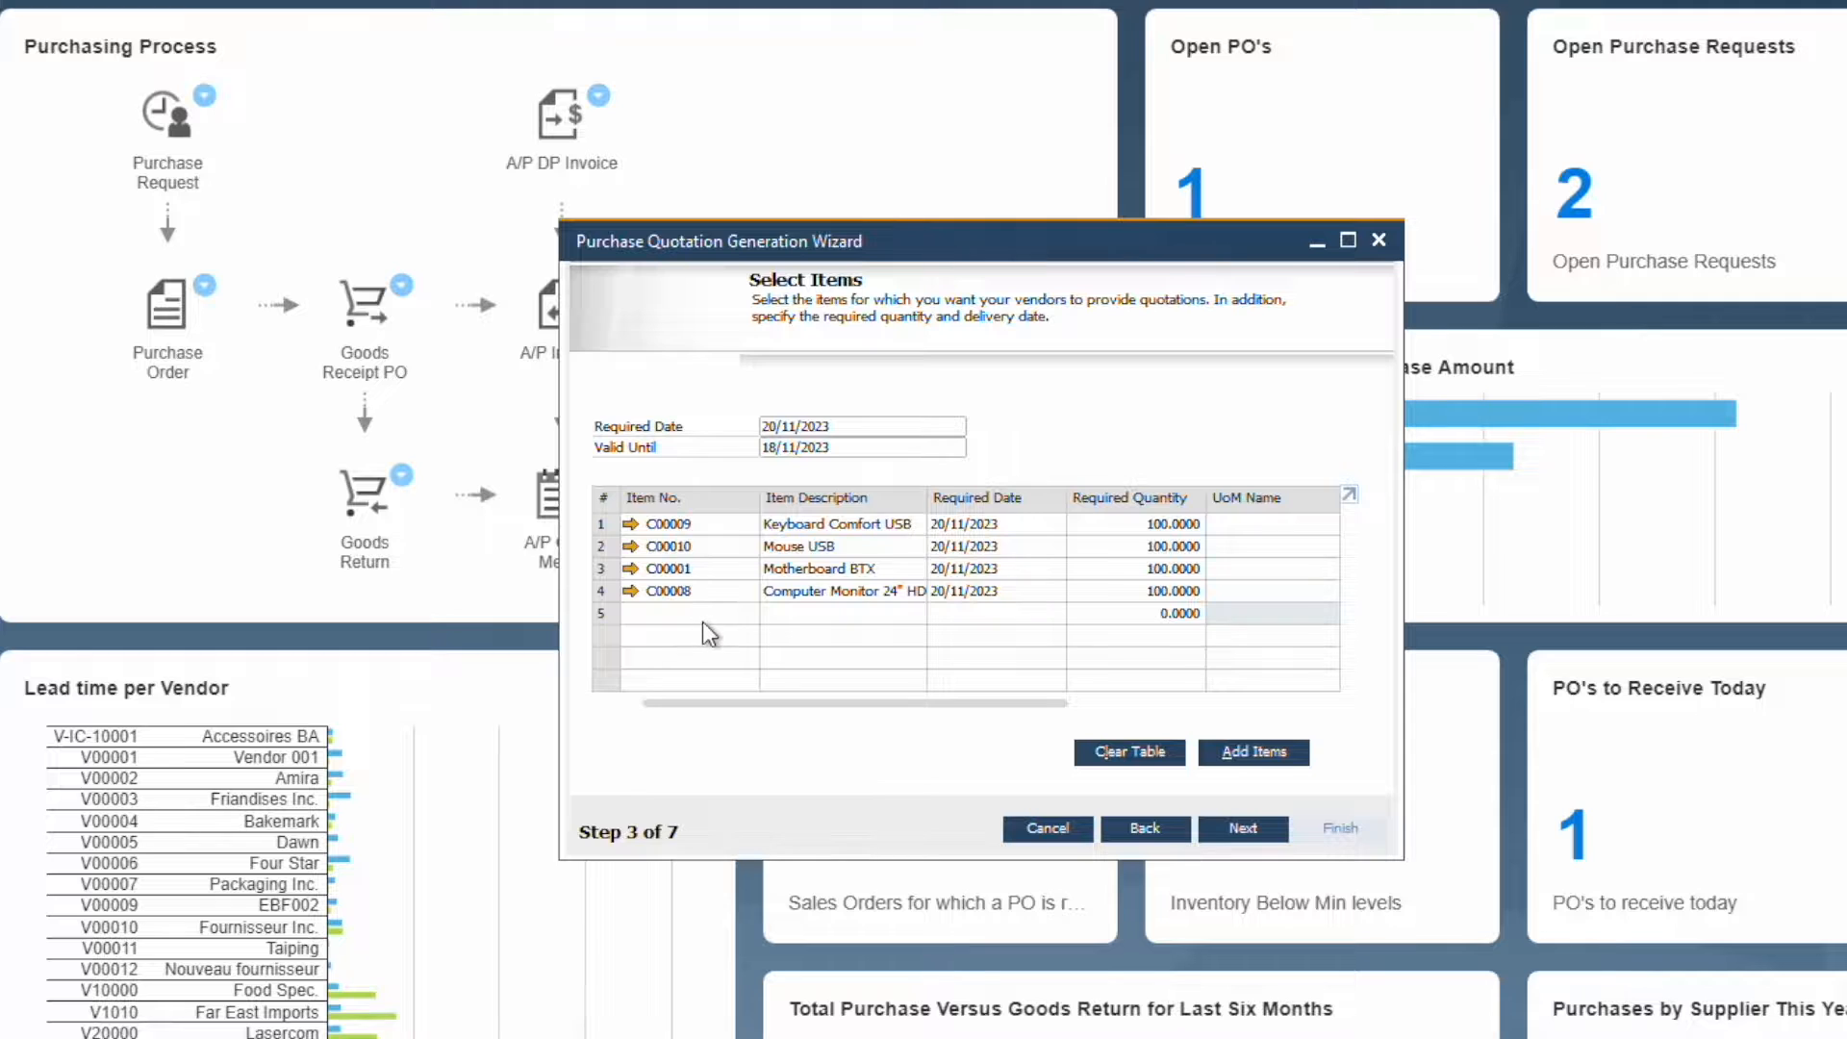
pyautogui.moveTo(740, 542)
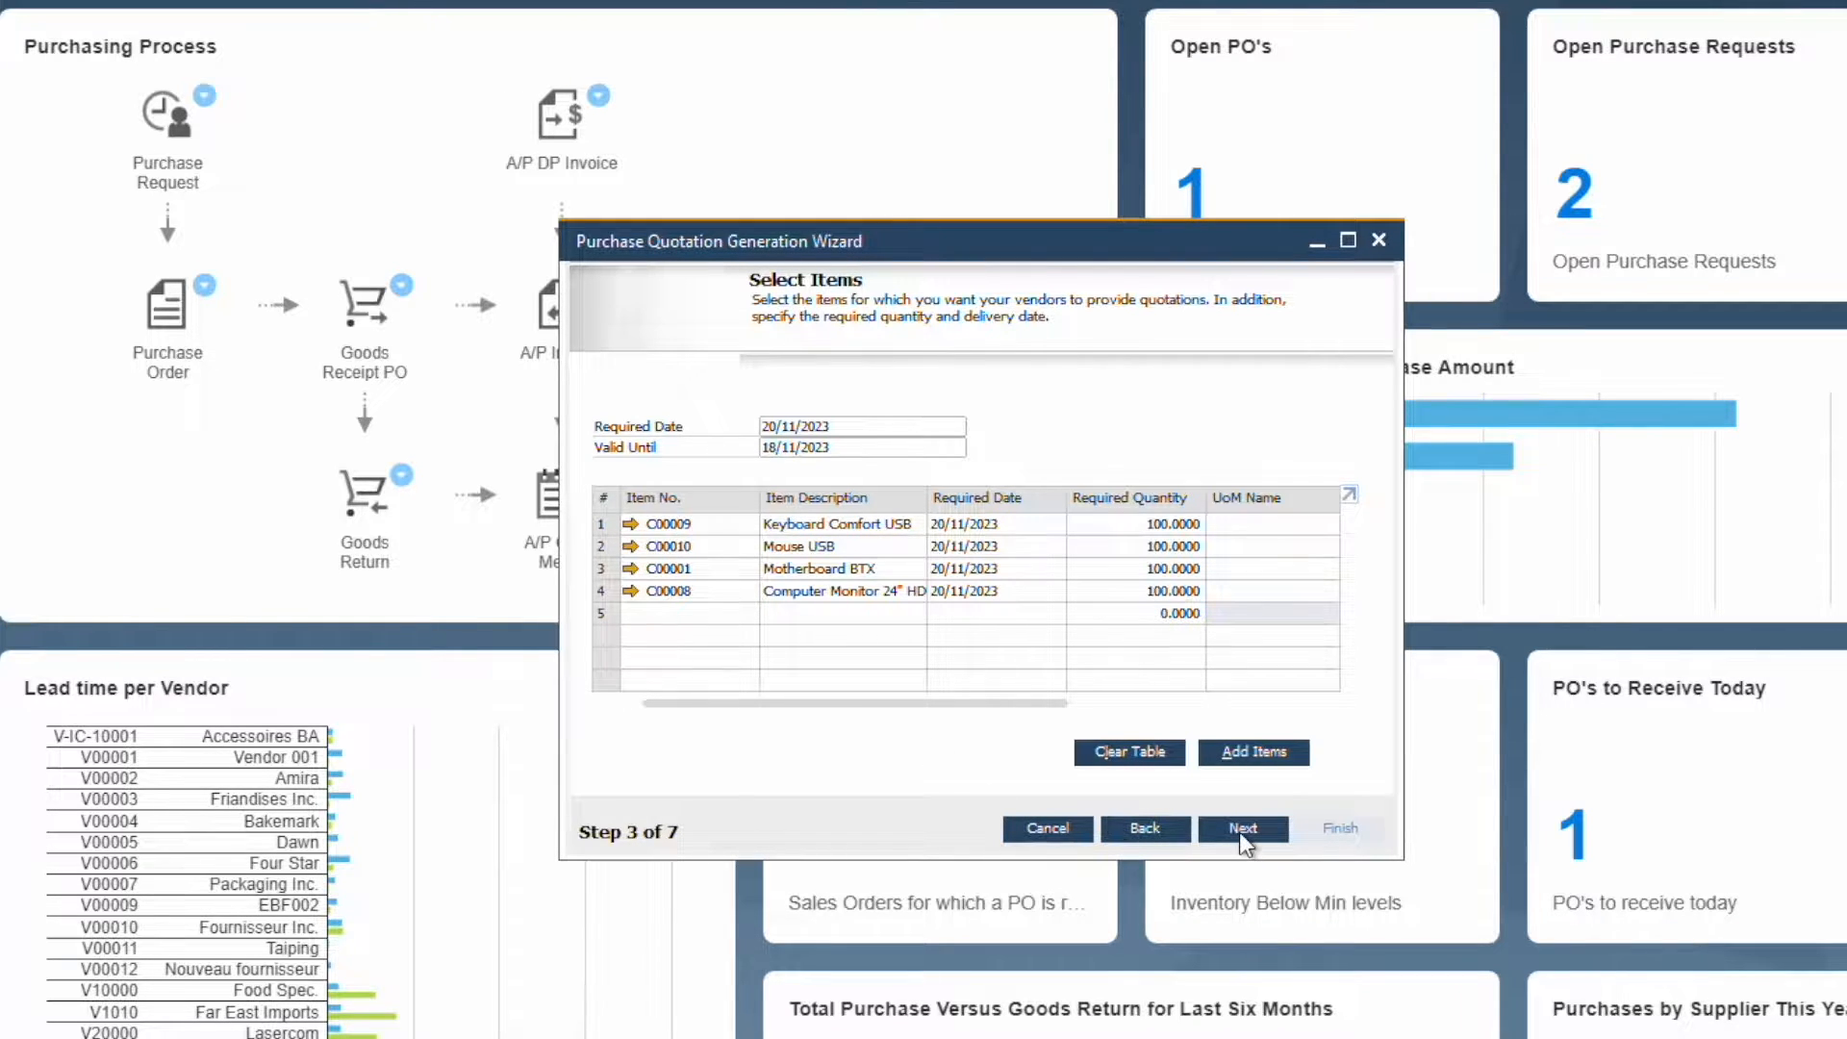
pyautogui.moveTo(1155, 798)
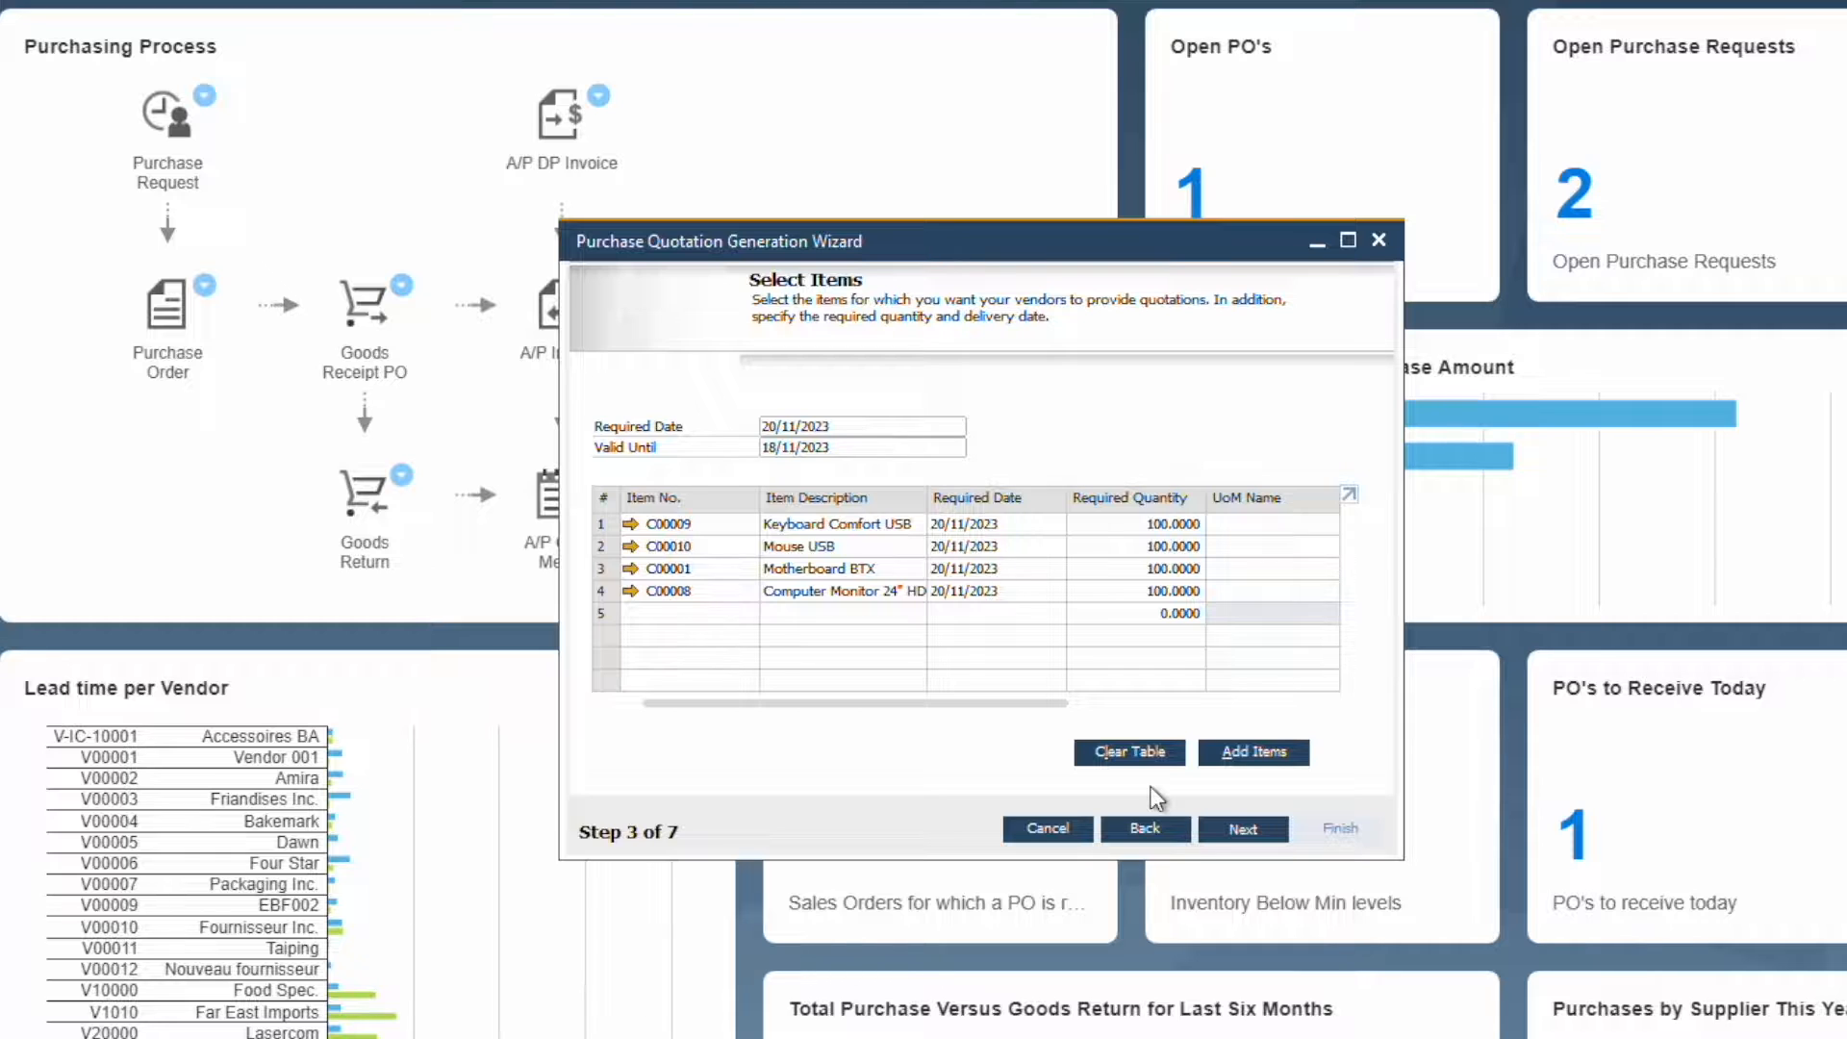
pyautogui.click(1240, 828)
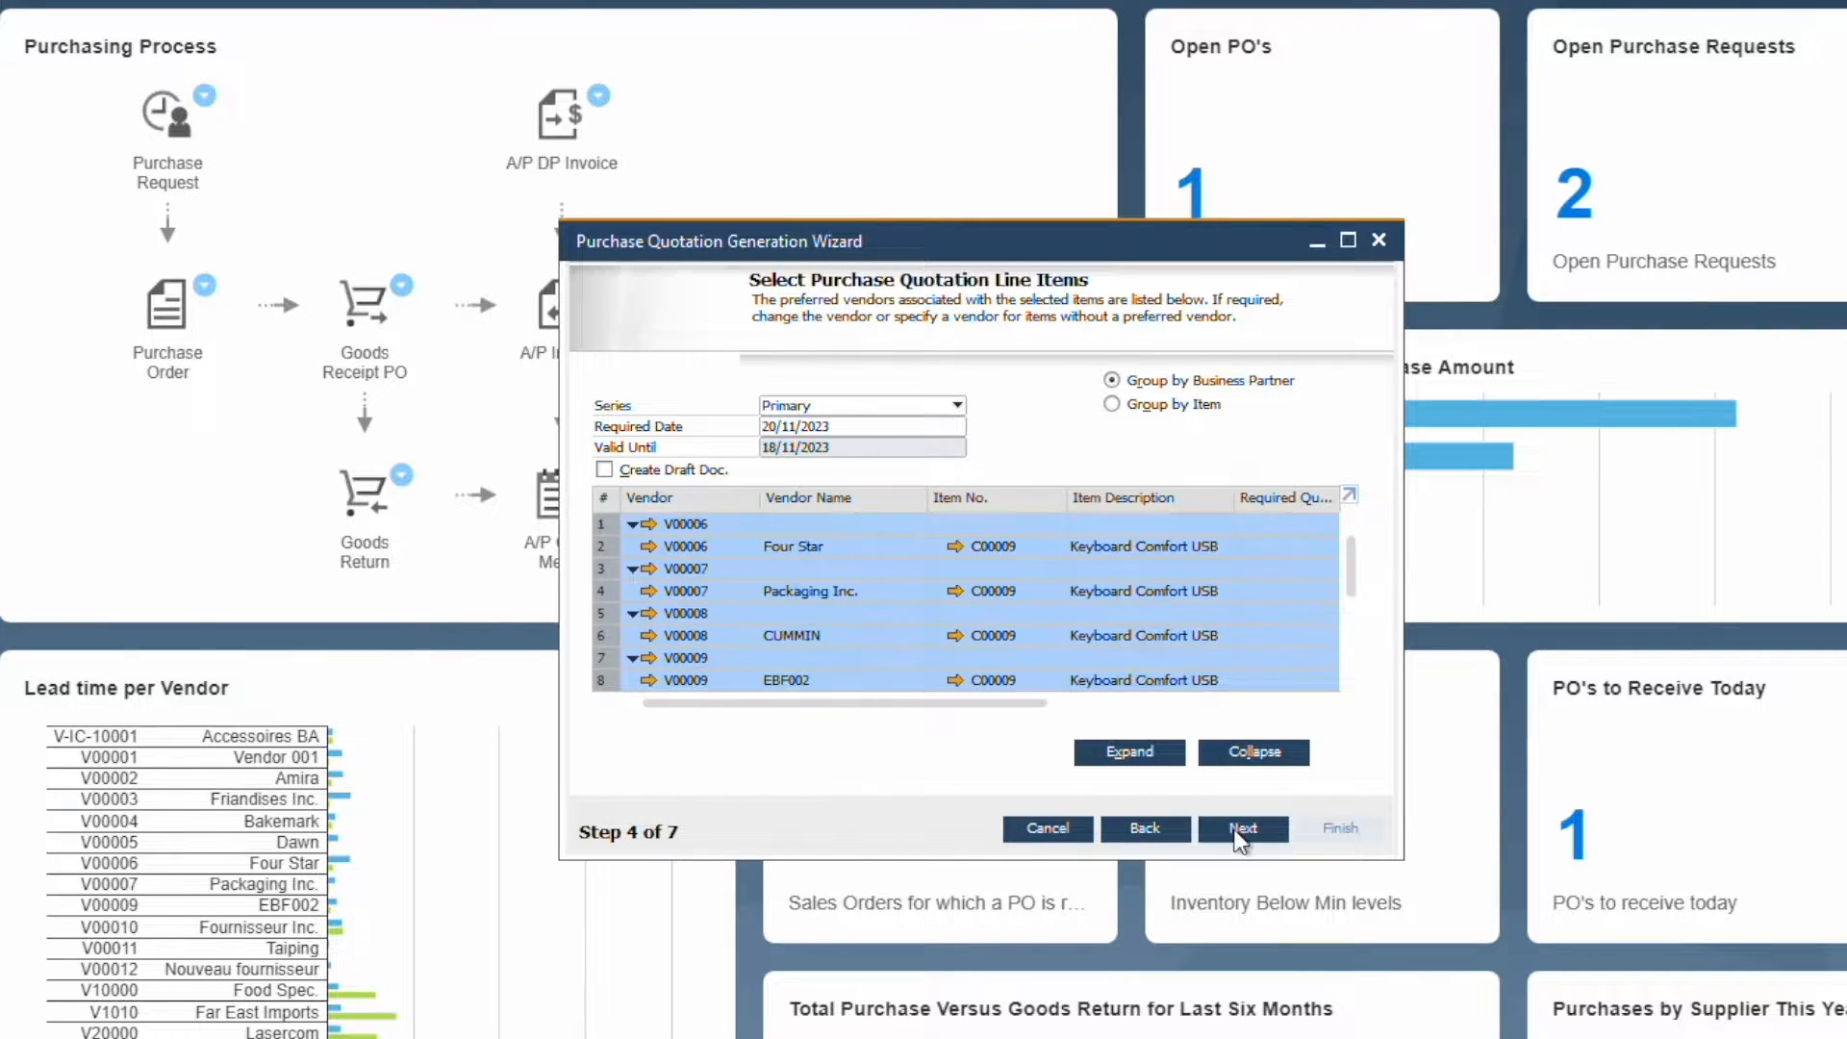
pyautogui.click(1242, 828)
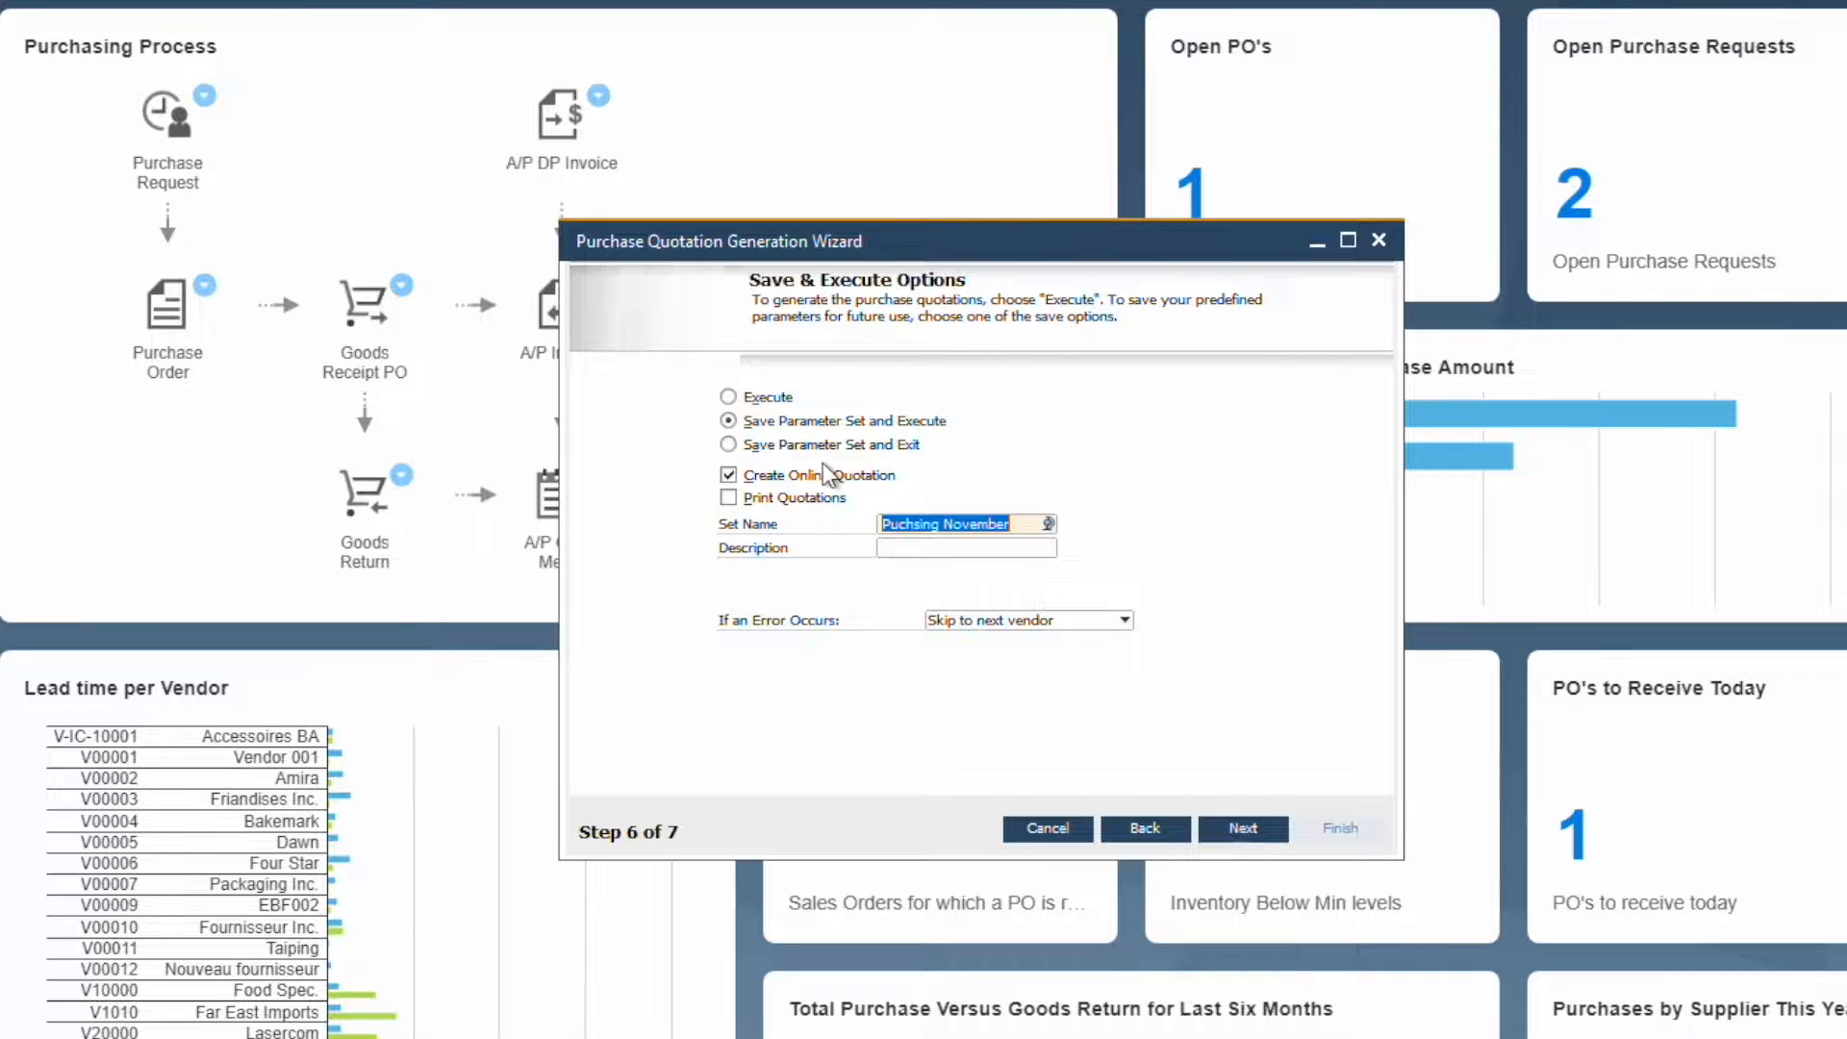
pyautogui.click(1242, 828)
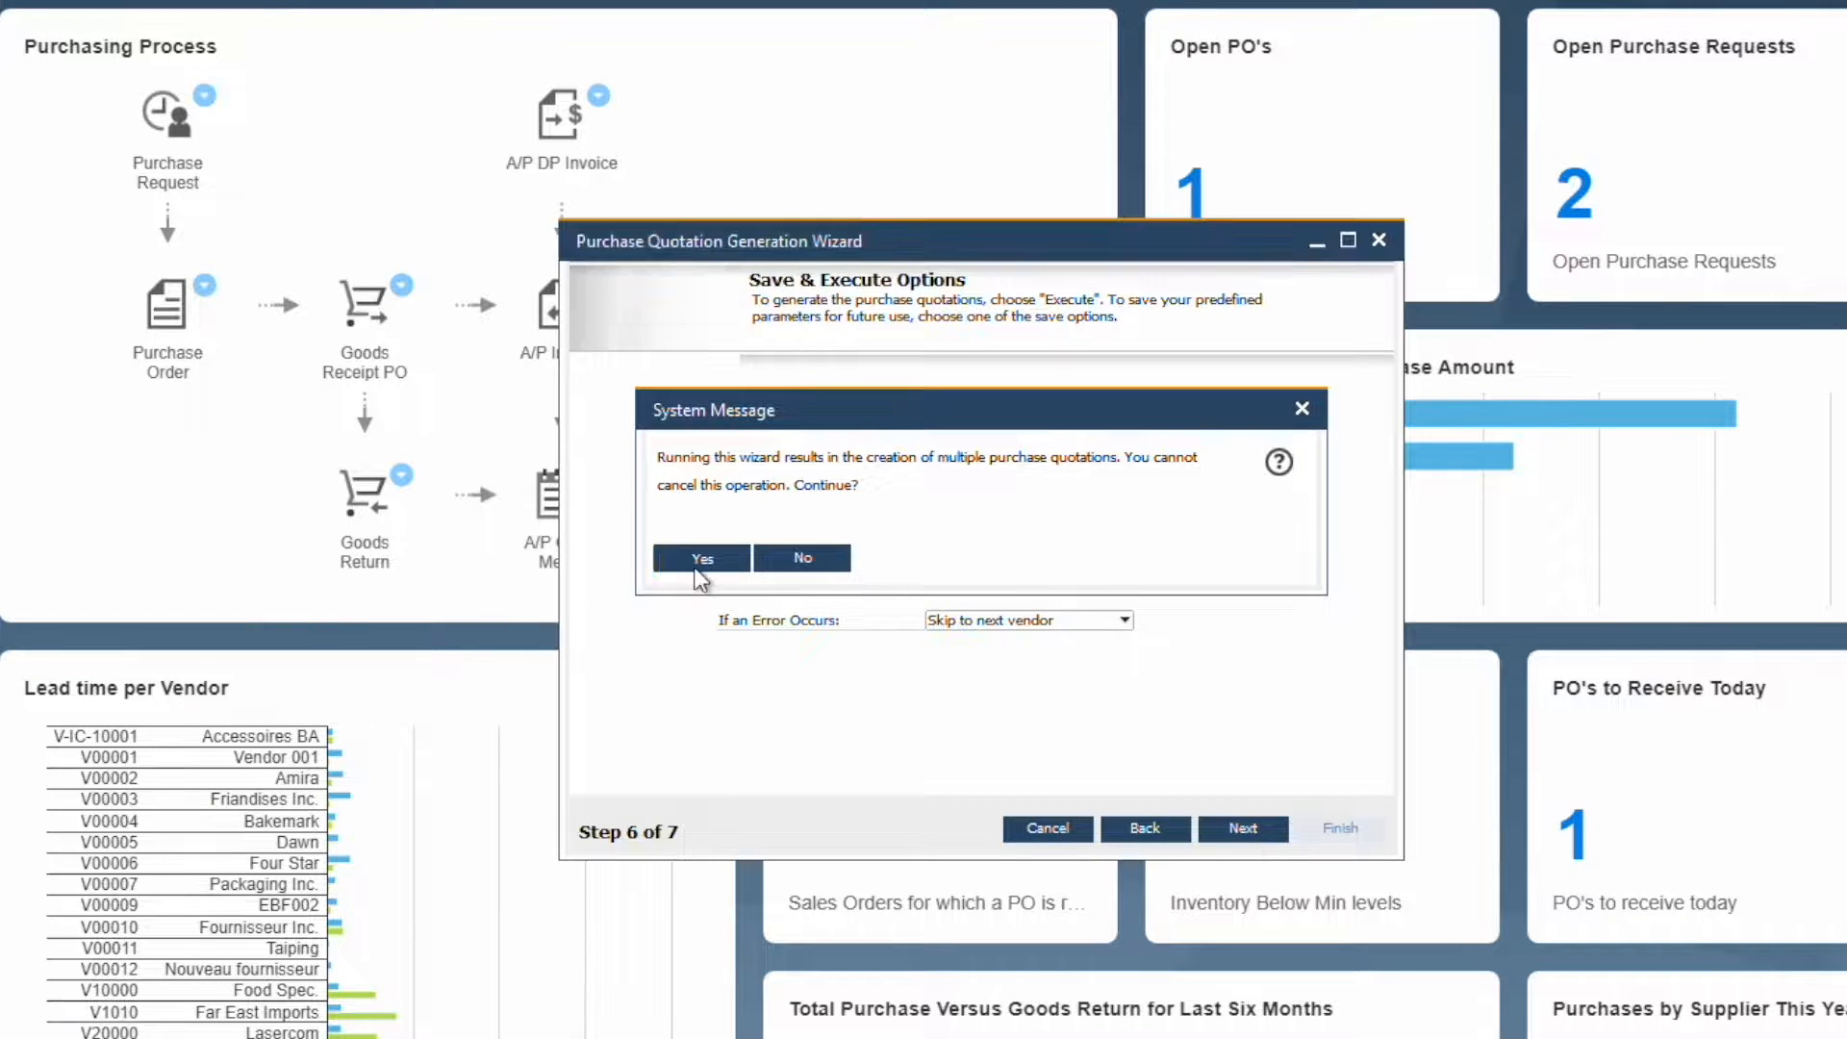
pyautogui.click(702, 557)
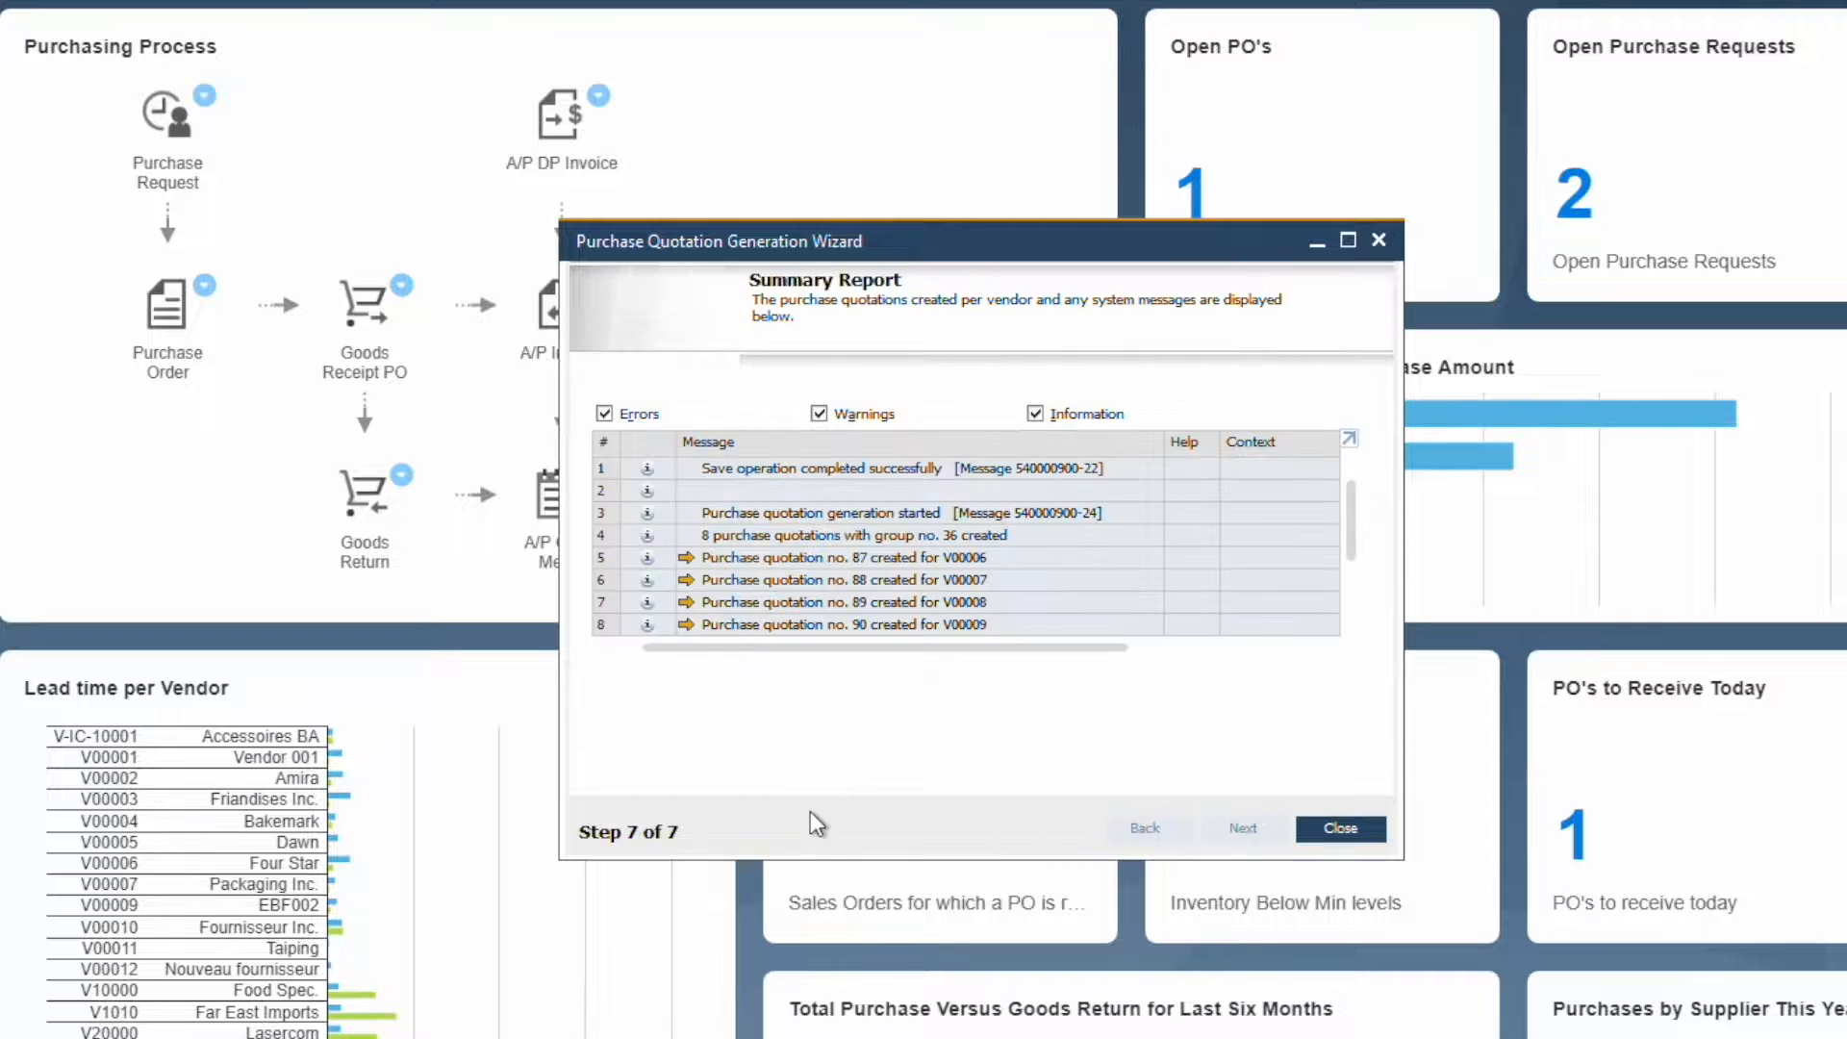
pyautogui.scroll(-3)
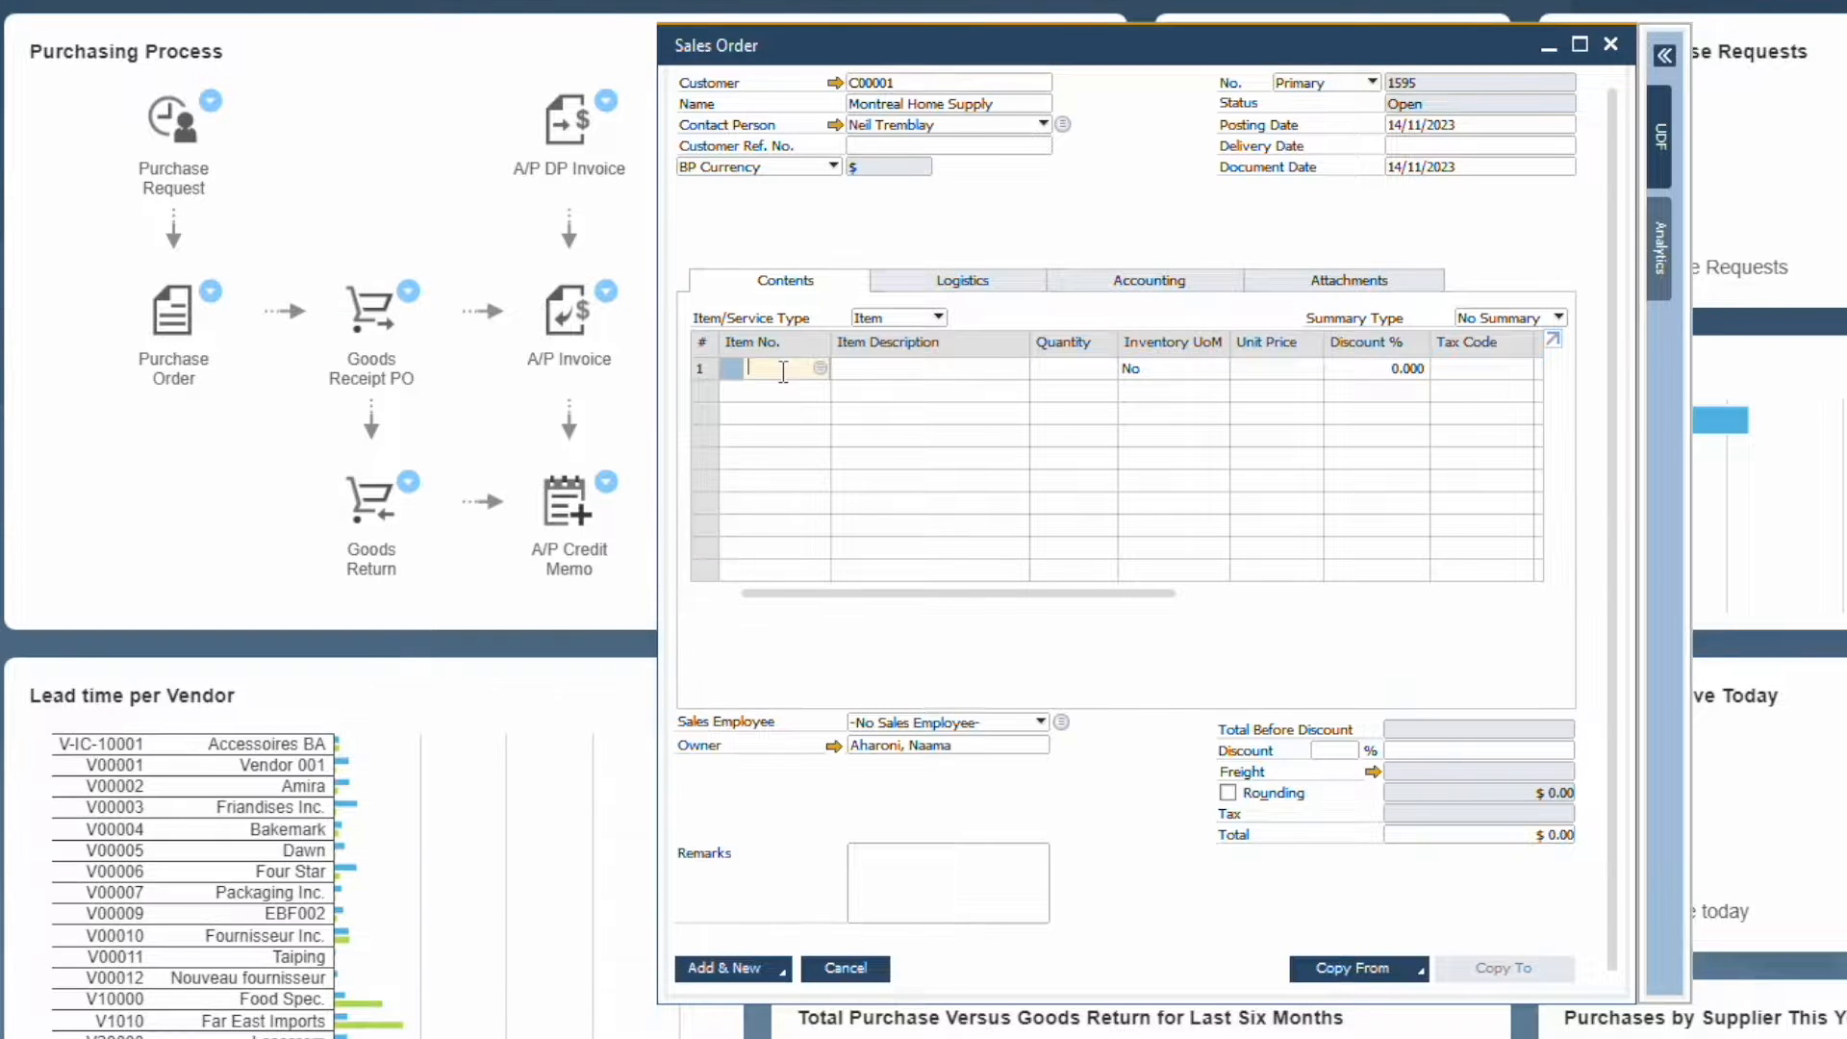
# Step: Enter item C00009 on the Montreal Home Supply sales order and edit its quantity
pyautogui.write('C00009')
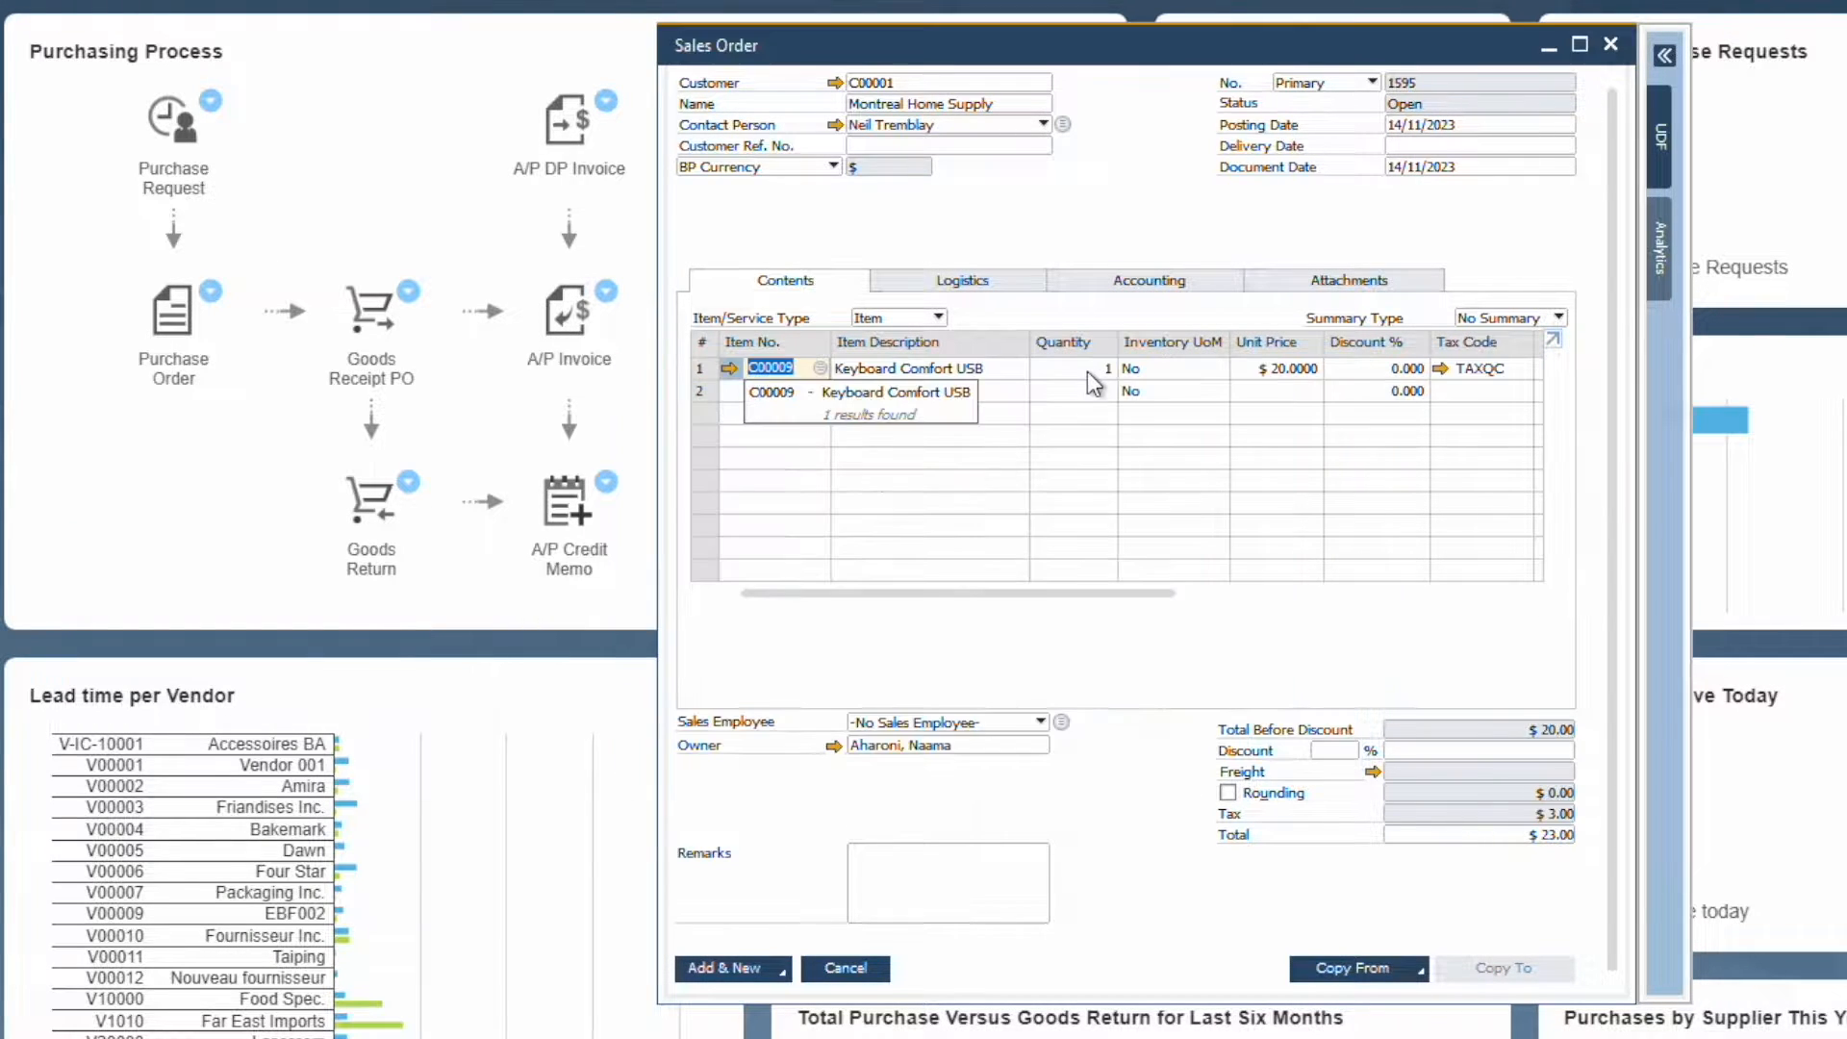
pyautogui.click(959, 280)
pyautogui.write('19/11/2023')
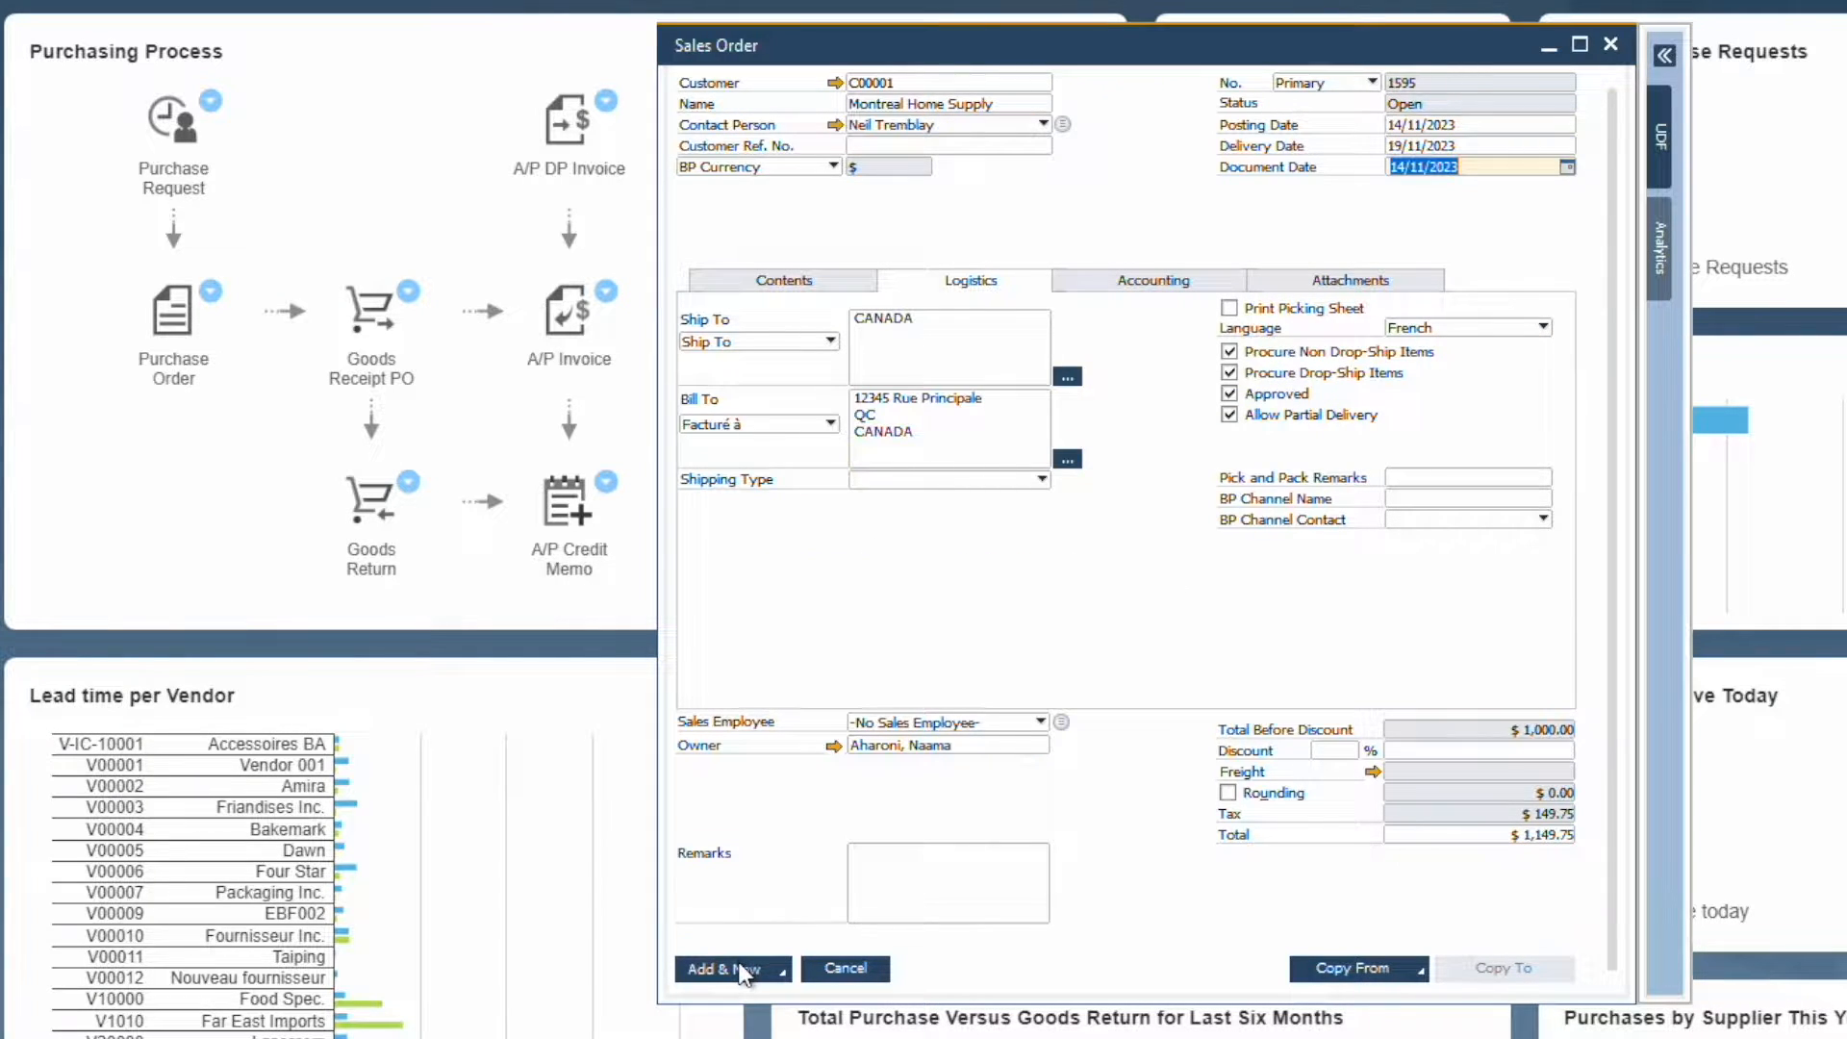
# Step: Save sales order 1595 and step through the procurement wizard's Far East Imports purchase order preview
pyautogui.click(722, 966)
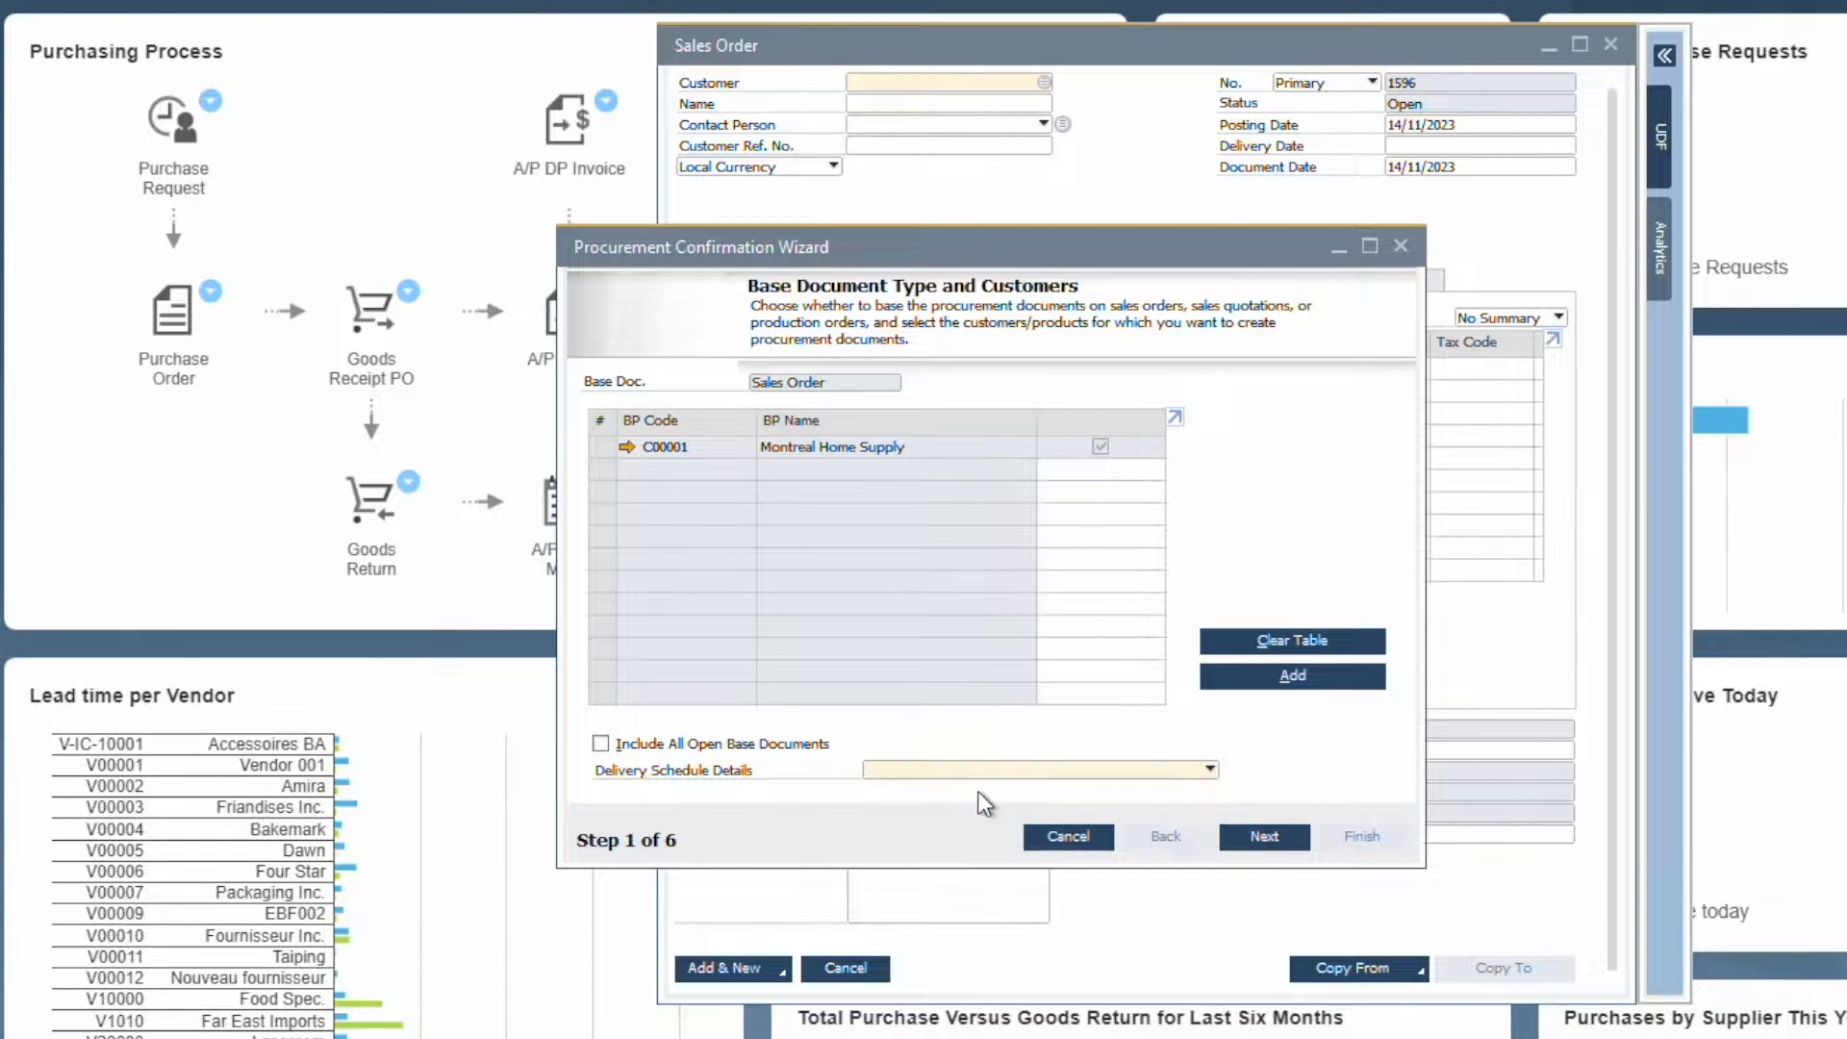
pyautogui.click(1263, 836)
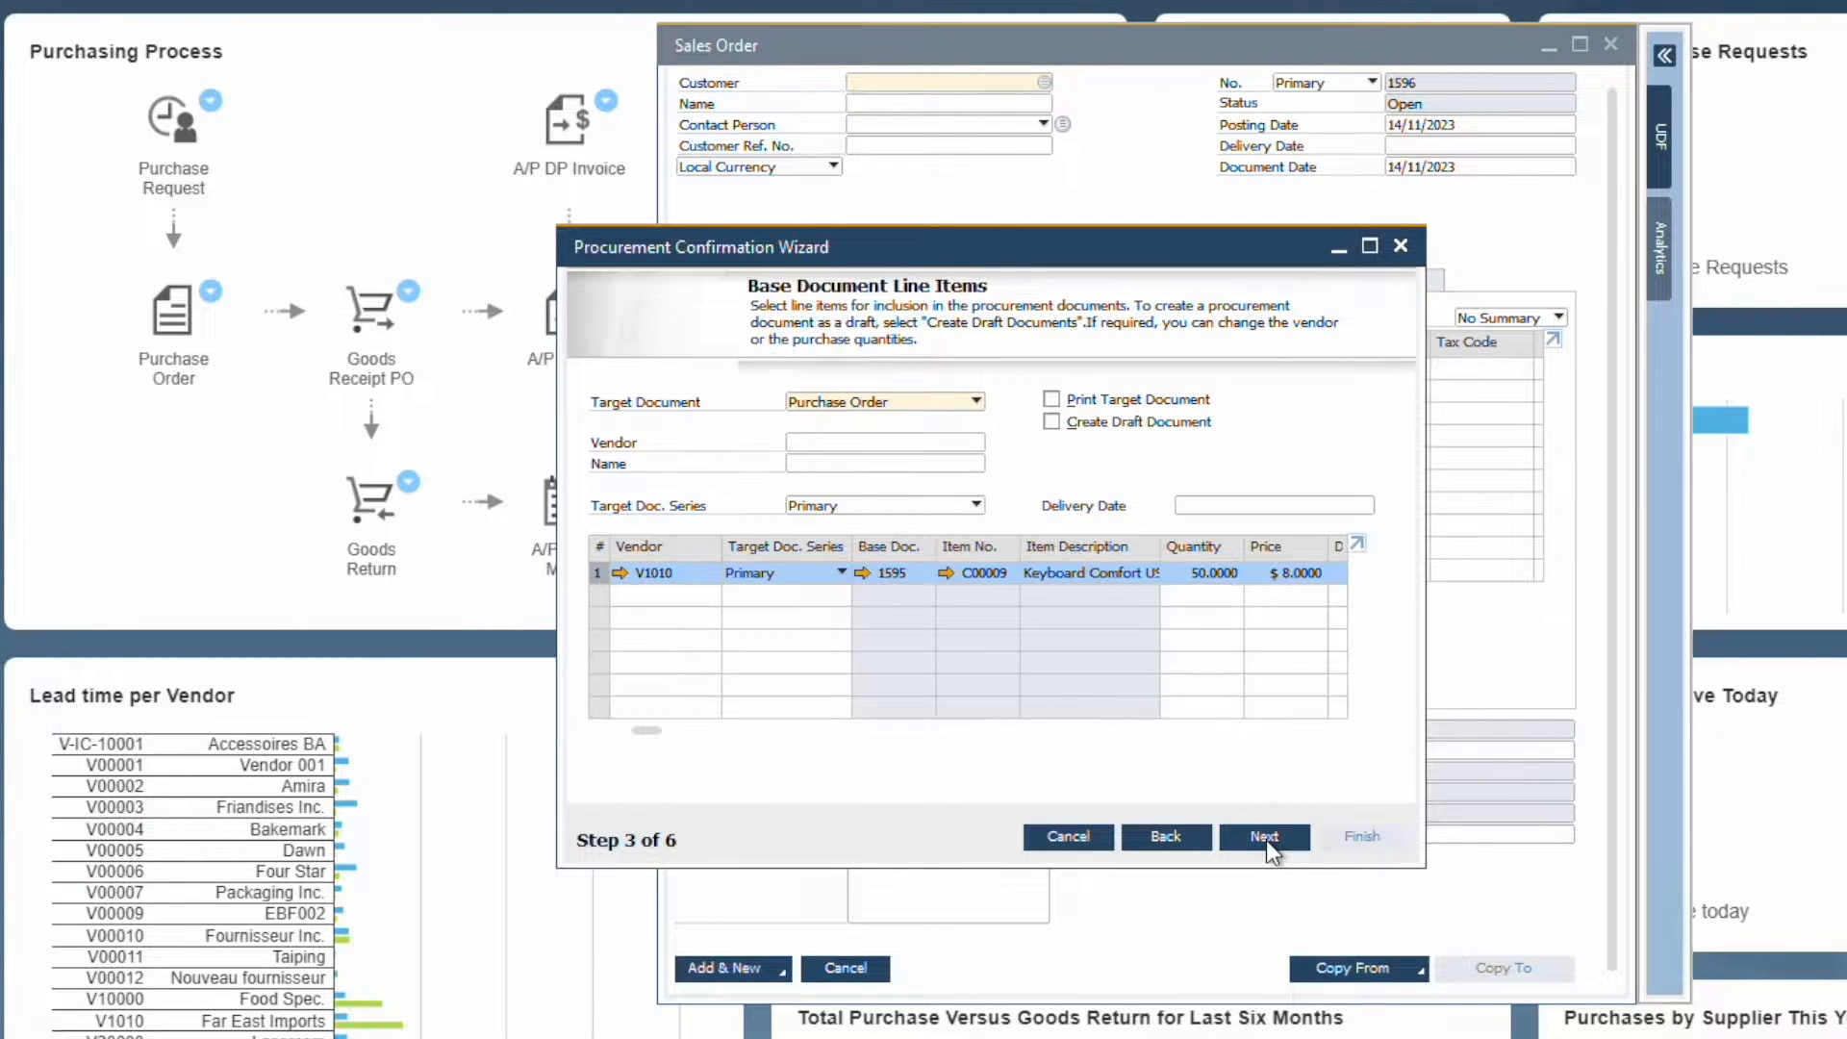
pyautogui.click(1263, 836)
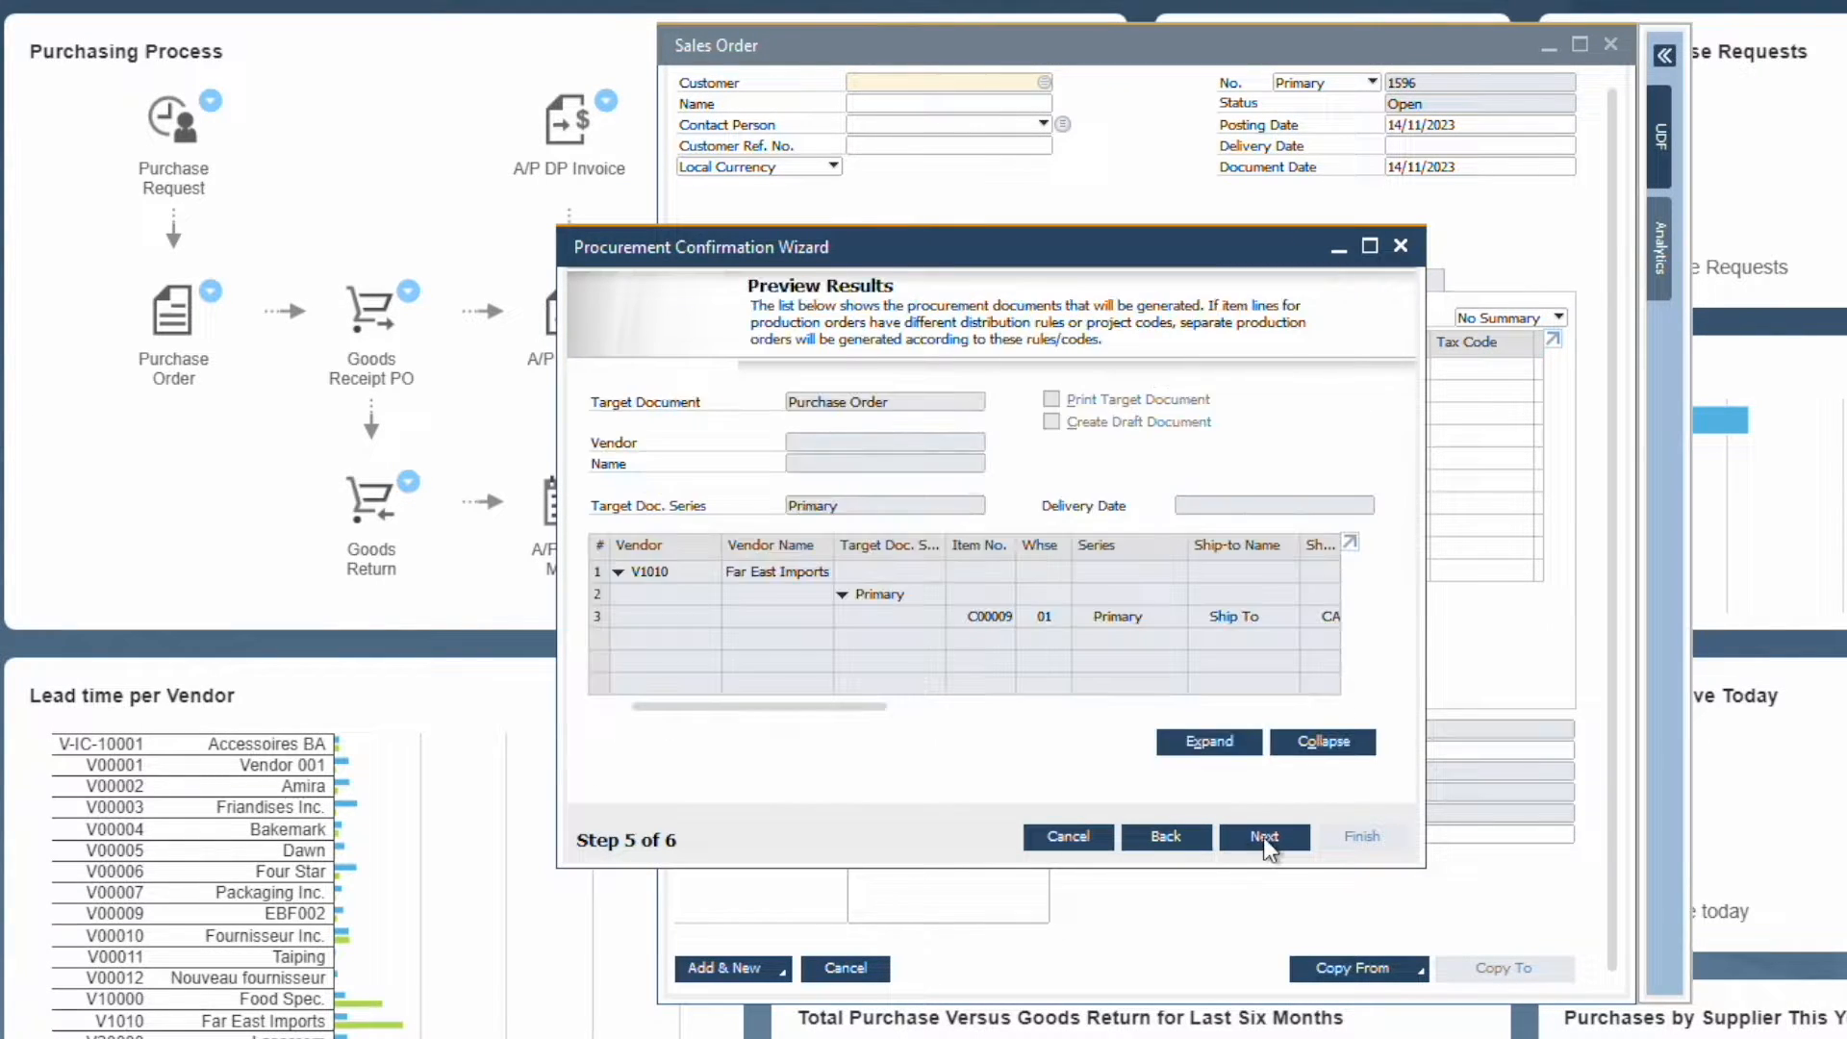
pyautogui.click(1261, 836)
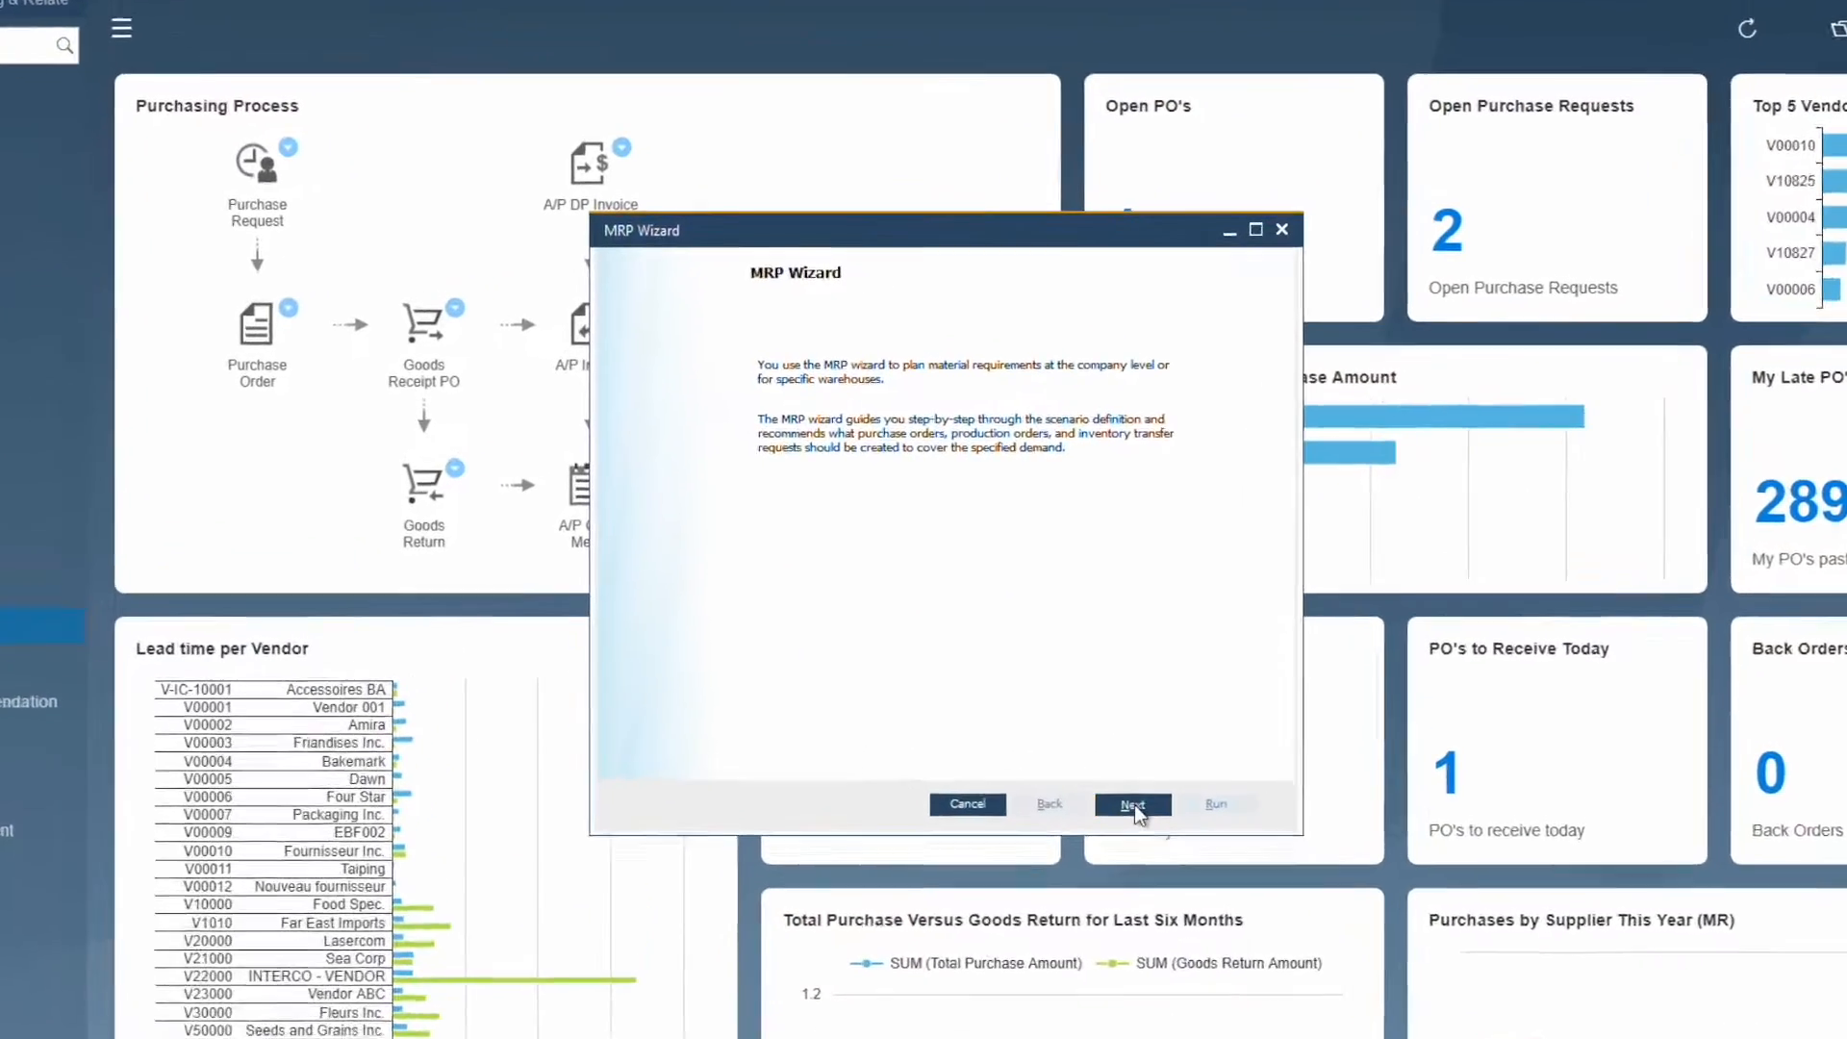
# Step: Advance the IT Products MRP wizard through item selection and data source steps to Run
pyautogui.click(1129, 804)
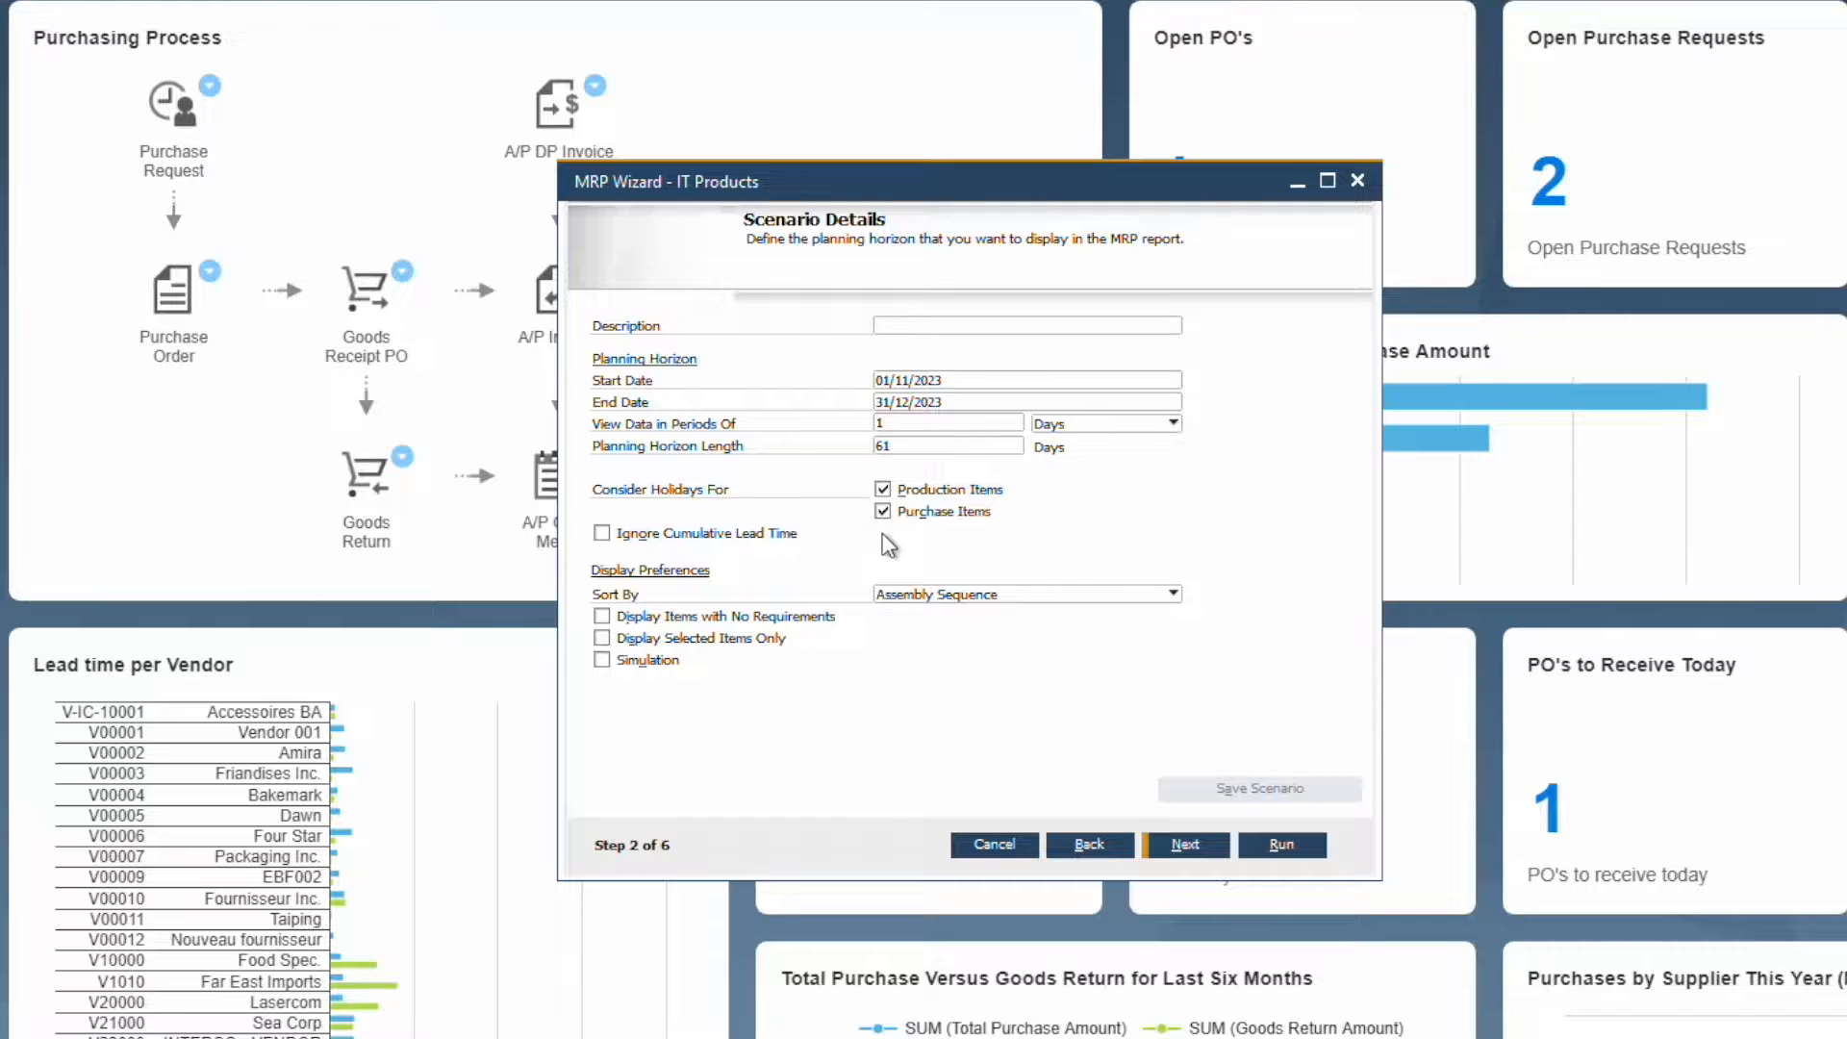
pyautogui.click(1185, 844)
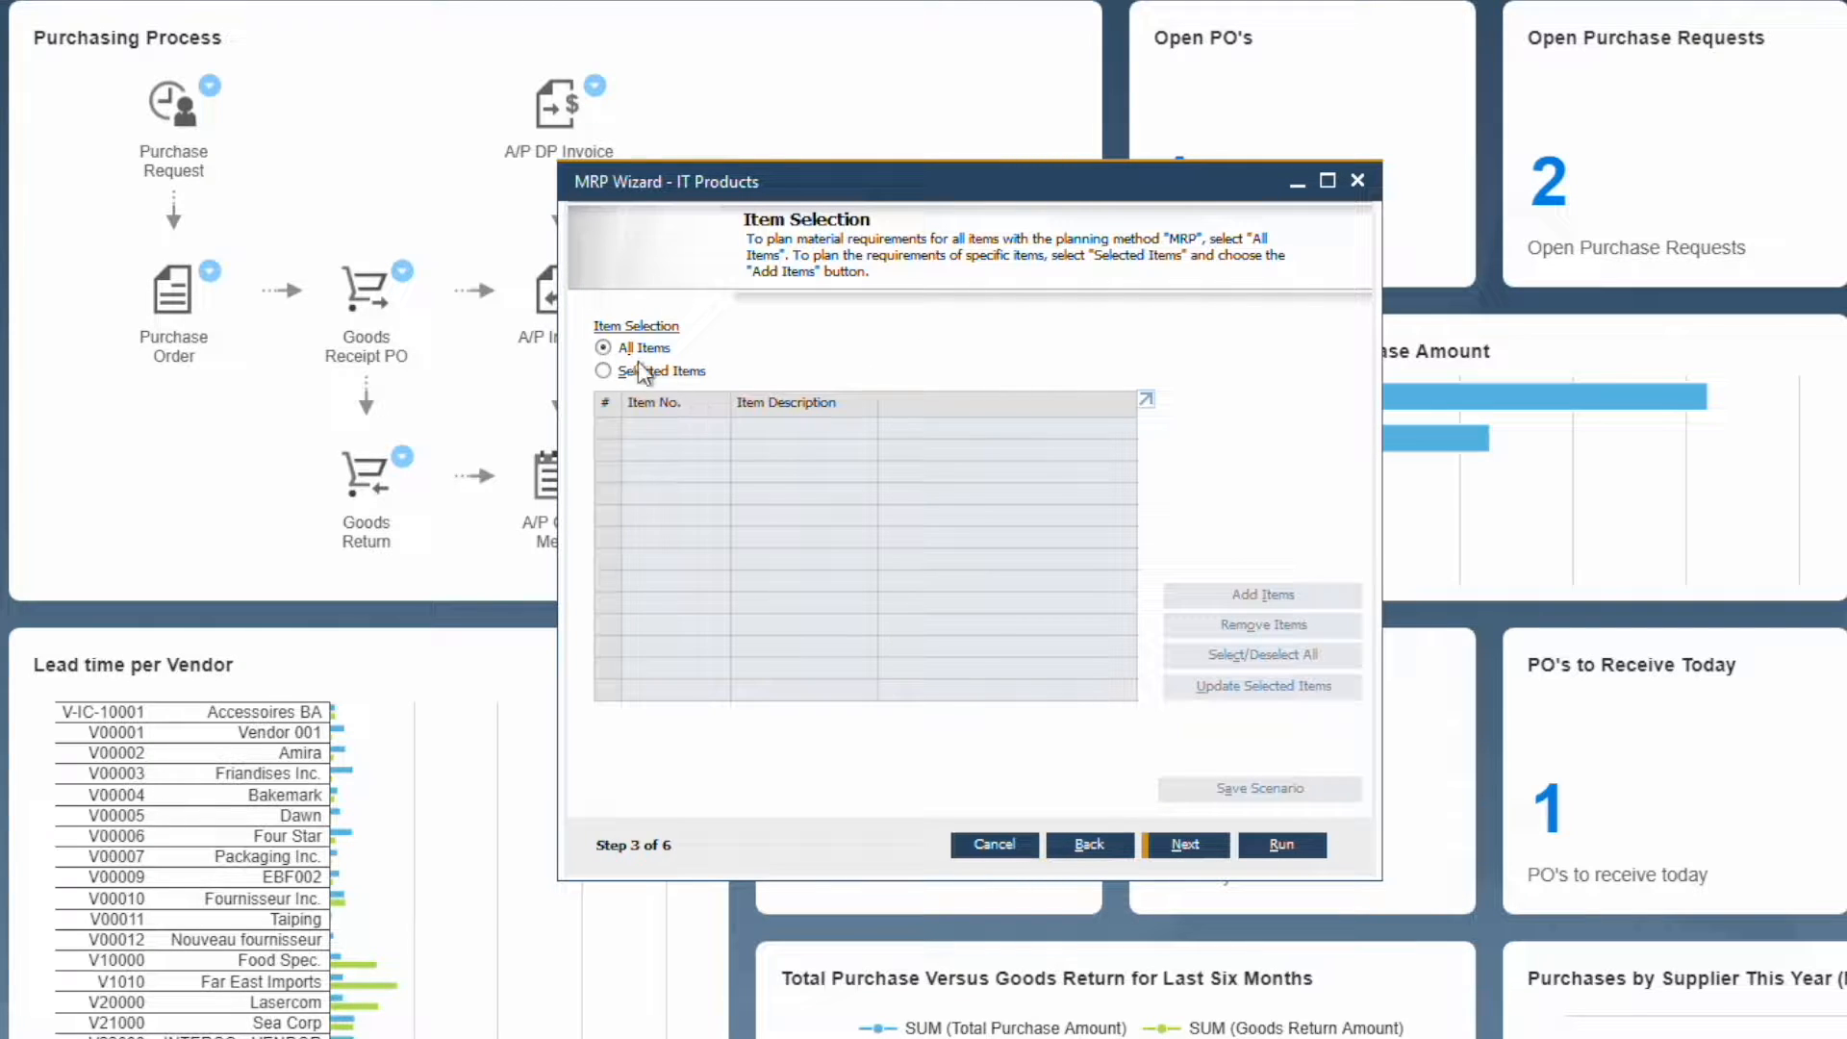
pyautogui.click(1185, 845)
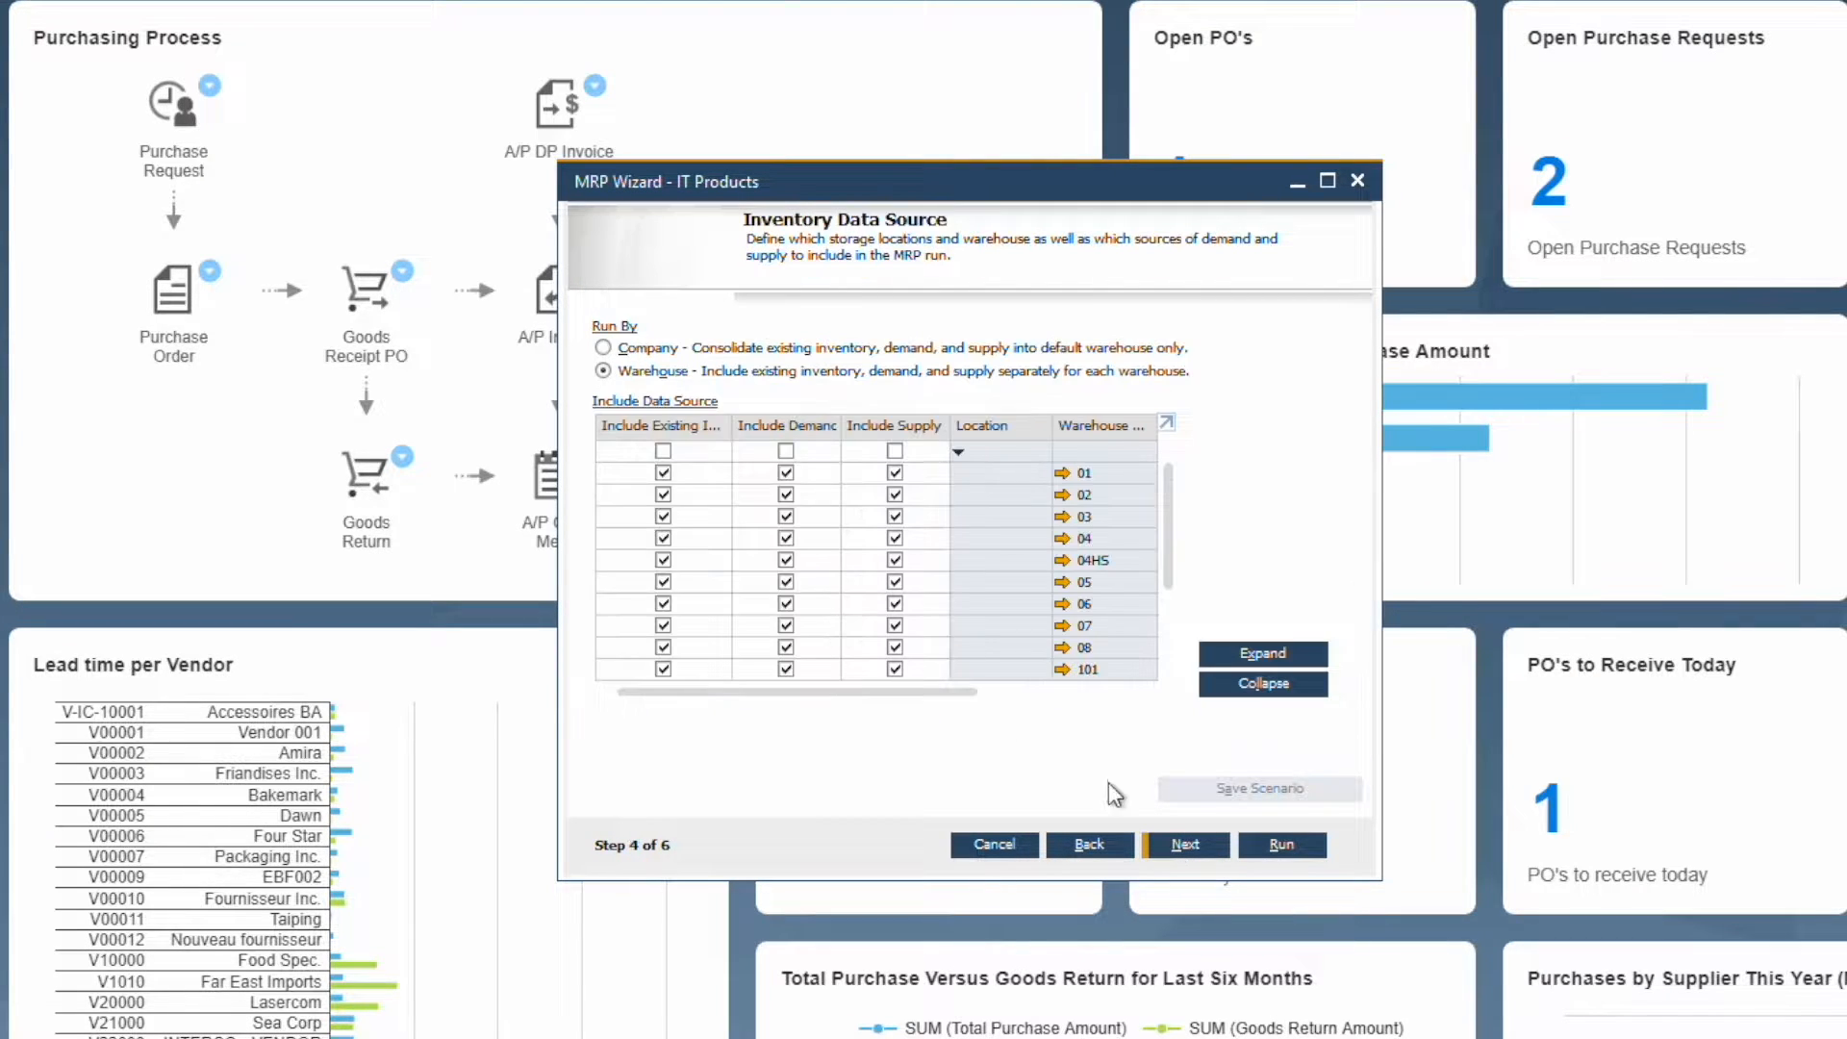
pyautogui.click(1185, 844)
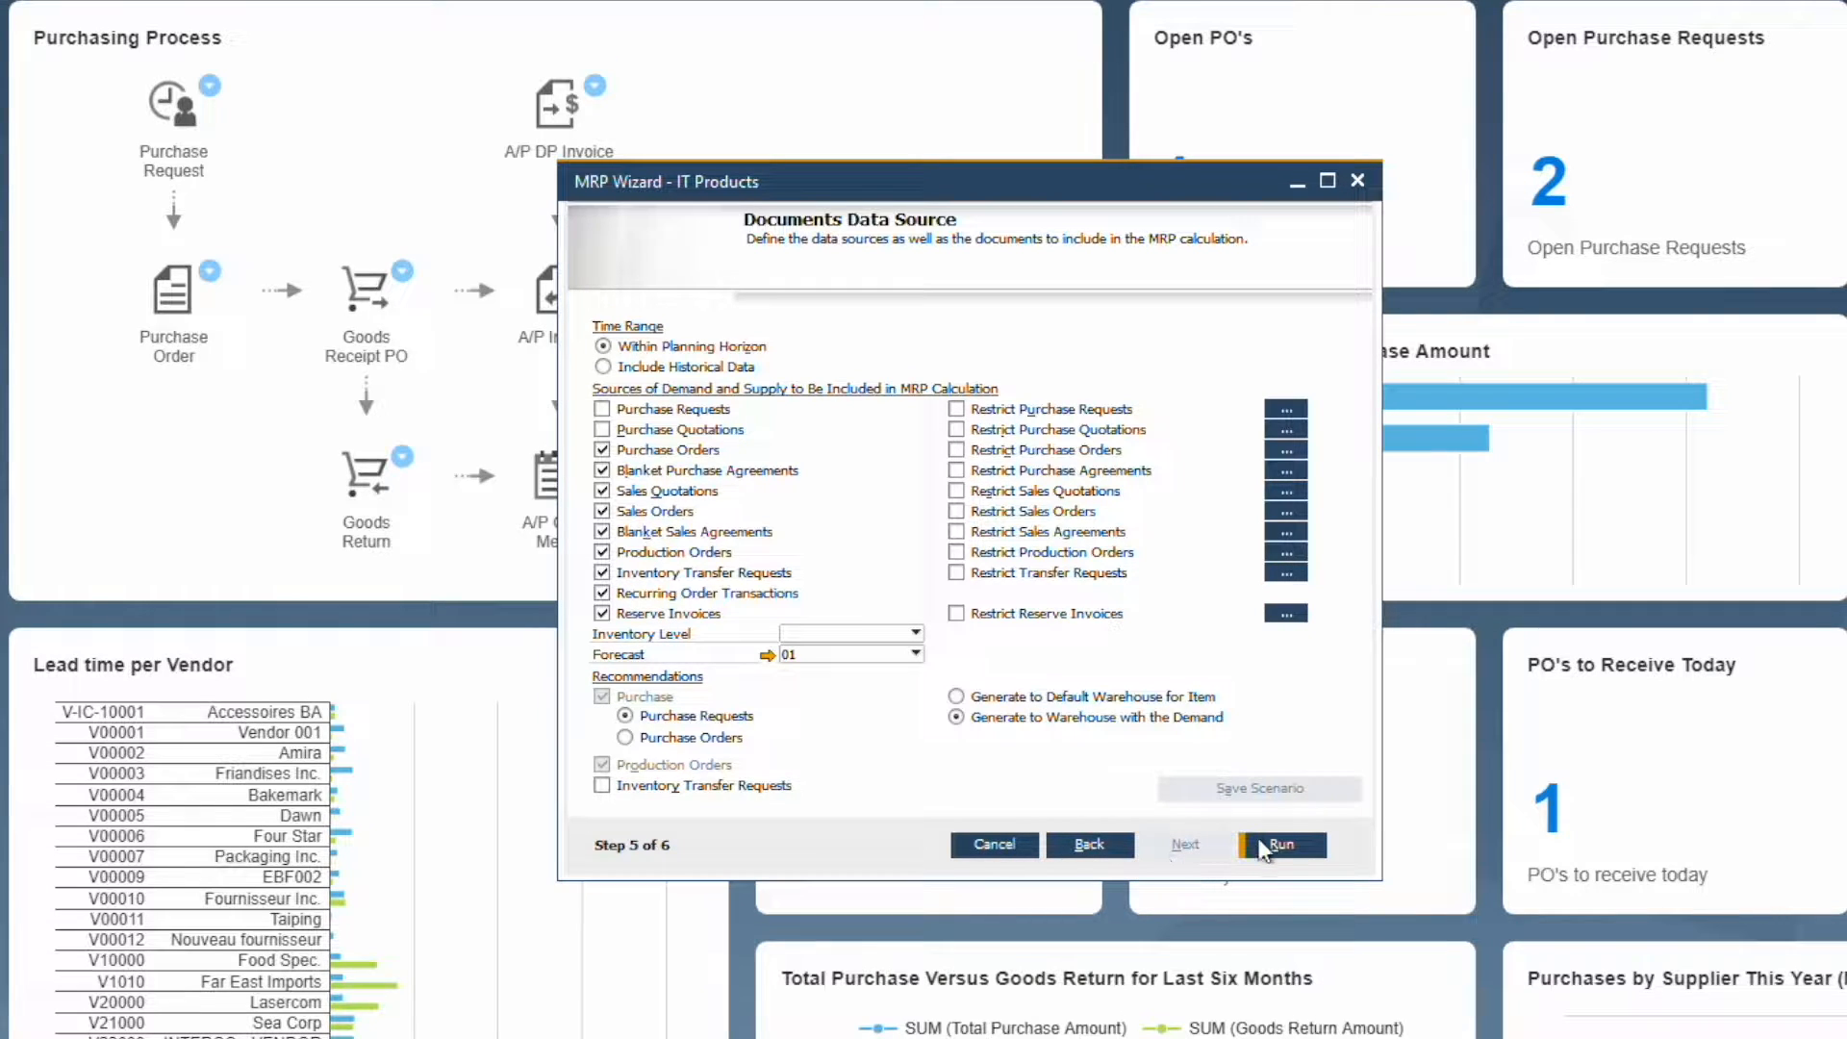
pyautogui.click(1281, 844)
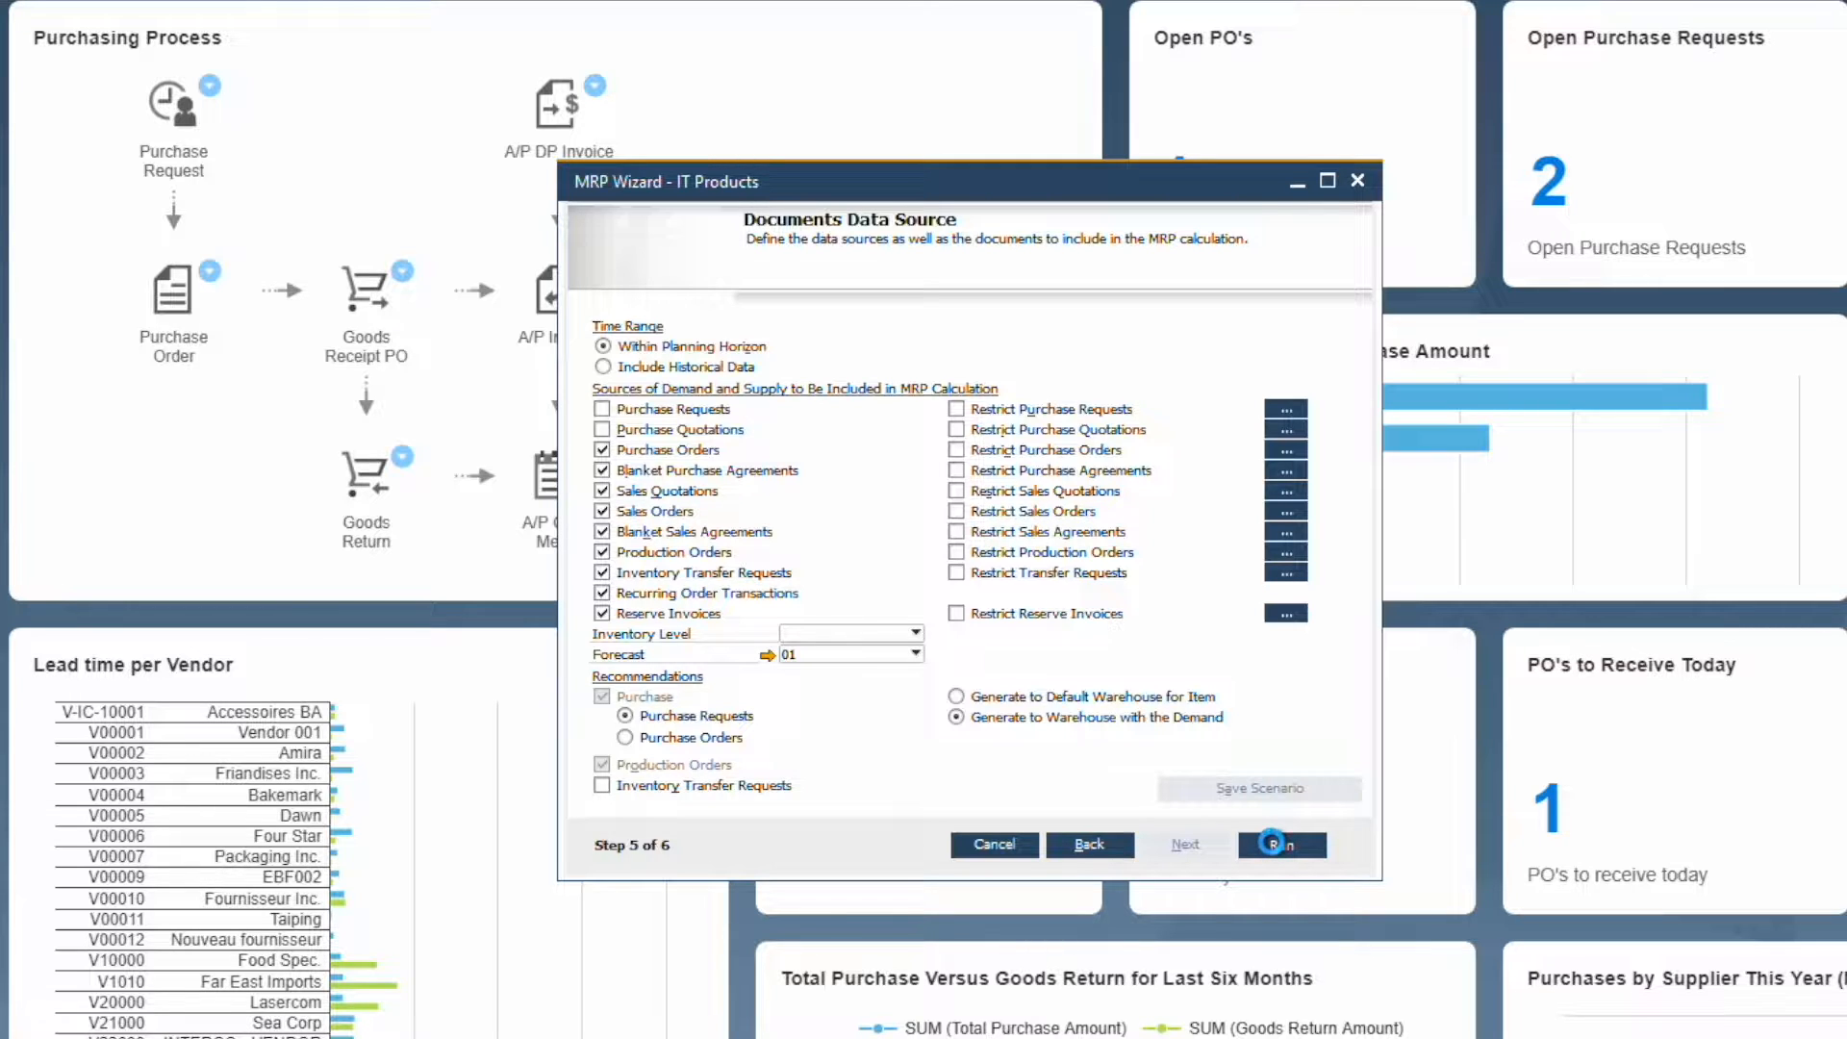
# Step: Expand Sweet Waffles in the MRP report, review the purchase recommendations, and finish the wizard
pyautogui.click(1282, 845)
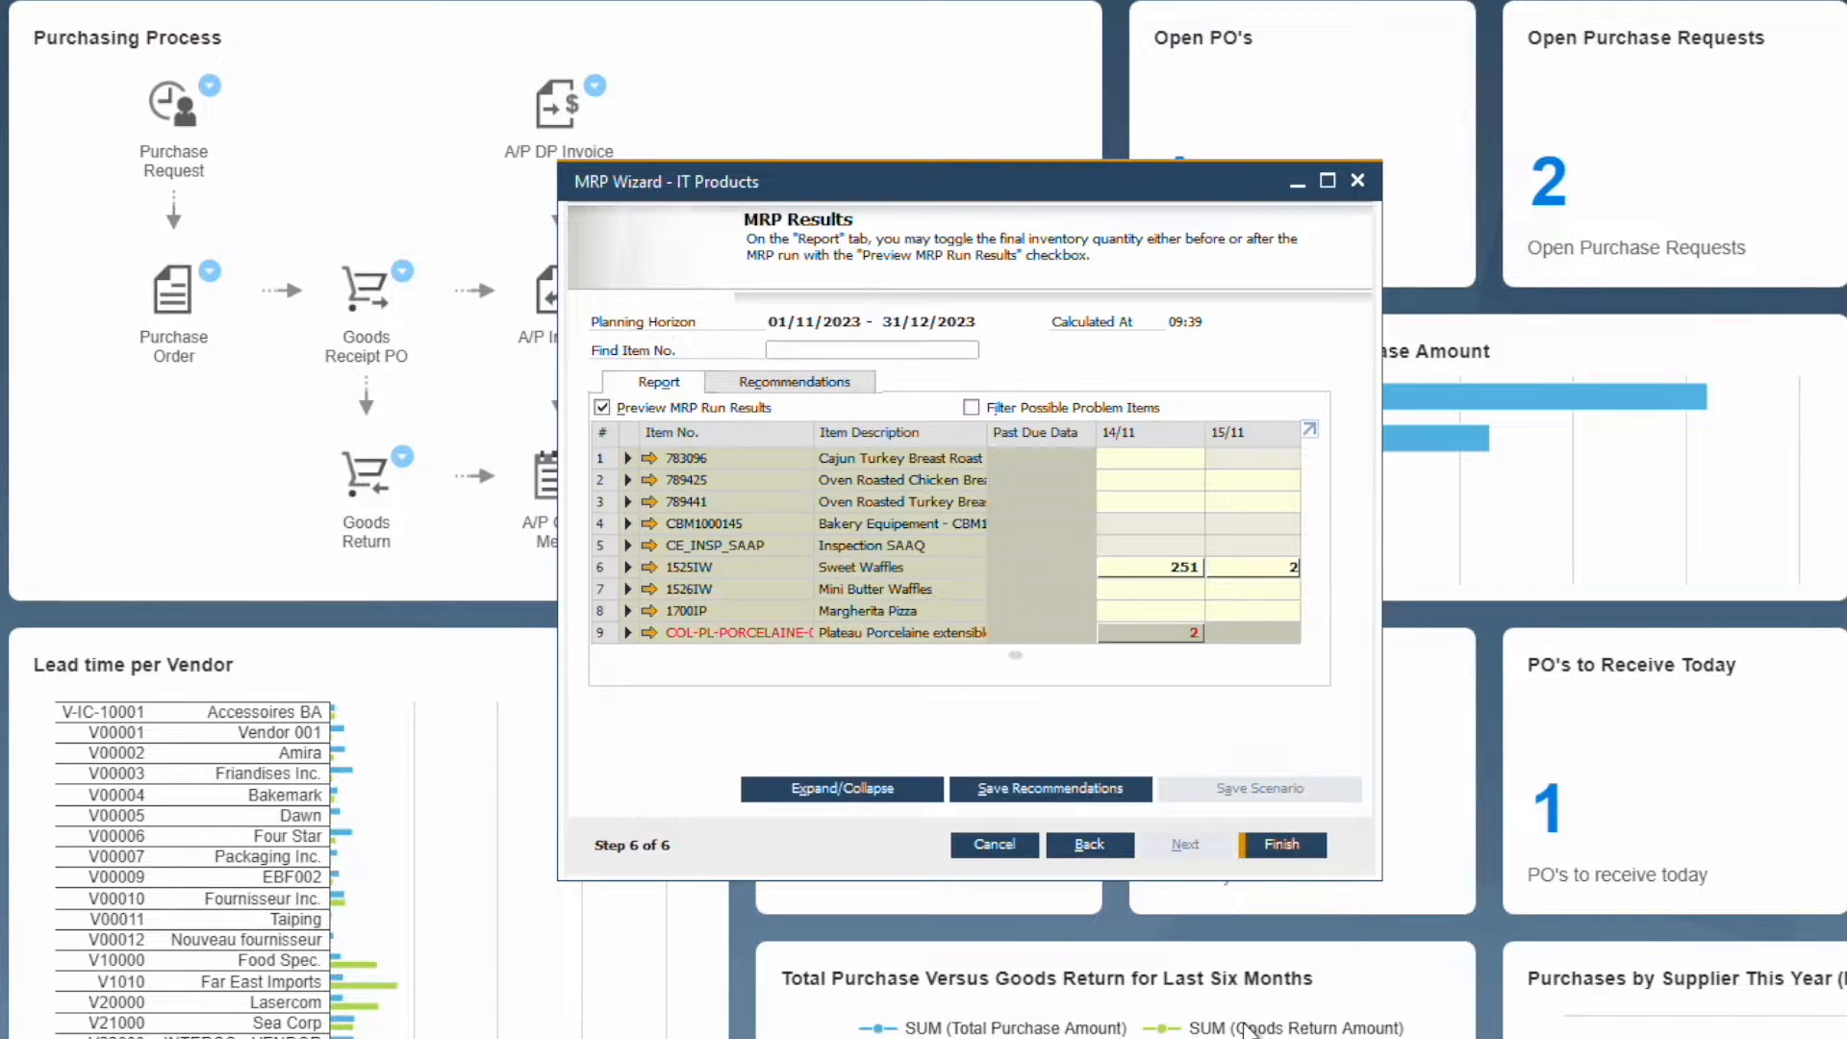
pyautogui.click(628, 567)
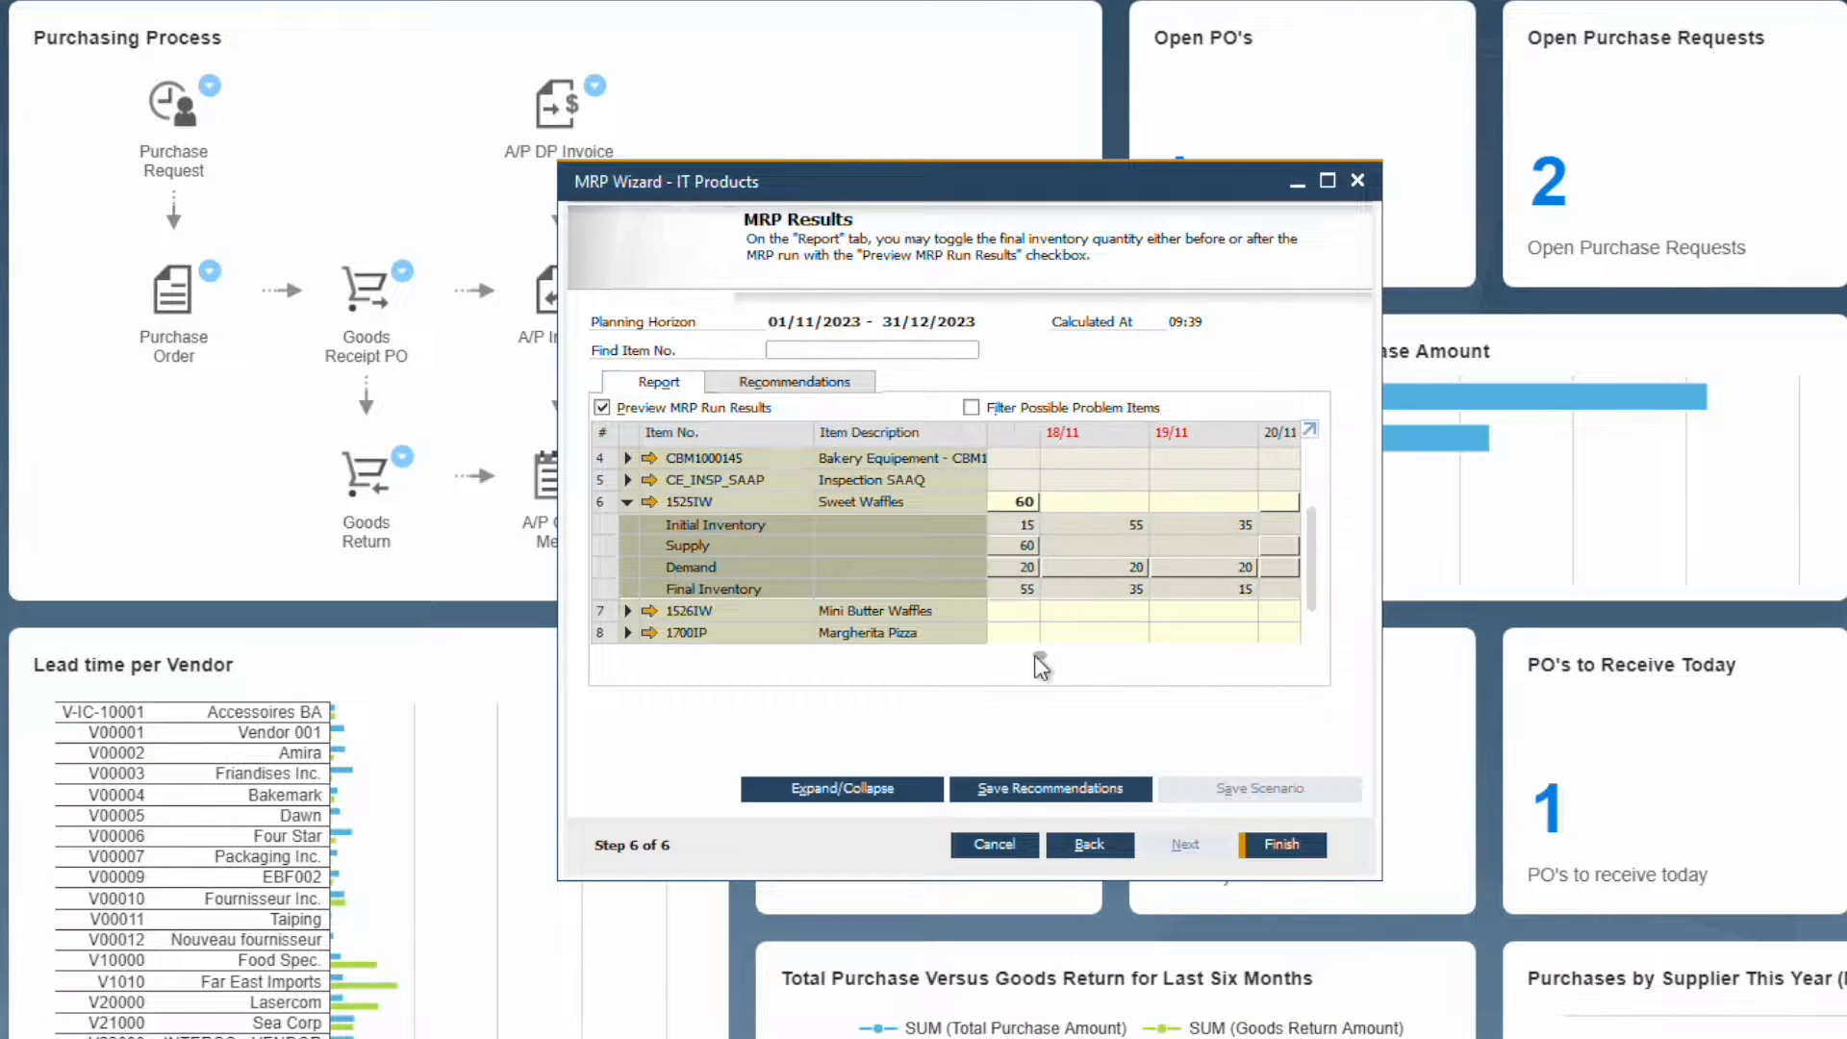
pyautogui.hscroll(-3)
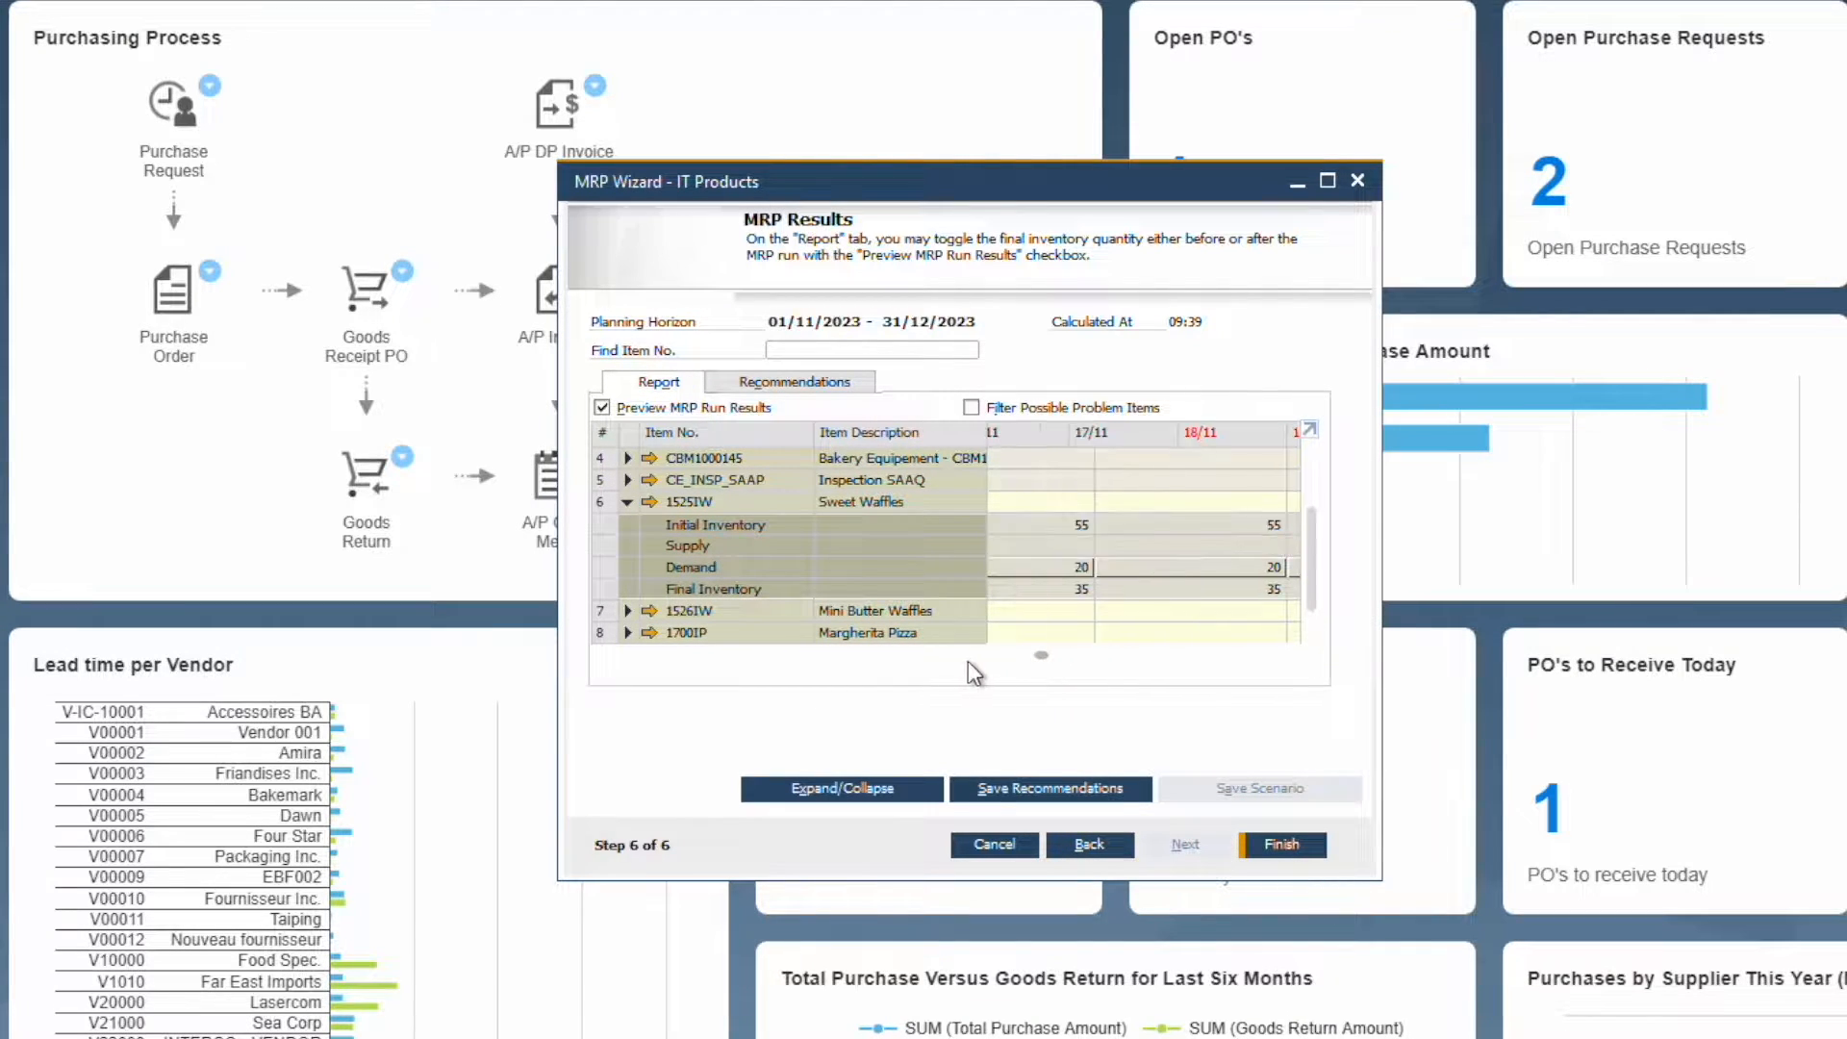
pyautogui.click(796, 380)
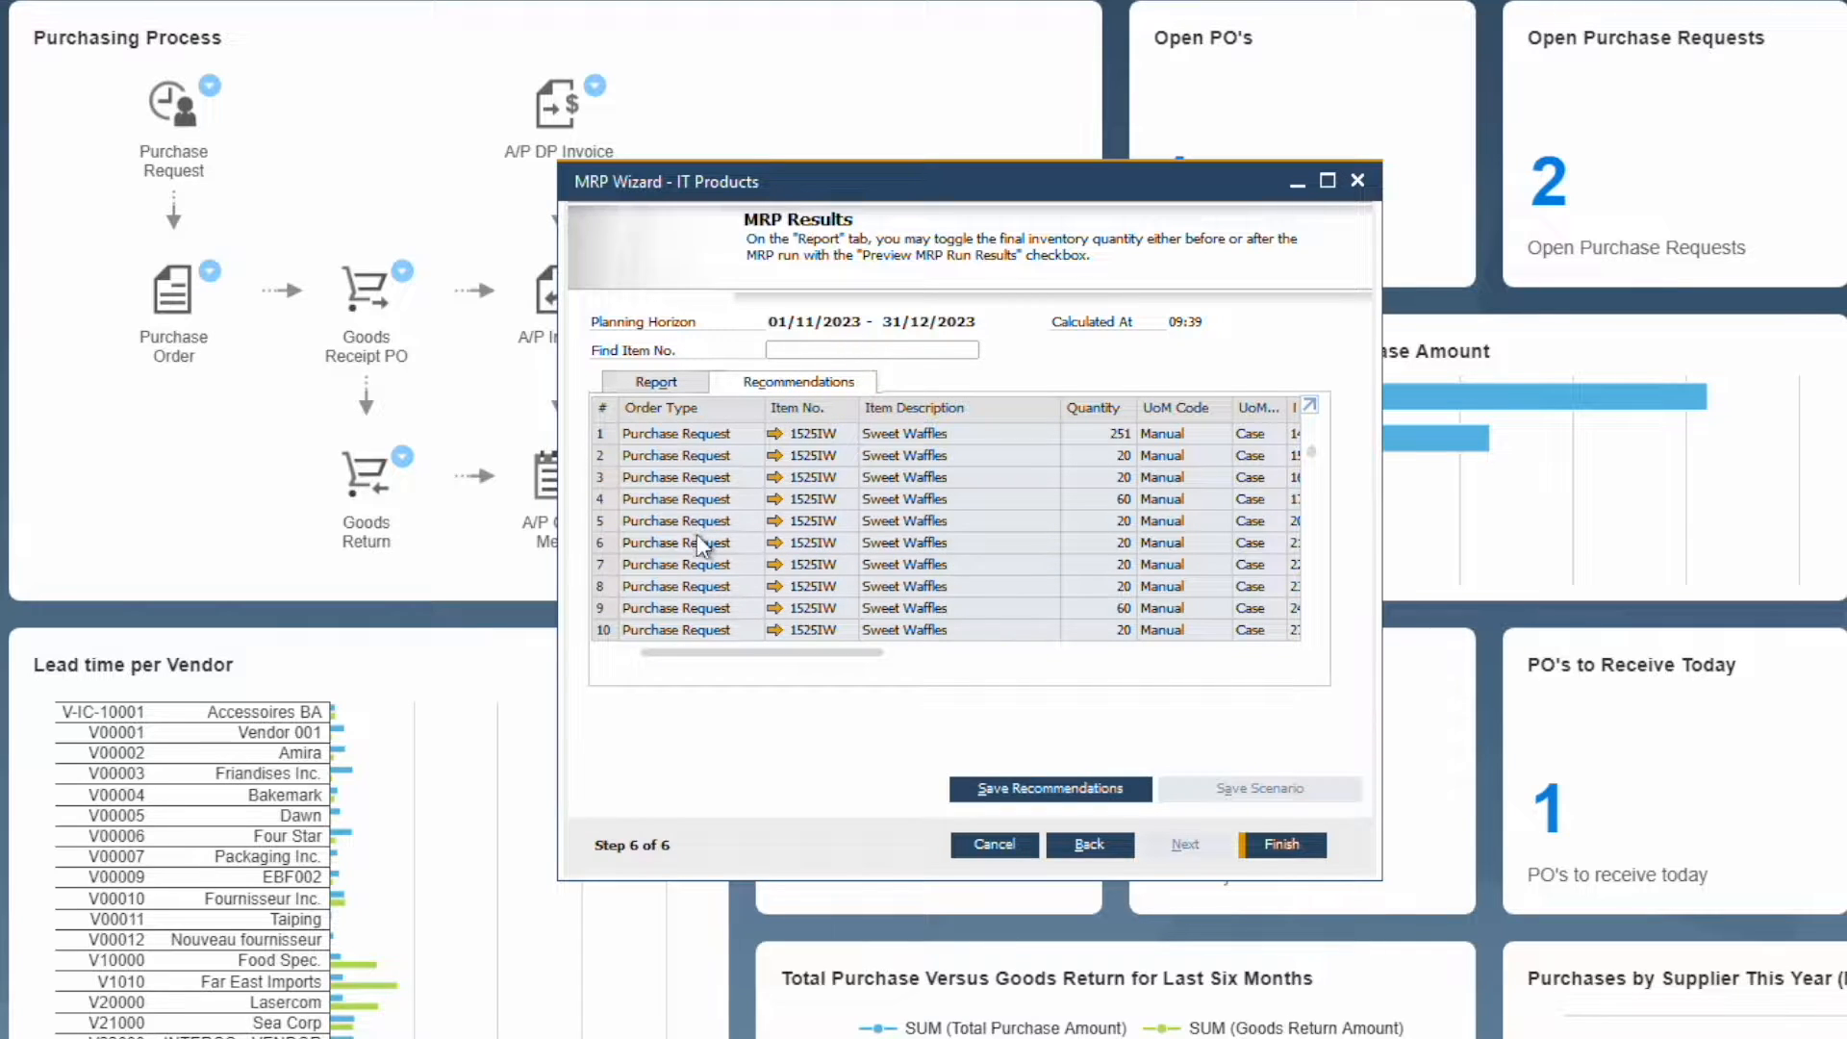
pyautogui.scroll(-3)
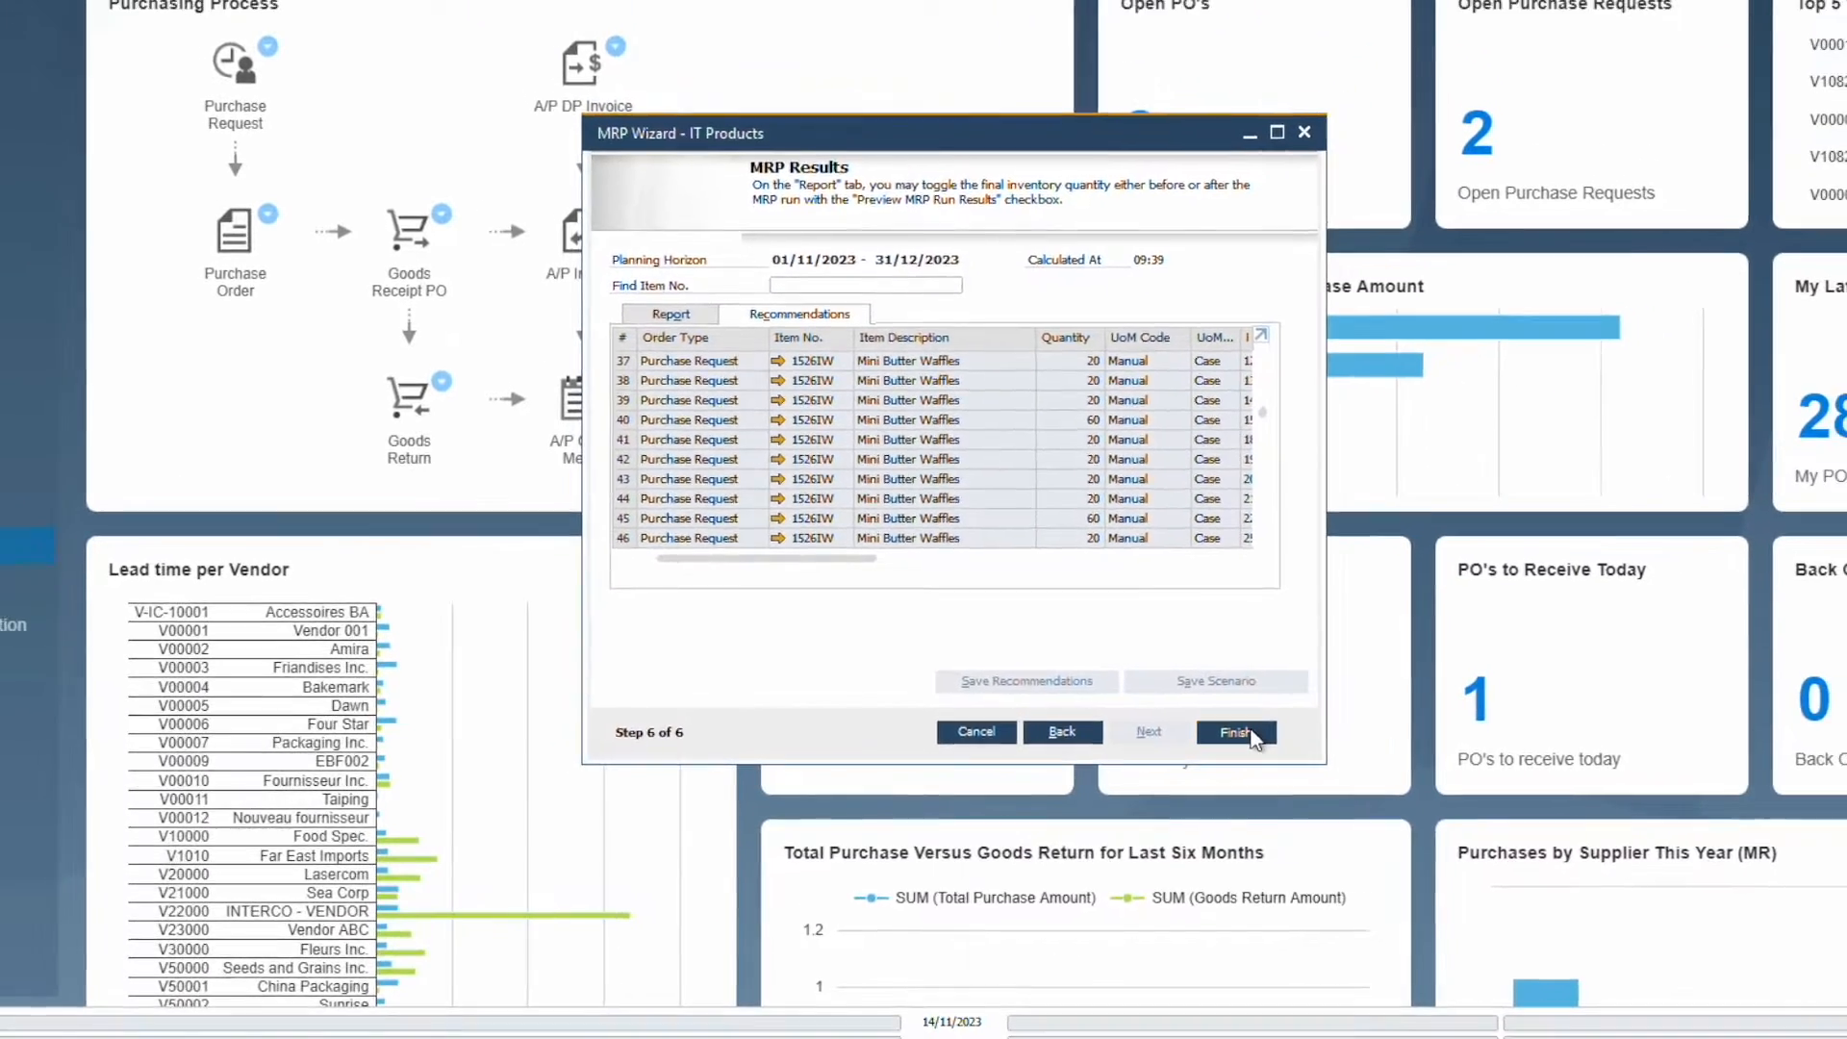
pyautogui.click(1234, 731)
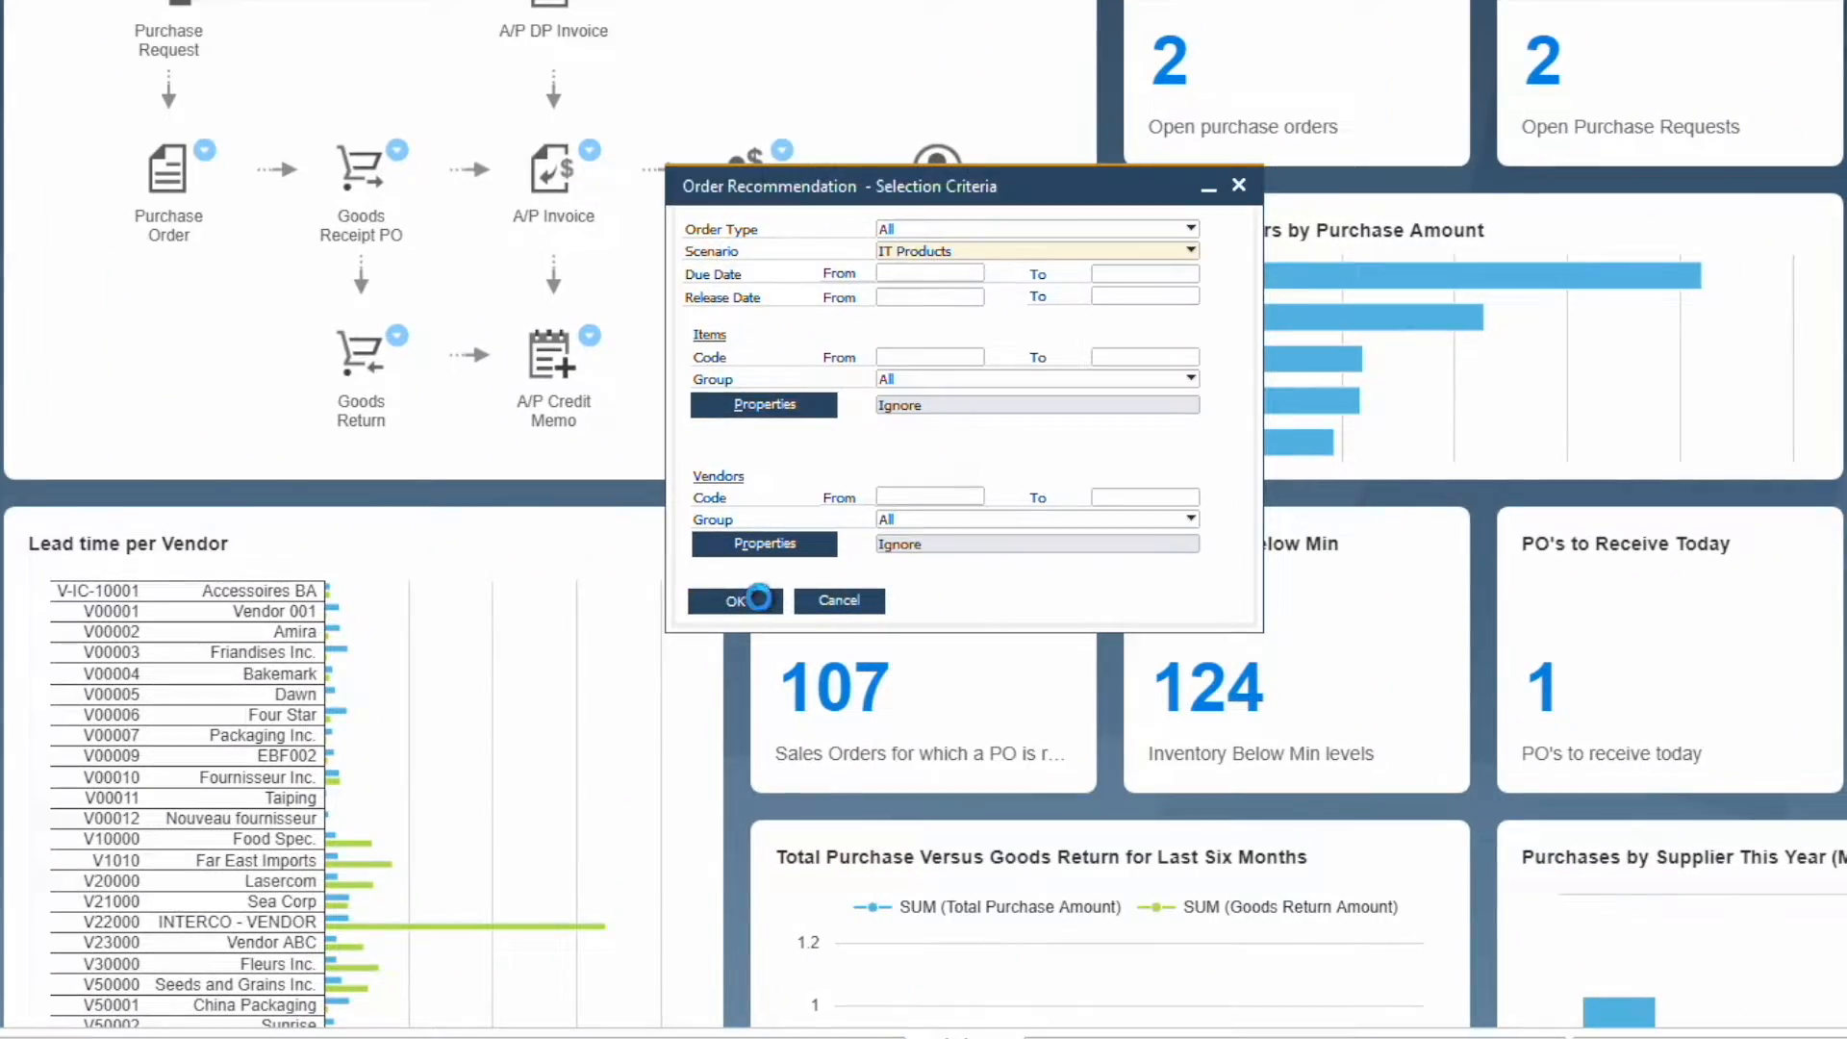
# Step: Mark recommendation row 1 as a purchase request for creation, update, and acknowledge the result
pyautogui.click(728, 600)
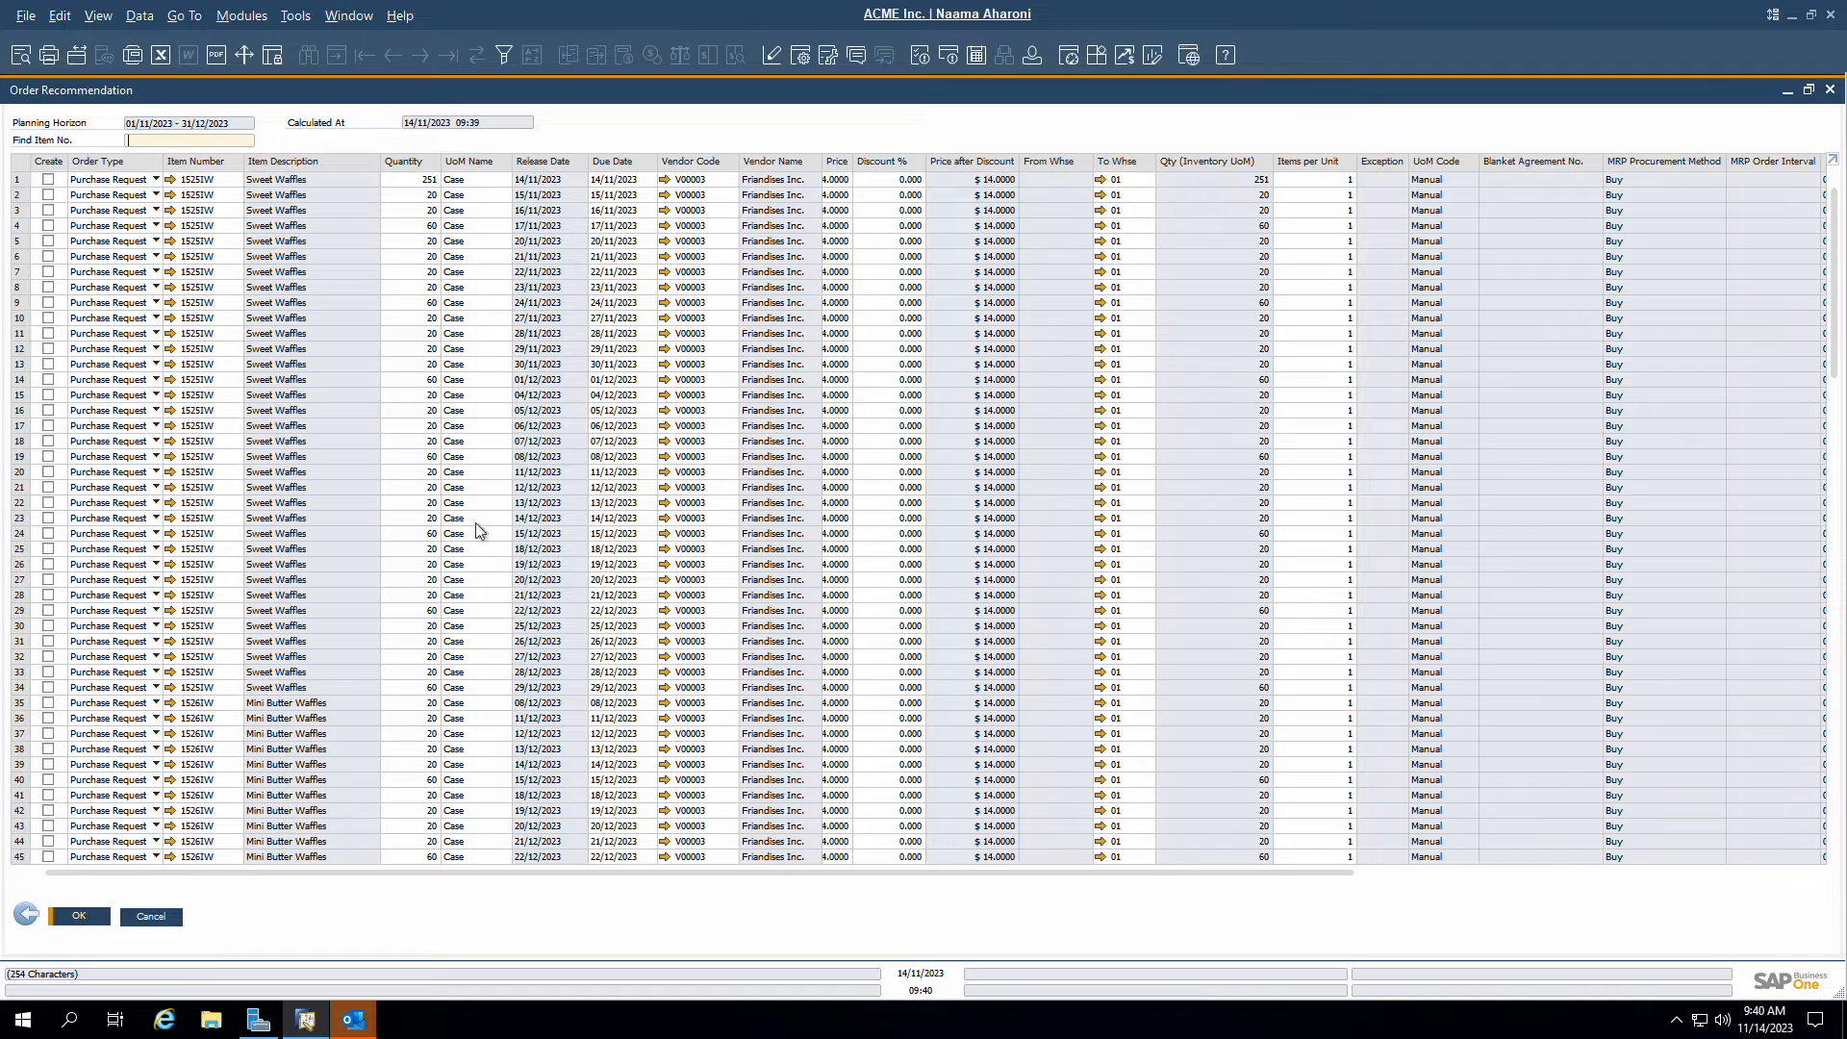
pyautogui.click(154, 179)
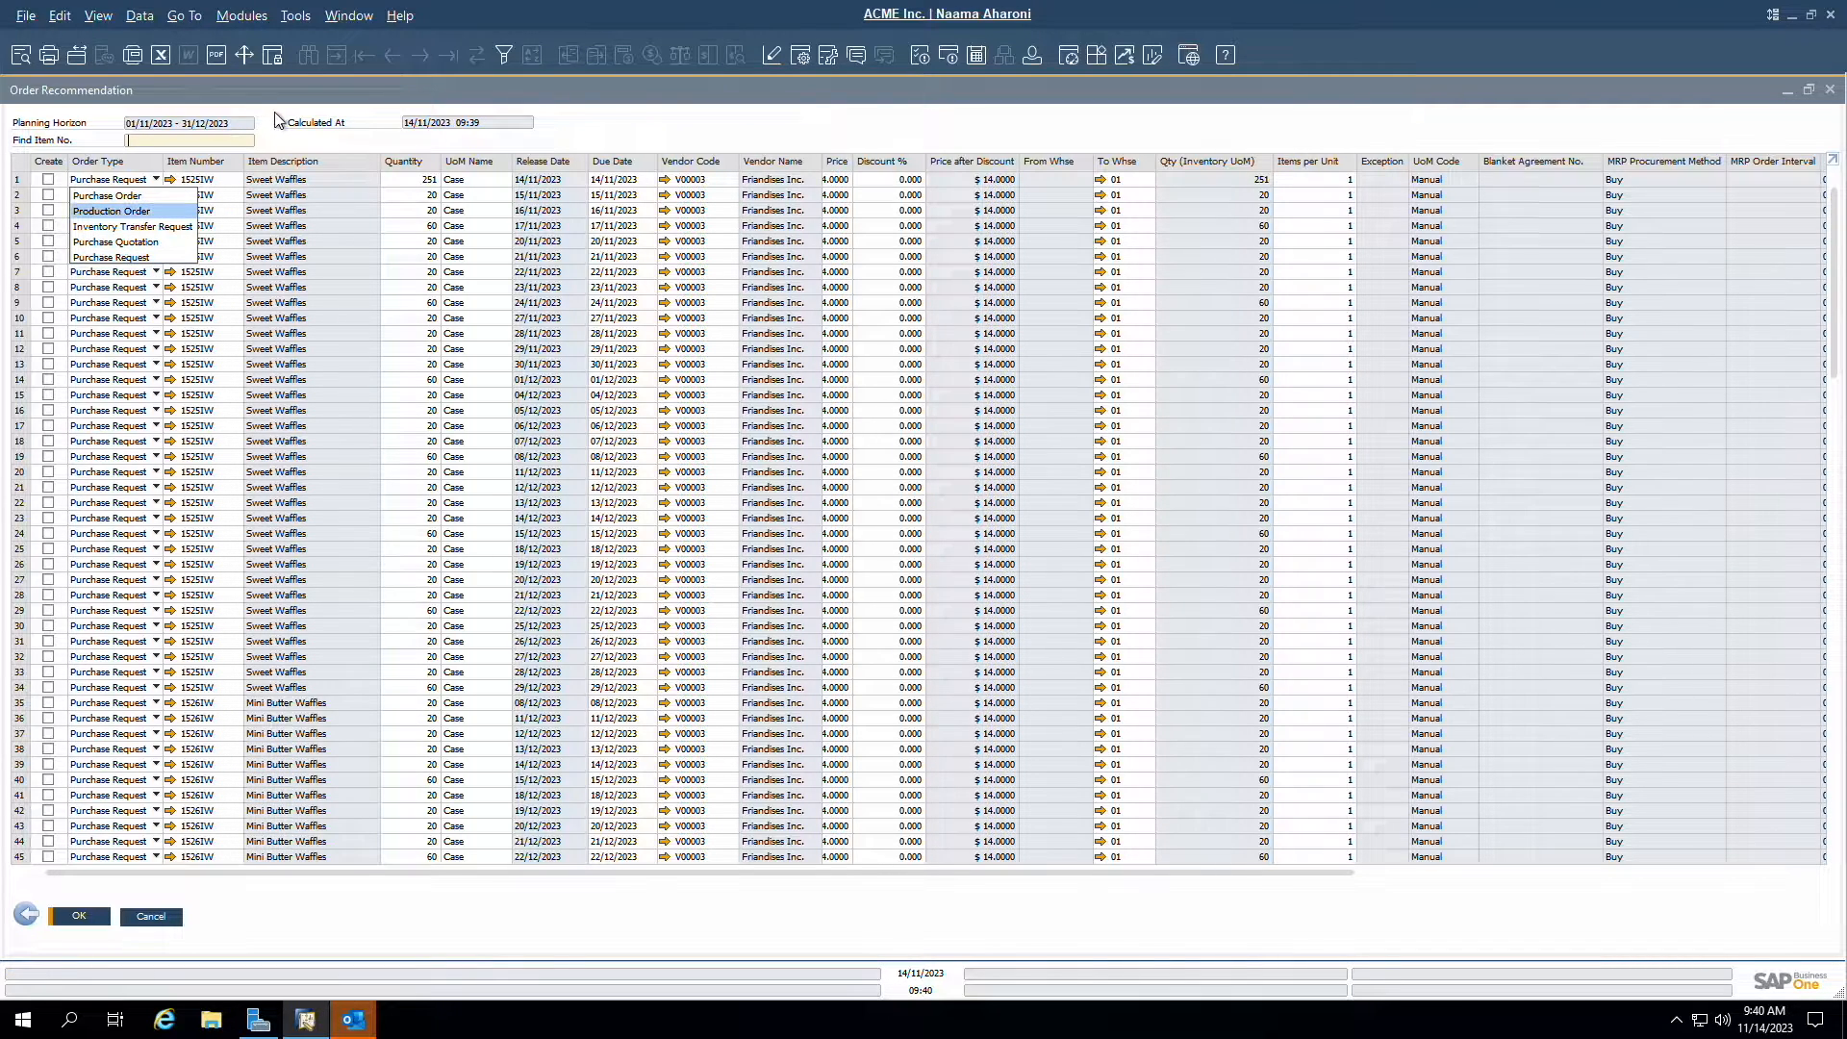
pyautogui.click(111, 178)
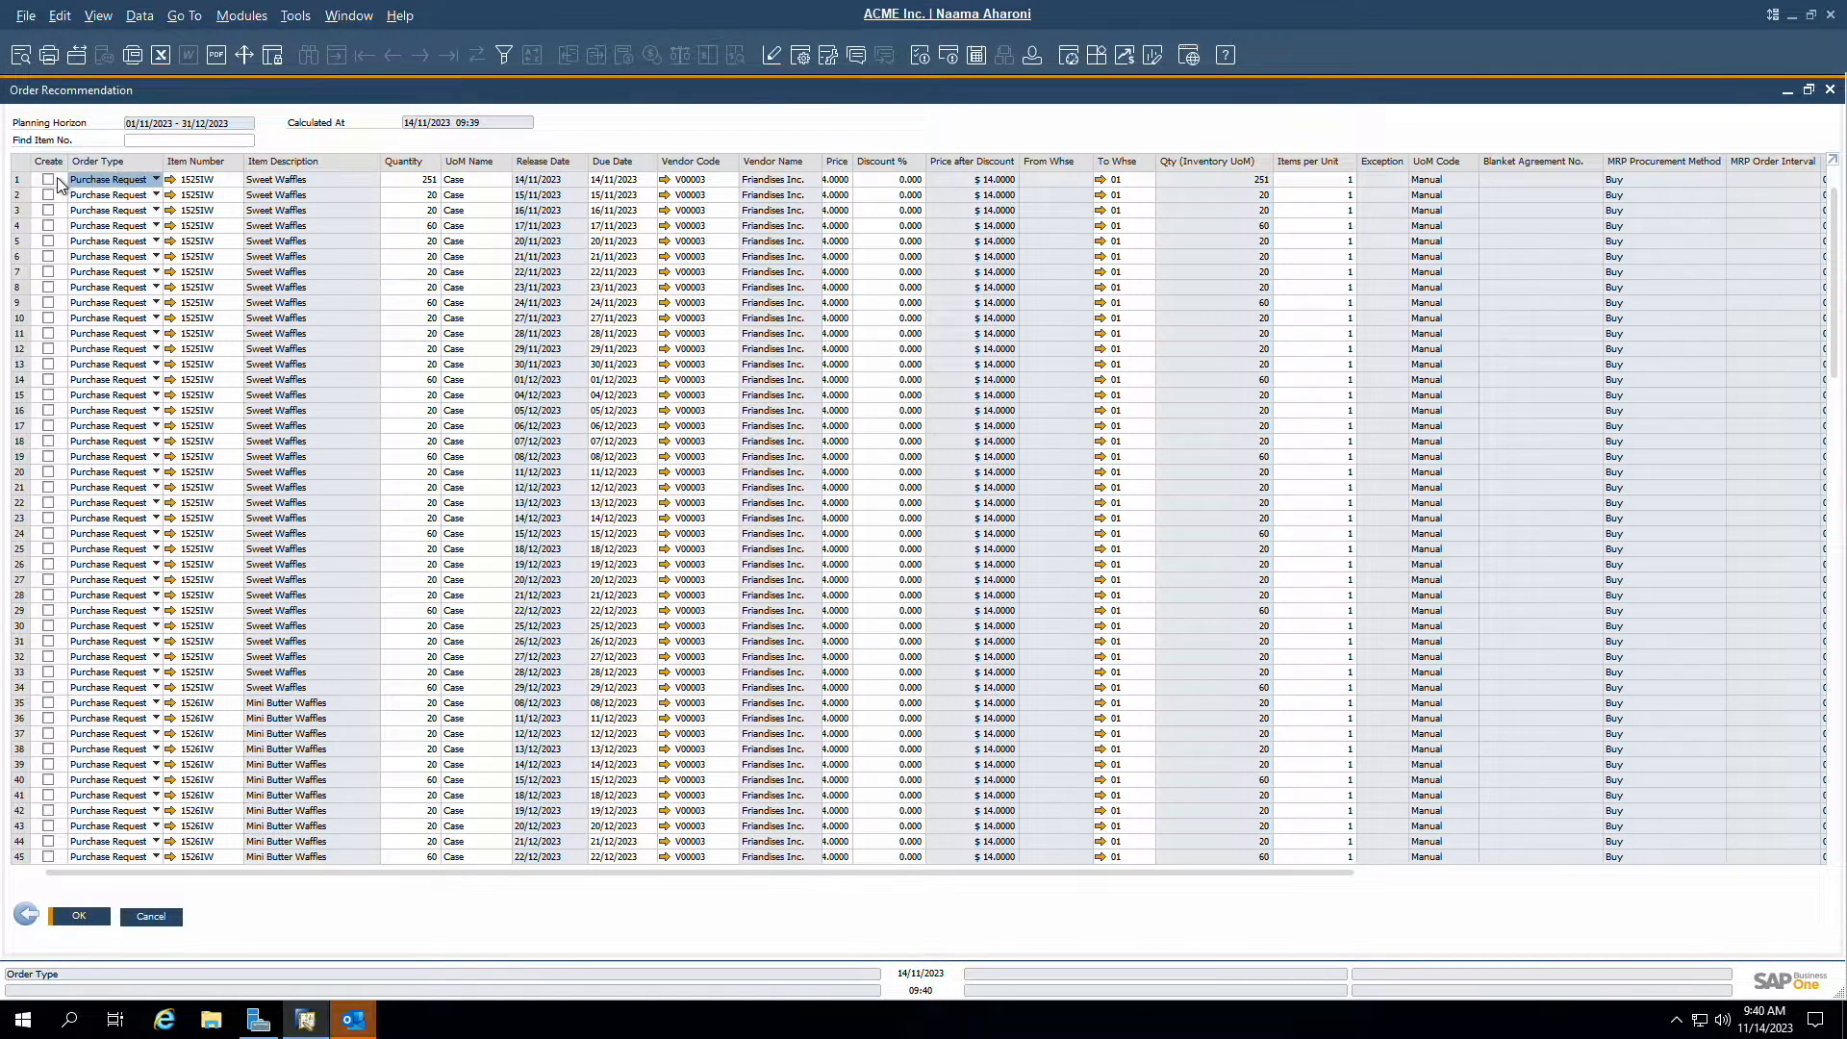
pyautogui.click(49, 179)
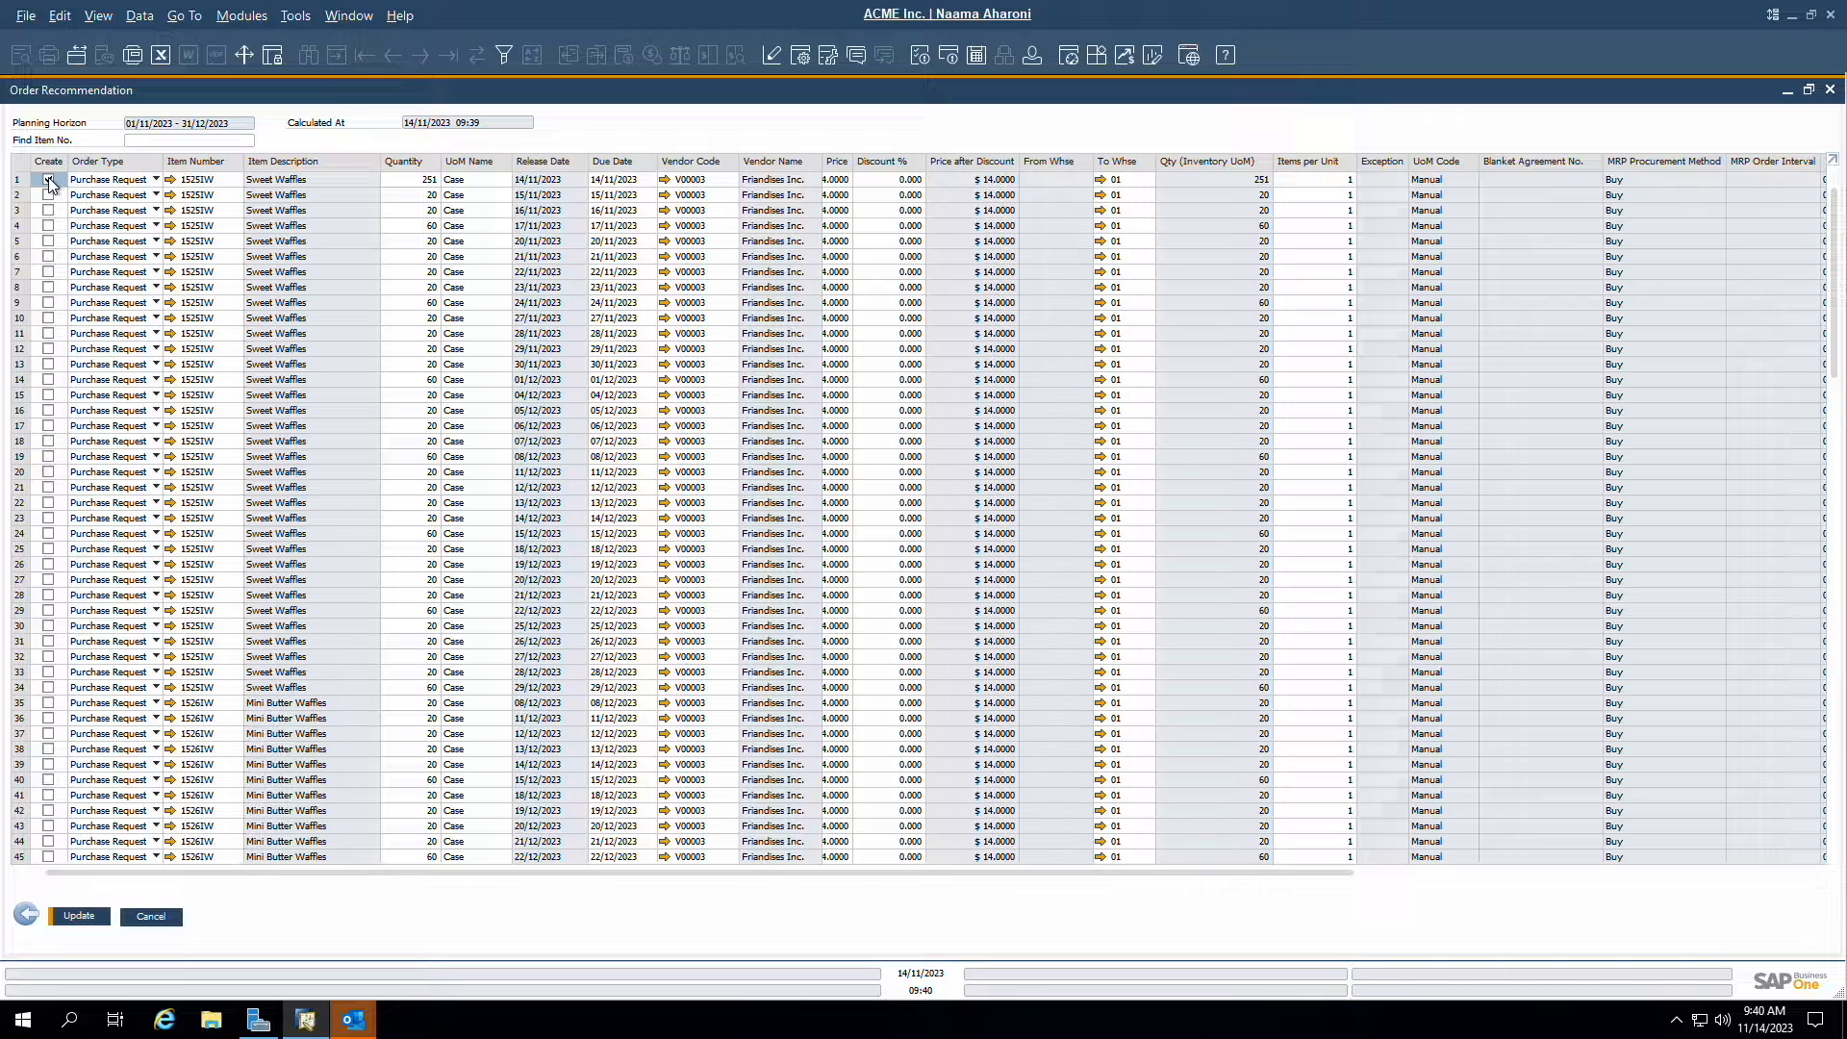
pyautogui.click(49, 179)
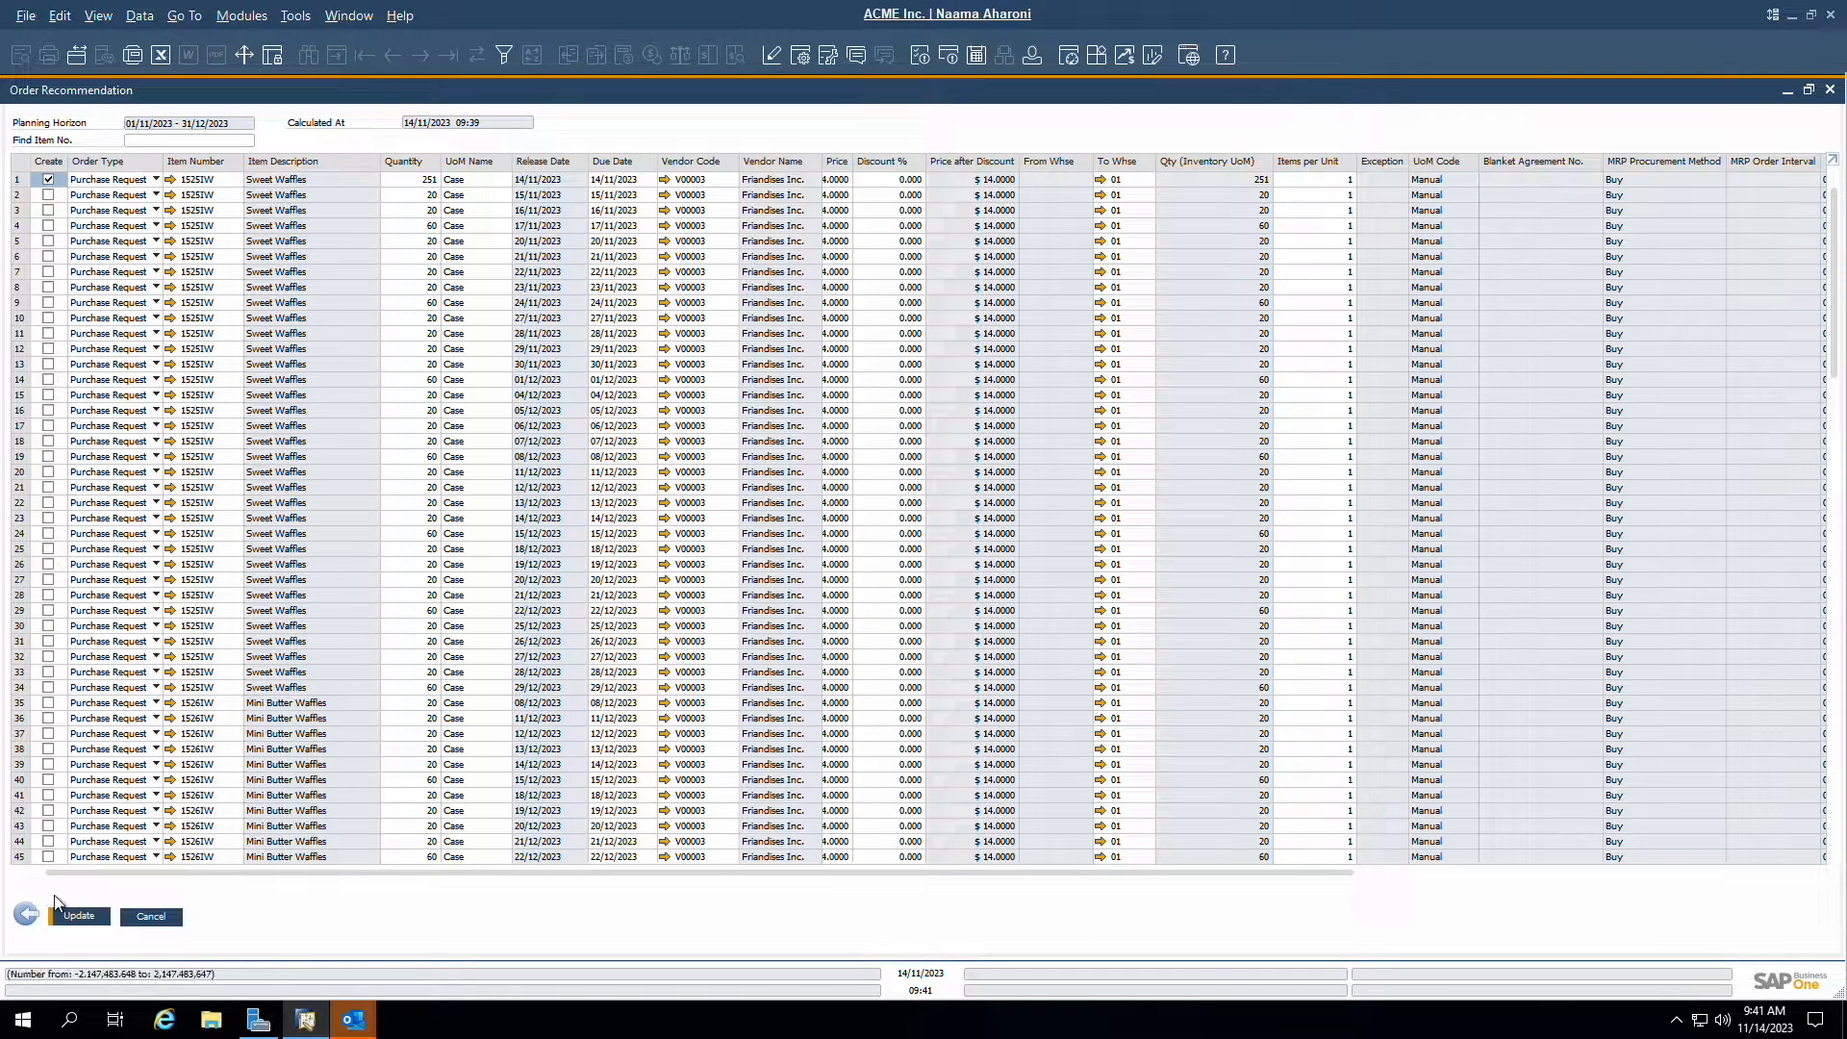
pyautogui.click(78, 915)
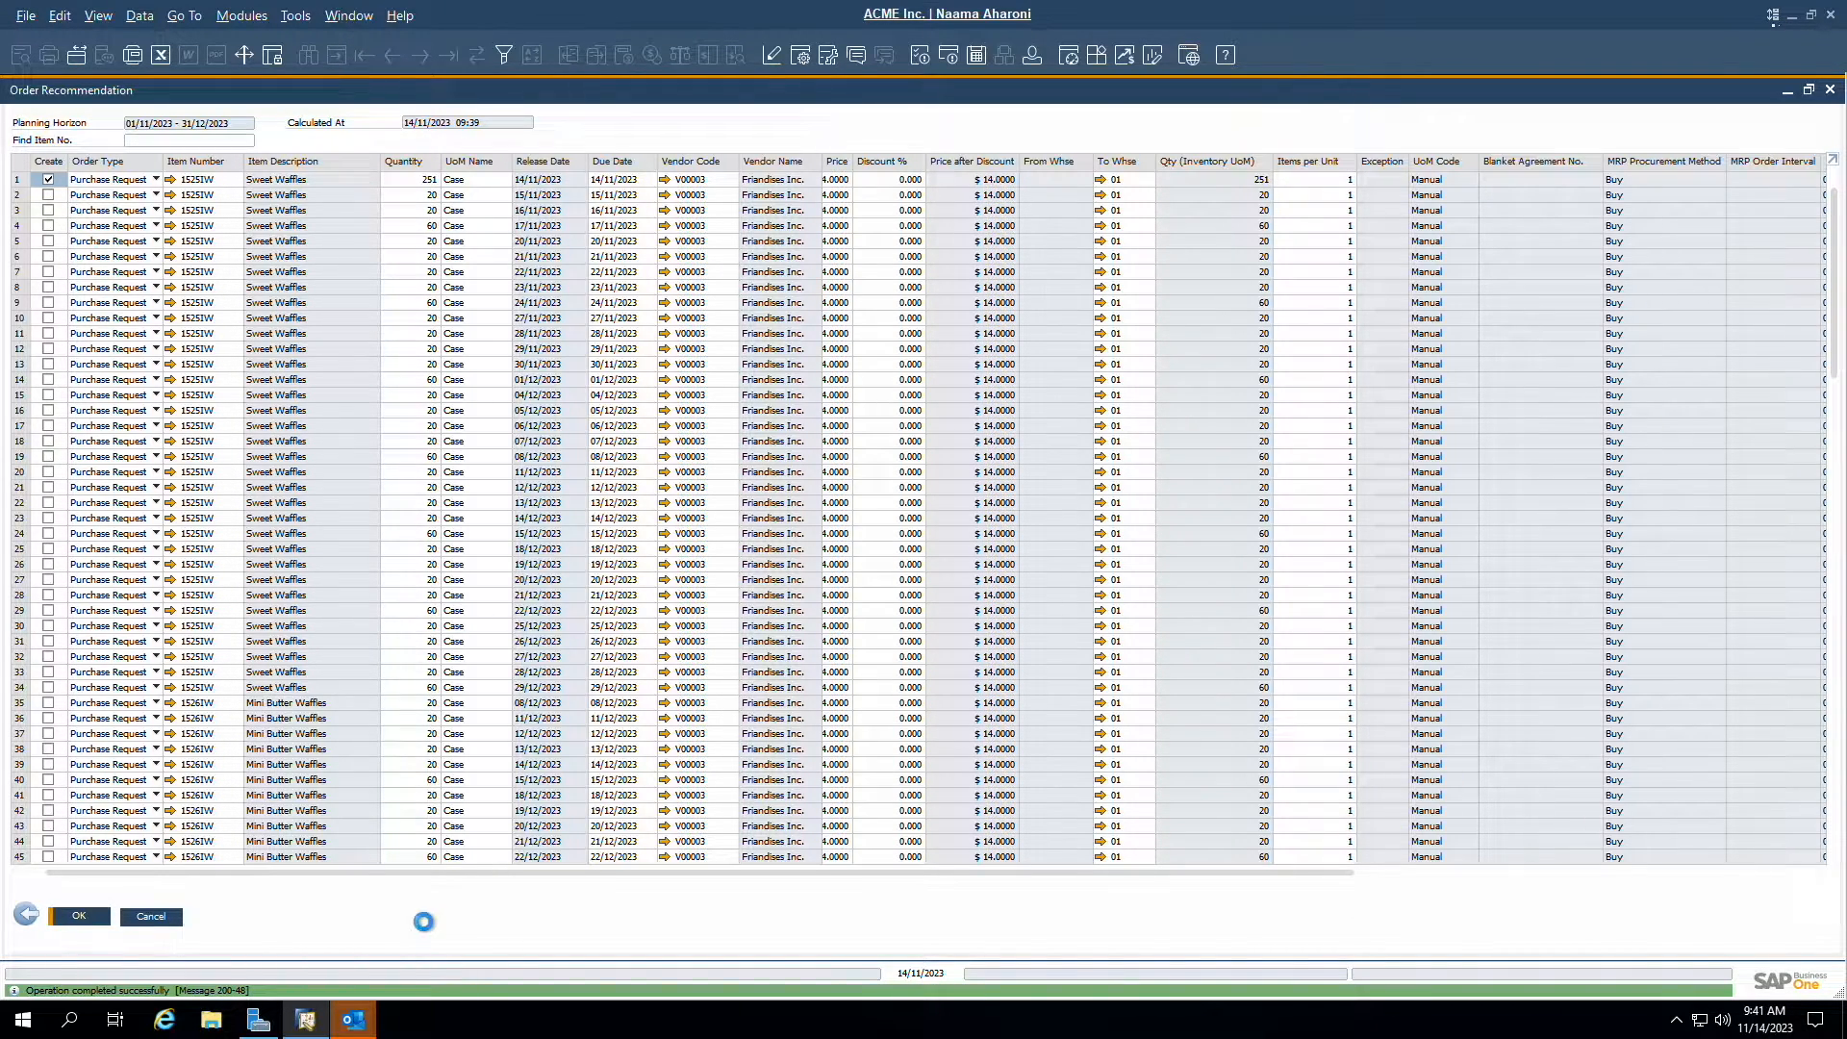
pyautogui.click(78, 915)
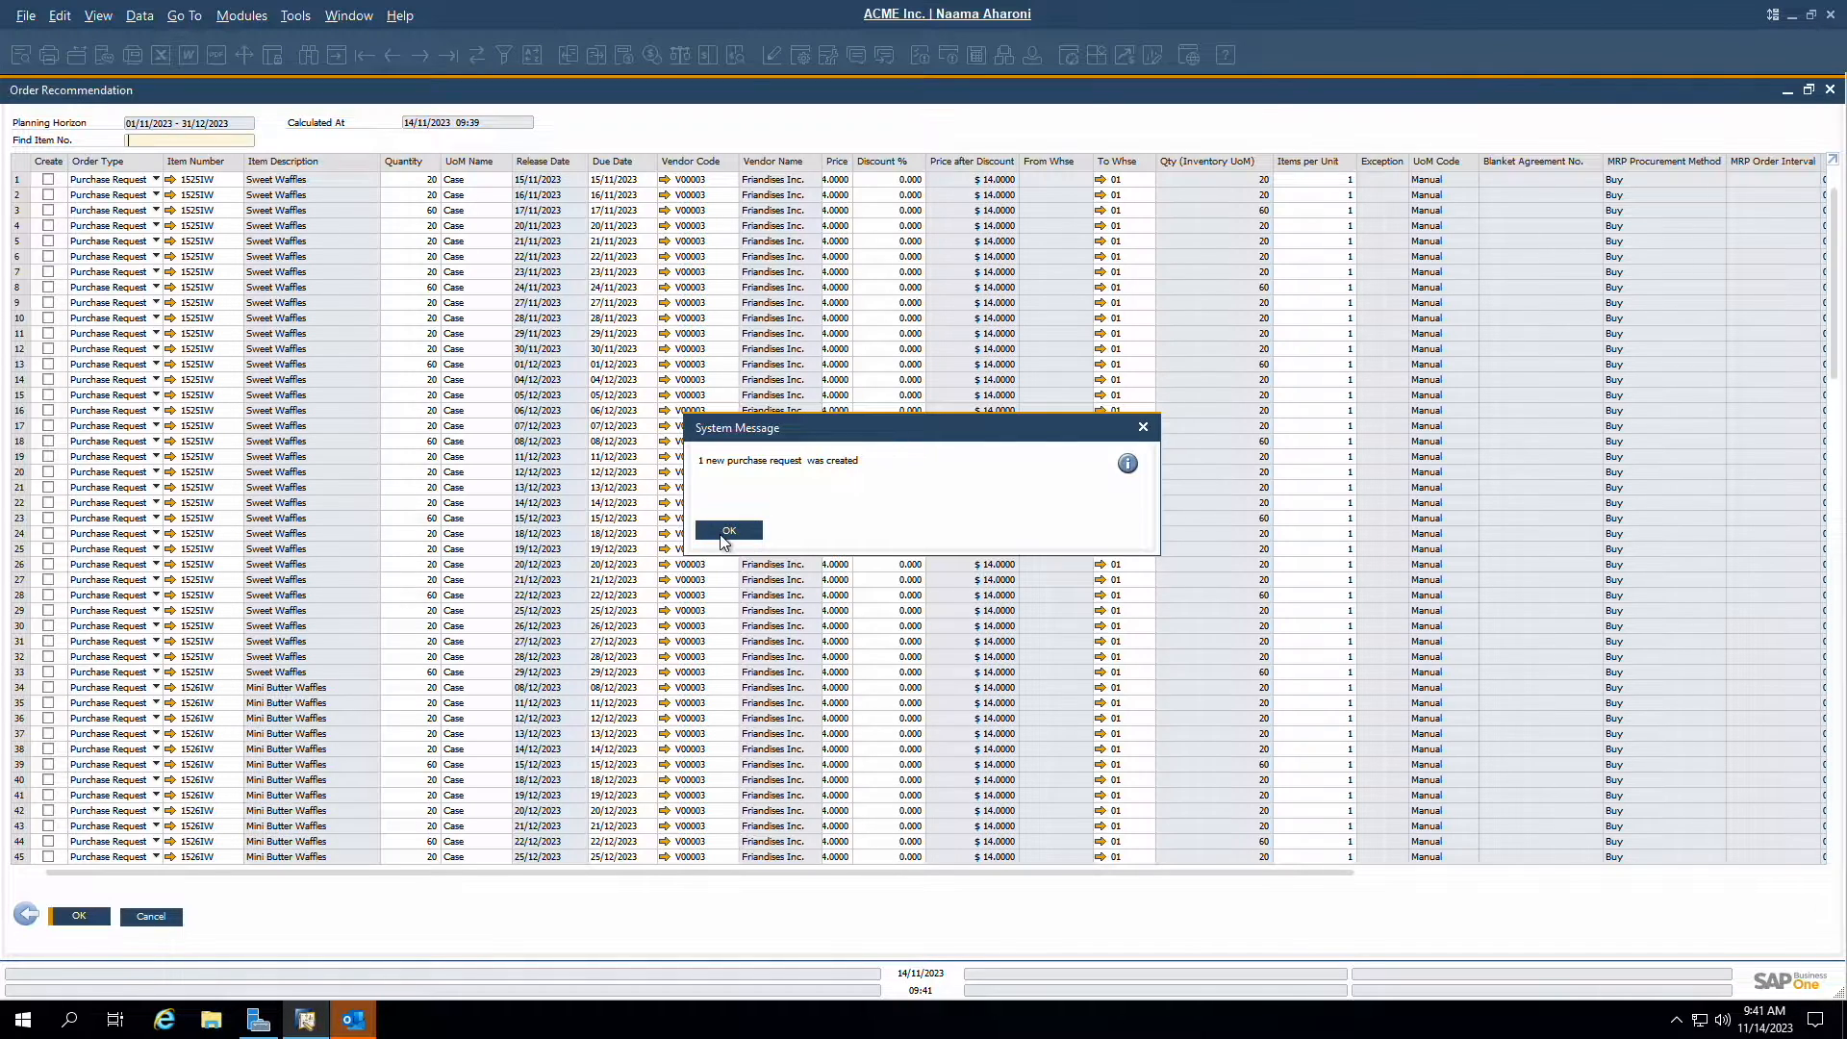
pyautogui.click(727, 529)
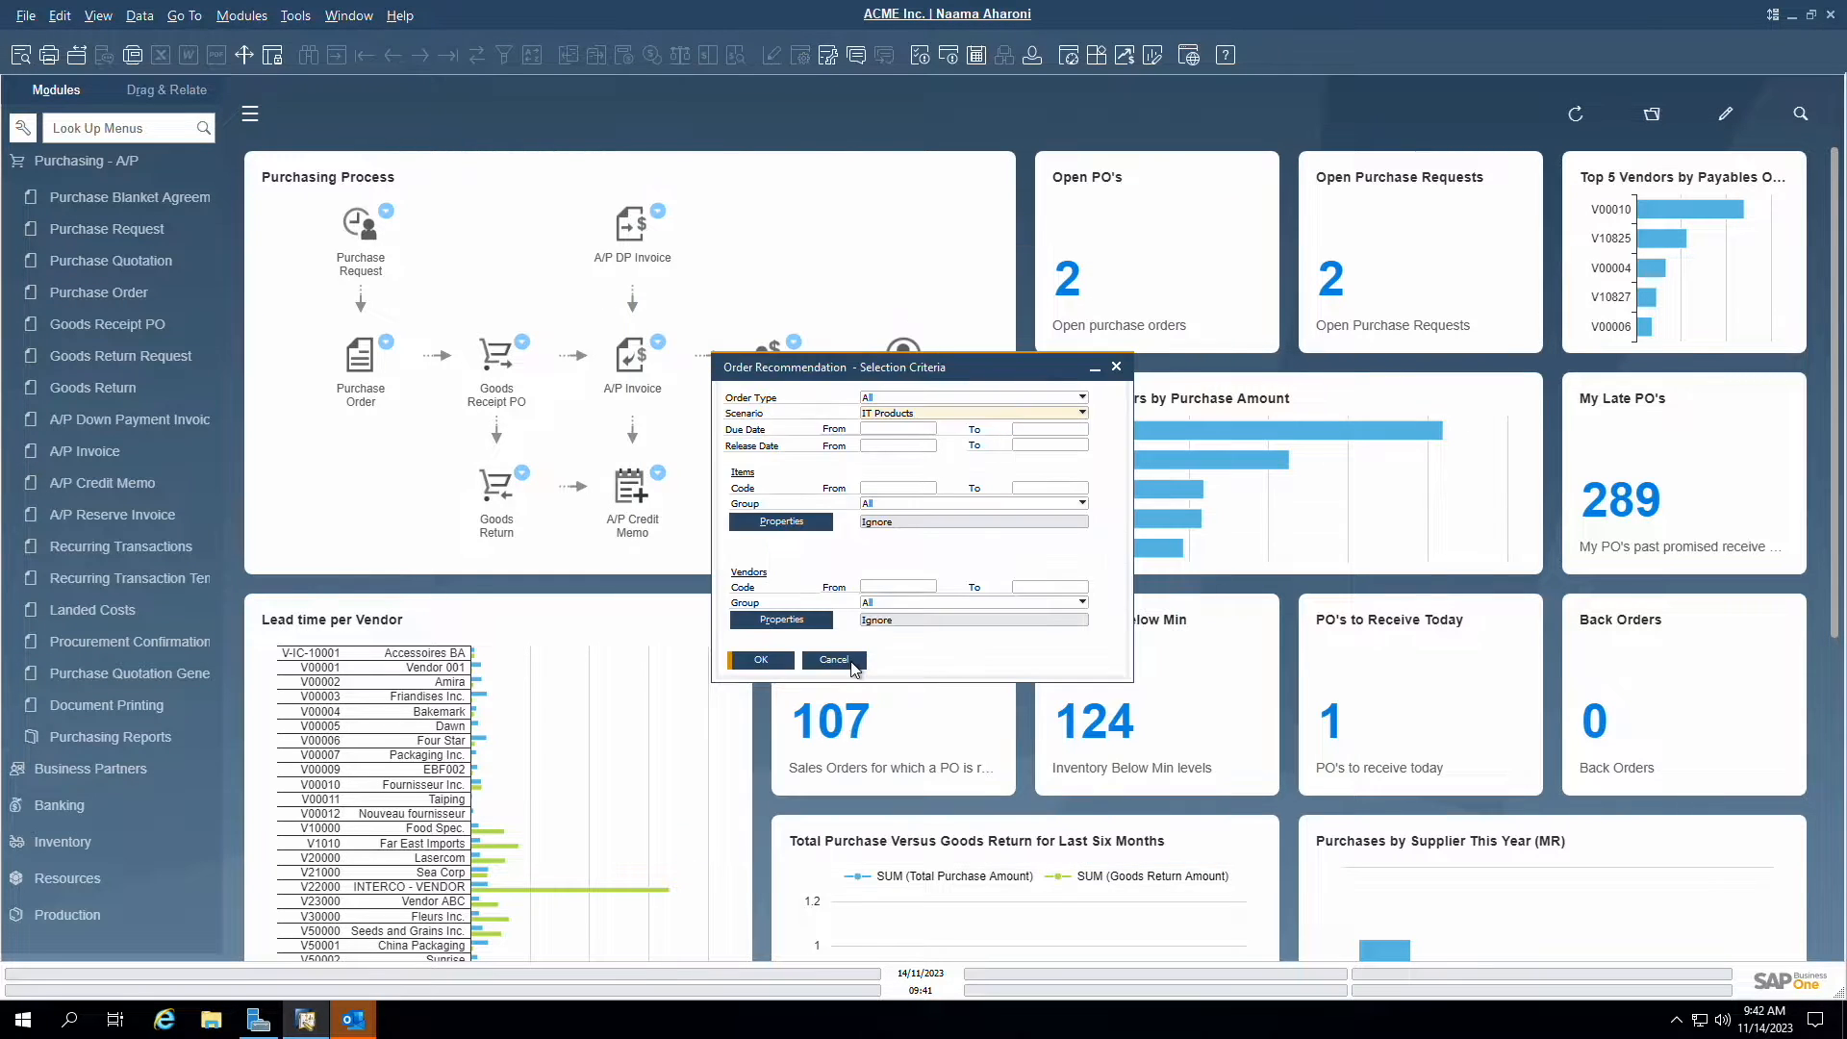
# Step: Enter 500 units of item C00017 on a Friandises Inc. purchase order
pyautogui.click(759, 658)
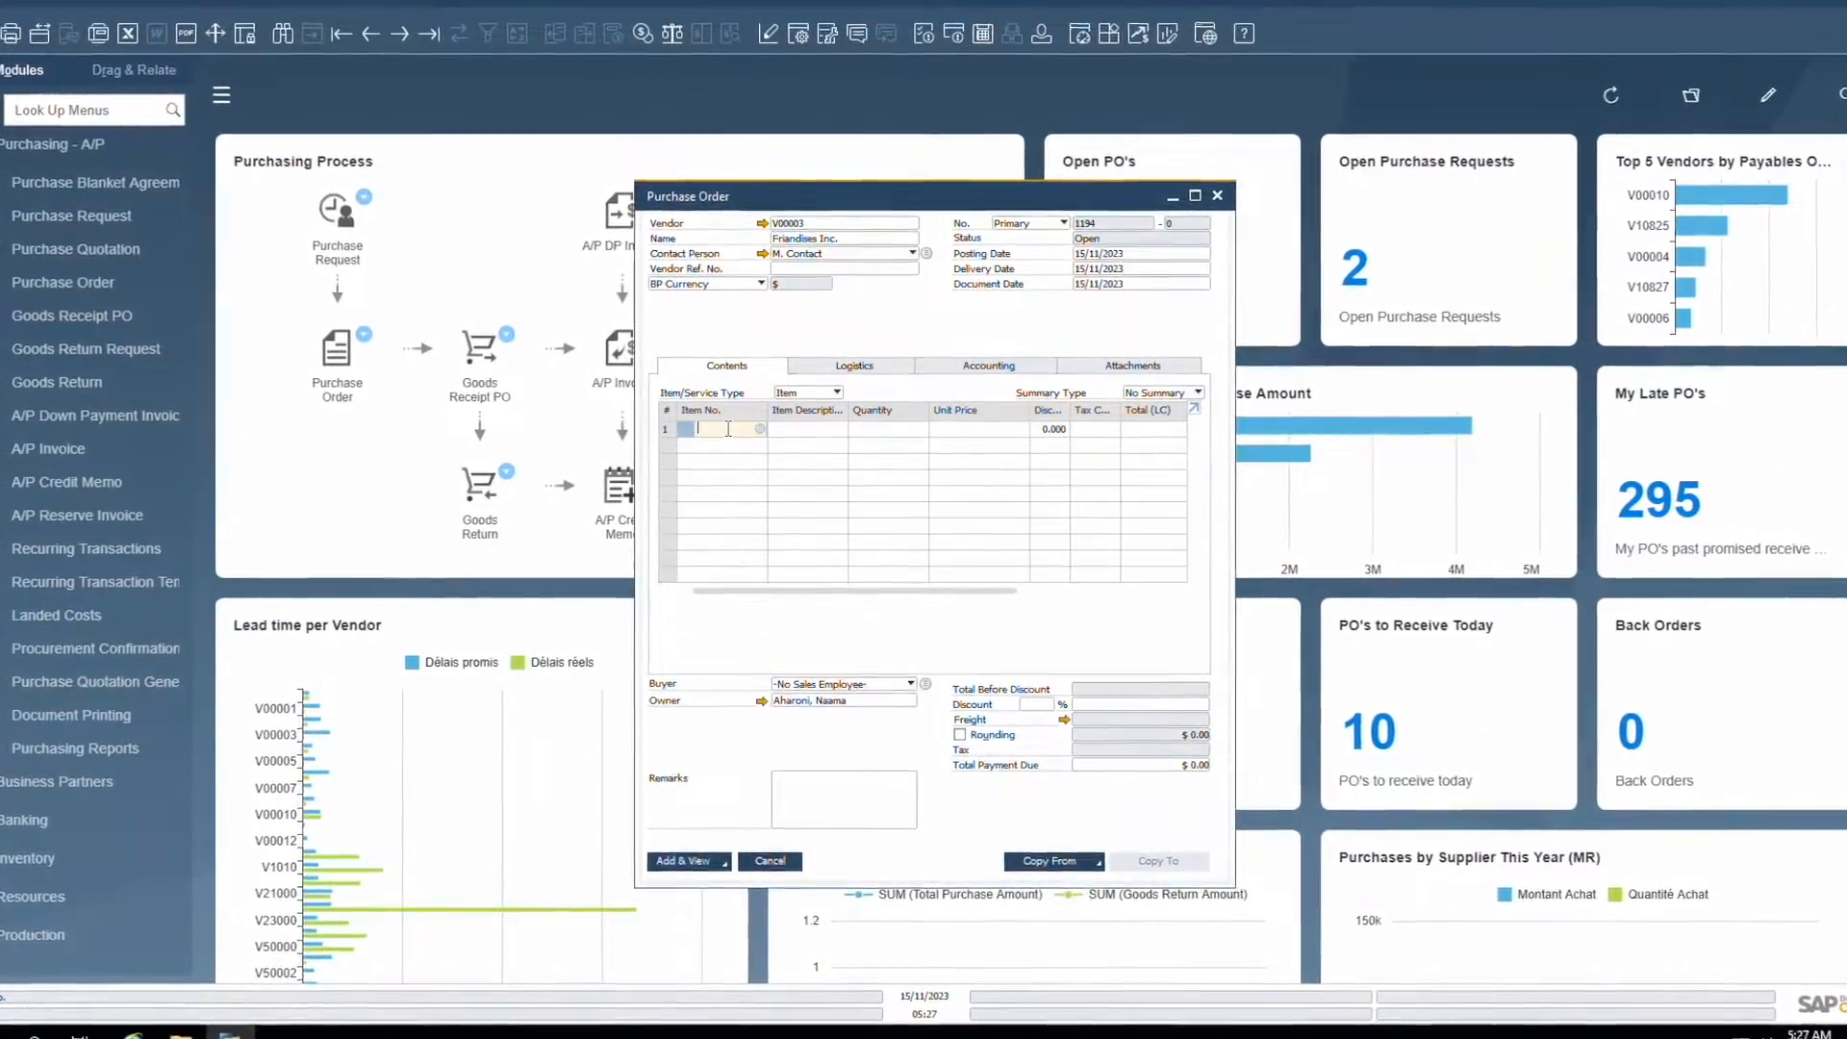
pyautogui.write('c')
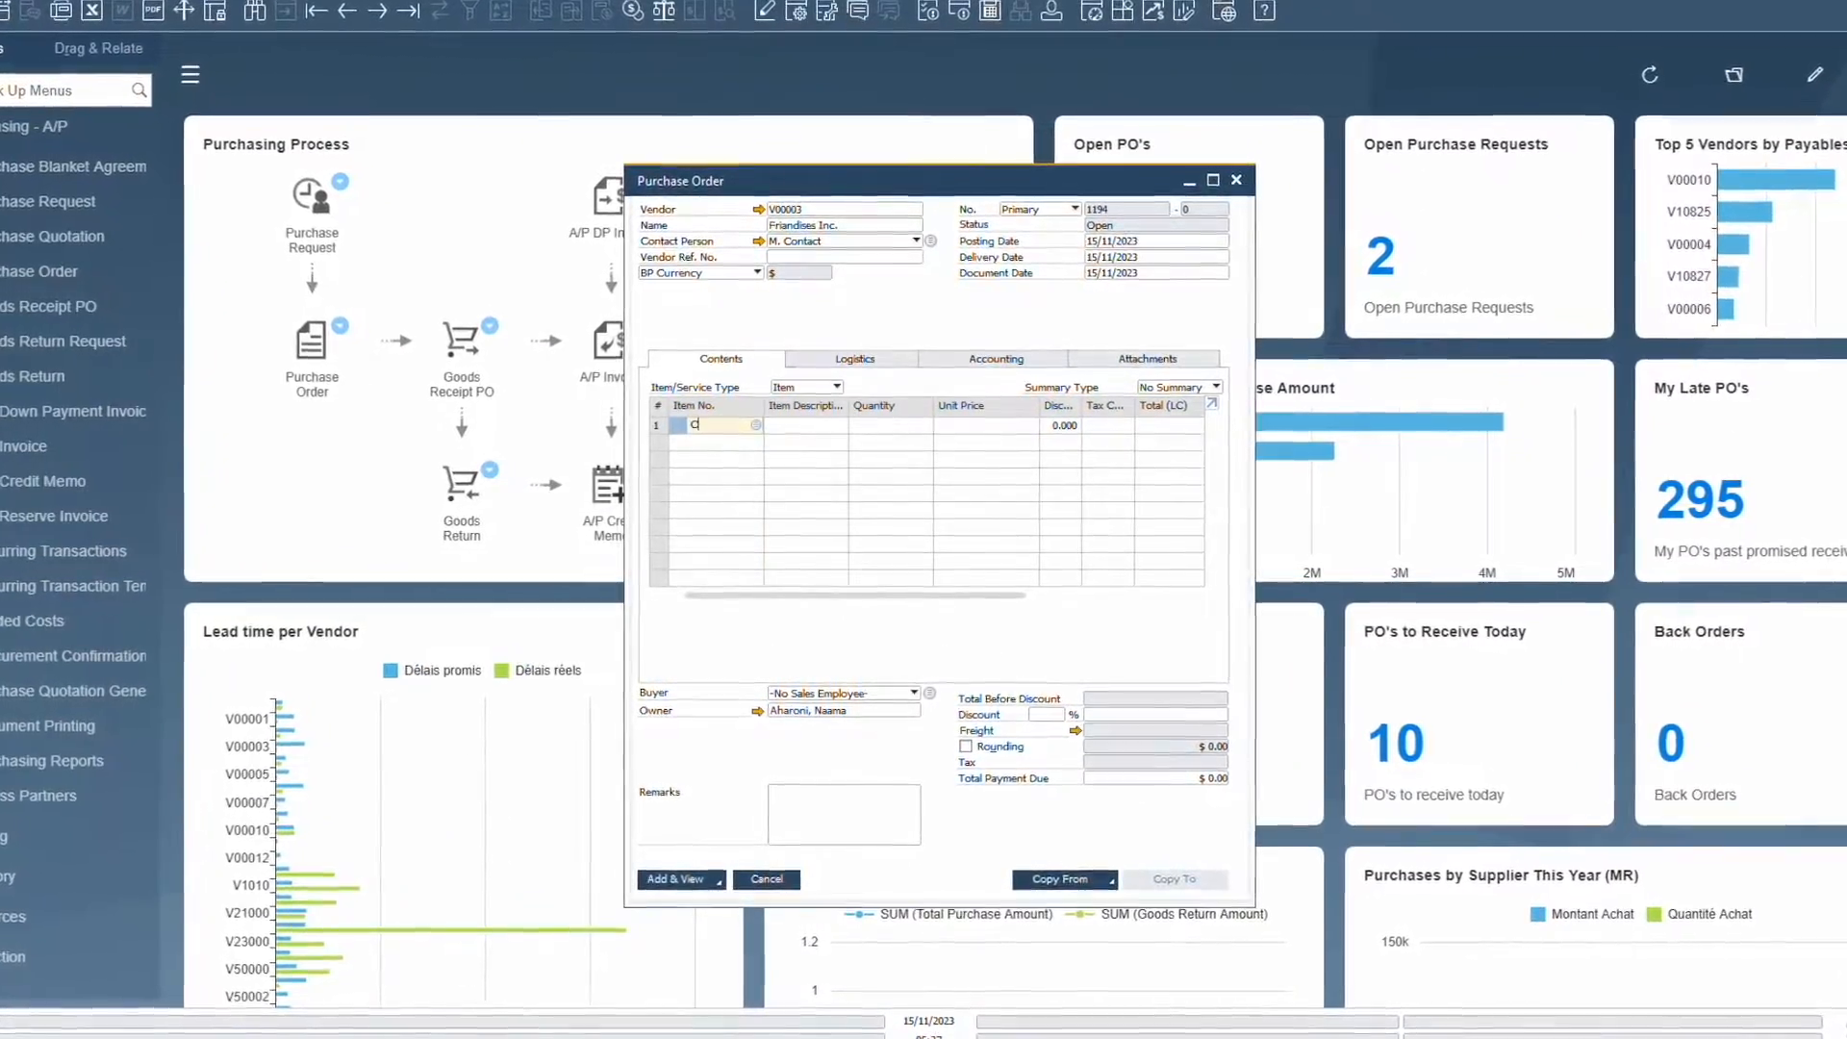
pyautogui.write('C00017')
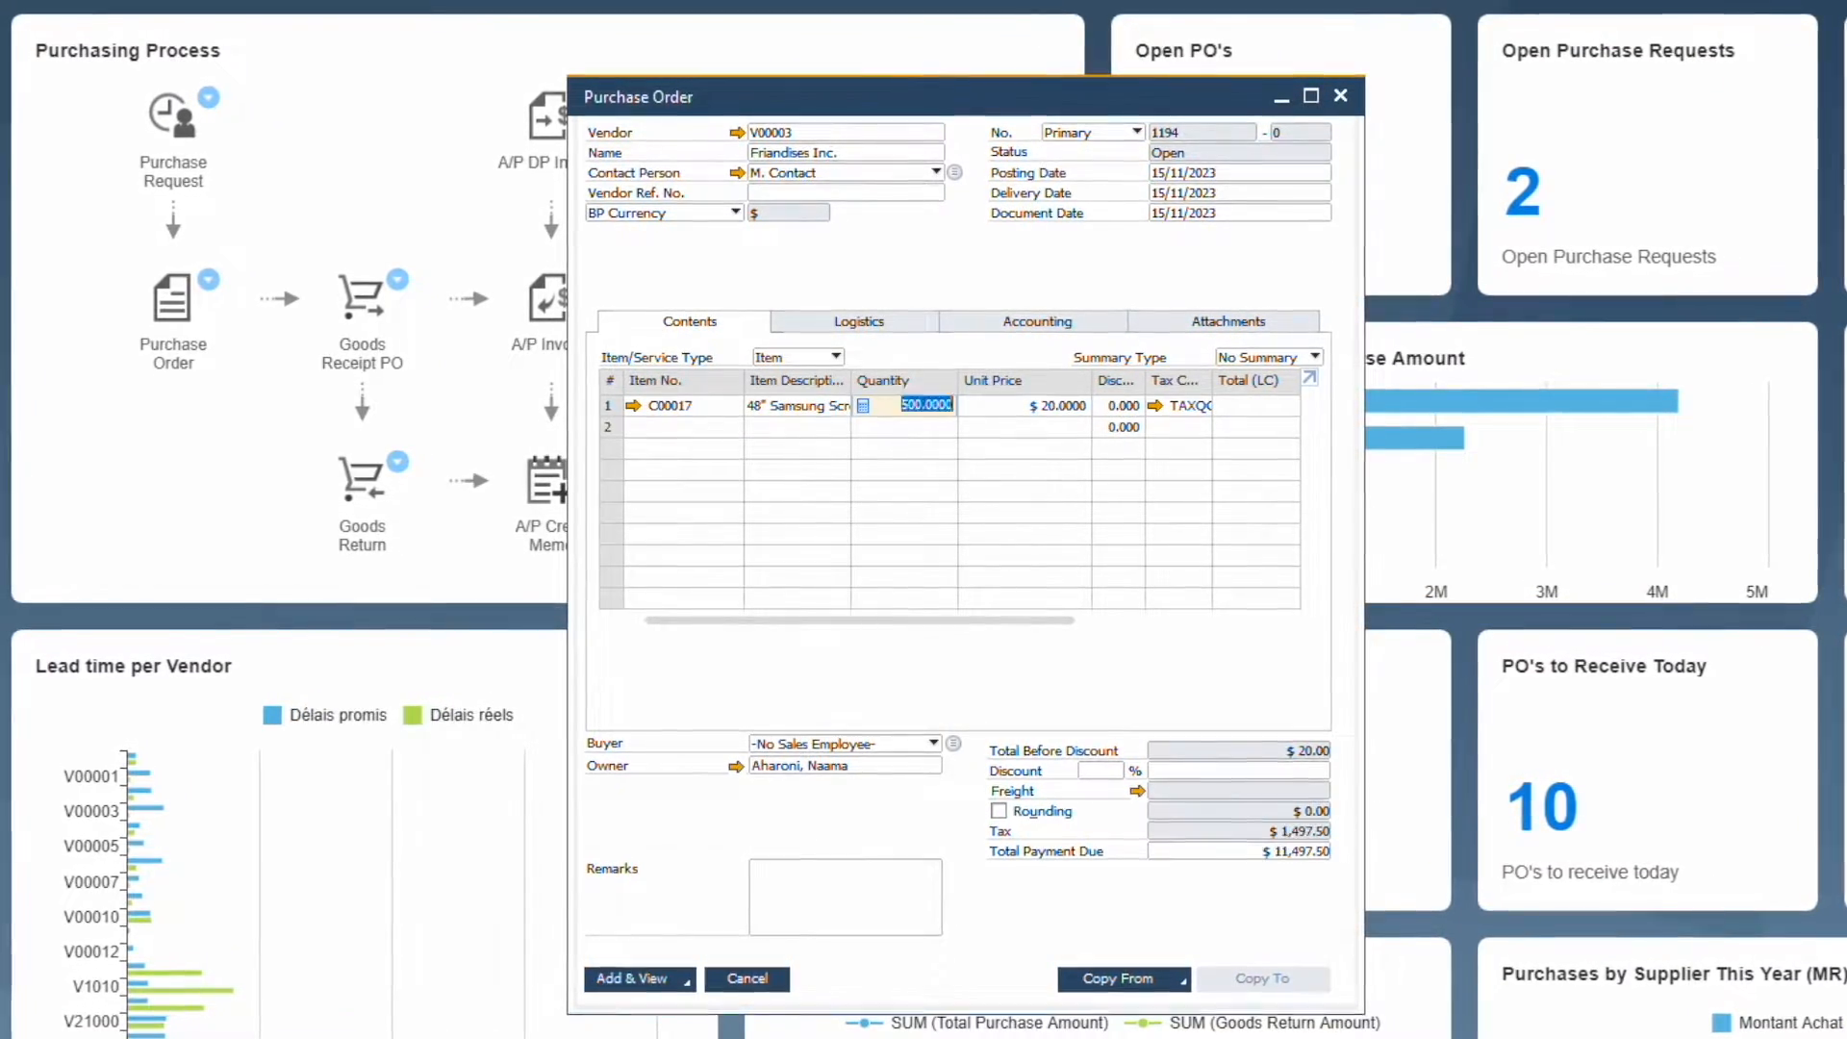
pyautogui.click(629, 978)
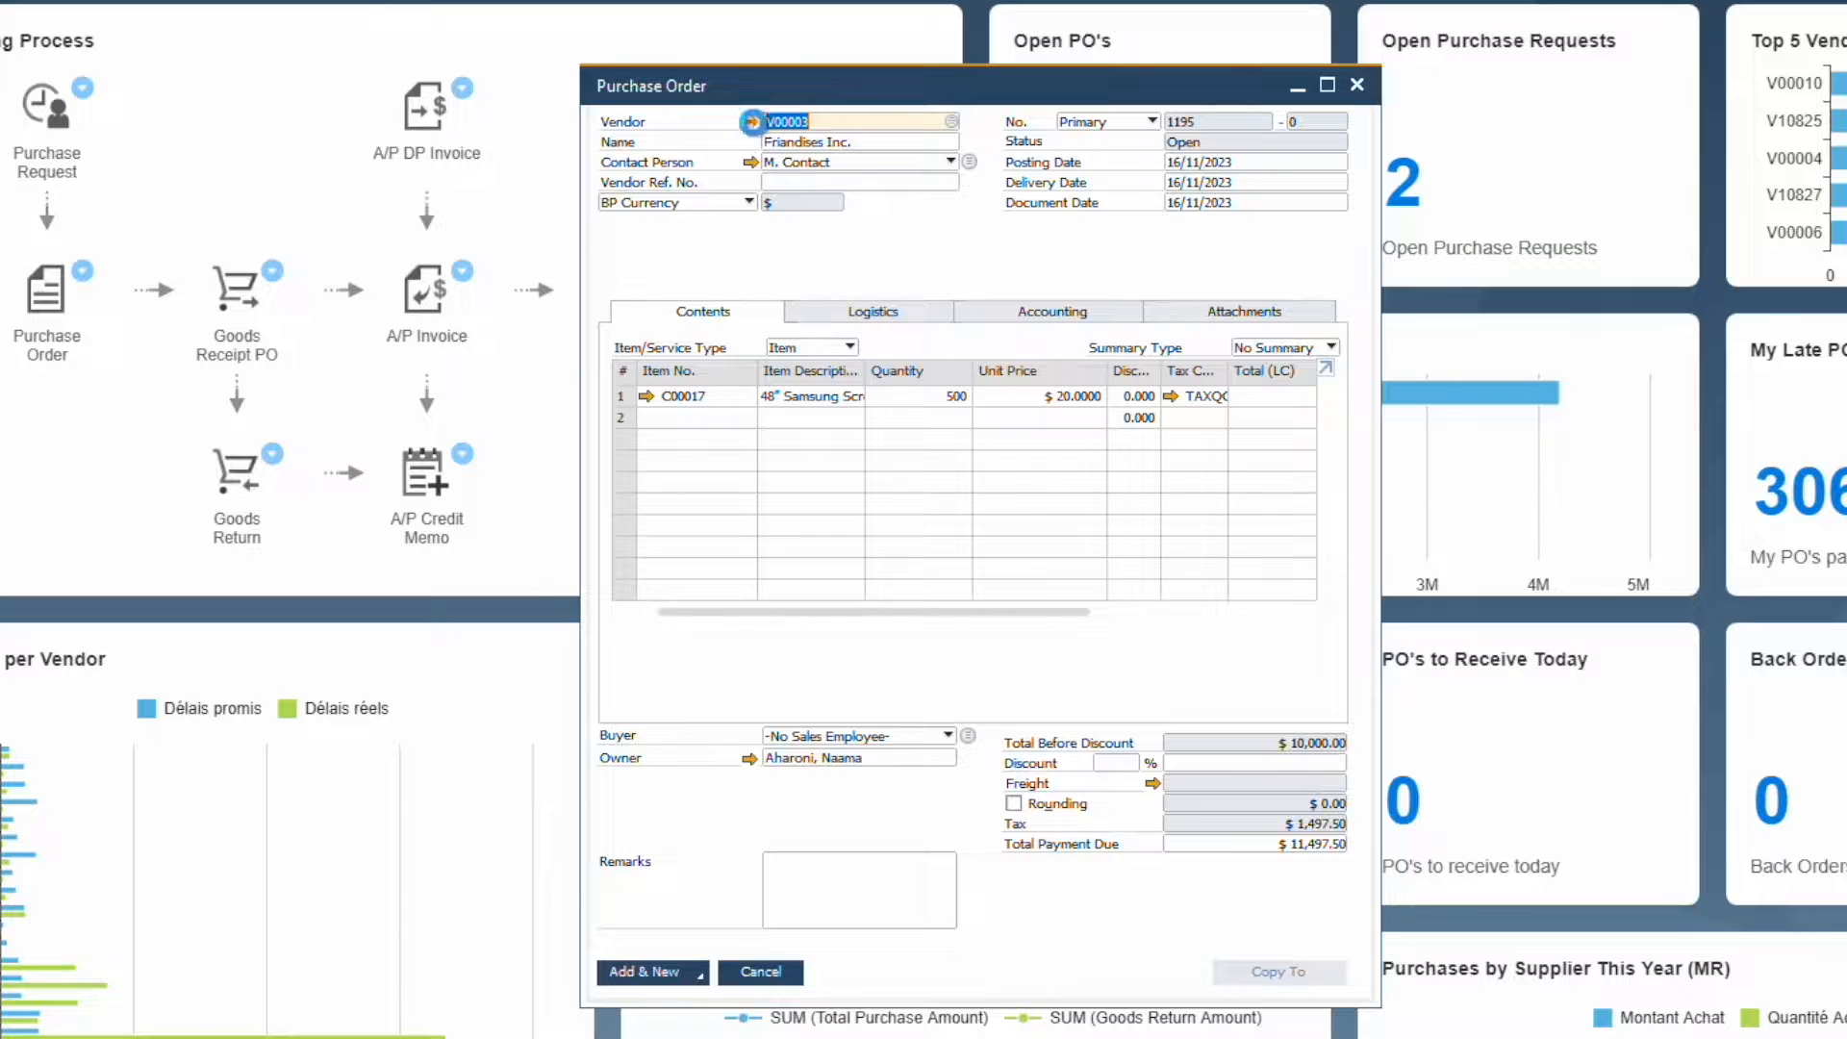
# Step: Open the Friandises Inc. vendor master data and view its Payment Terms tab
pyautogui.click(752, 122)
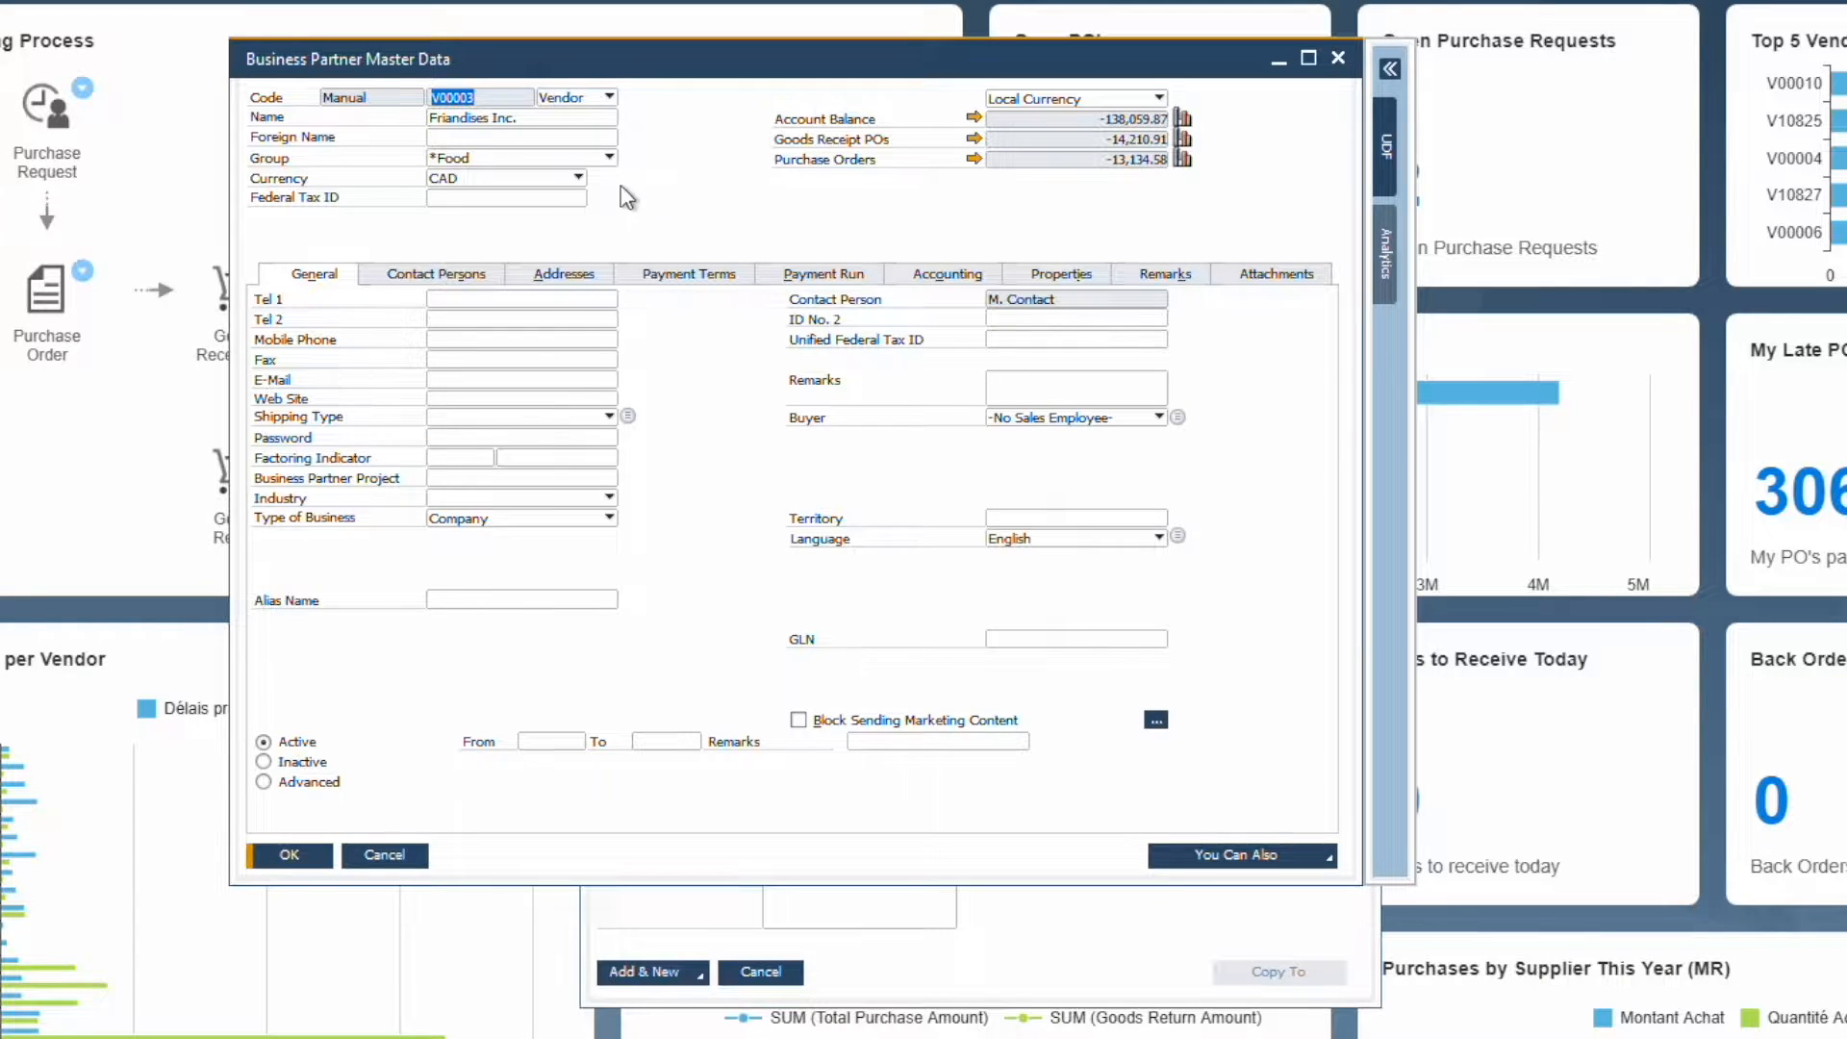
pyautogui.click(687, 273)
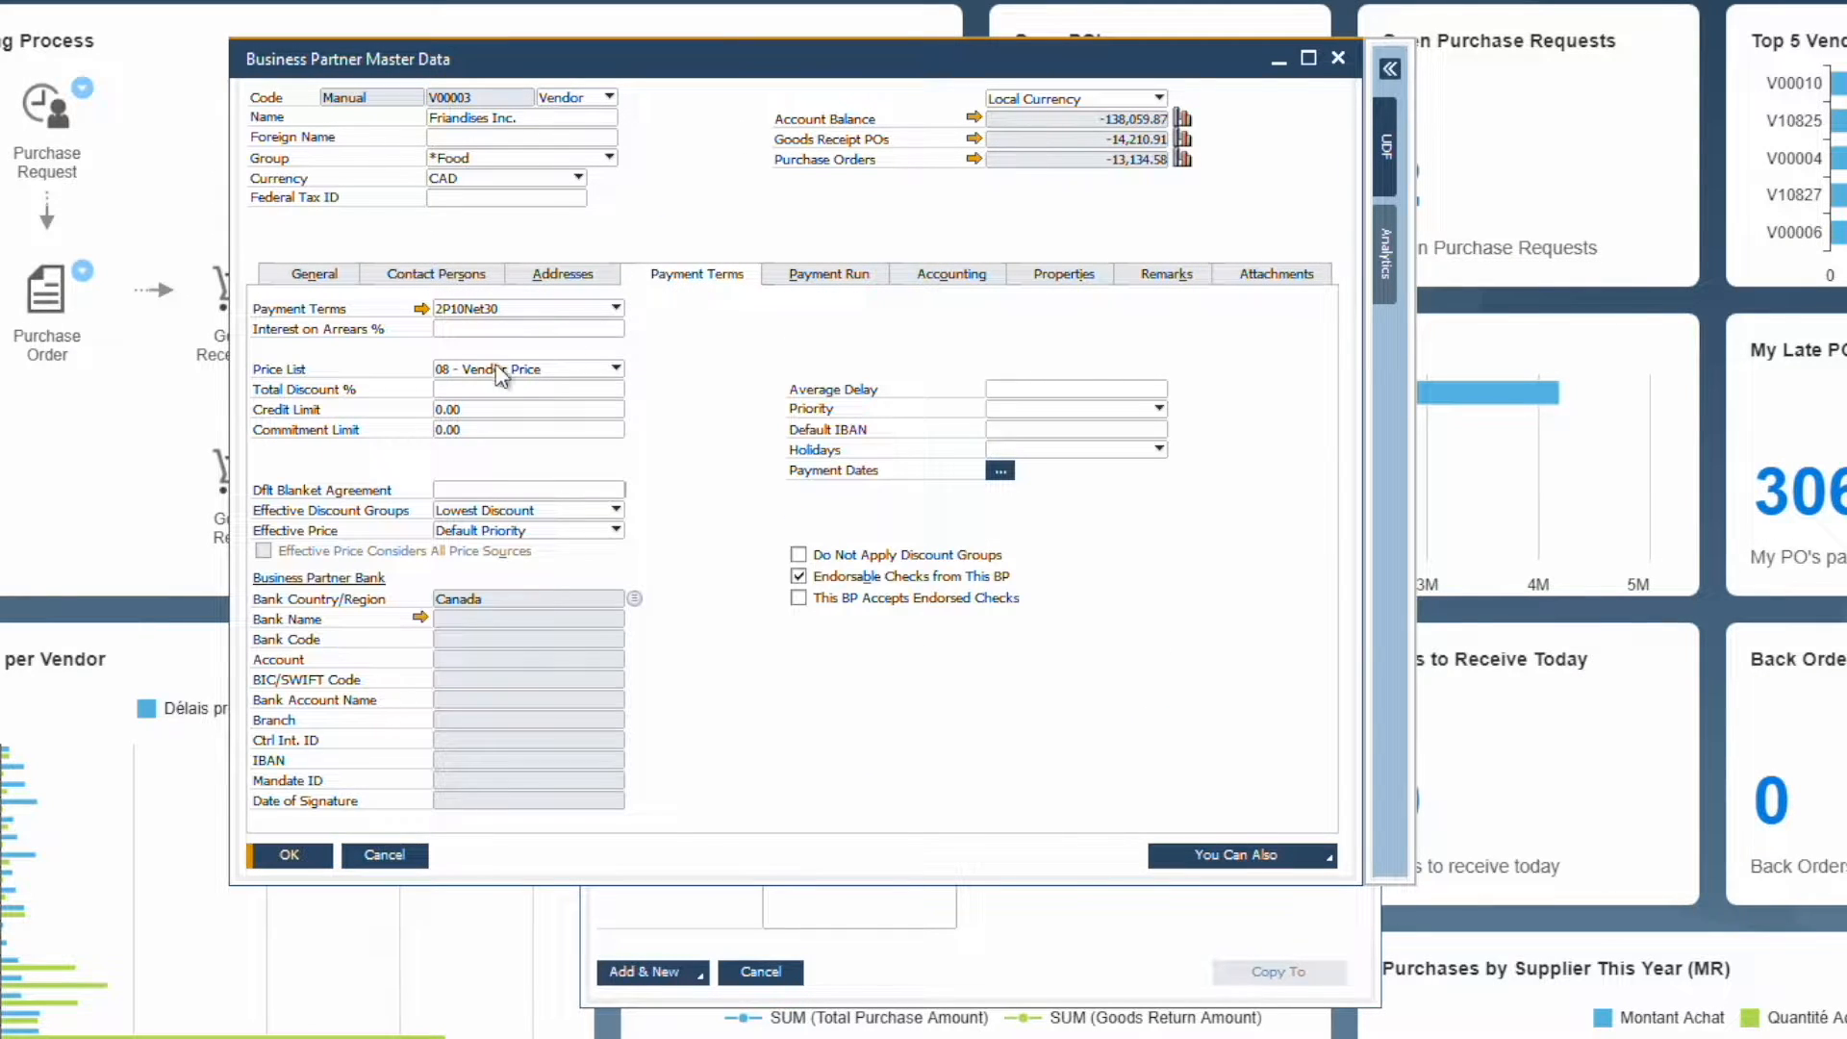
pyautogui.click(614, 367)
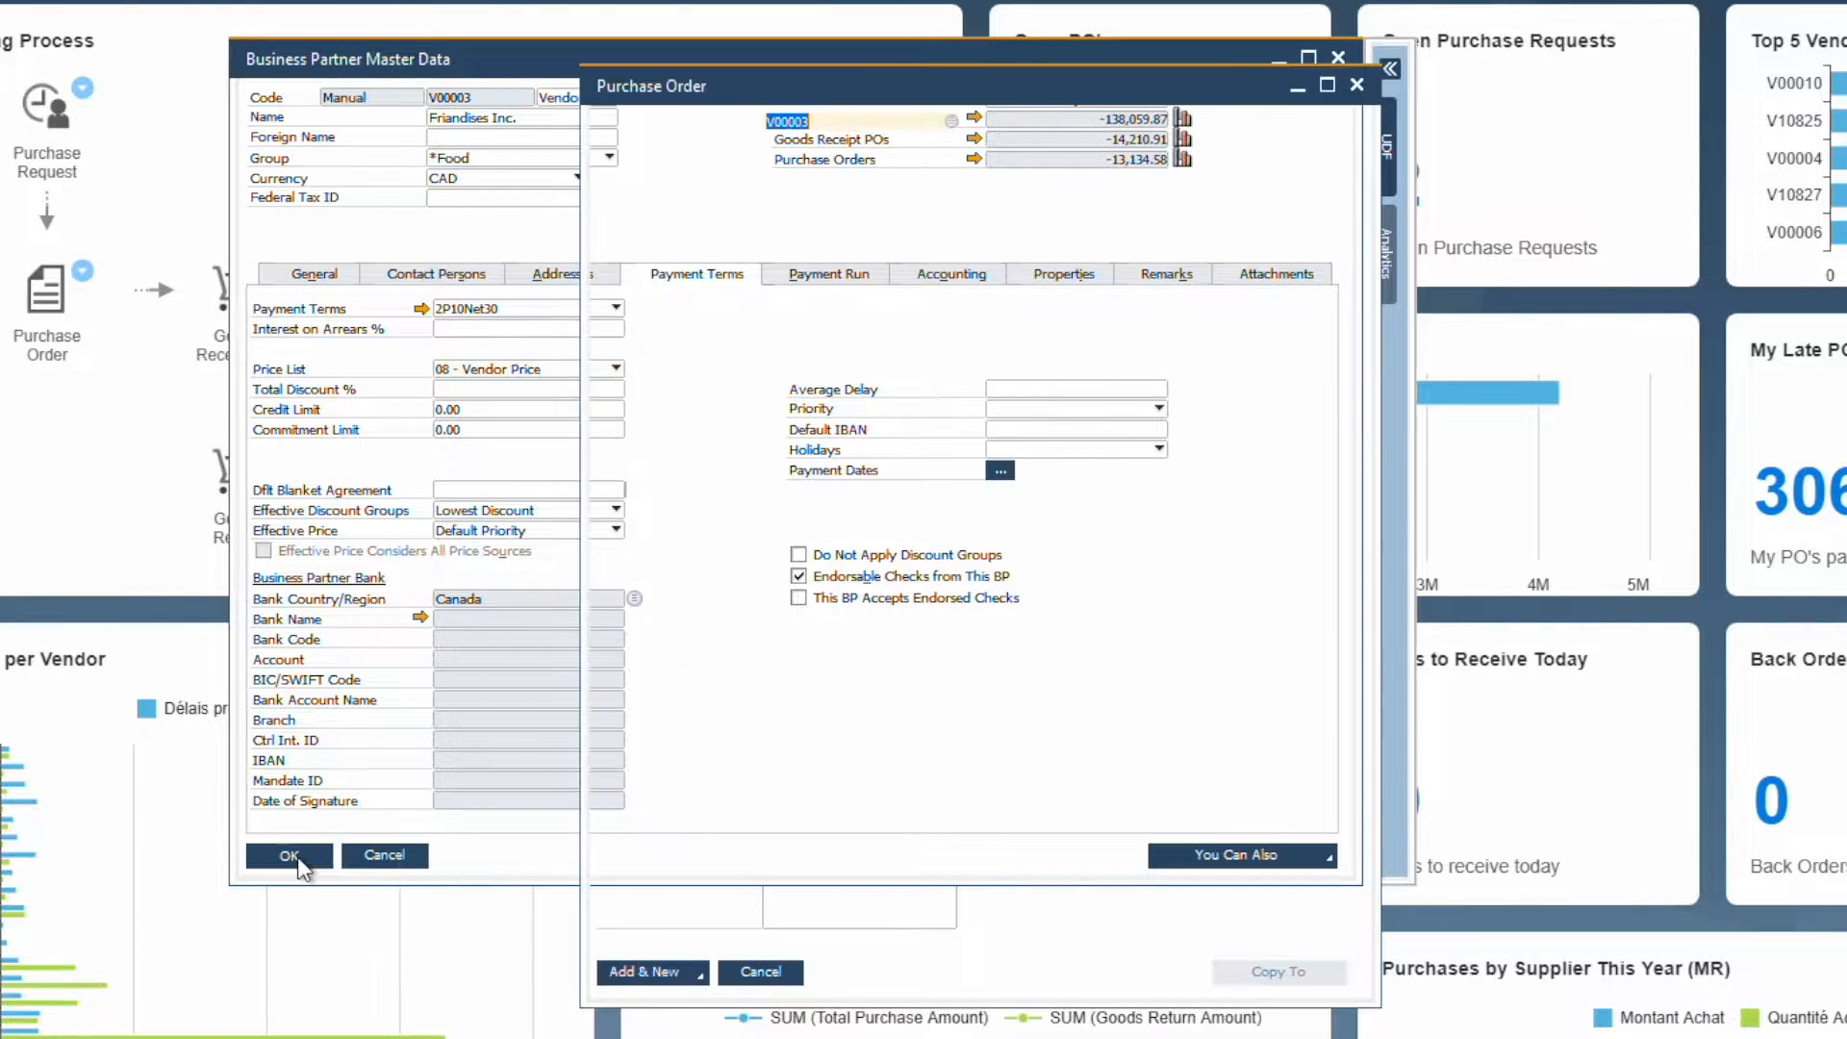
# Step: Close the vendor record and keep existing order rows unchanged when the addresses update
pyautogui.click(289, 856)
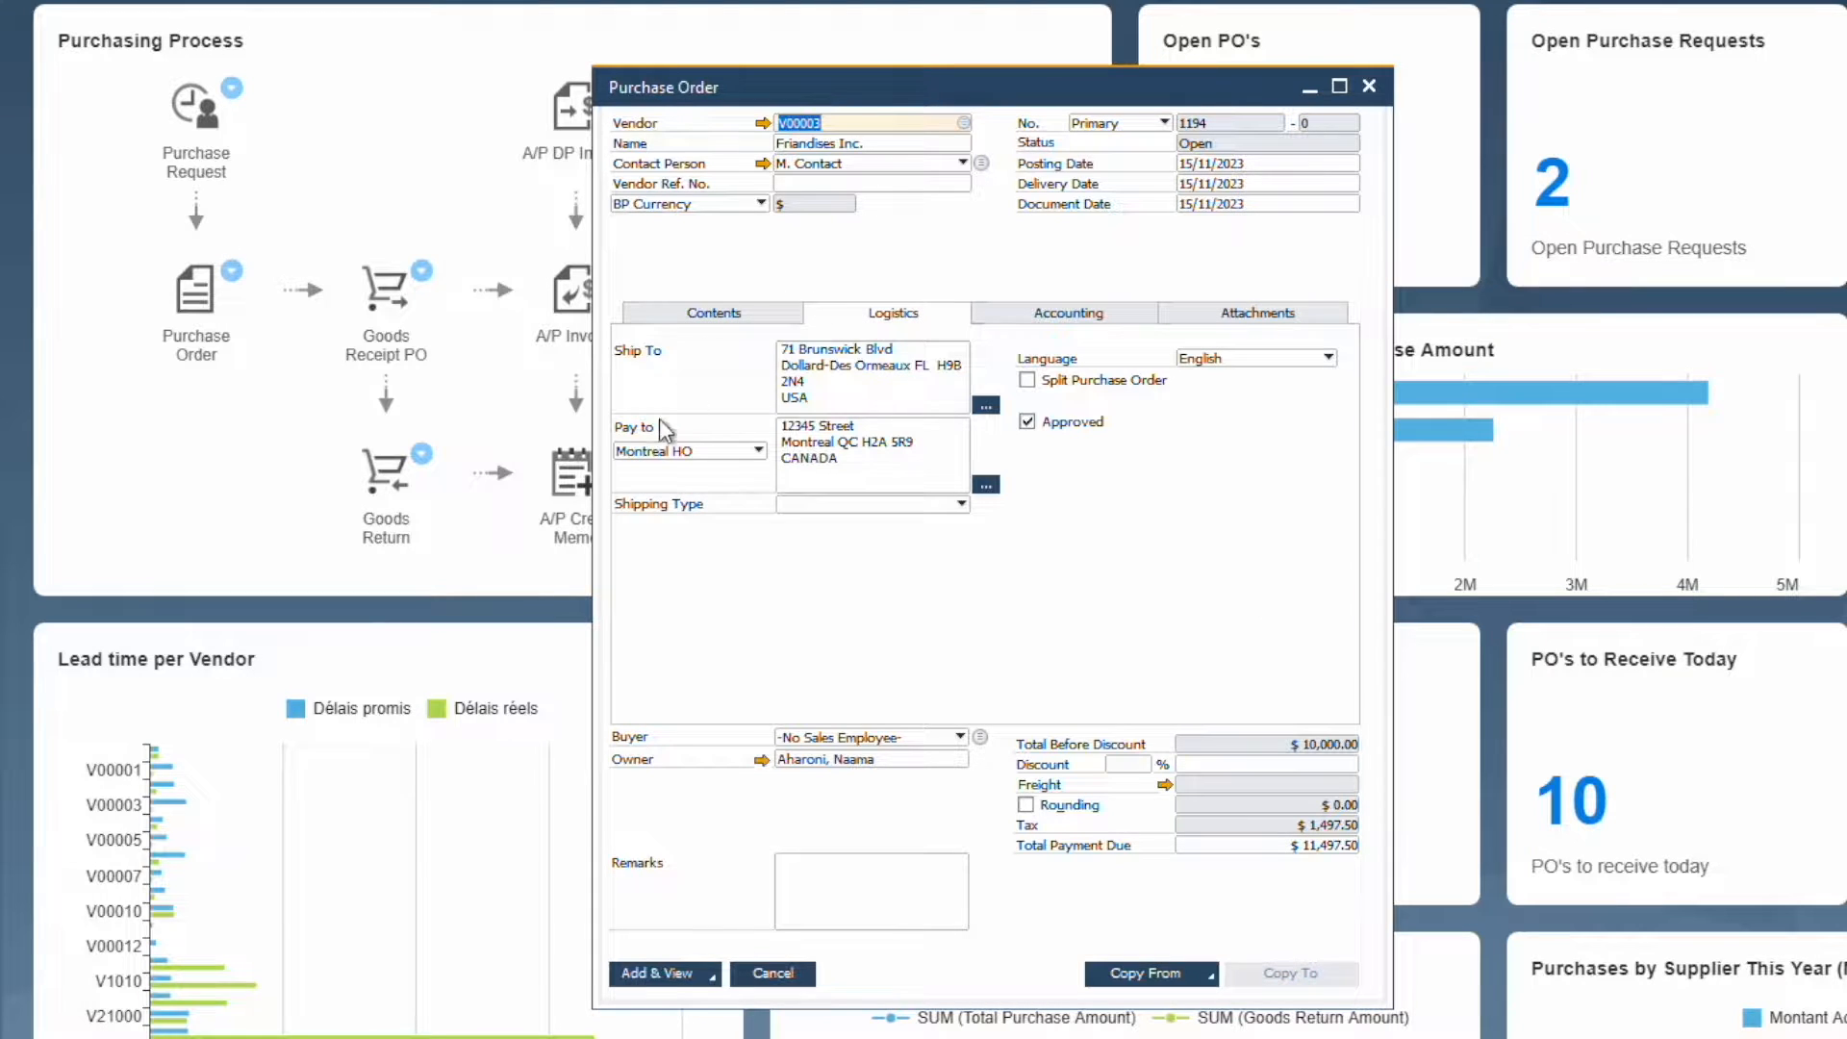
pyautogui.moveTo(870, 518)
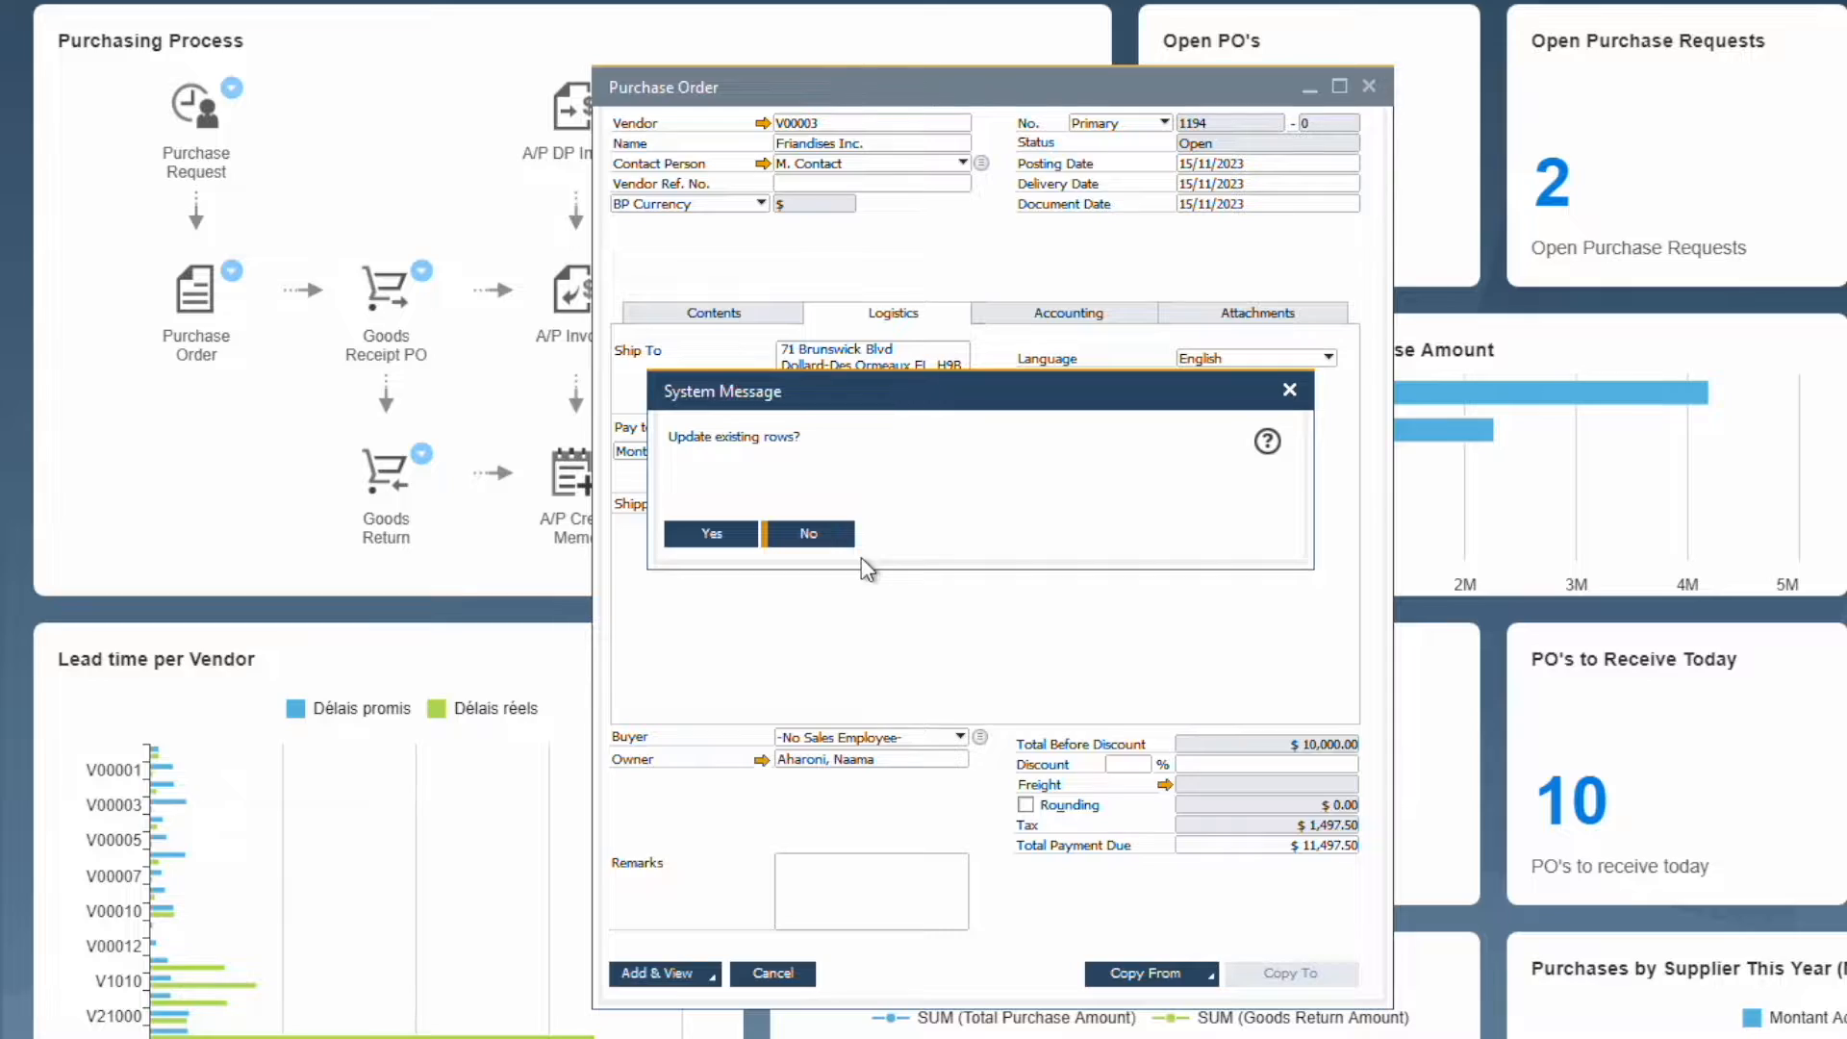
pyautogui.click(710, 534)
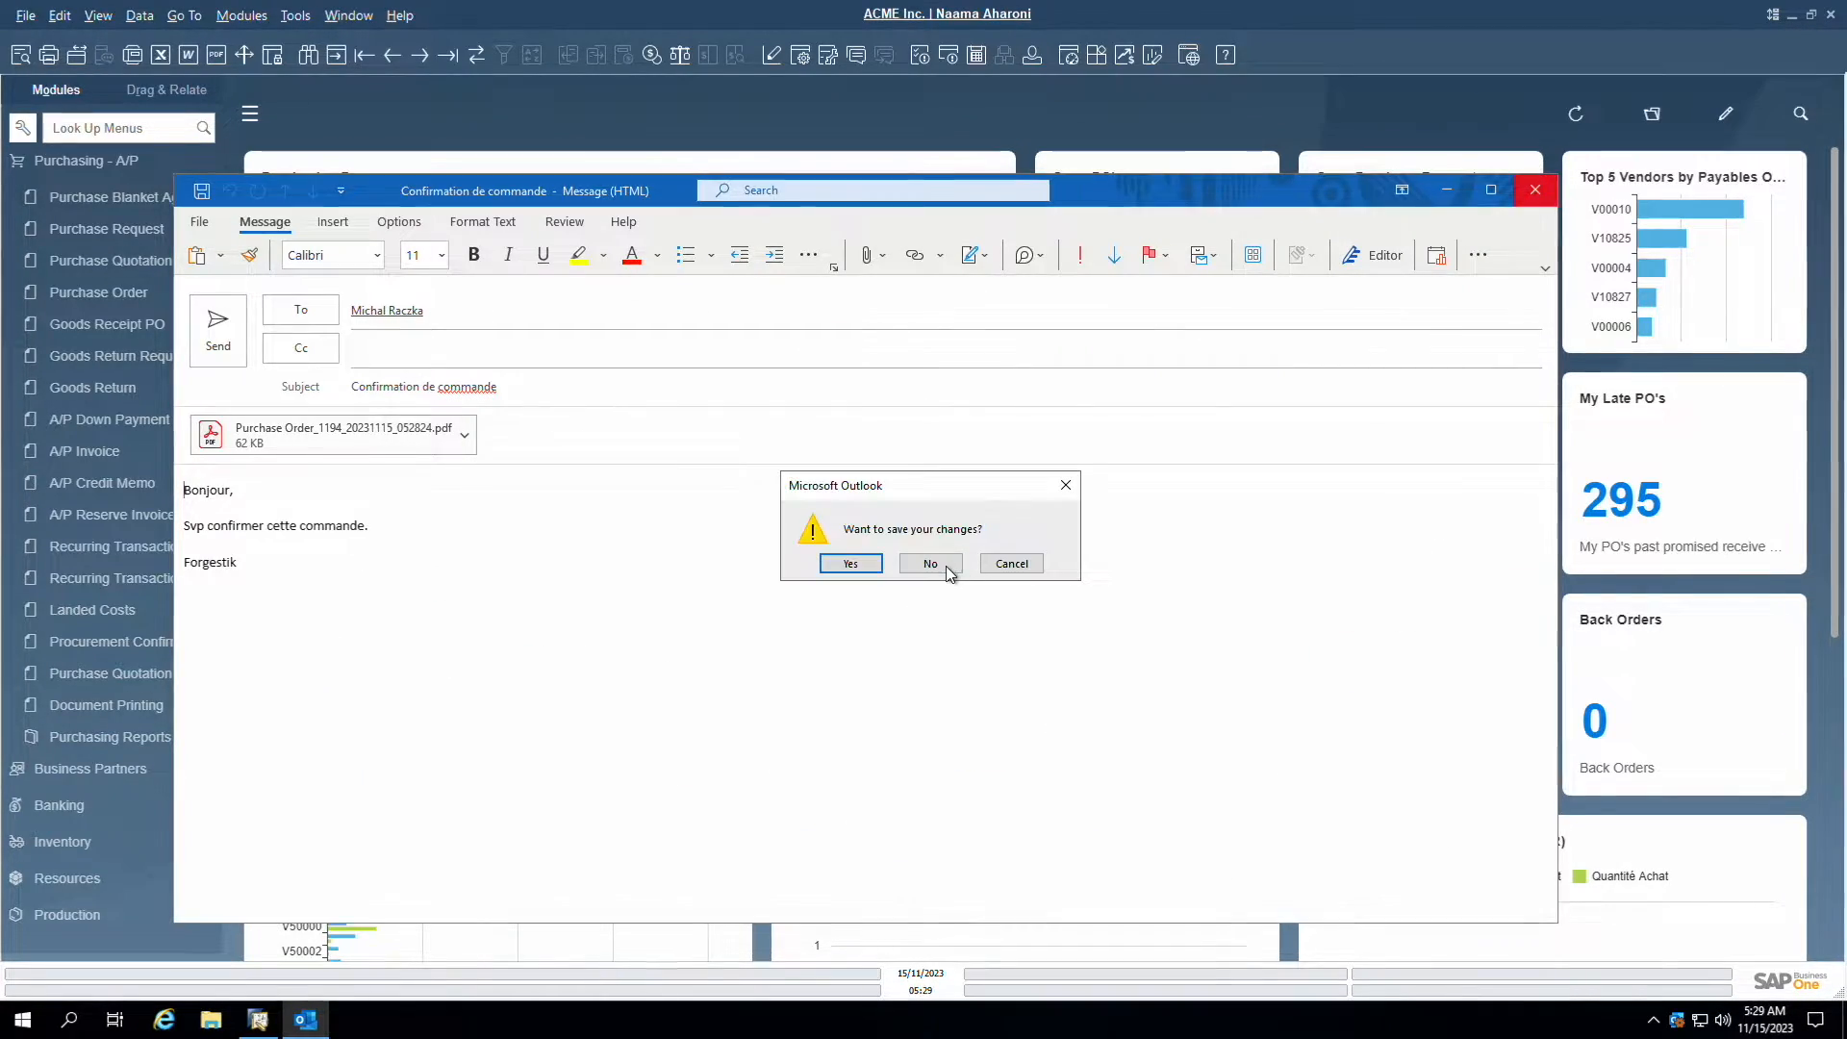
# Step: Discard the PO 1194 confirmation email draft without saving changes
pyautogui.click(929, 563)
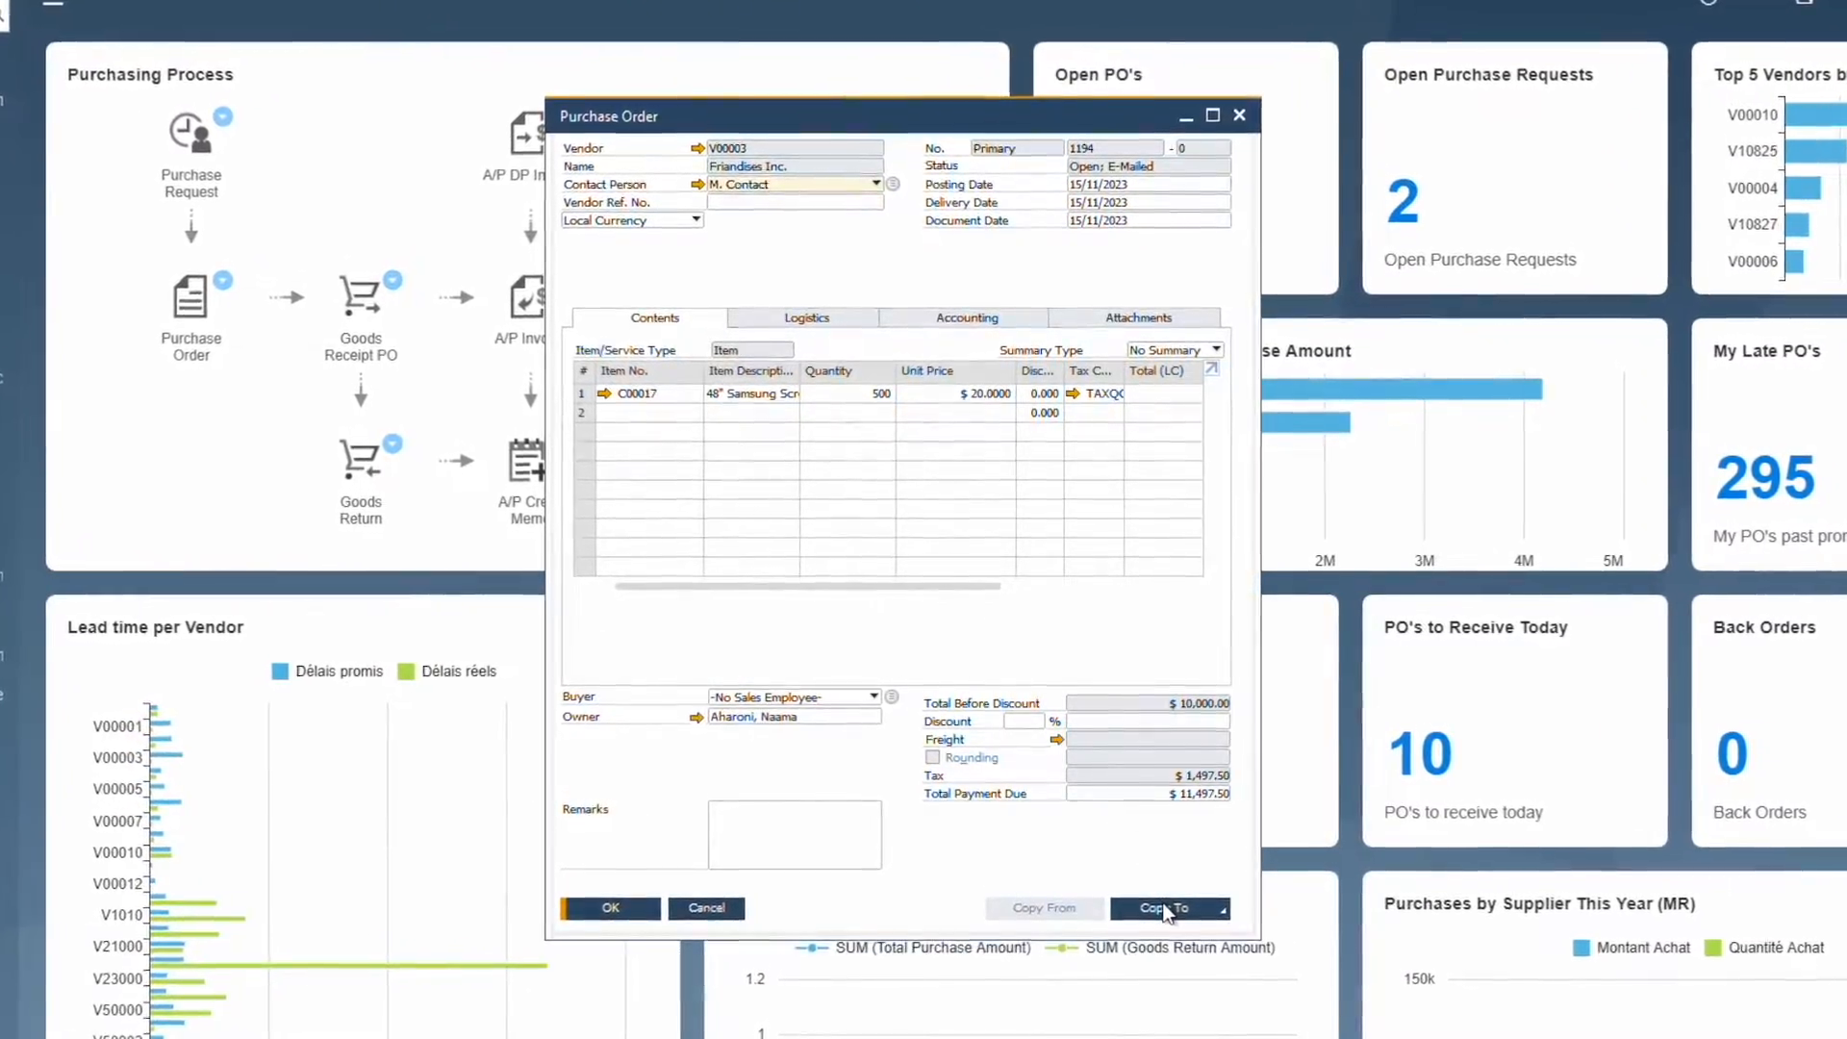
# Step: Copy purchase order 1194 to a Goods Receipt PO and open item C00017's master data
pyautogui.click(1166, 908)
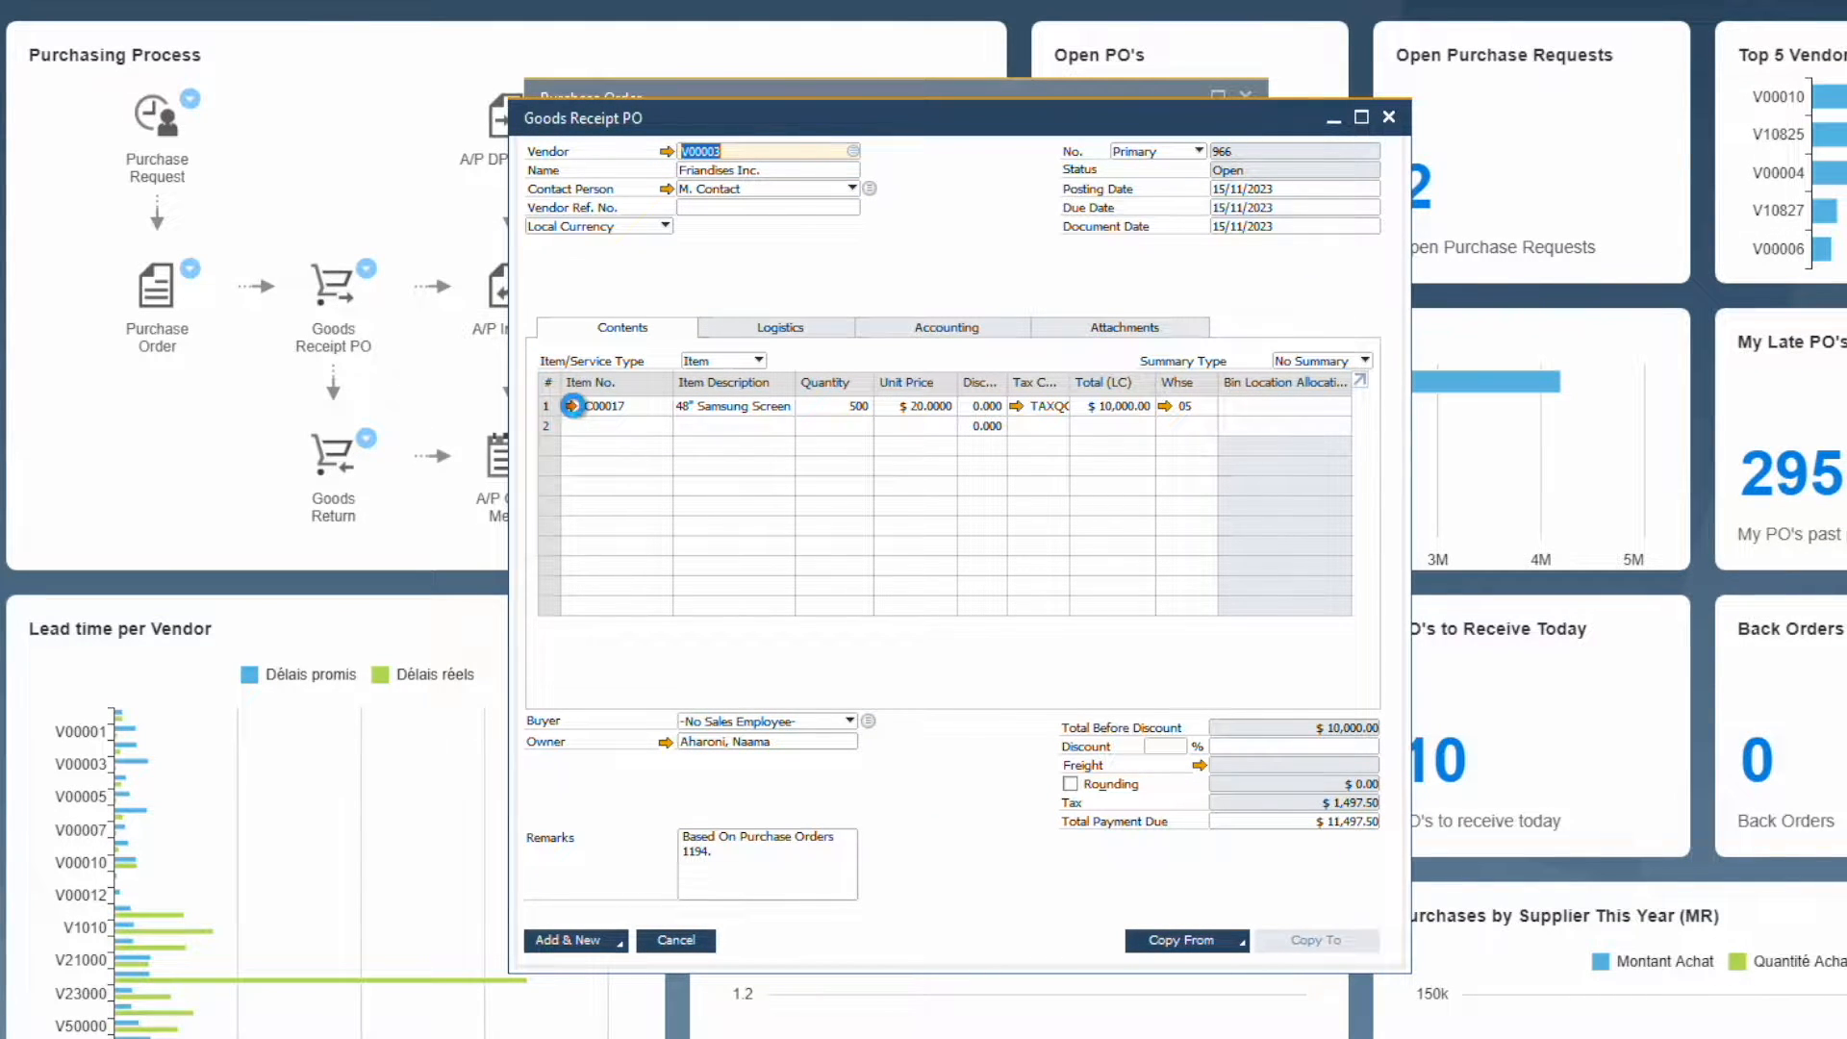
pyautogui.click(572, 406)
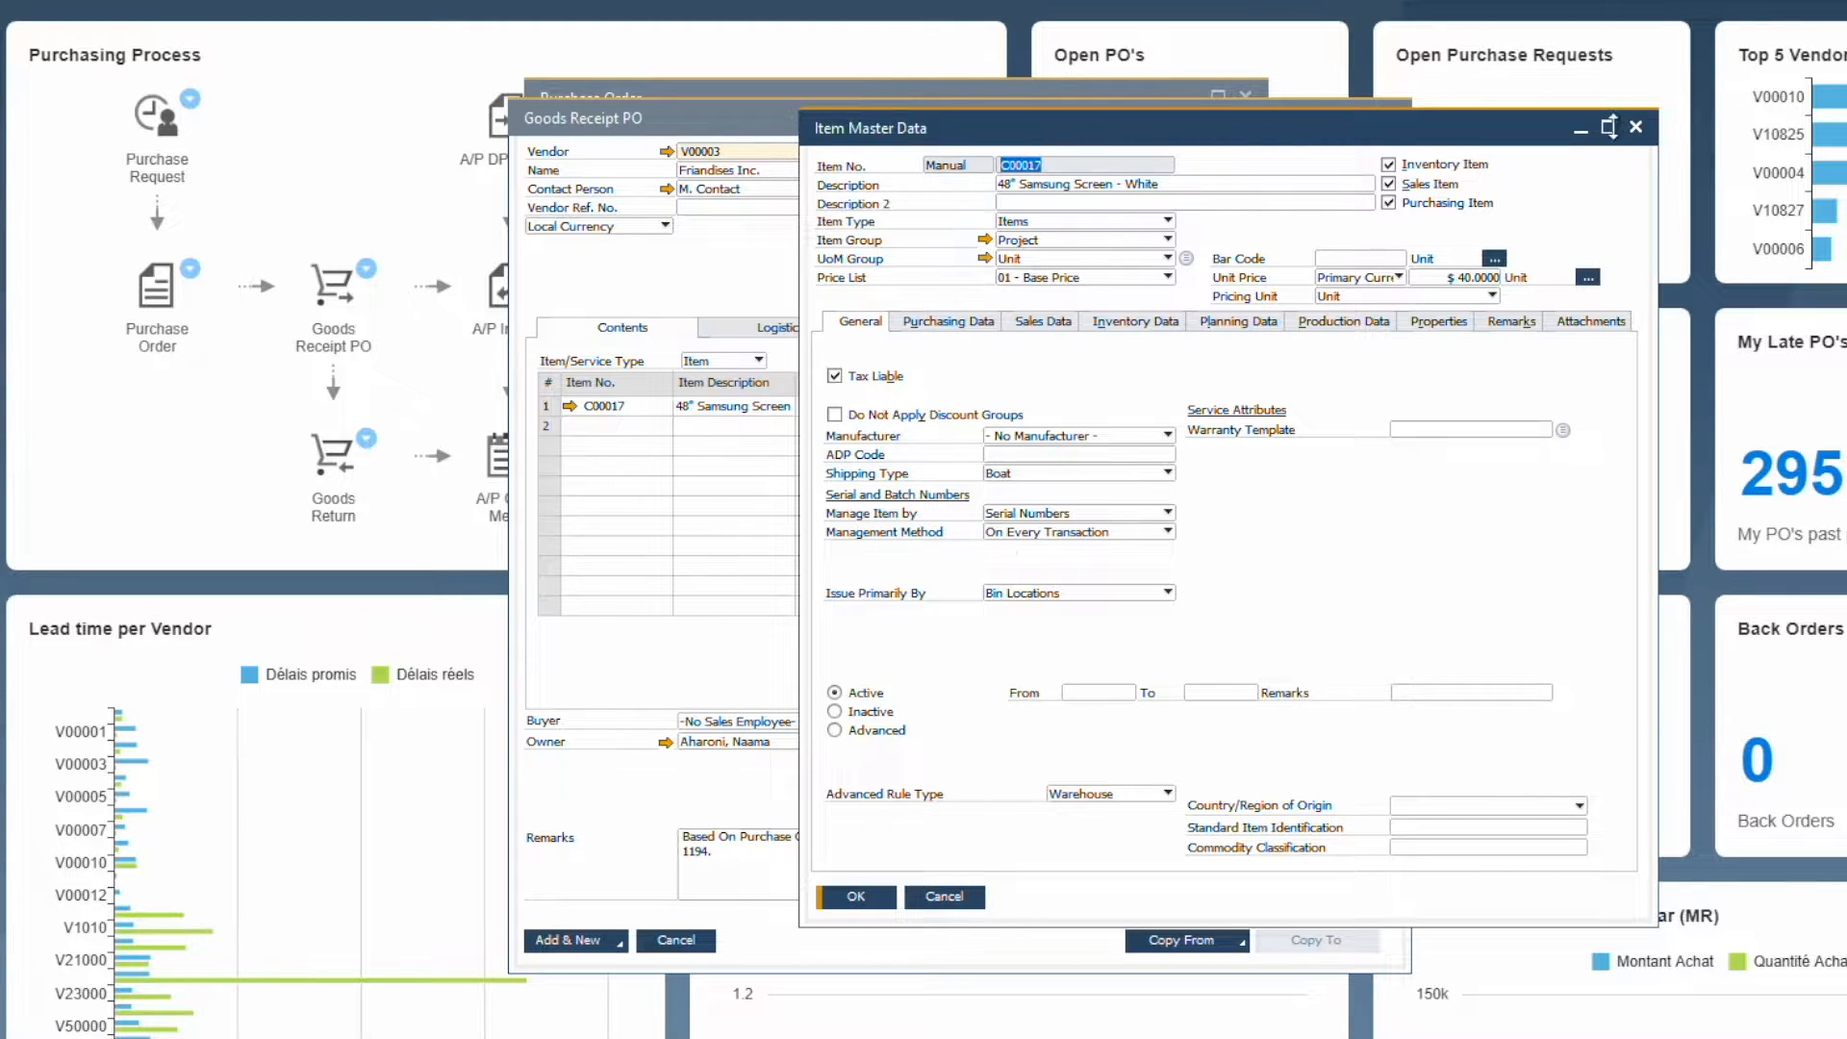
# Step: Auto-create 500 serial numbers for C00017 from string+number patterns, then allocate bins automatically
pyautogui.rightClick(840, 405)
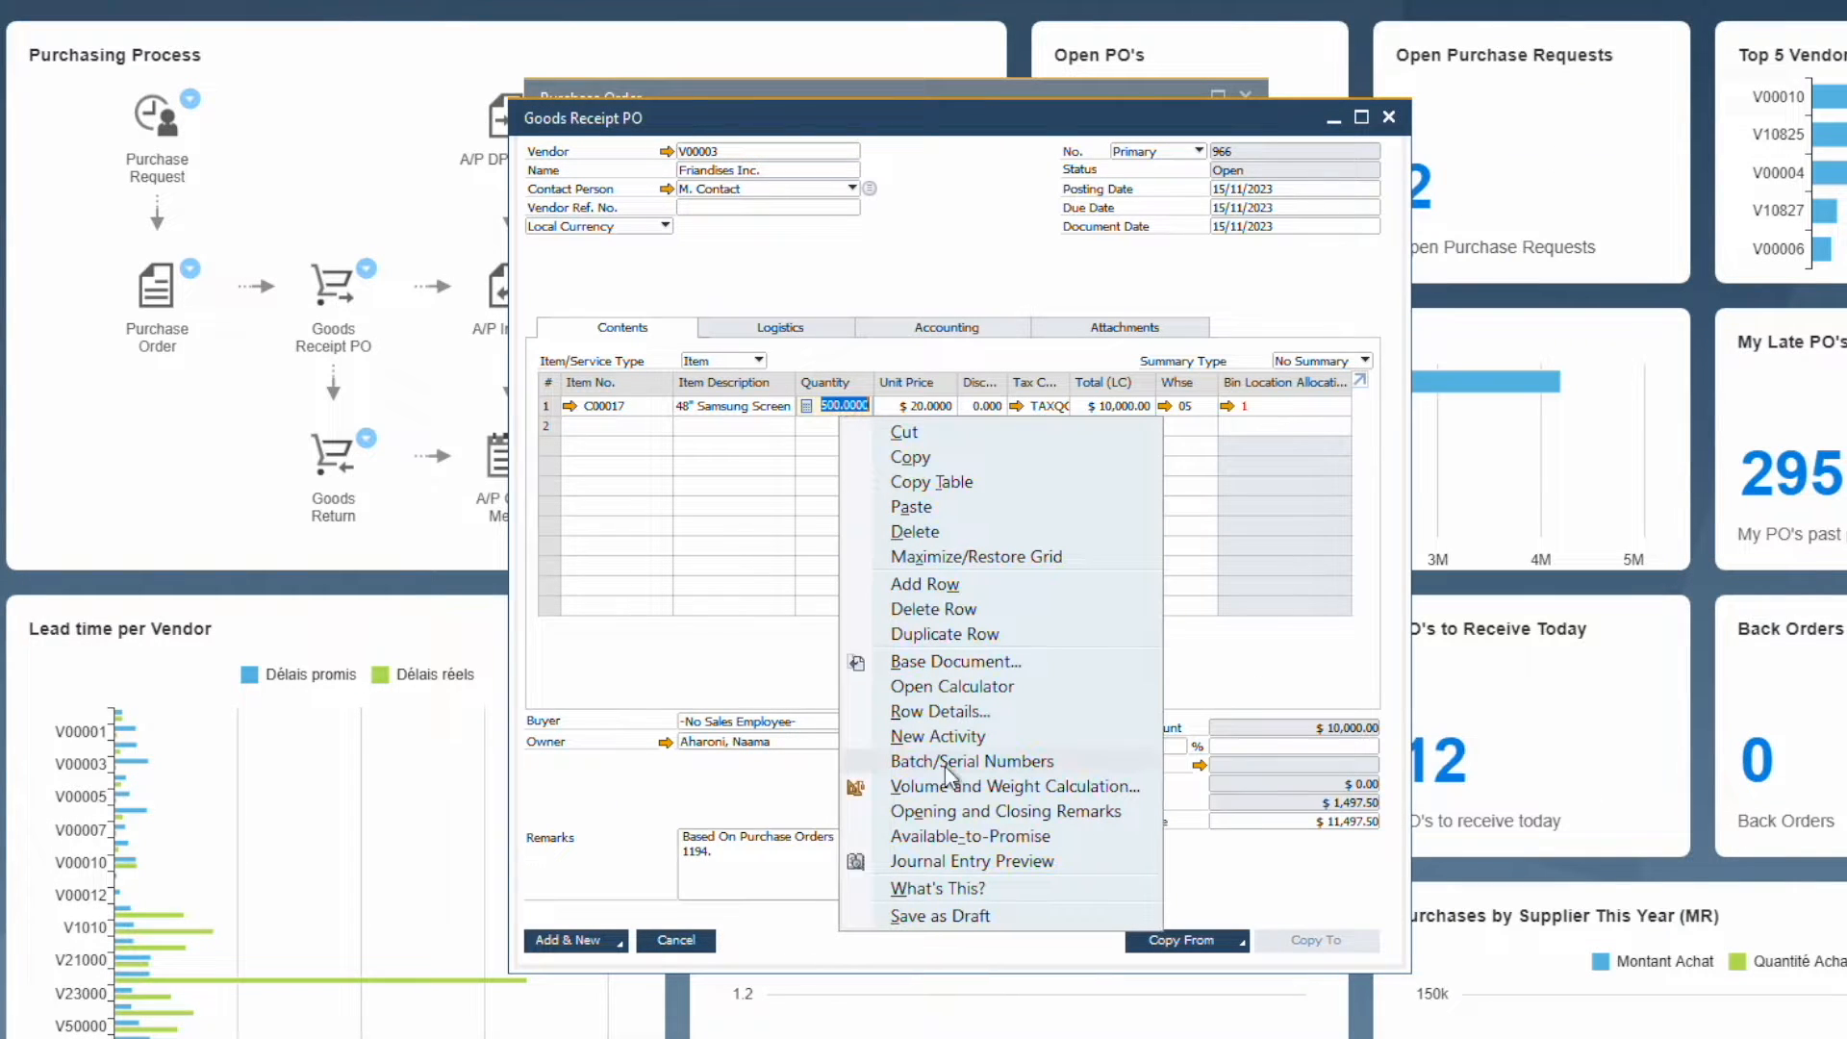
pyautogui.click(972, 761)
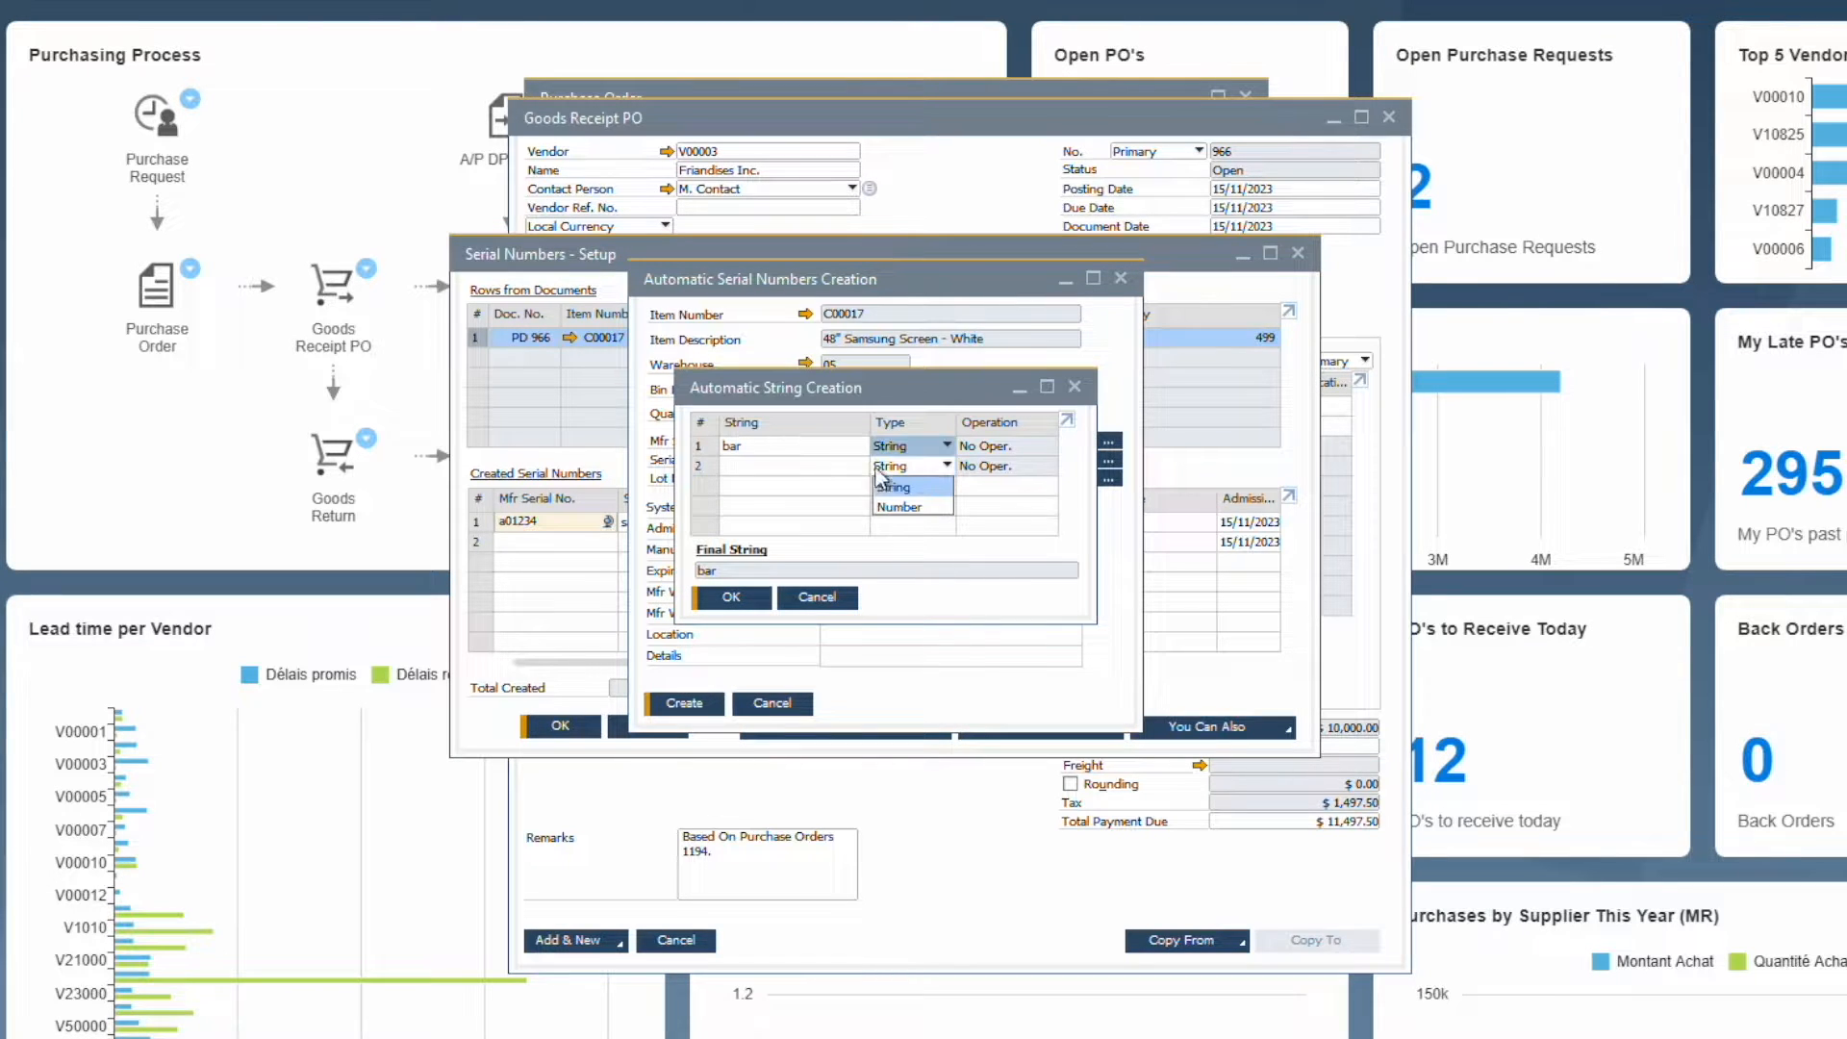
pyautogui.click(729, 597)
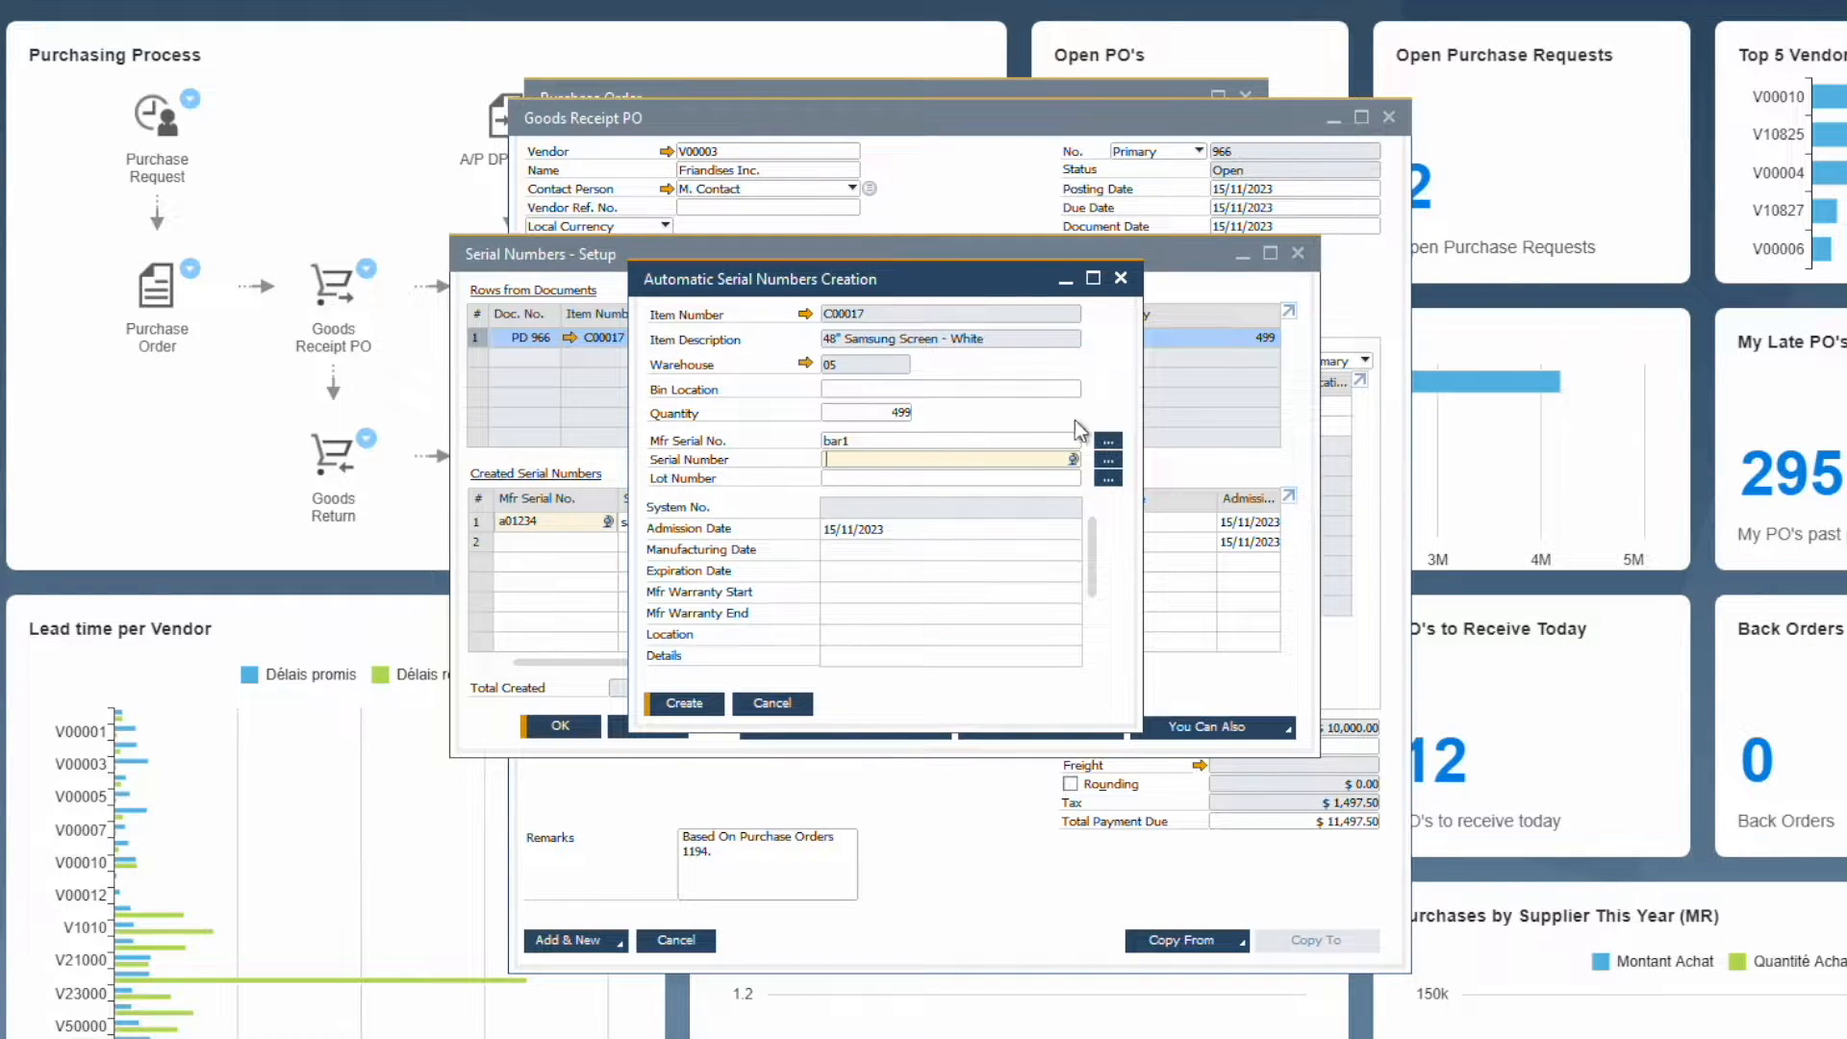
pyautogui.click(1071, 460)
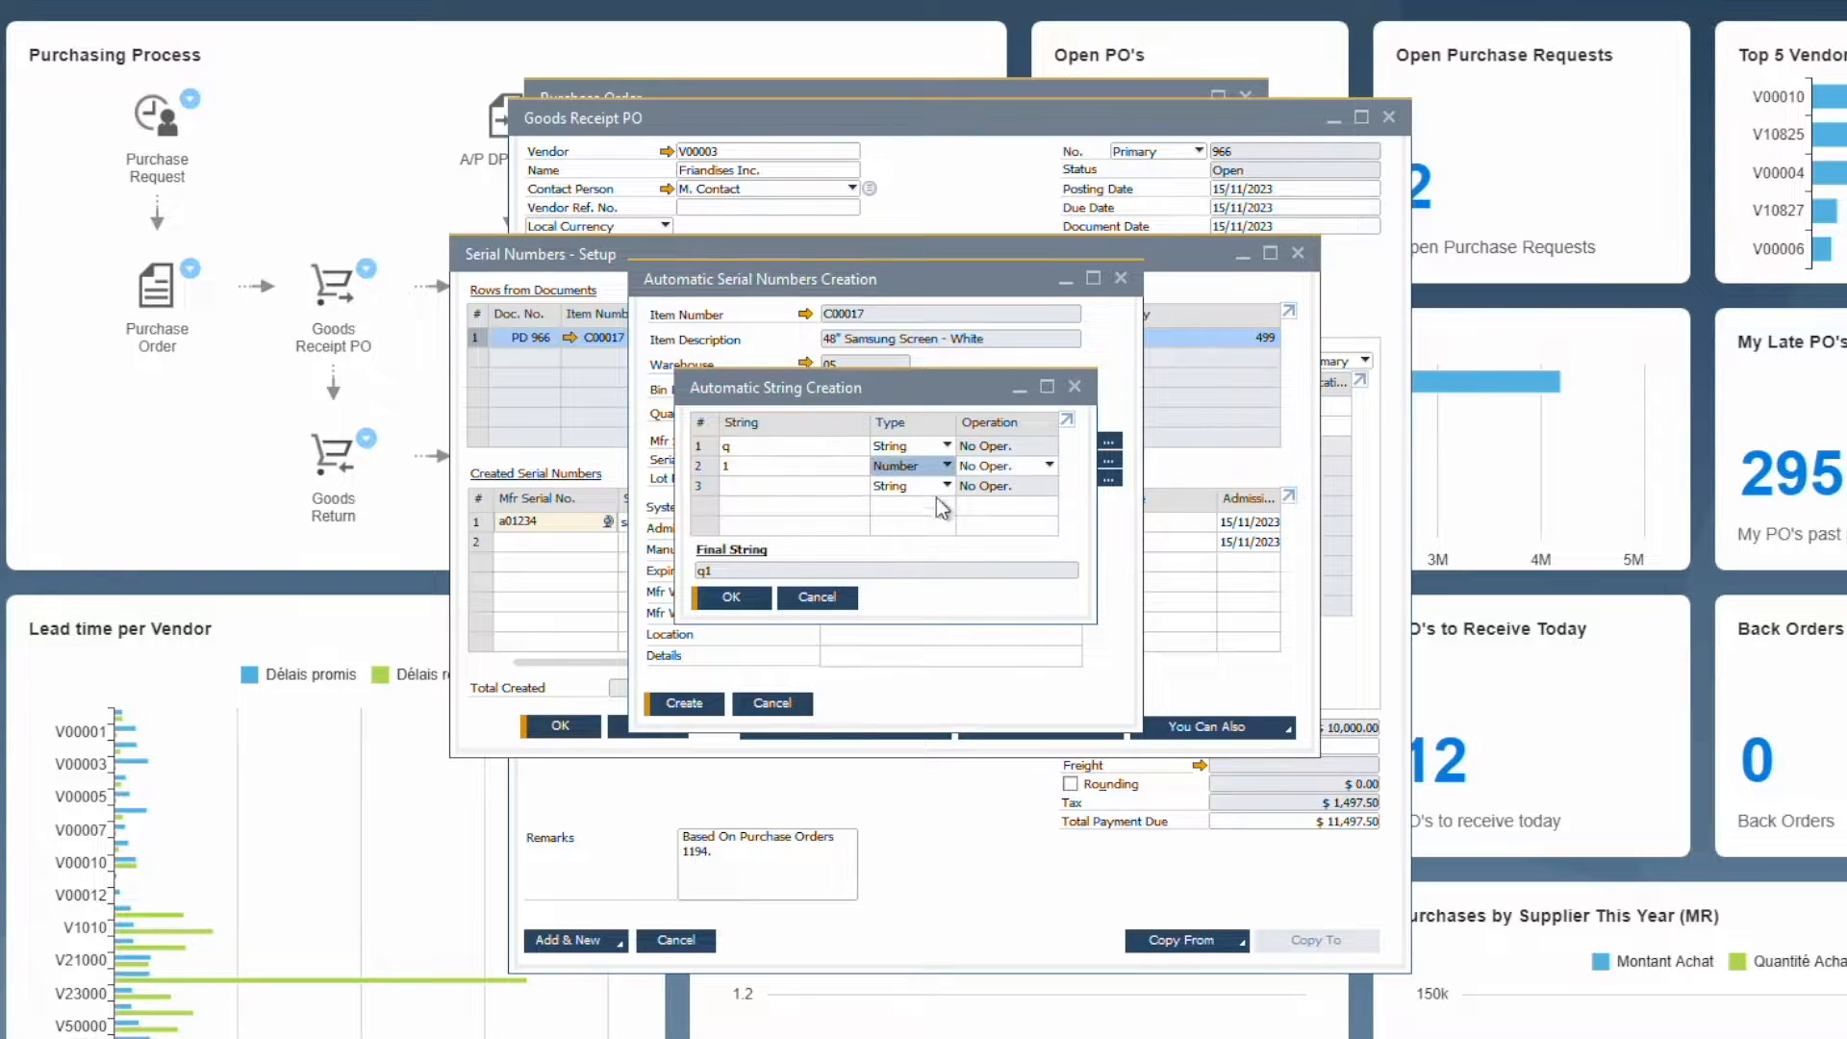
pyautogui.click(730, 597)
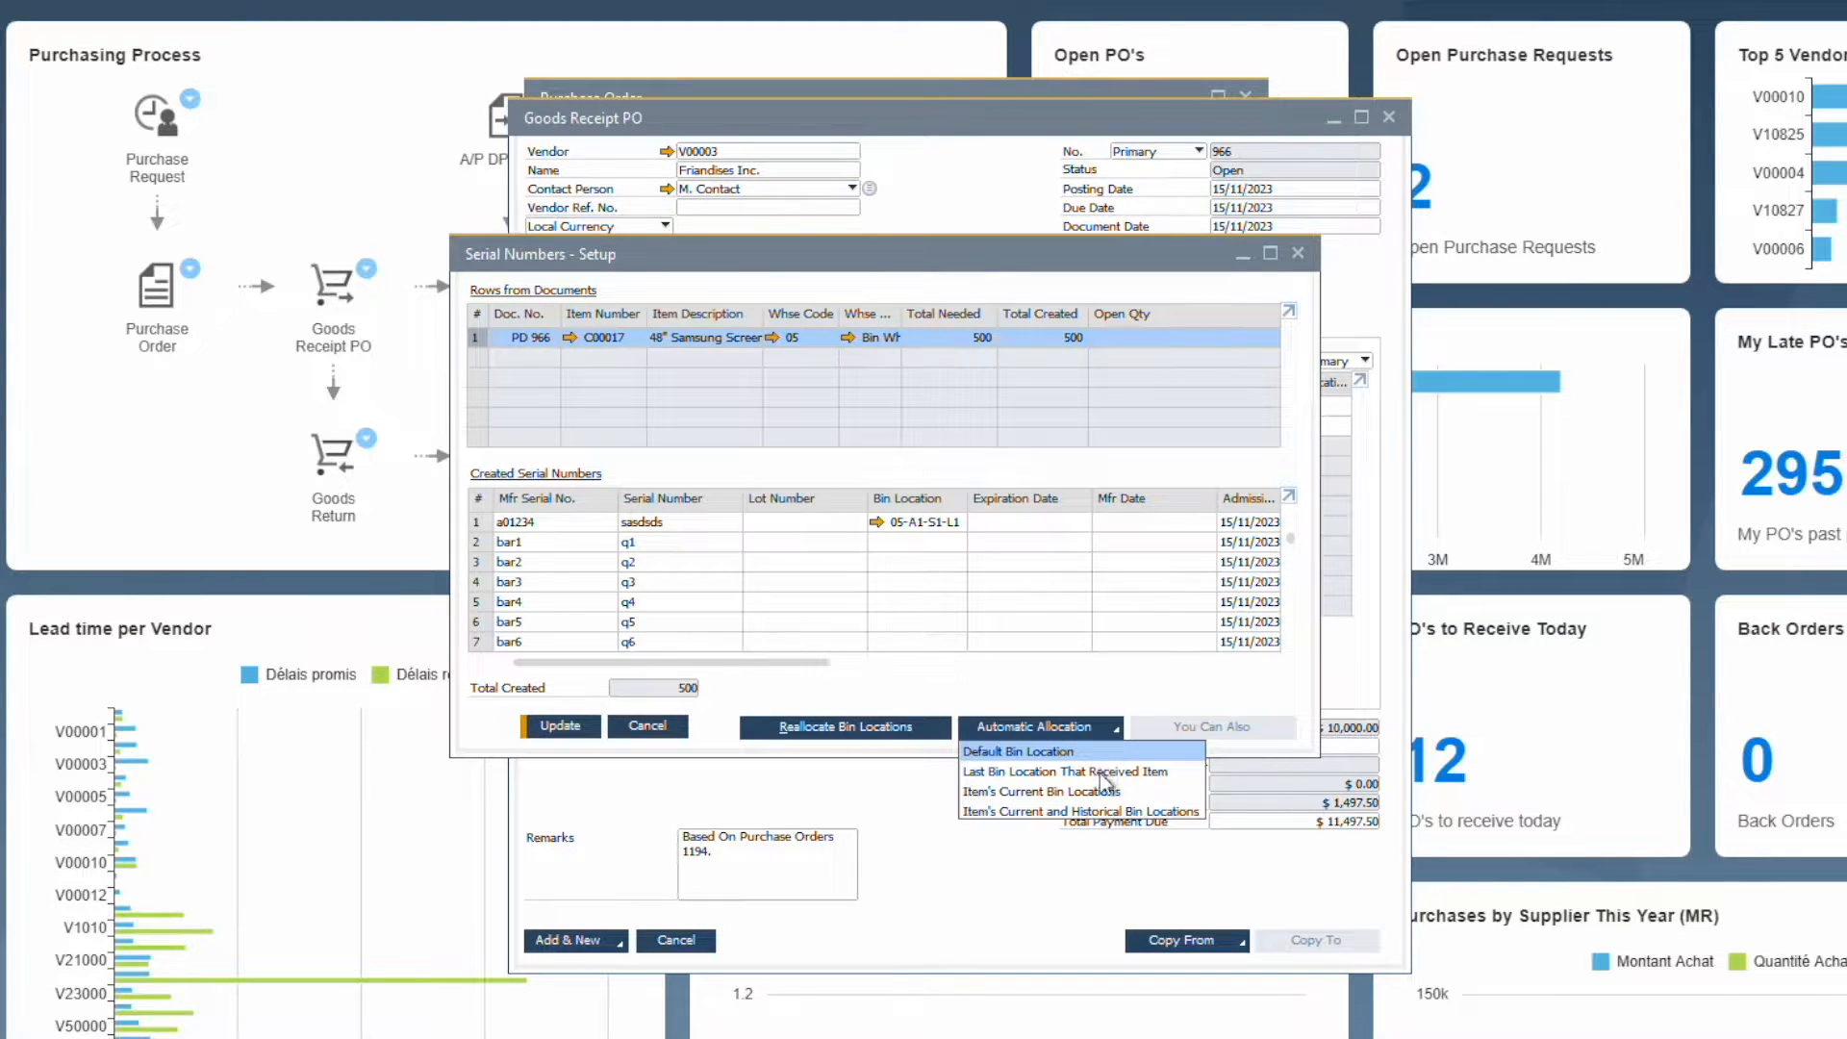
pyautogui.click(1019, 752)
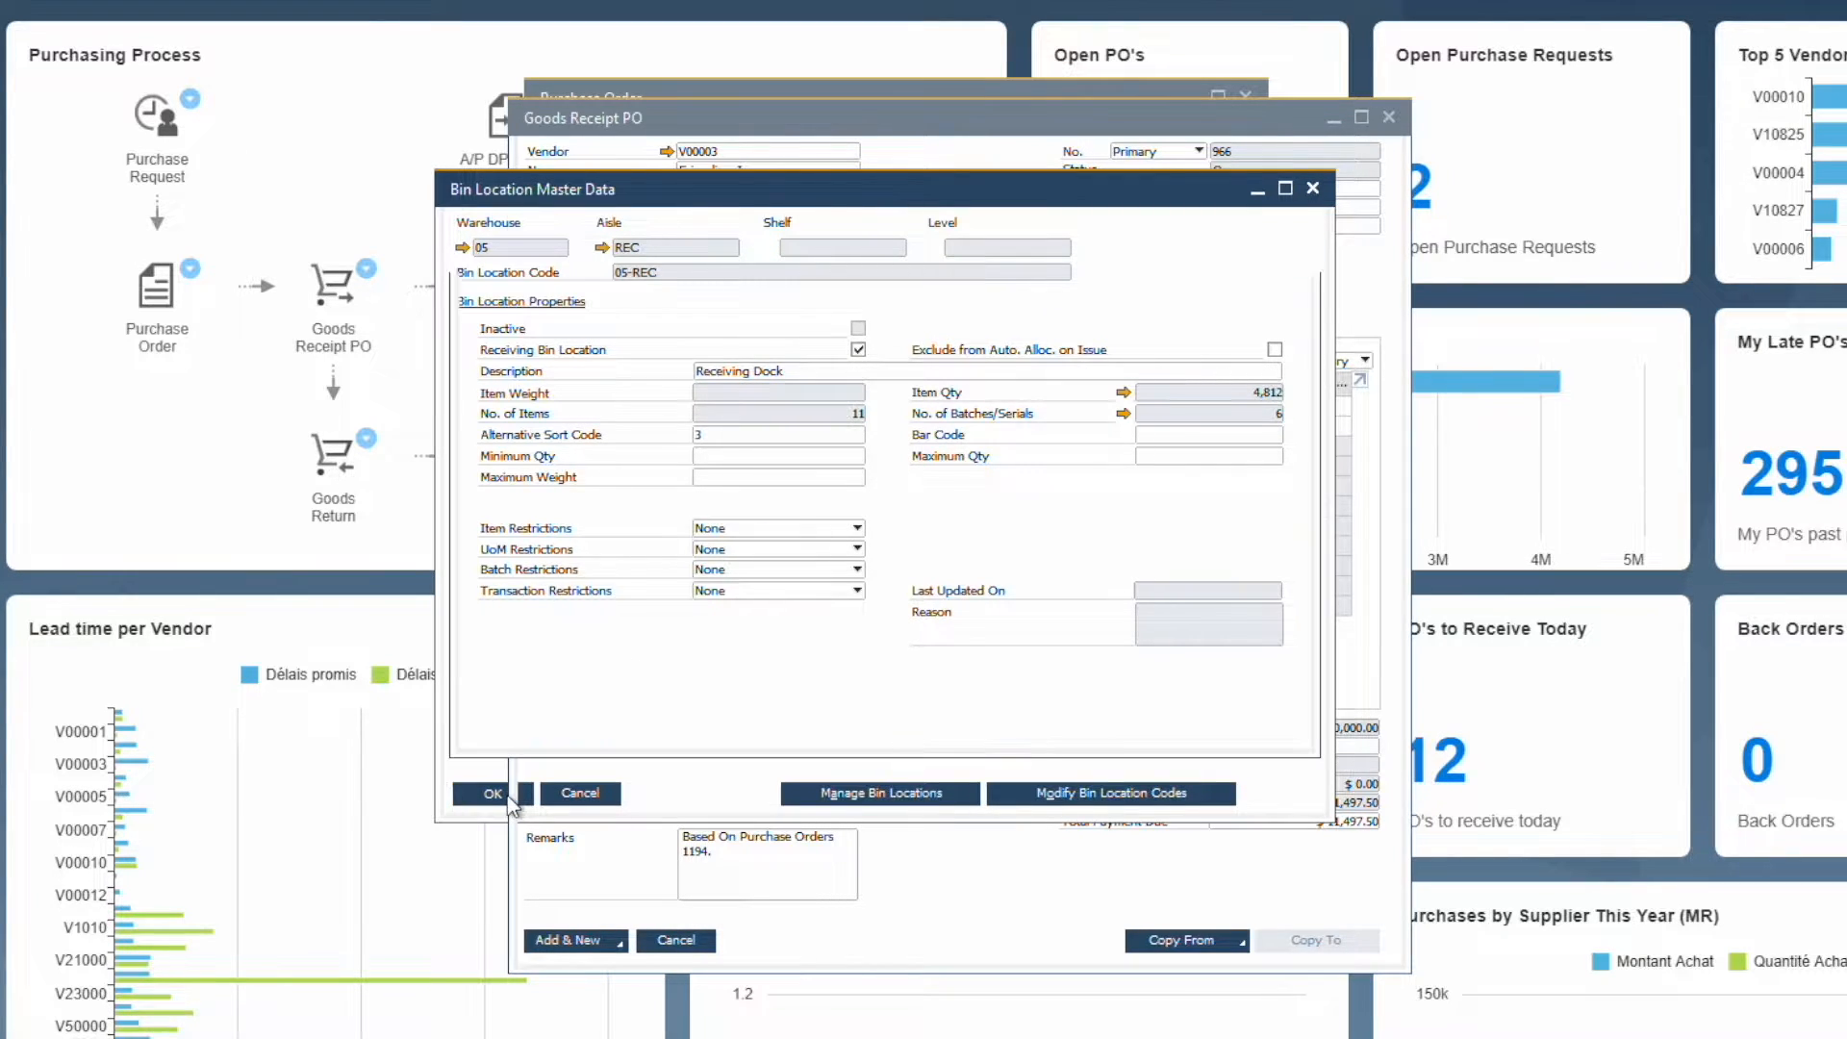
# Step: Post Goods Receipt PO 966 and review its $10,000 inventory journal entry
pyautogui.click(489, 792)
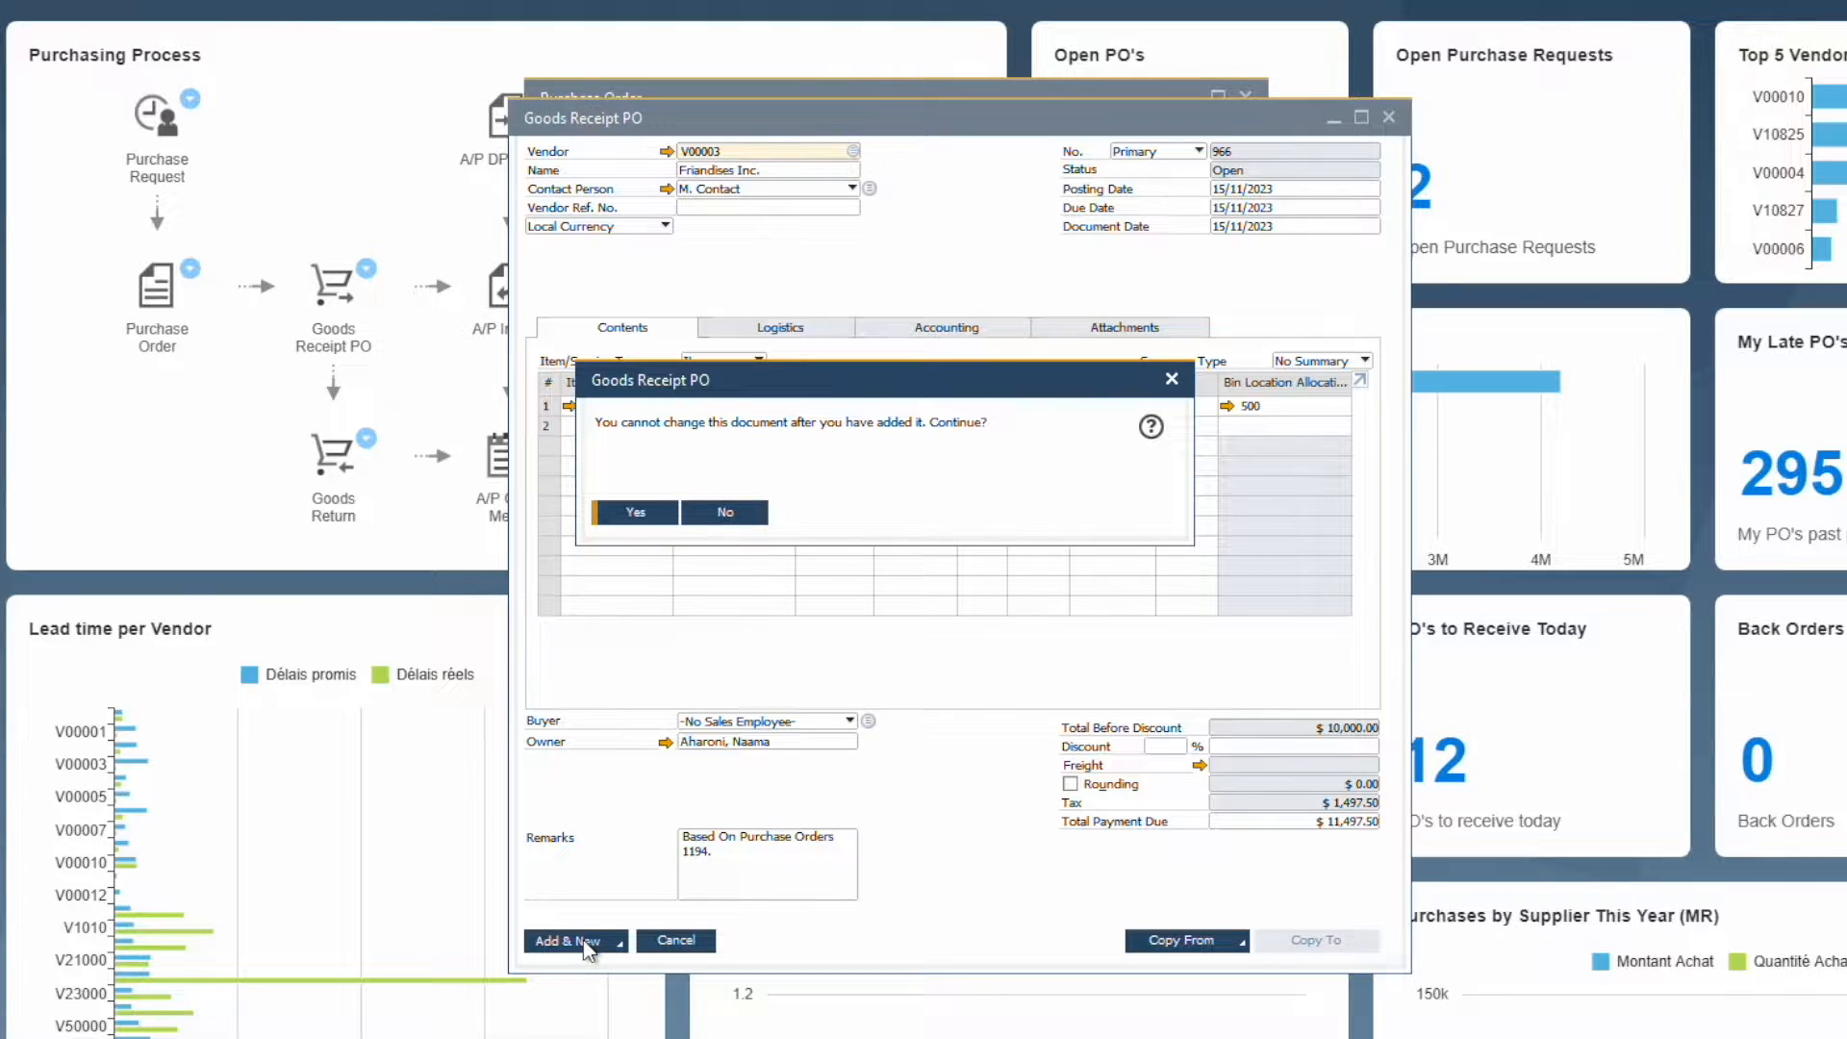
pyautogui.click(634, 510)
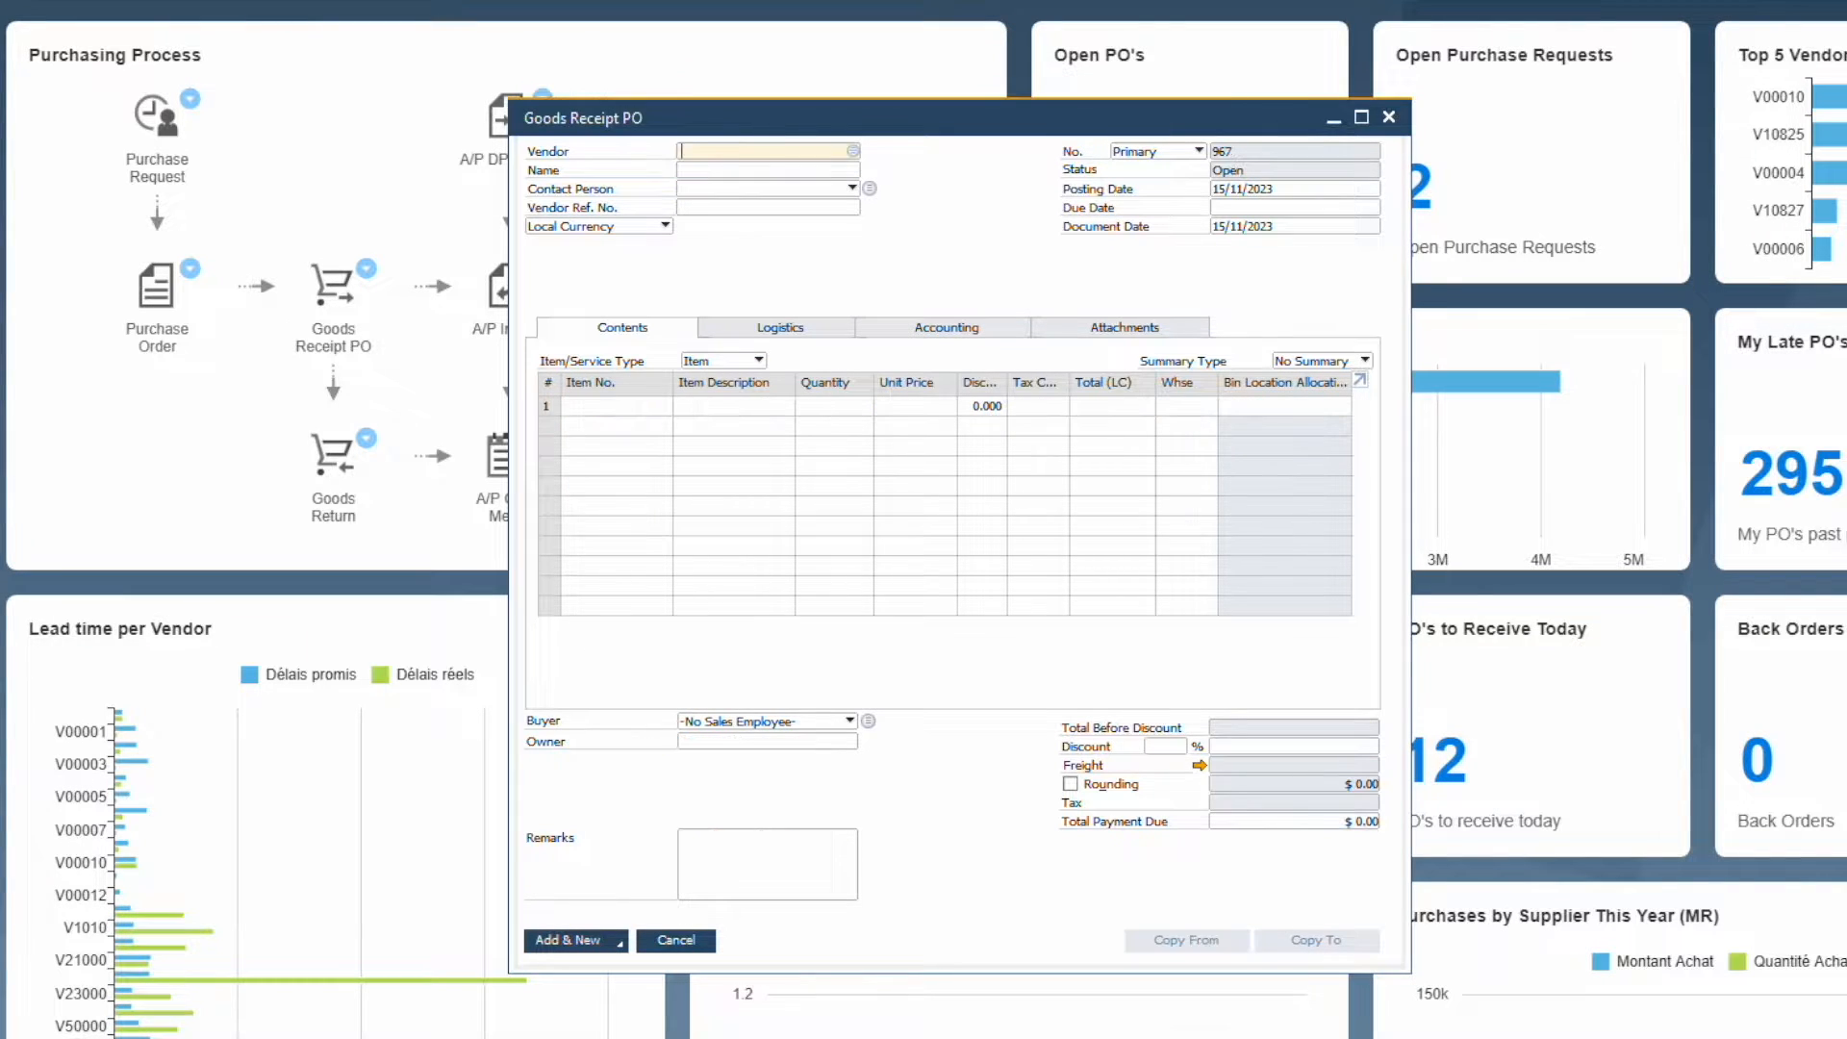
pyautogui.click(1186, 940)
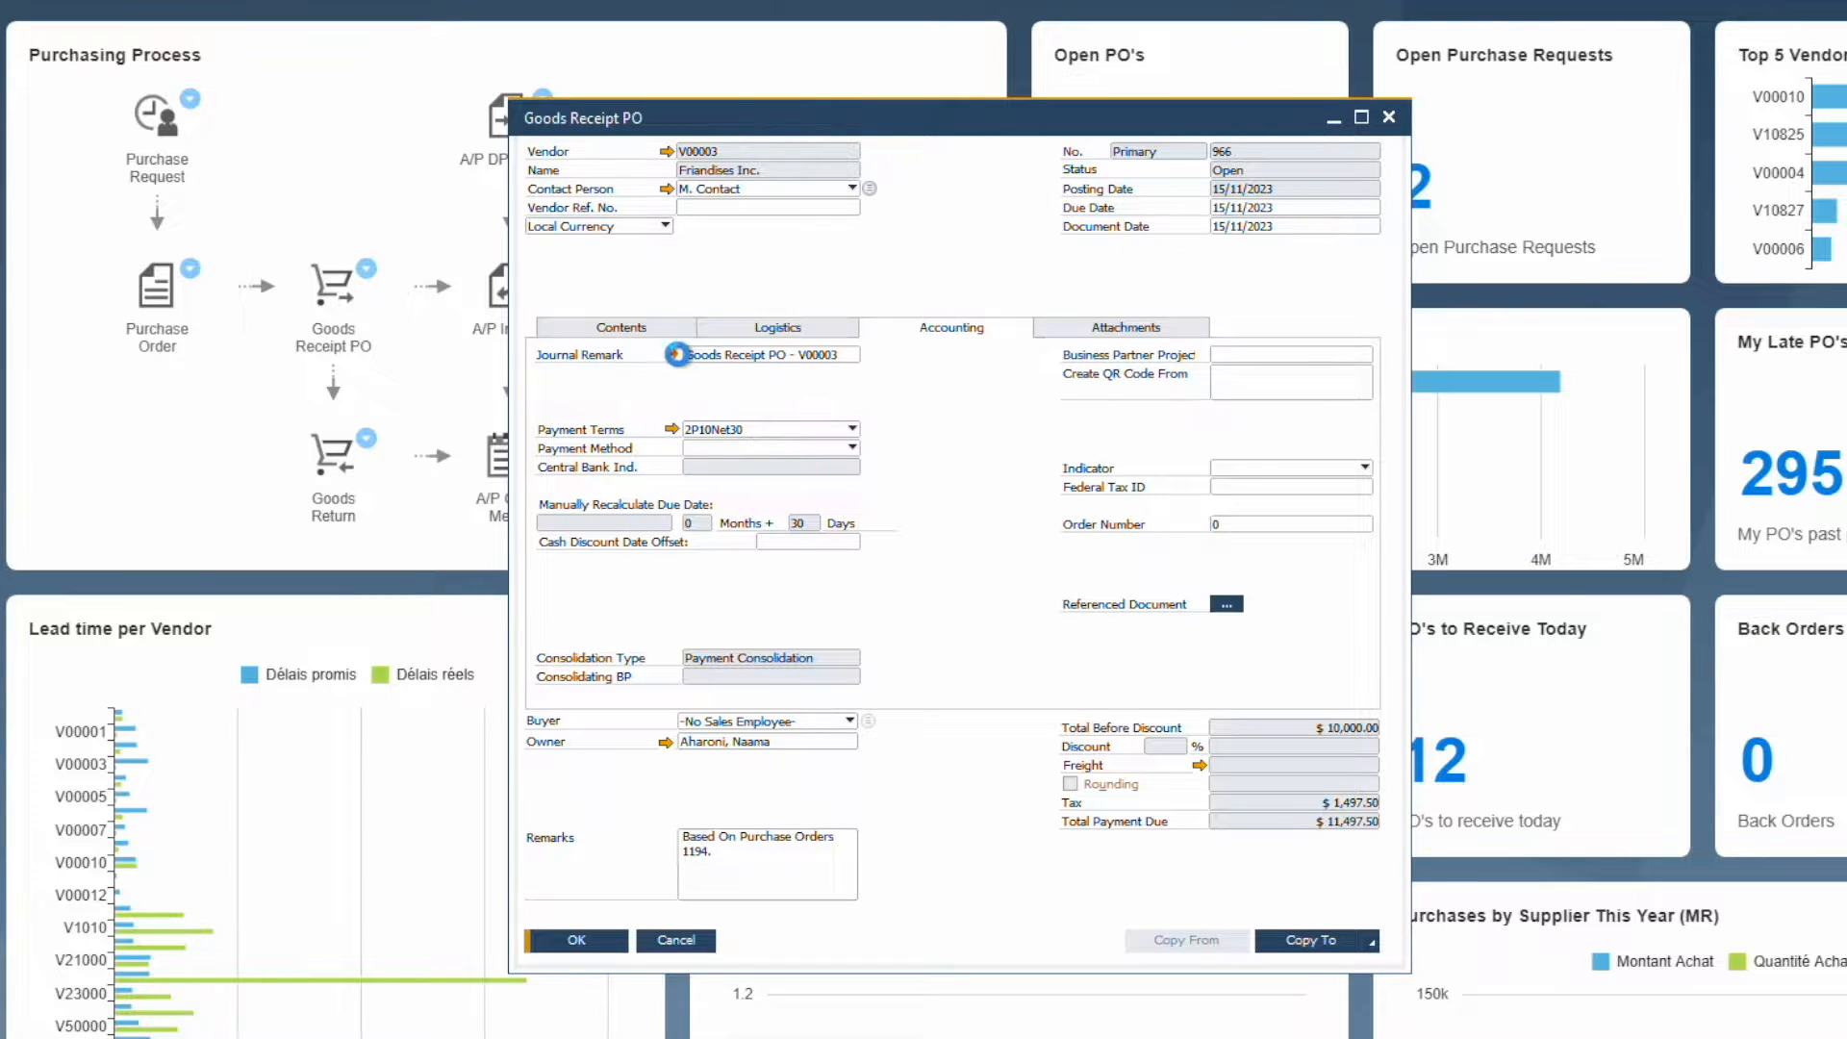
pyautogui.click(676, 355)
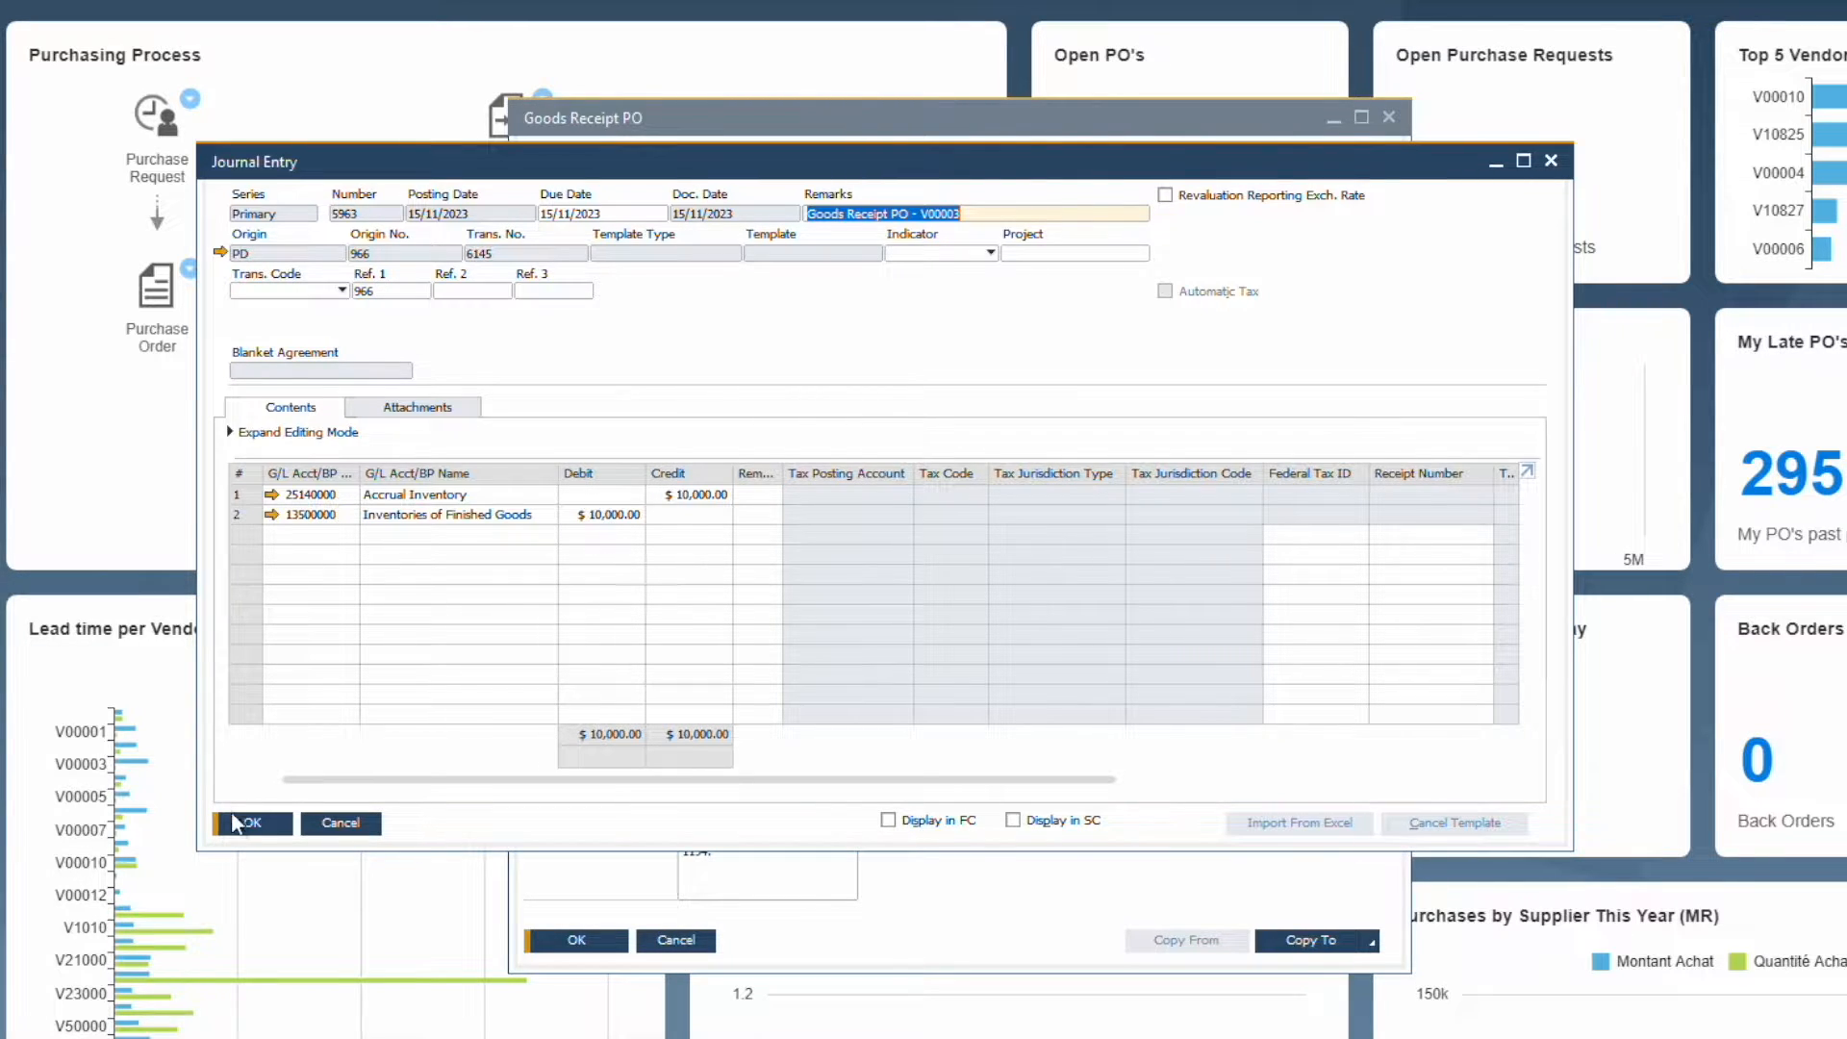
pyautogui.click(252, 823)
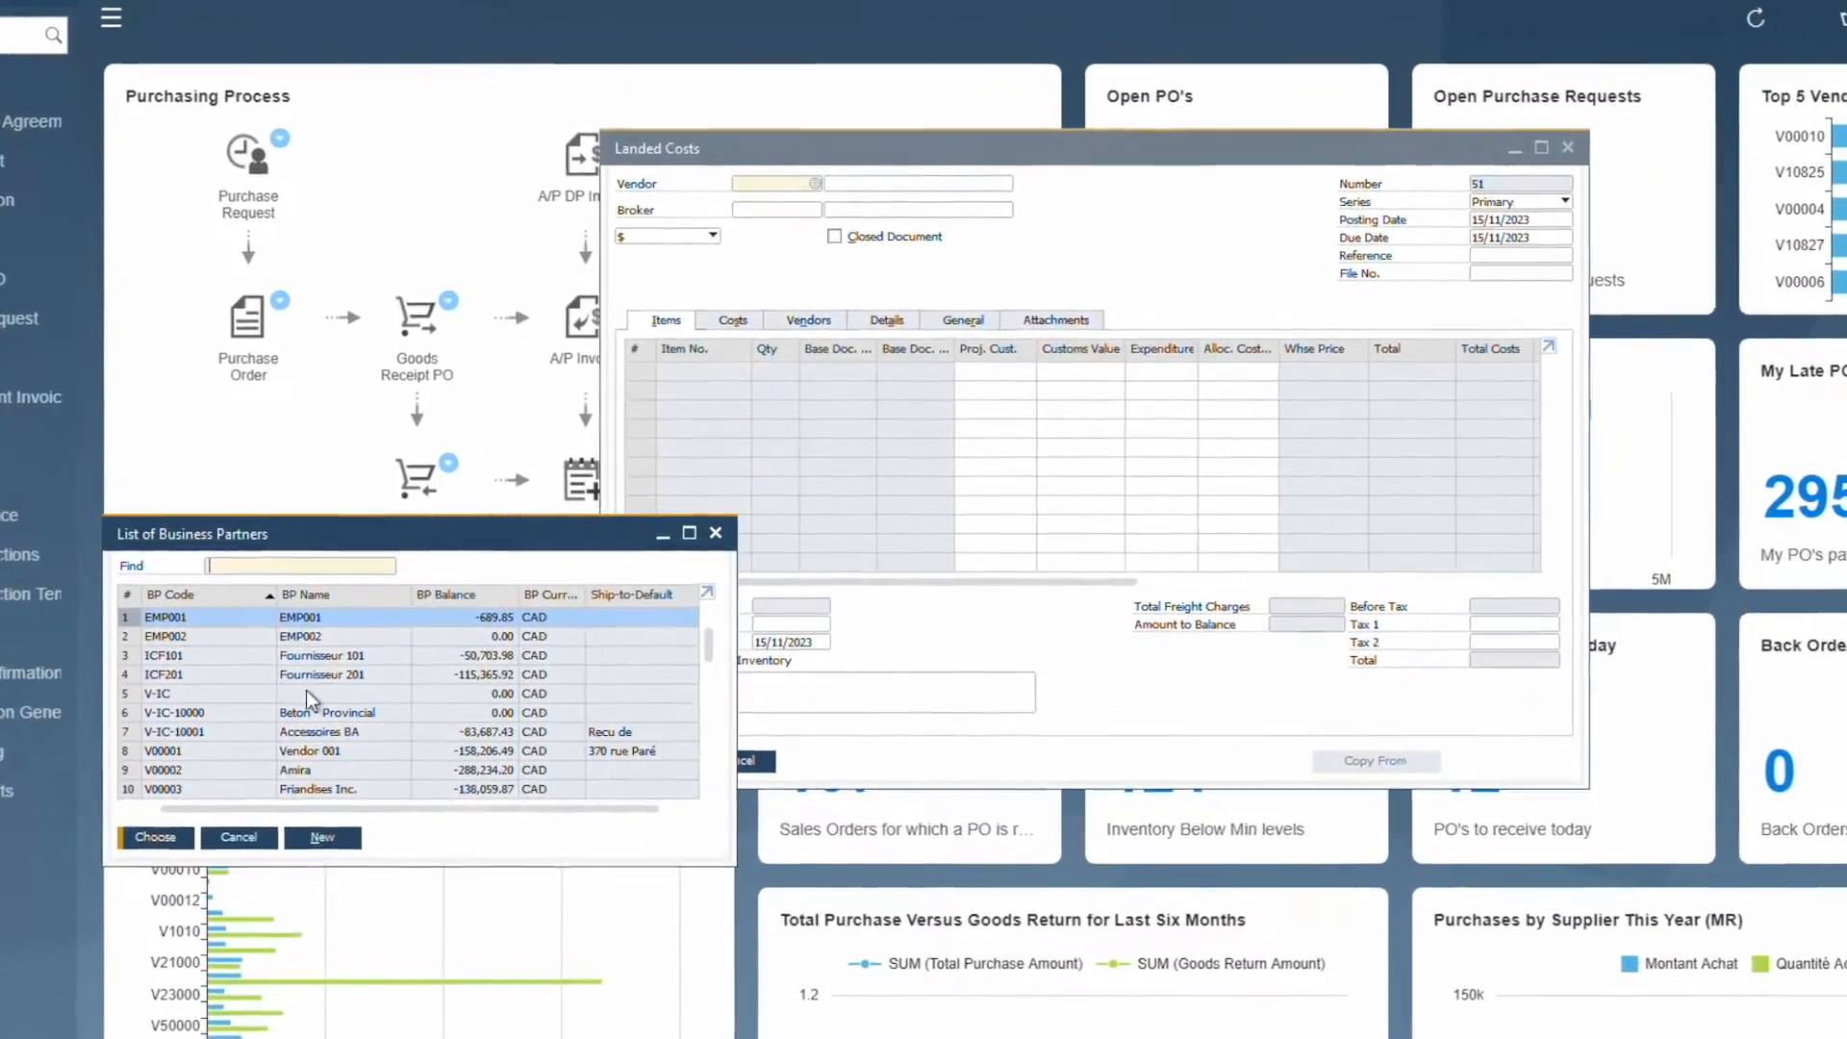
# Step: Choose vendor V00003 and copy Goods Receipt PO 966's C00017 line into the landed costs
pyautogui.click(154, 837)
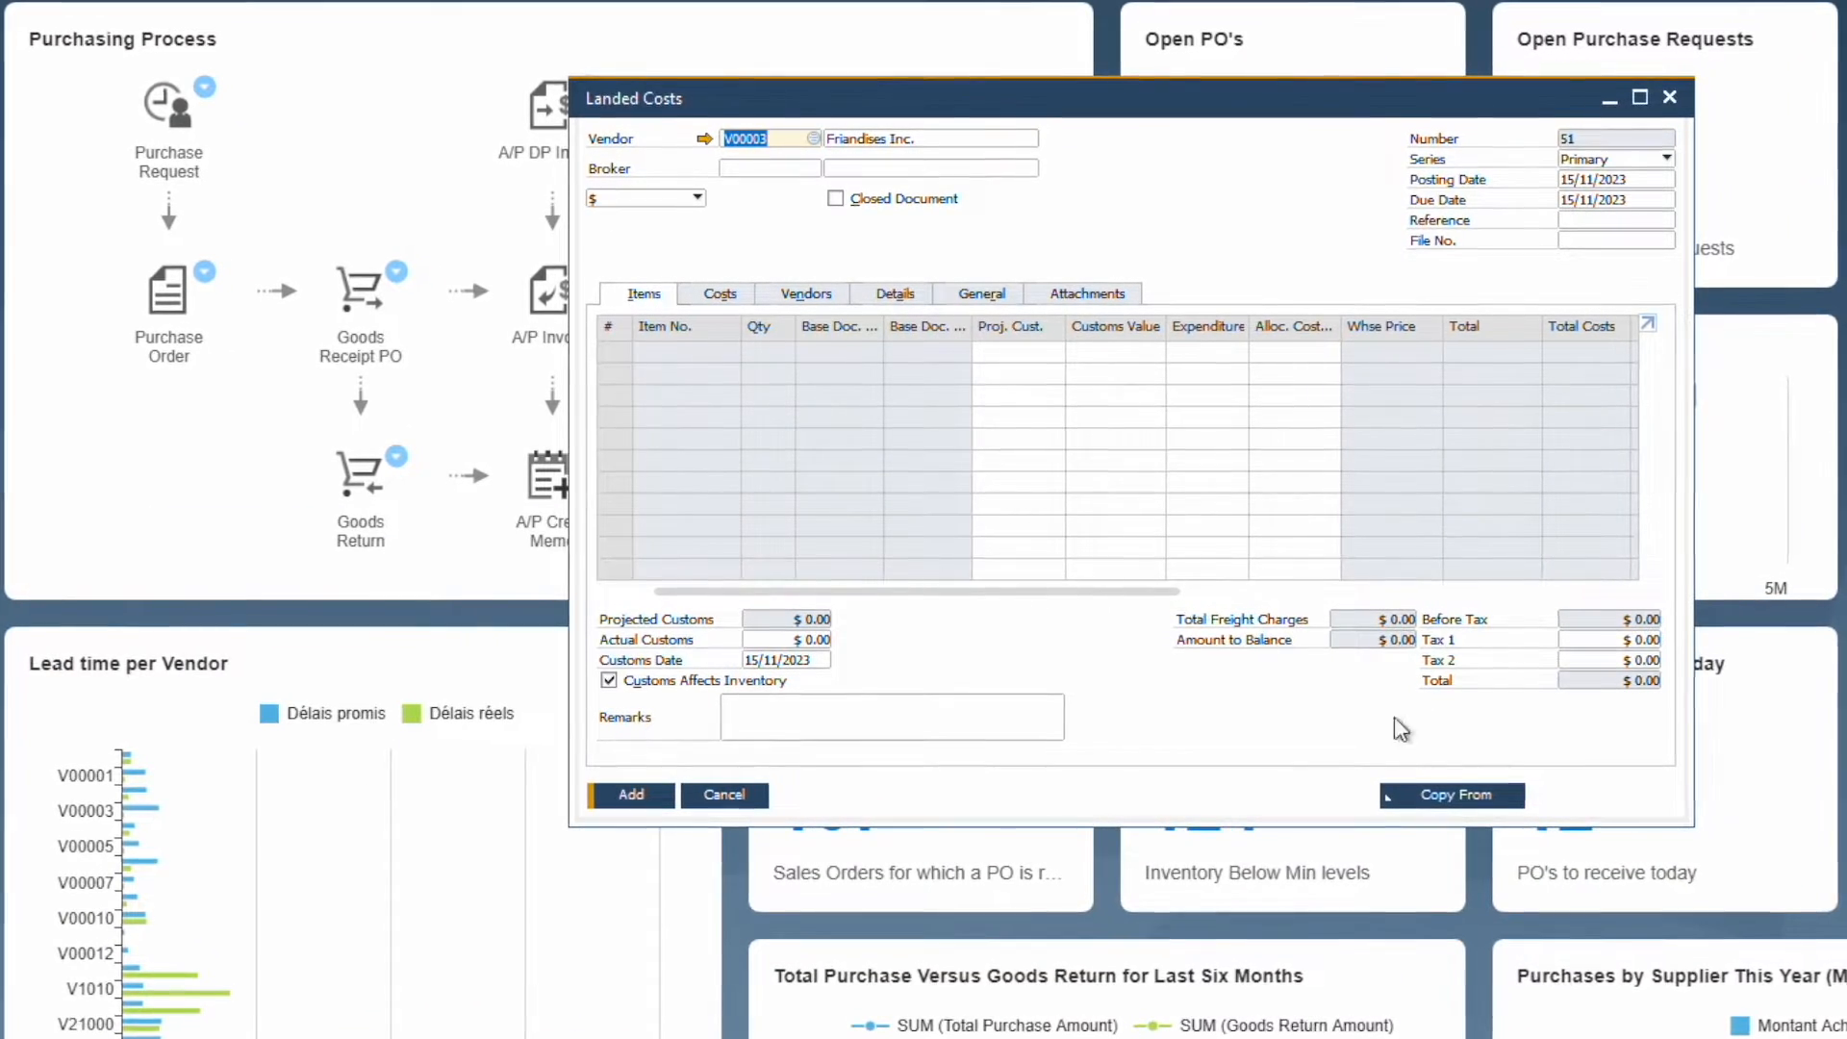
pyautogui.click(1452, 796)
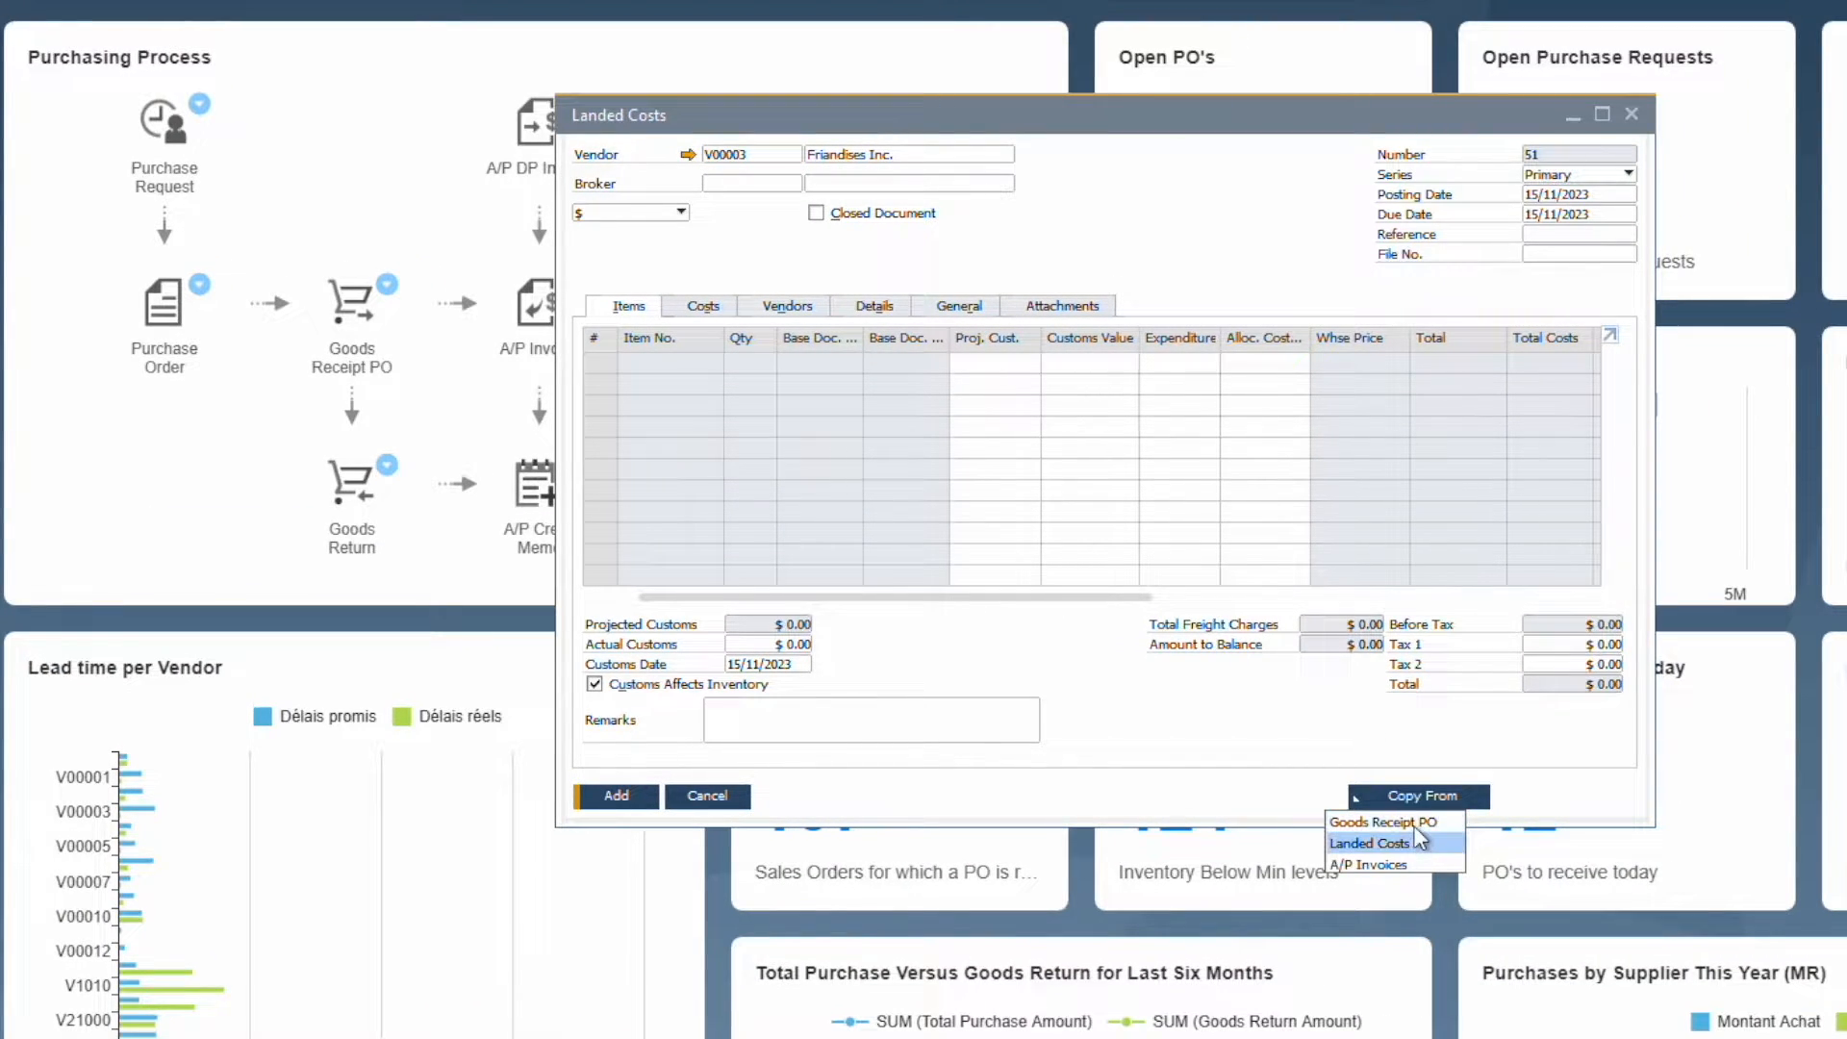
pyautogui.click(1384, 821)
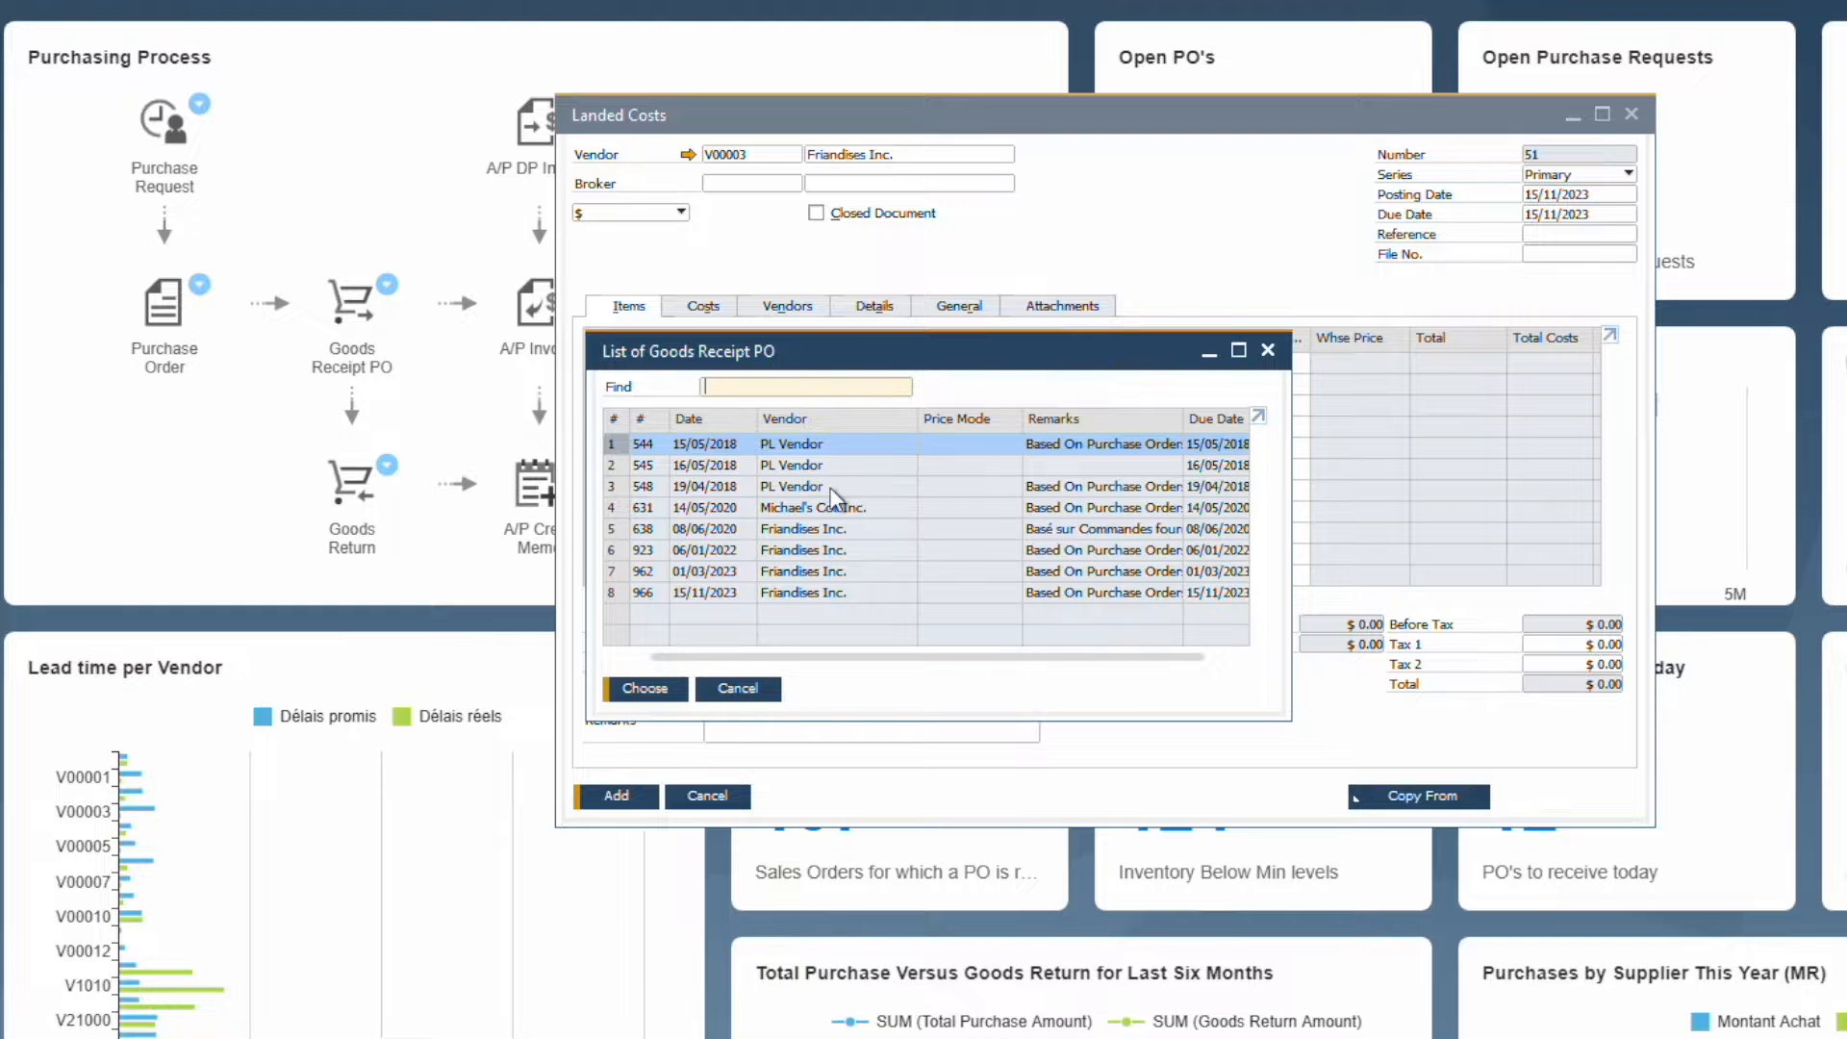
pyautogui.click(801, 592)
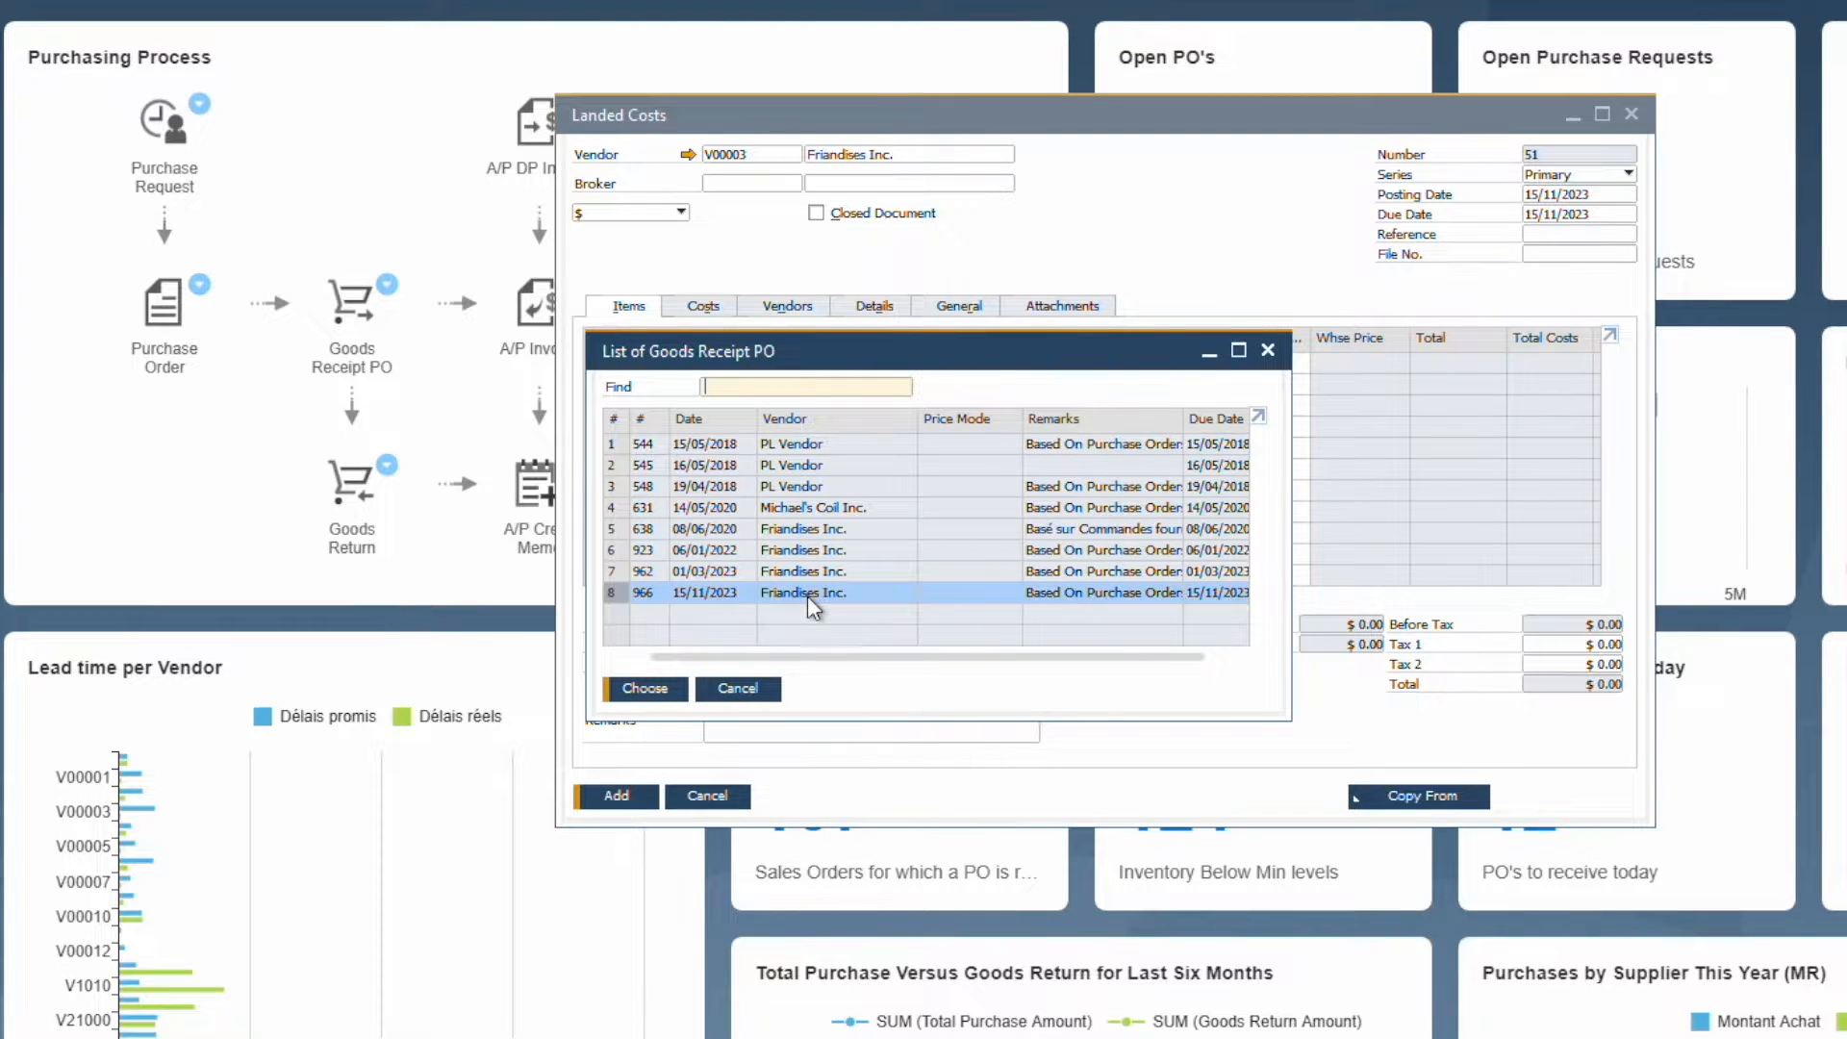
pyautogui.click(644, 688)
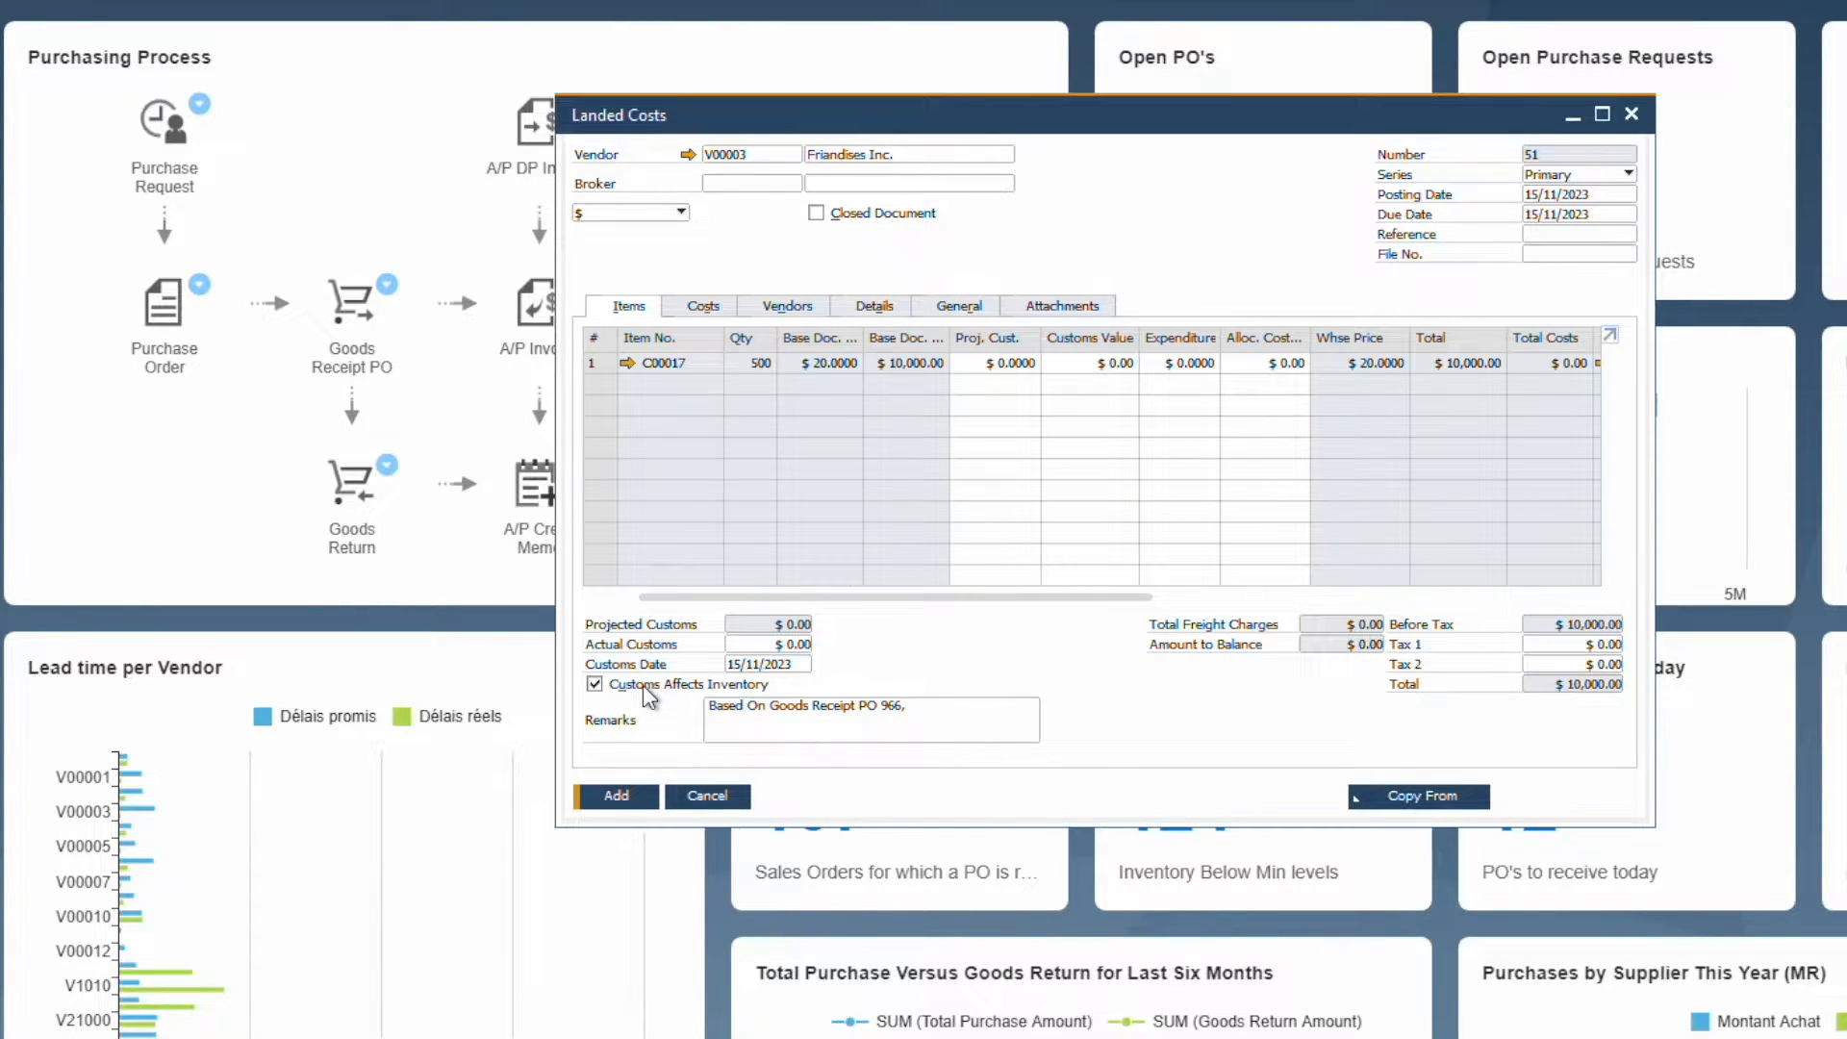
pyautogui.moveTo(887, 513)
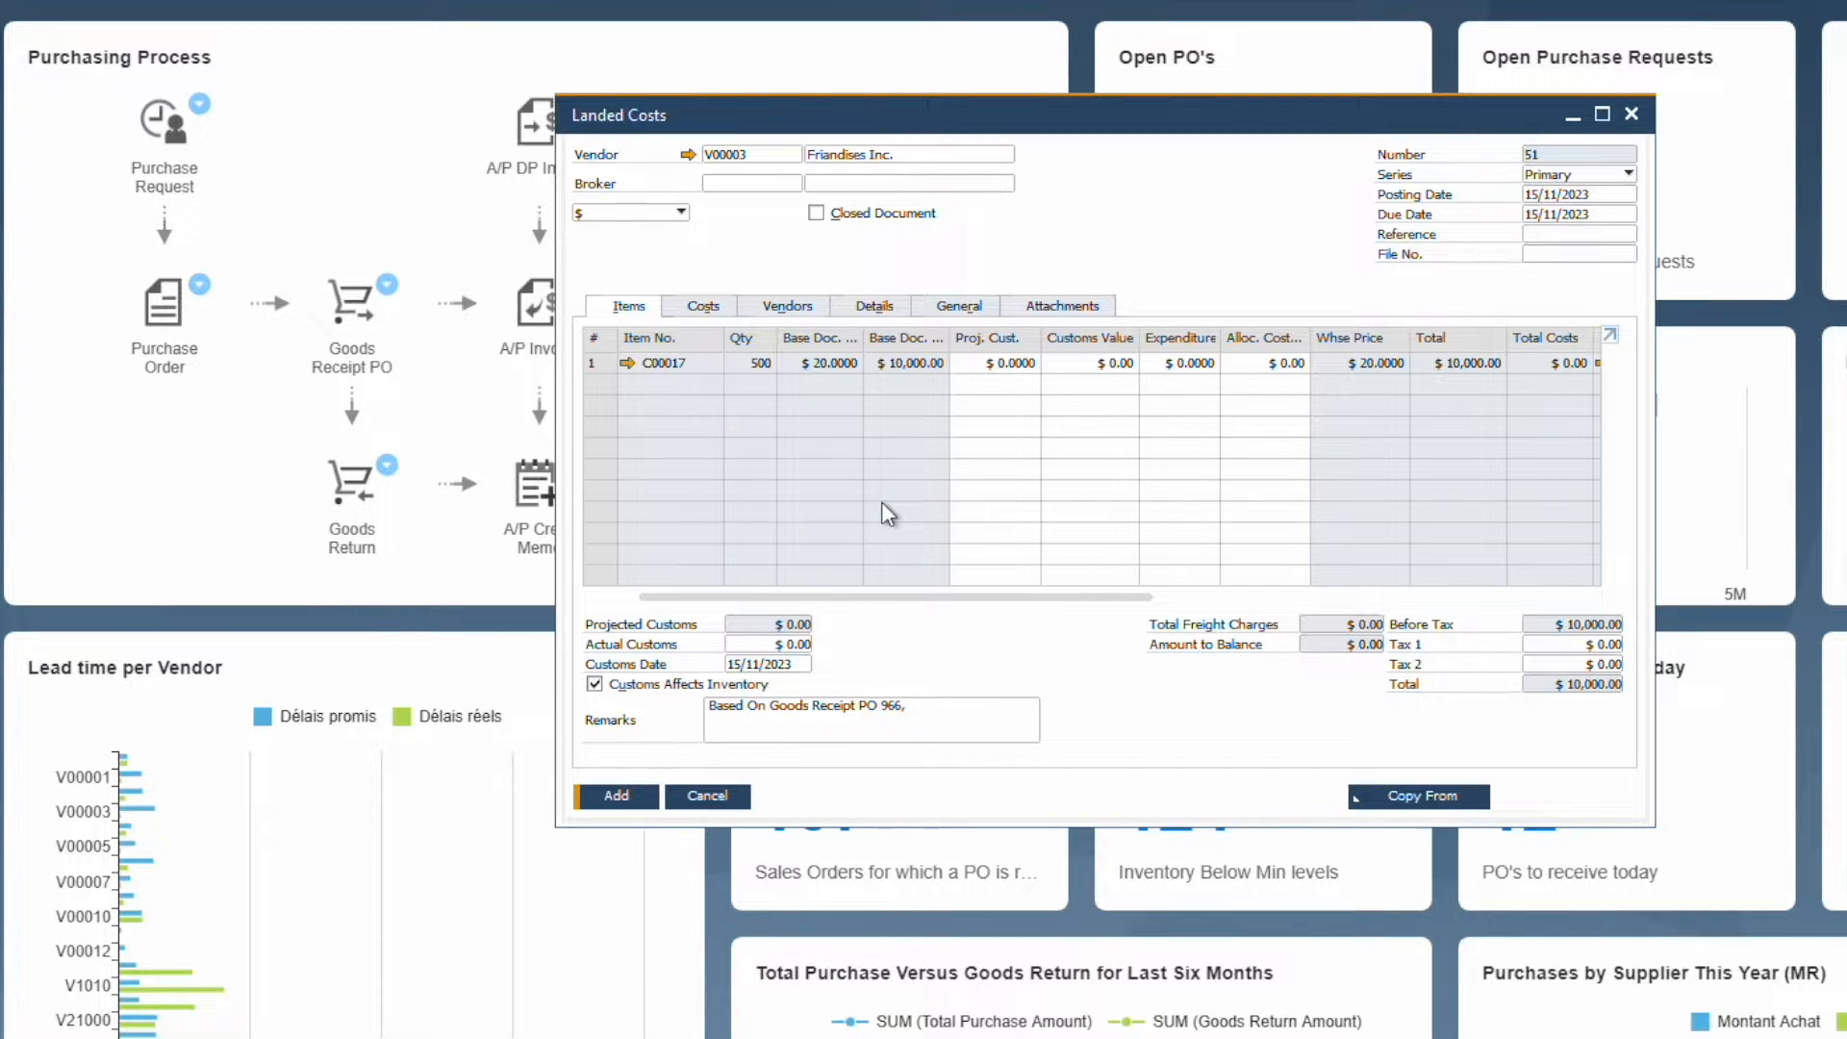
pyautogui.moveTo(1050, 421)
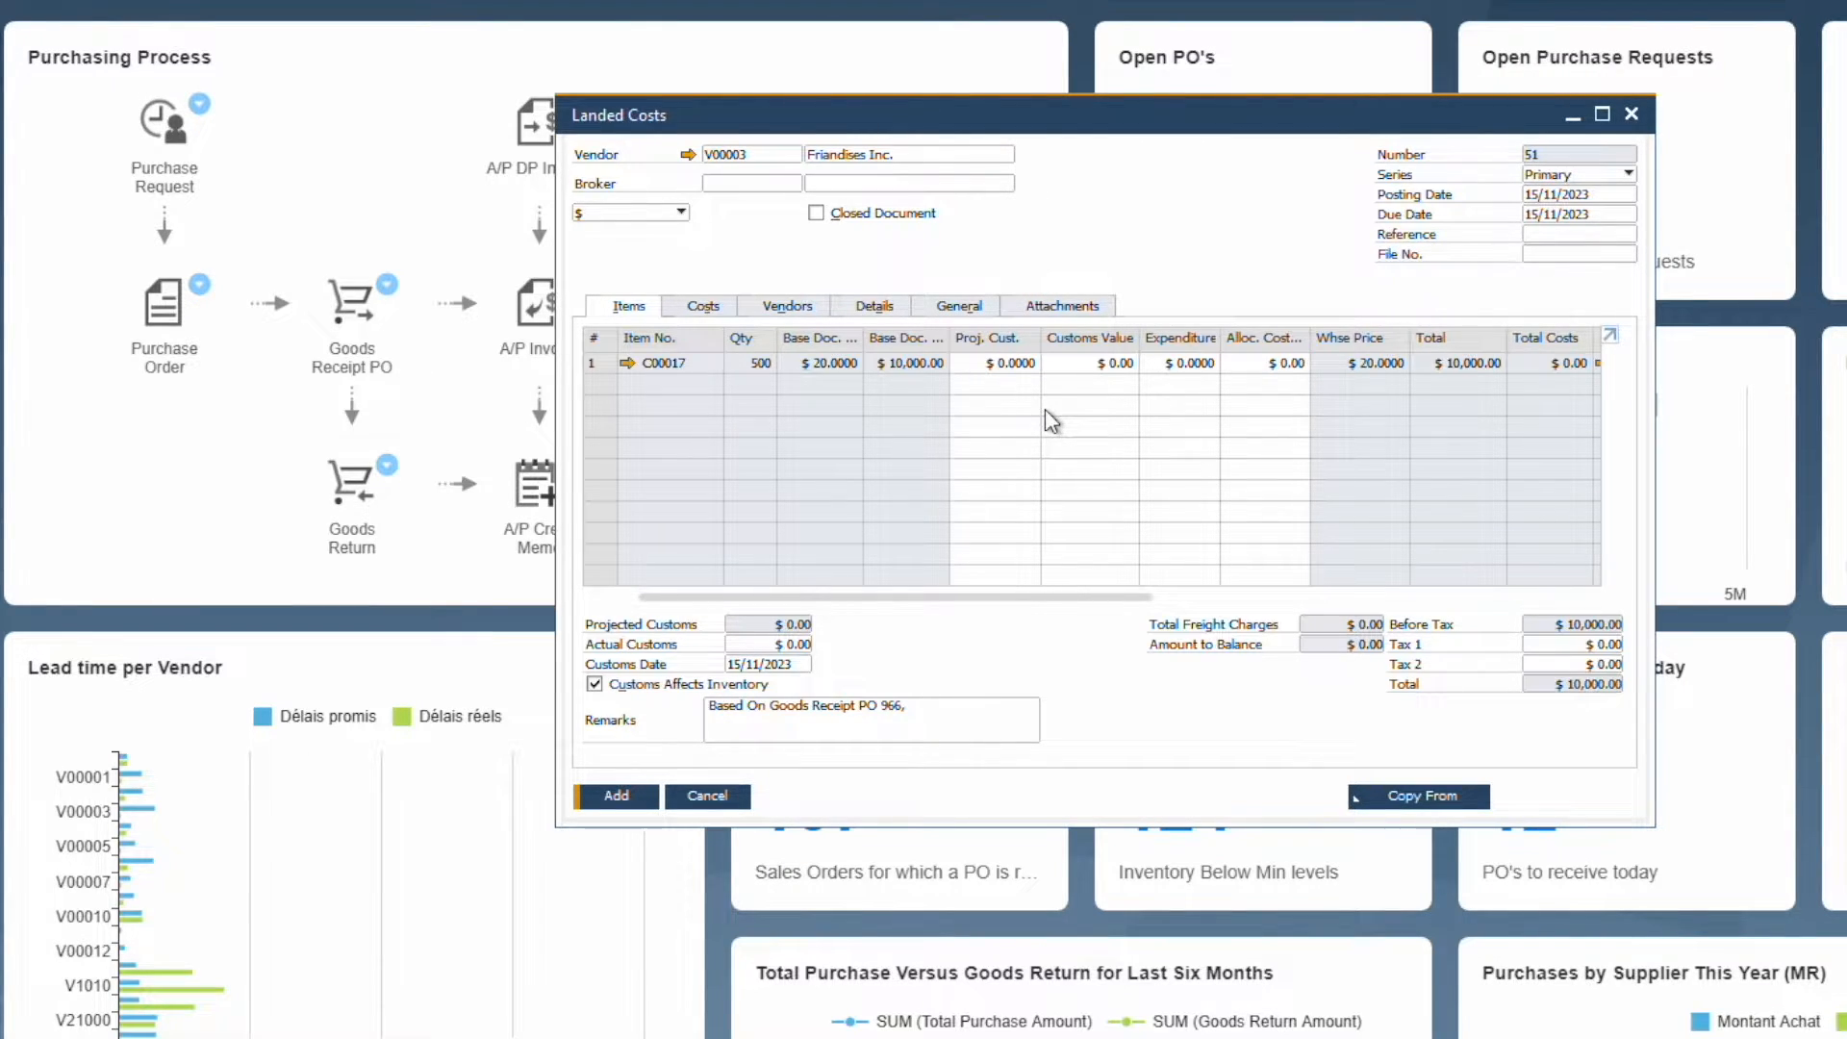
# Step: Enter insurance 50, freight 47 and customs 39 costs, then begin C00017's customs value
pyautogui.click(702, 305)
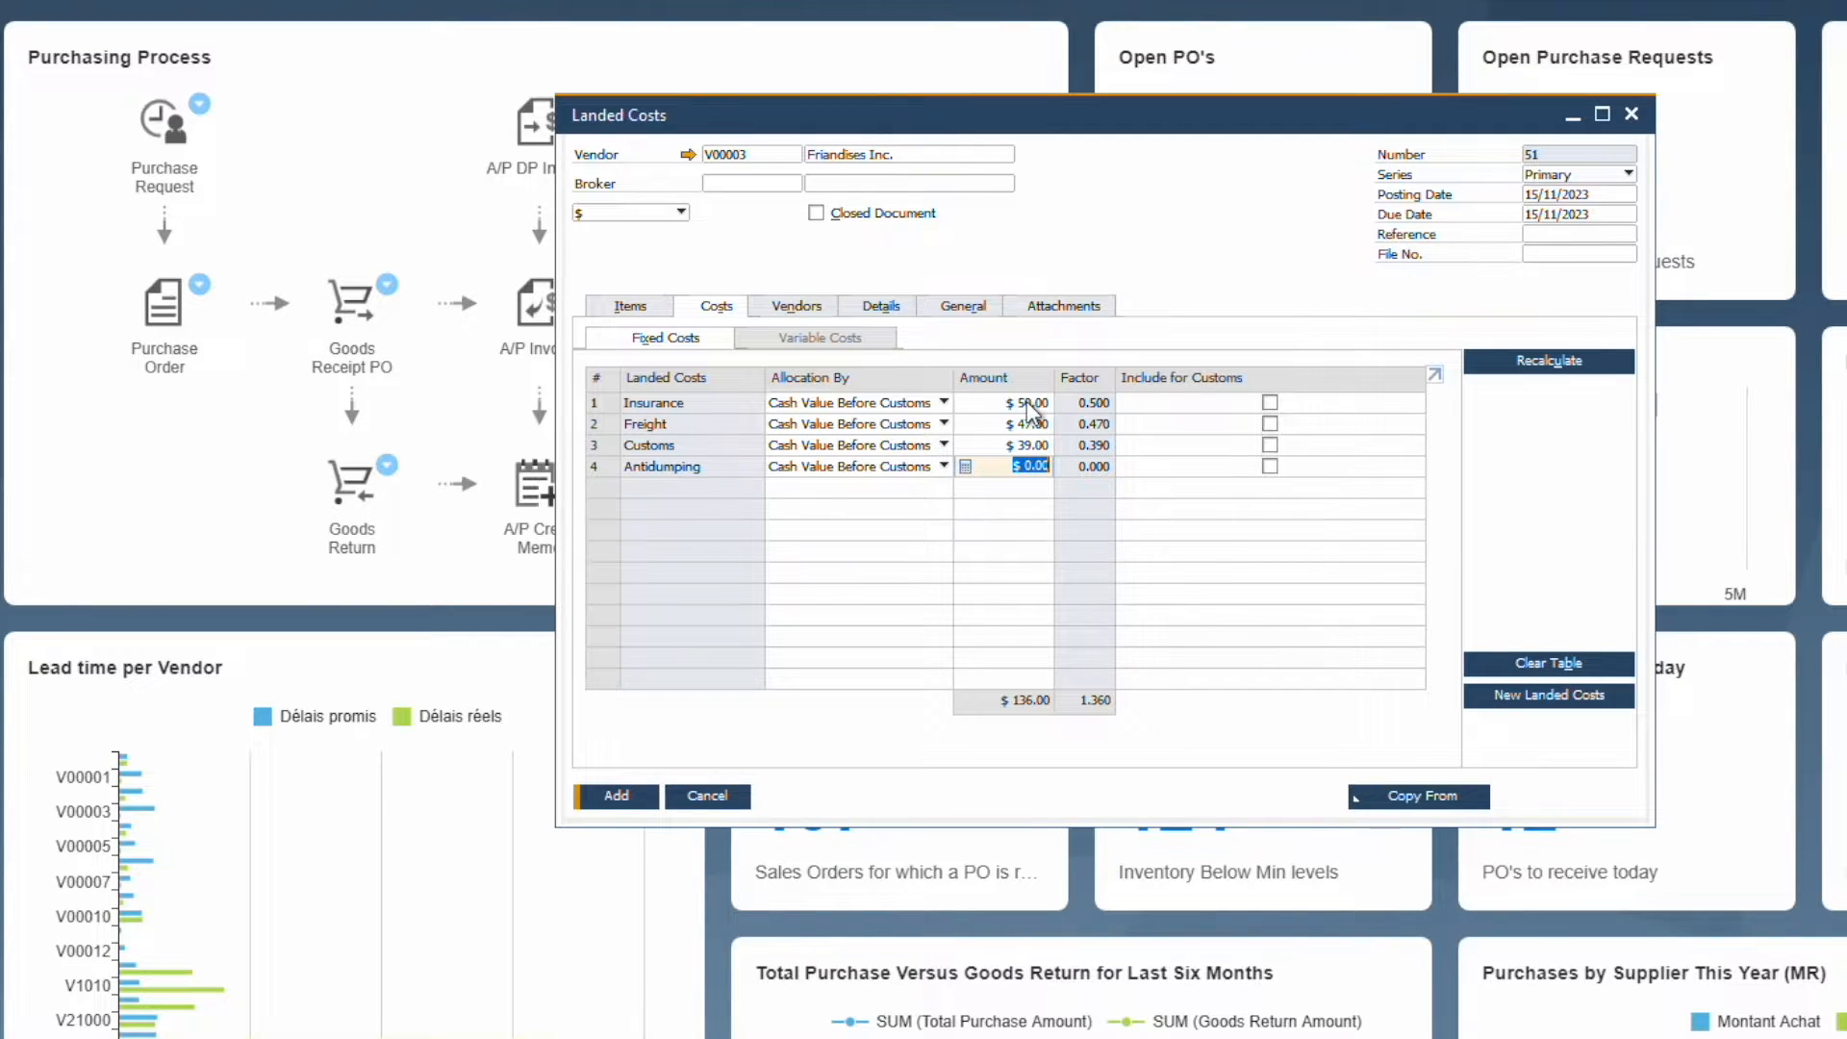
pyautogui.click(629, 306)
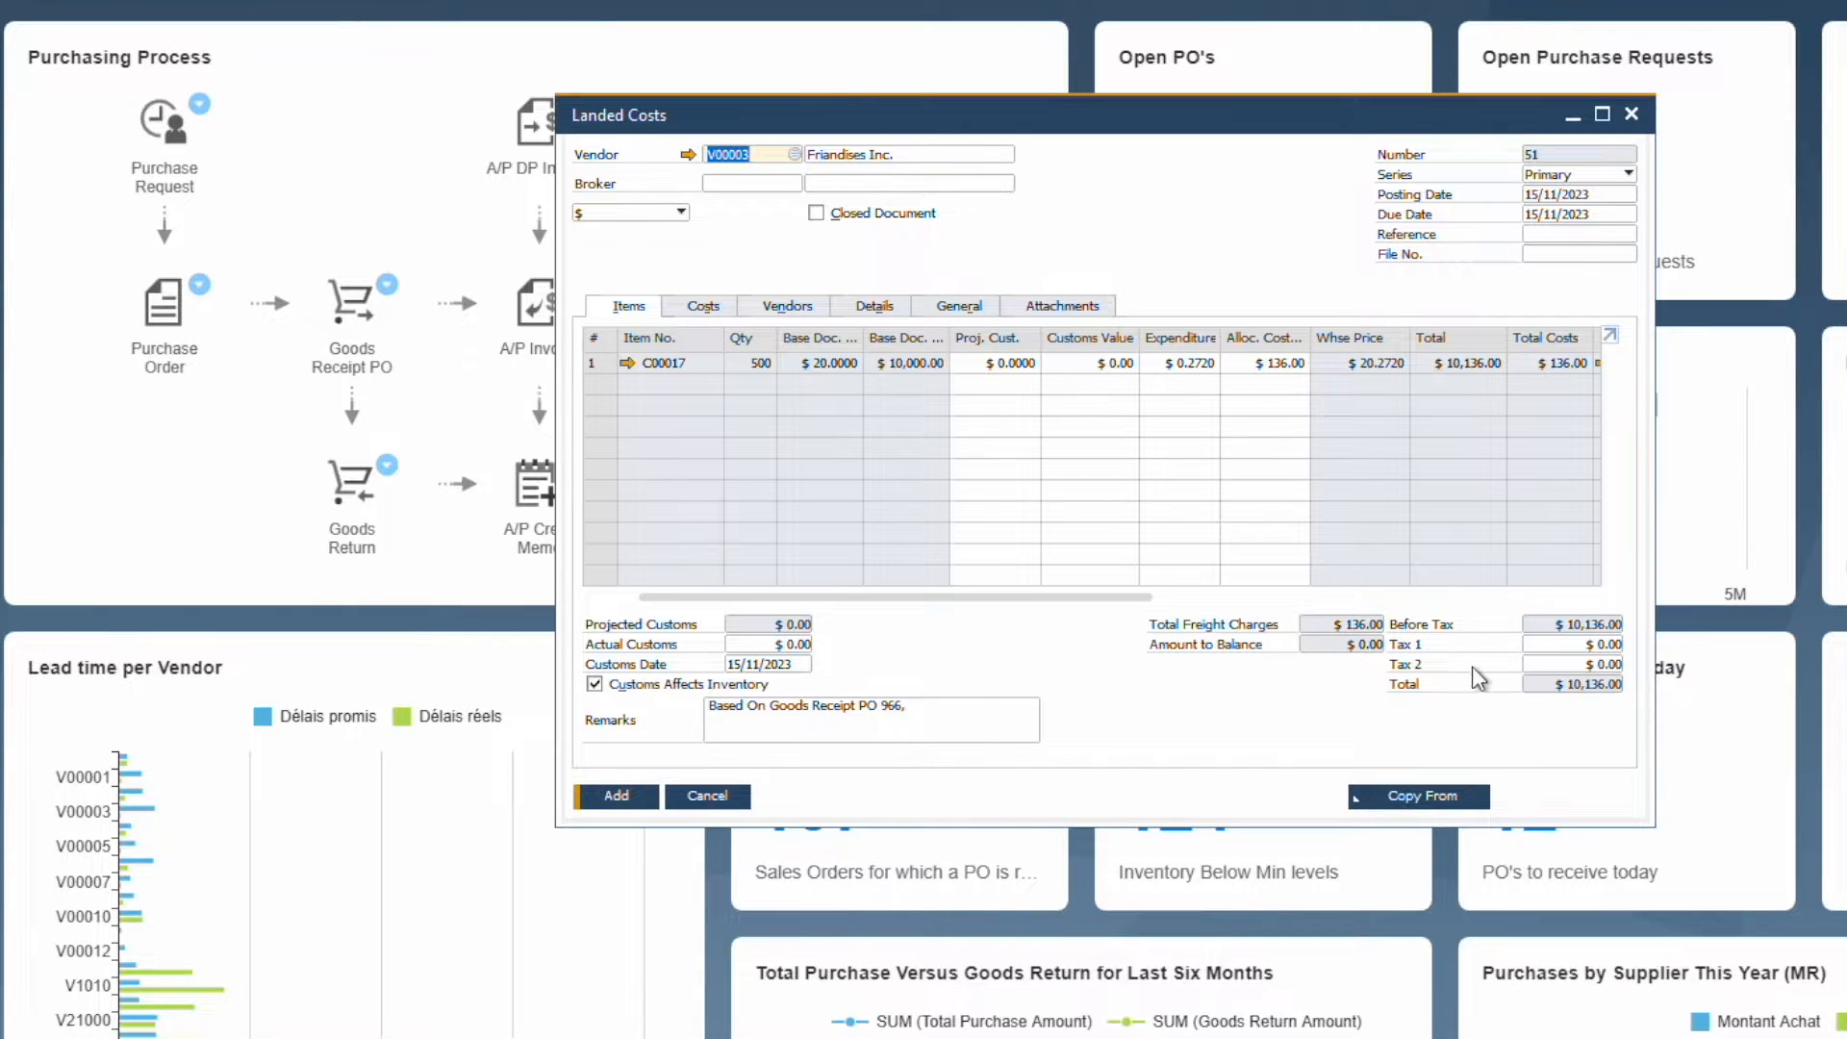
pyautogui.moveTo(1376, 641)
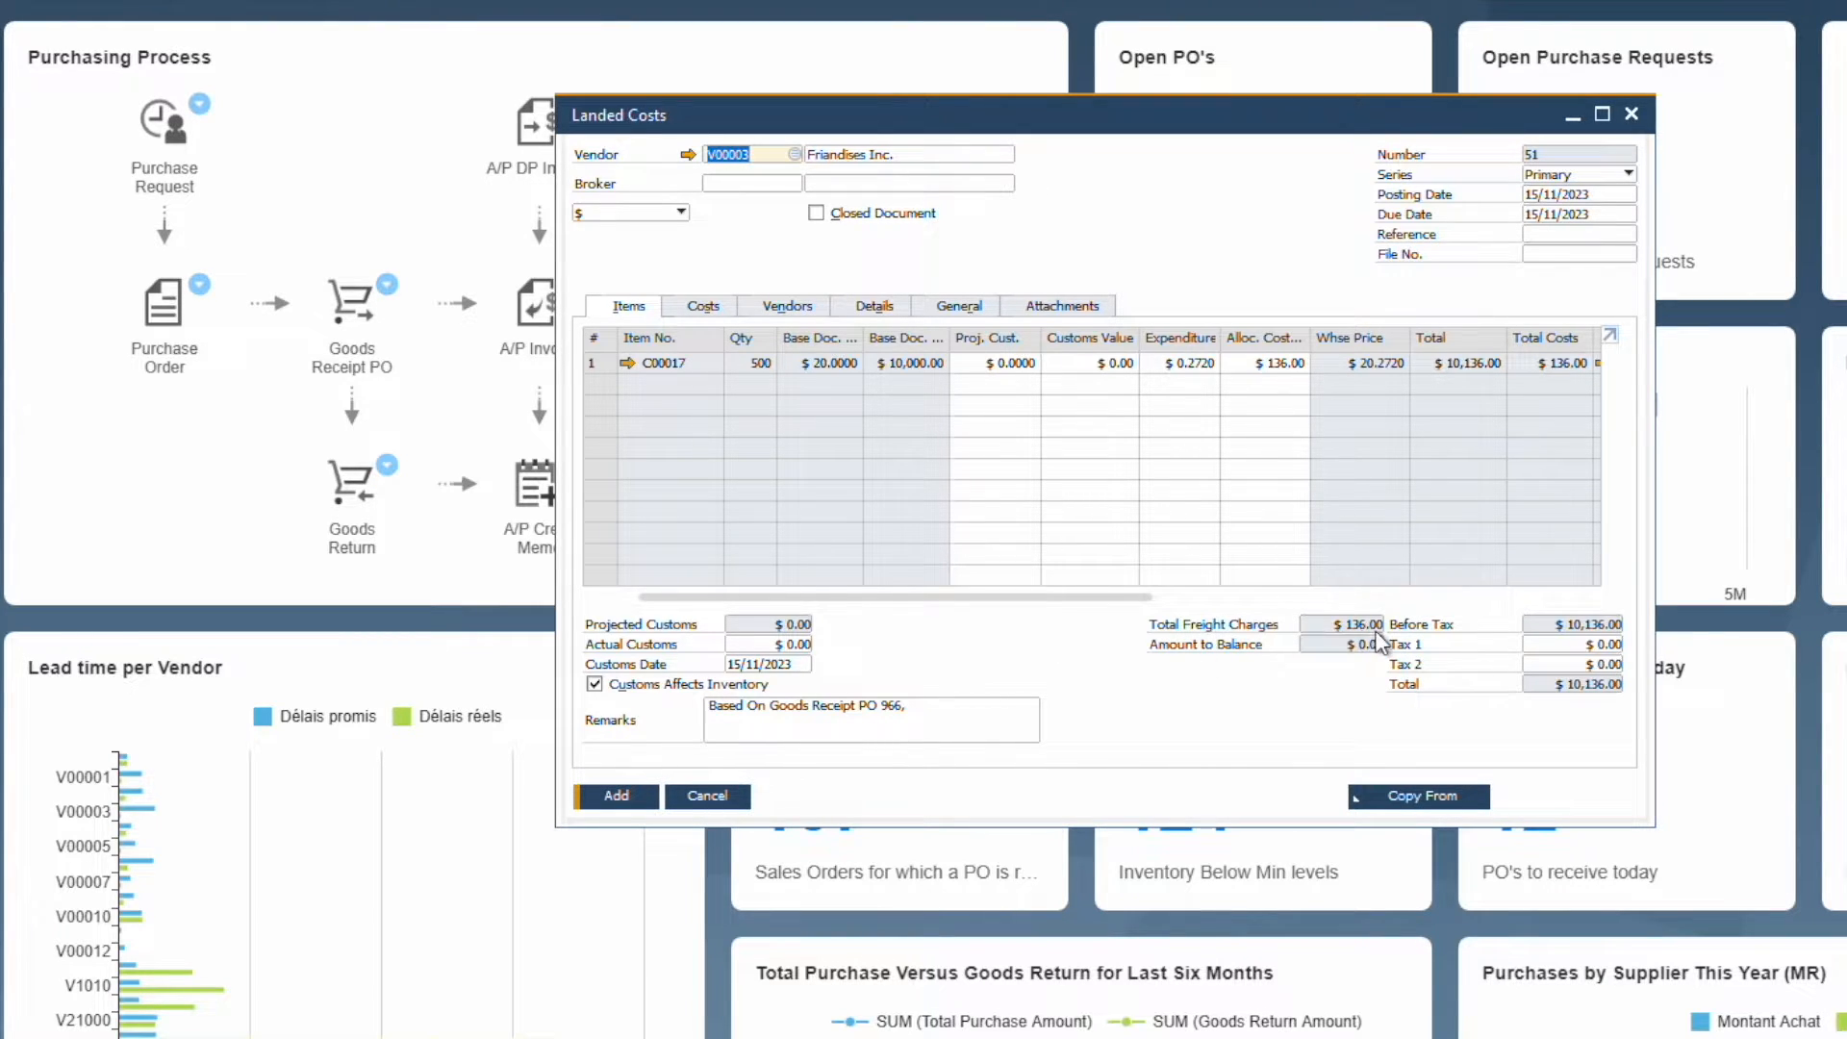
pyautogui.click(1090, 362)
pyautogui.write('48')
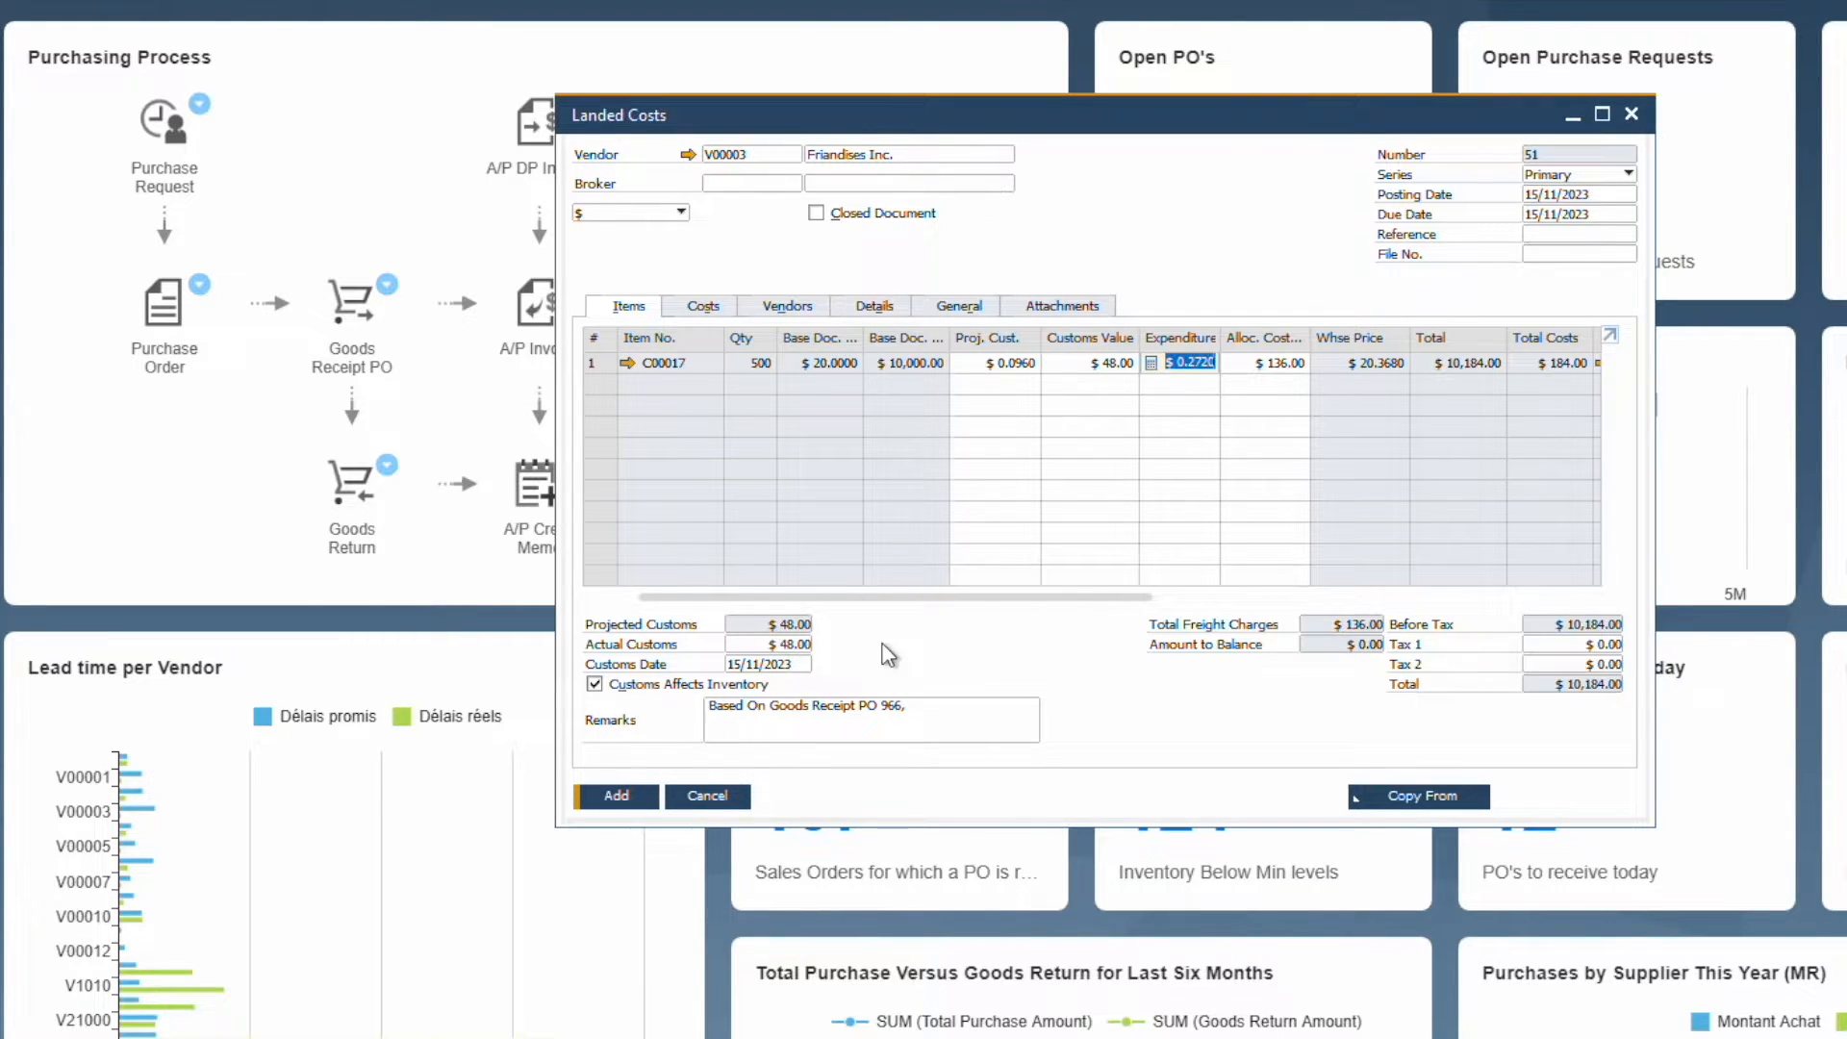
pyautogui.moveTo(1558, 707)
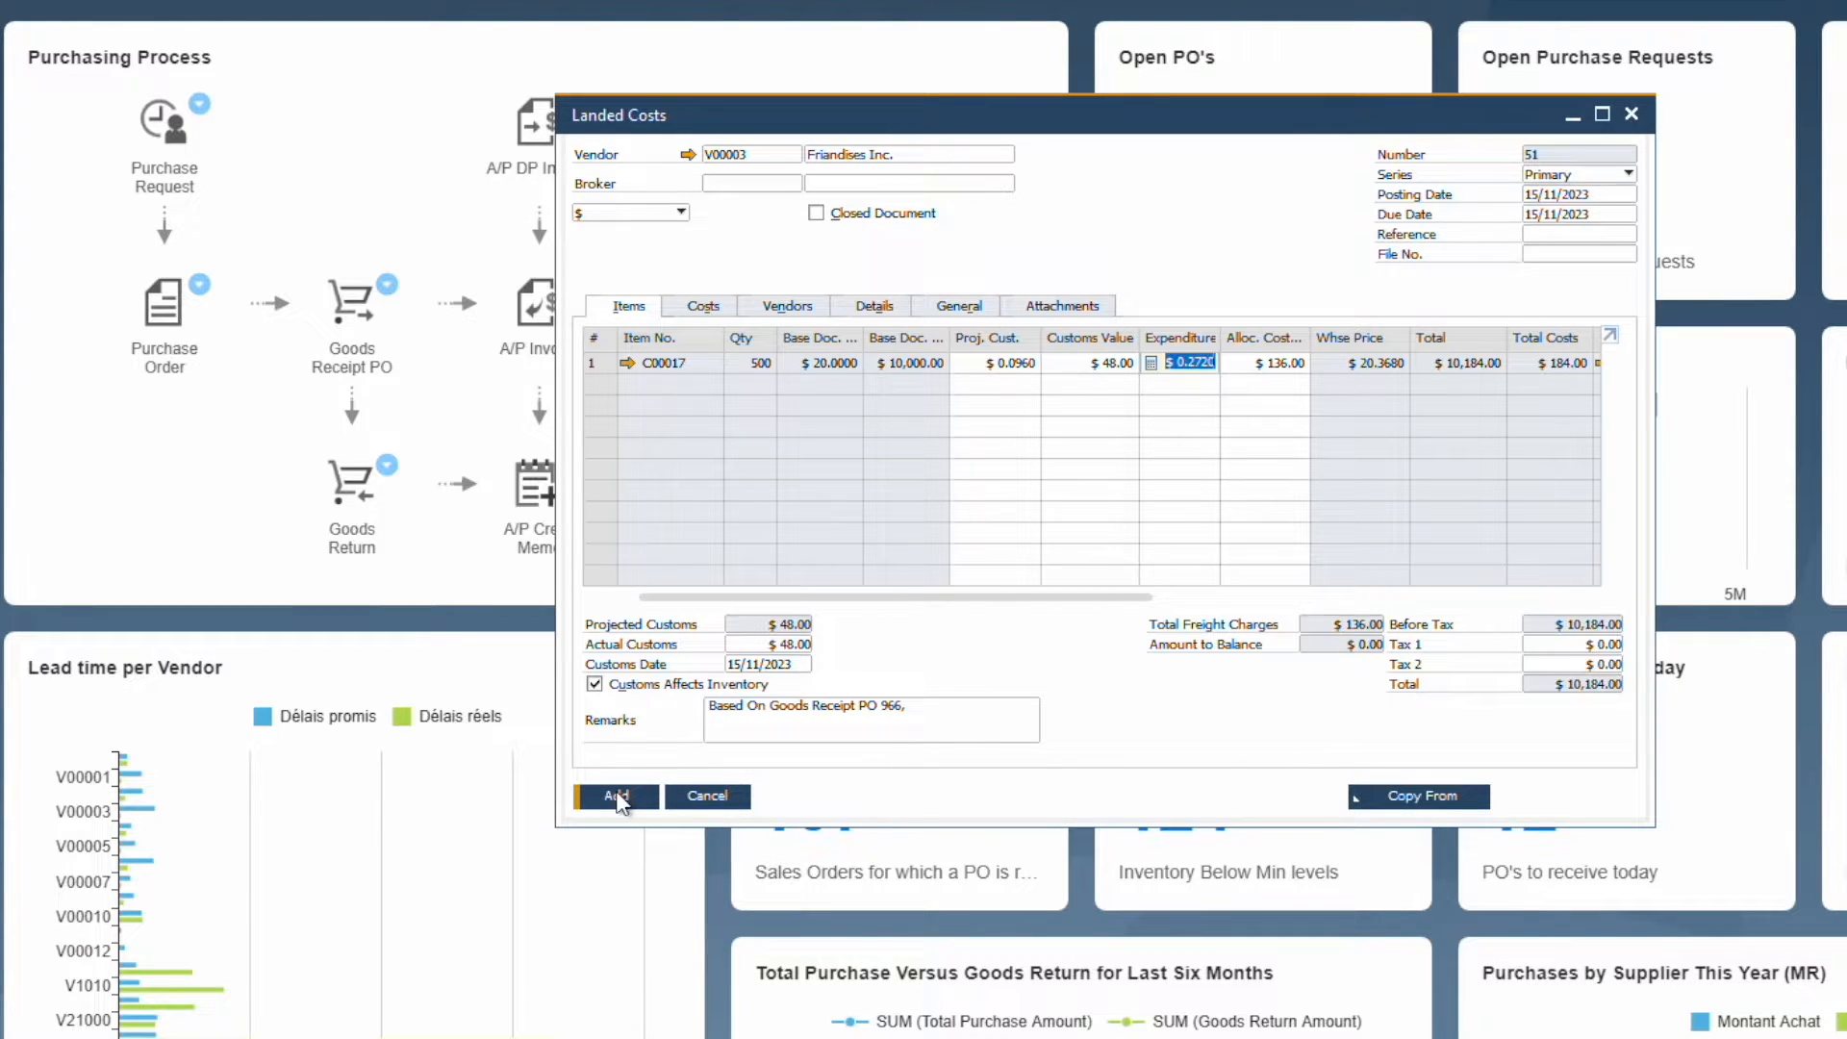
# Step: Add Landed Costs 51 with a $48 customs value, confirming the prompt
pyautogui.click(614, 795)
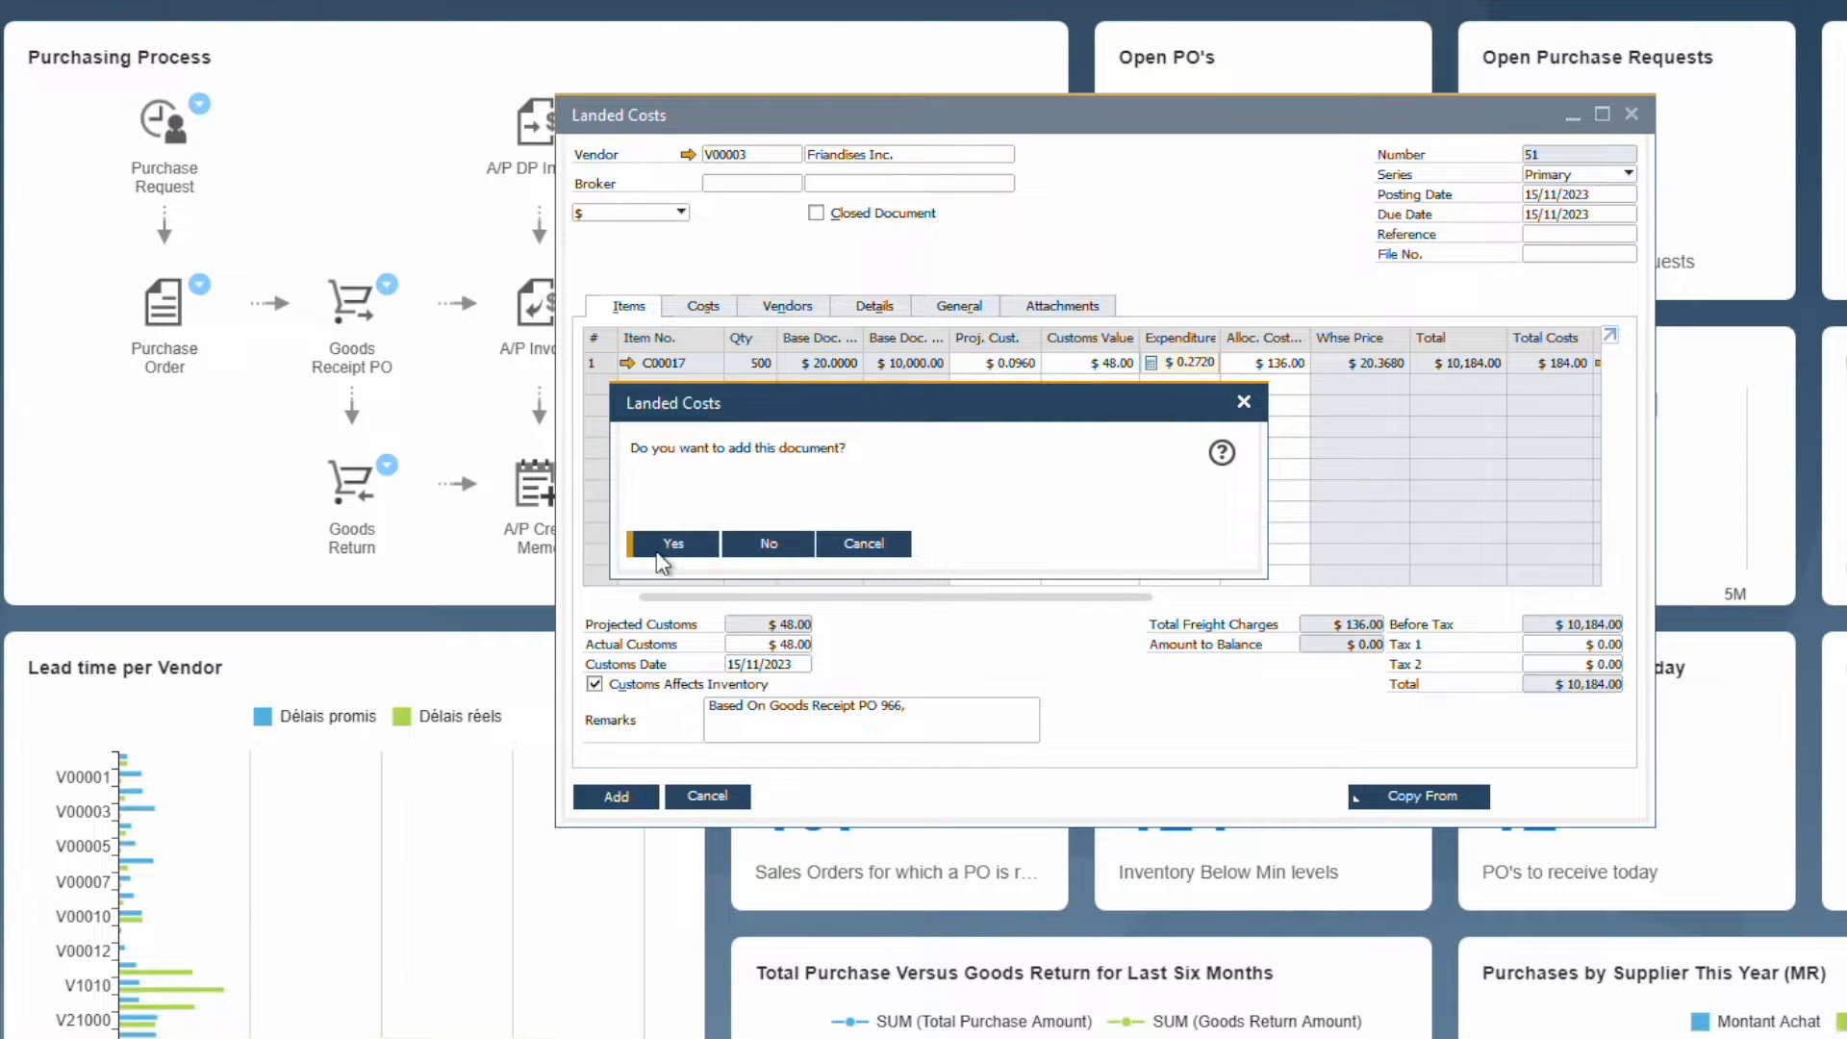
pyautogui.click(673, 543)
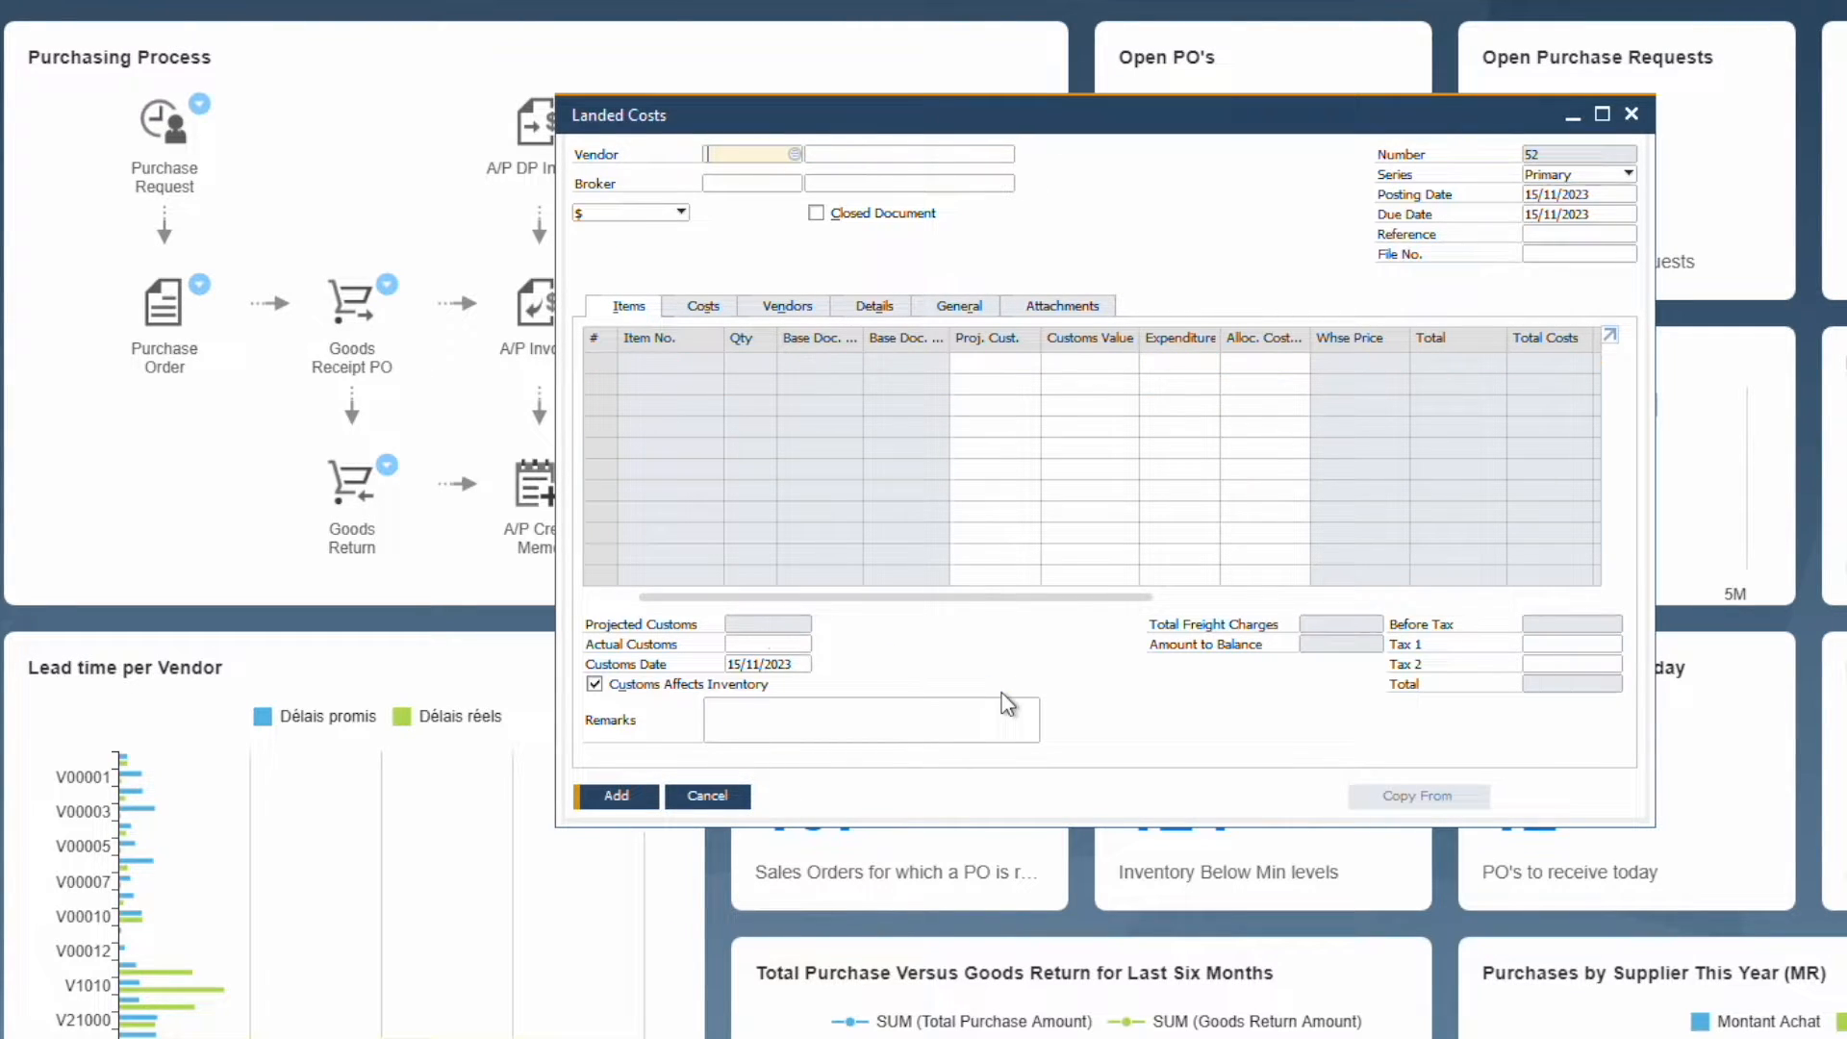
pyautogui.moveTo(1006, 703)
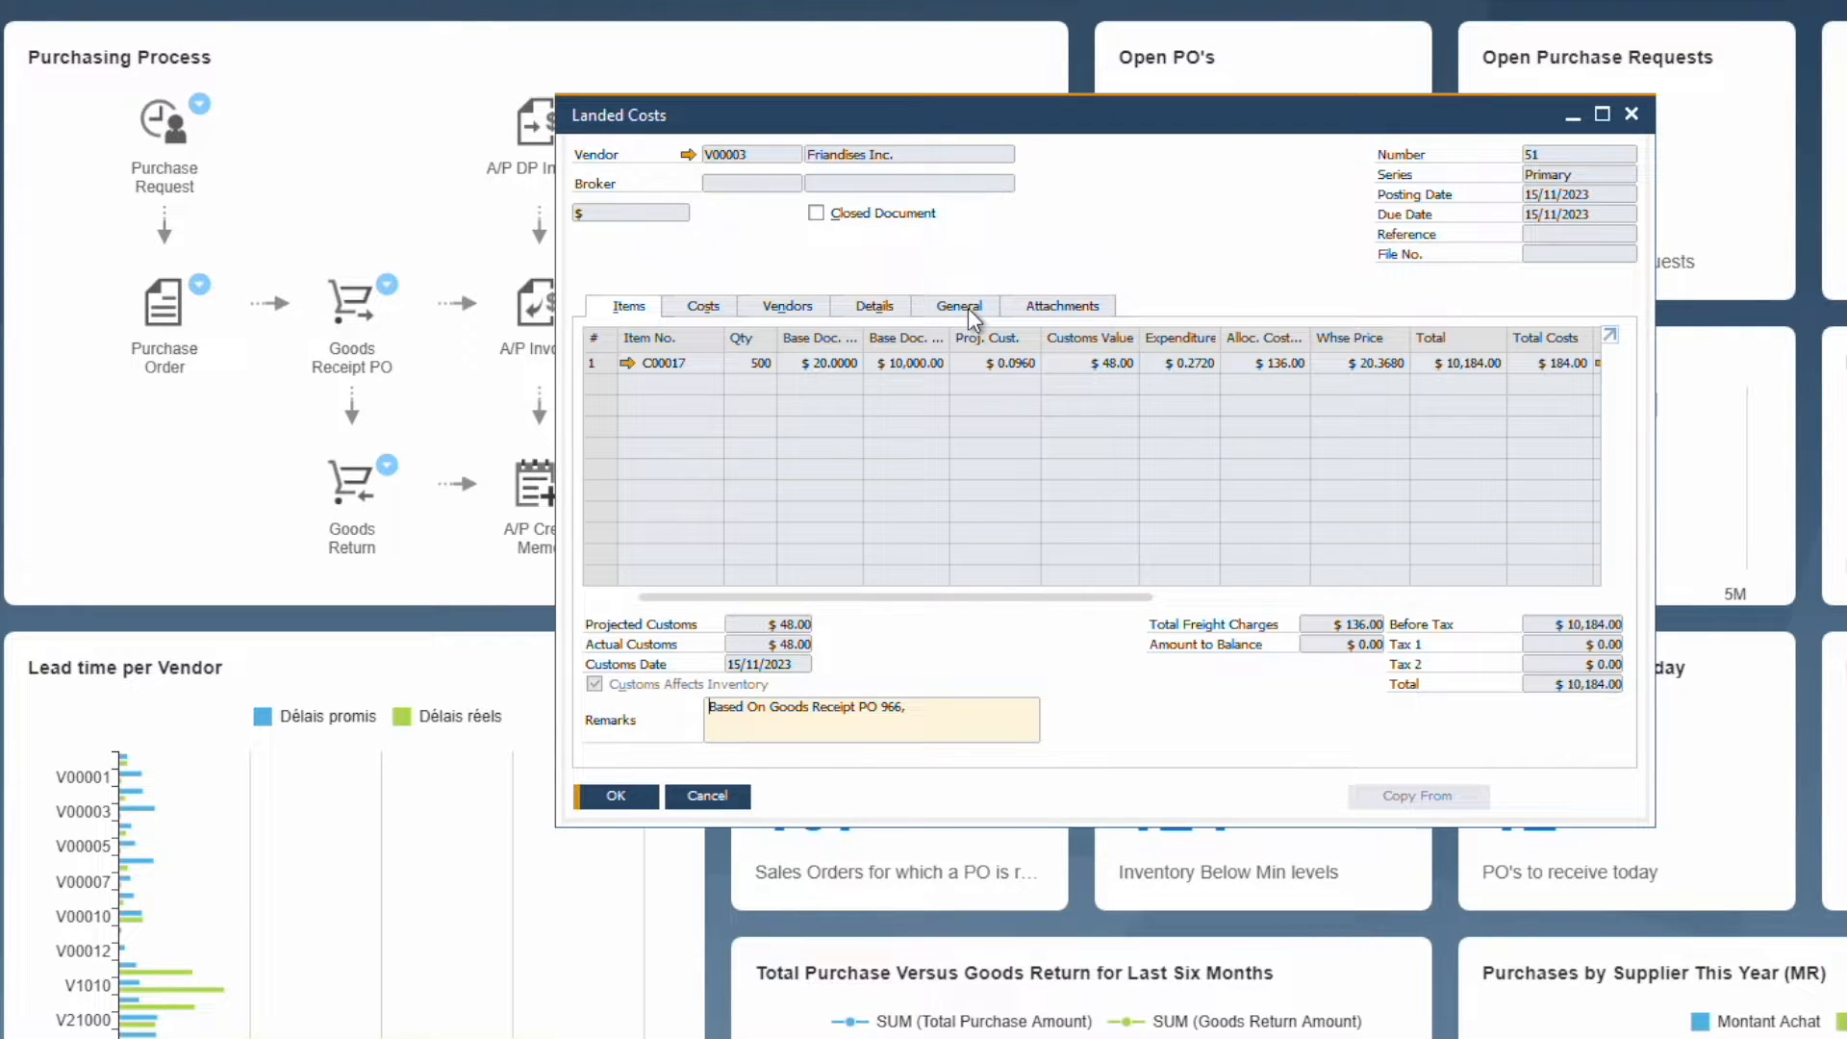
# Step: View journal entry 6146 debiting $184 to inventory, then close it
pyautogui.click(961, 305)
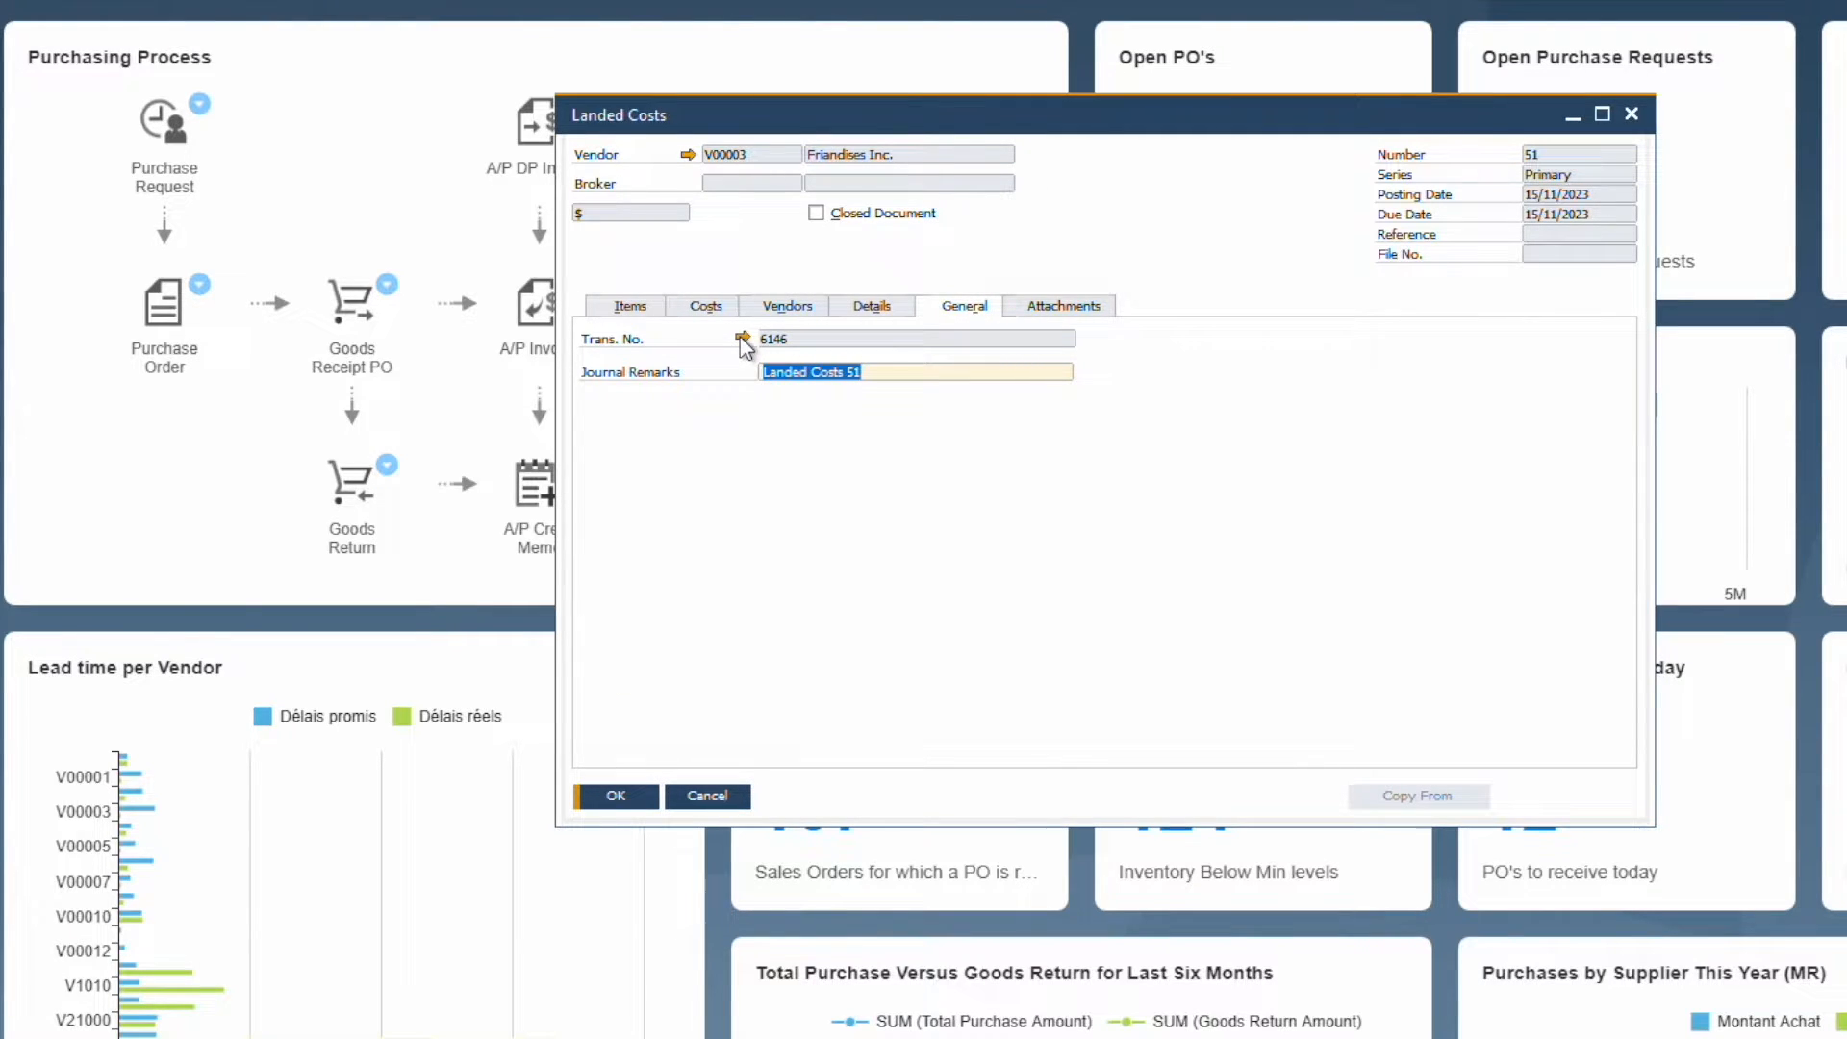
pyautogui.click(744, 339)
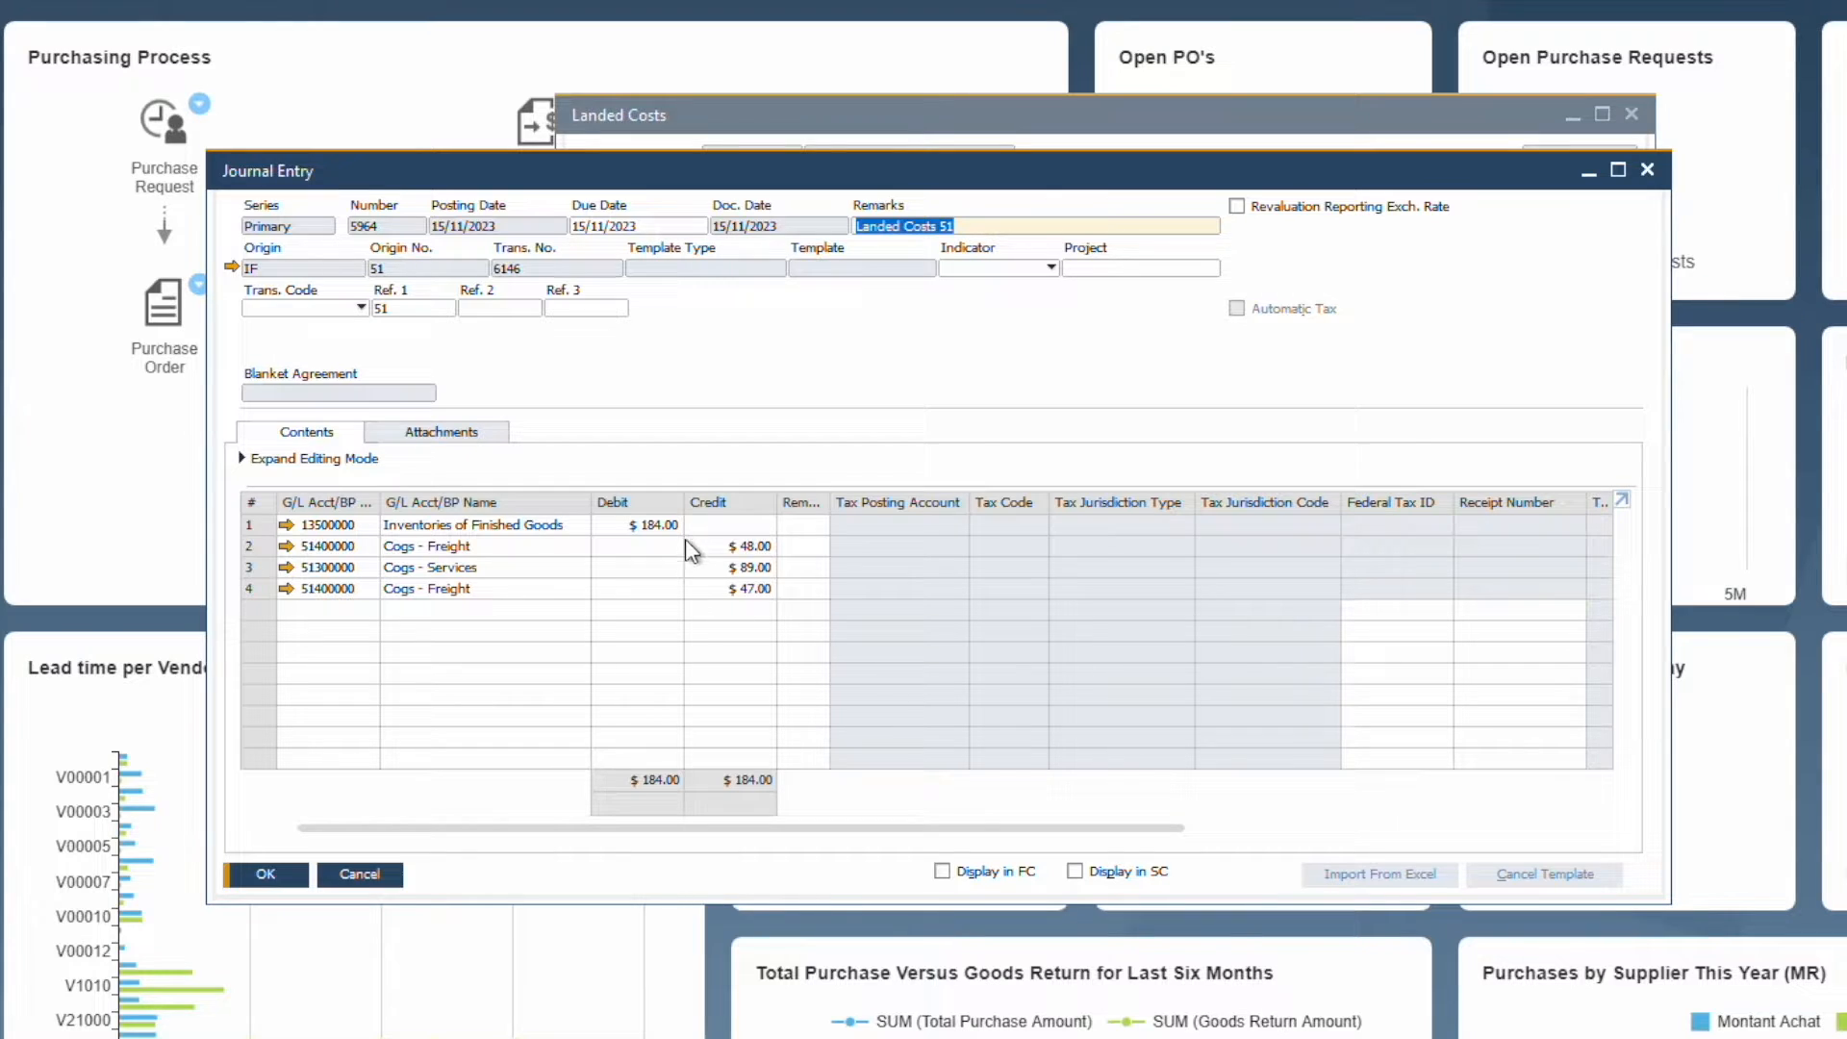
pyautogui.moveTo(698, 617)
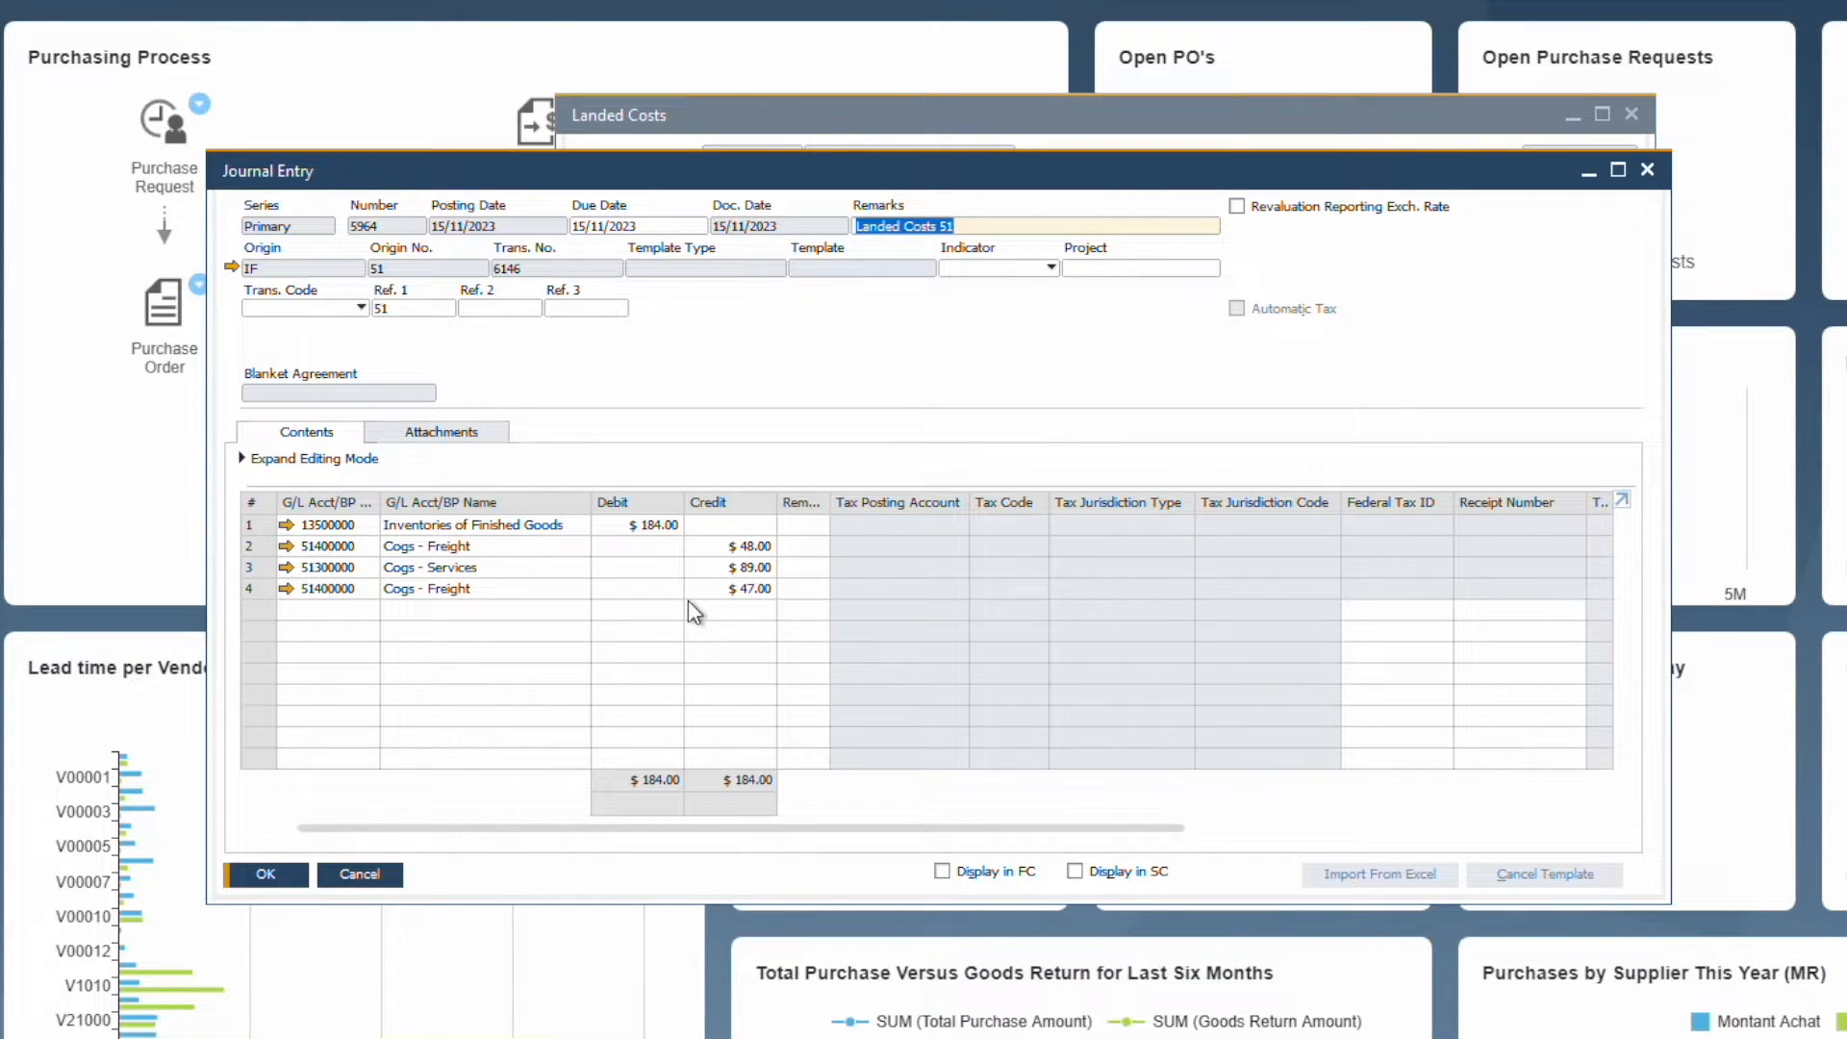
pyautogui.click(264, 874)
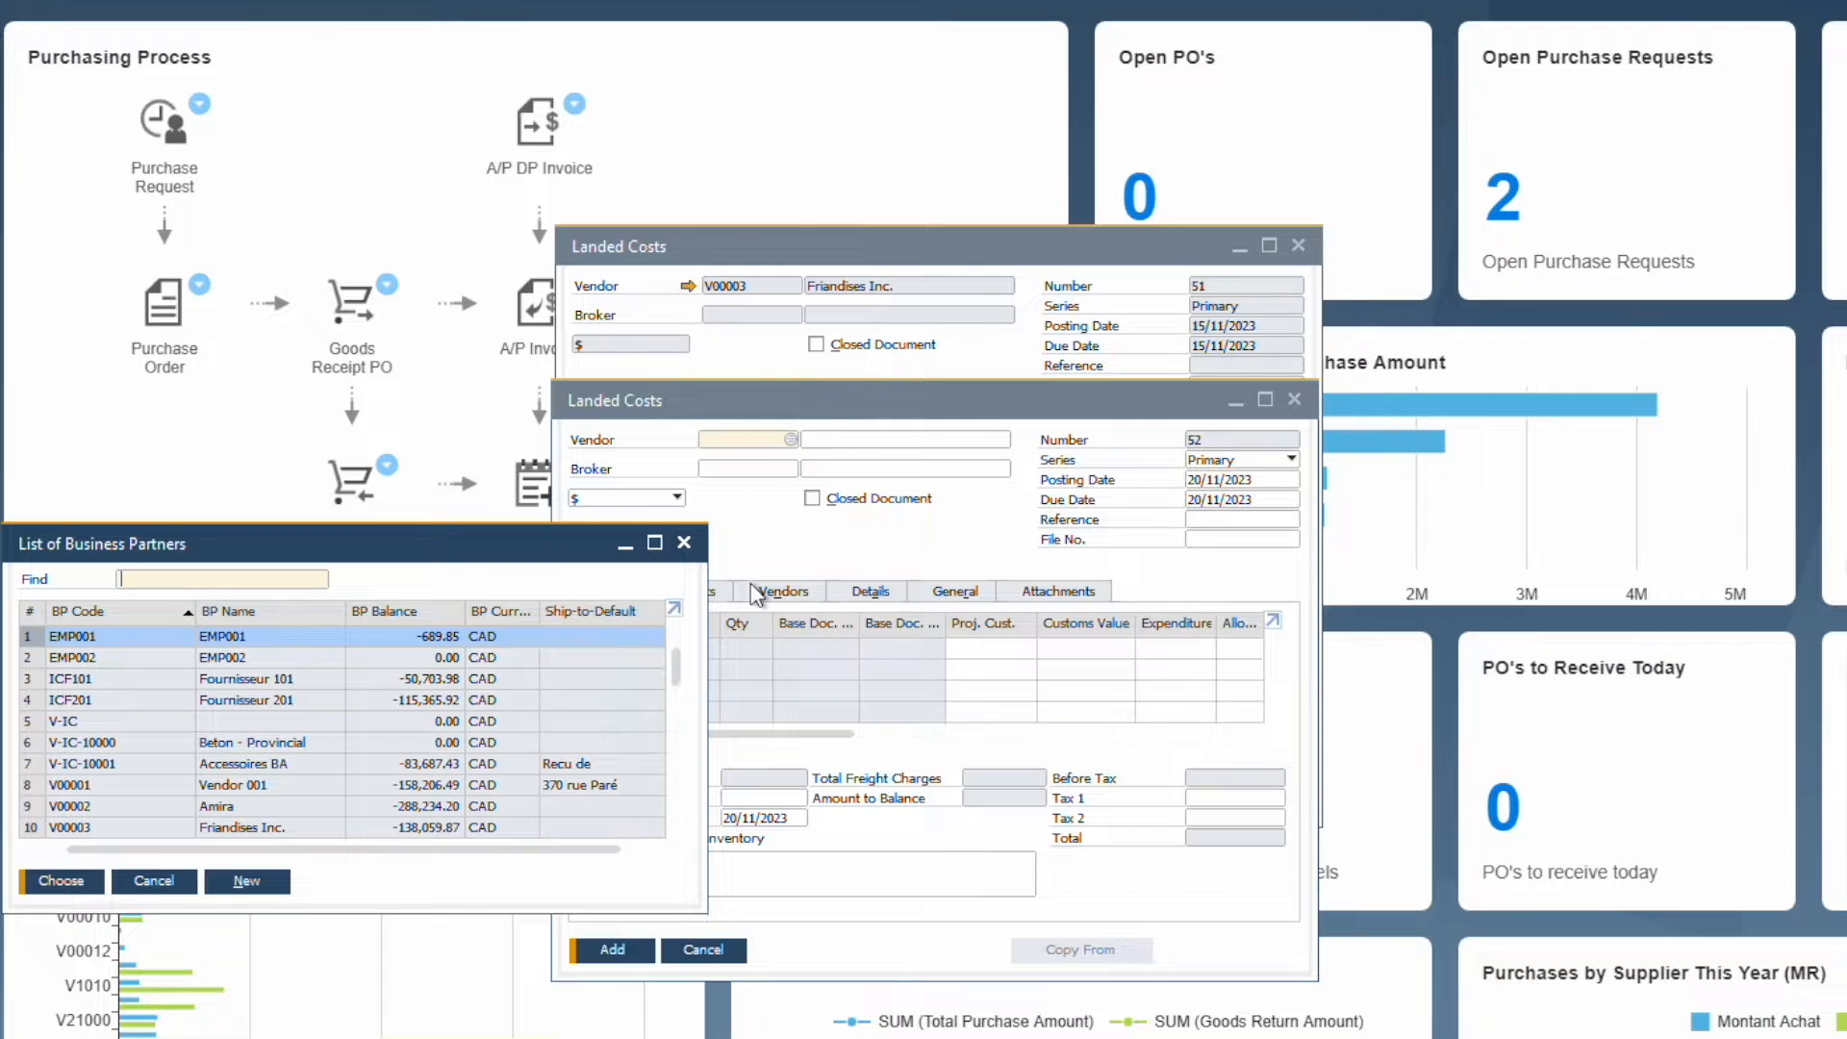
# Step: Start new landed costs for Friandises Inc. from Landed Costs 51 and review the insurance allocation
pyautogui.click(1079, 949)
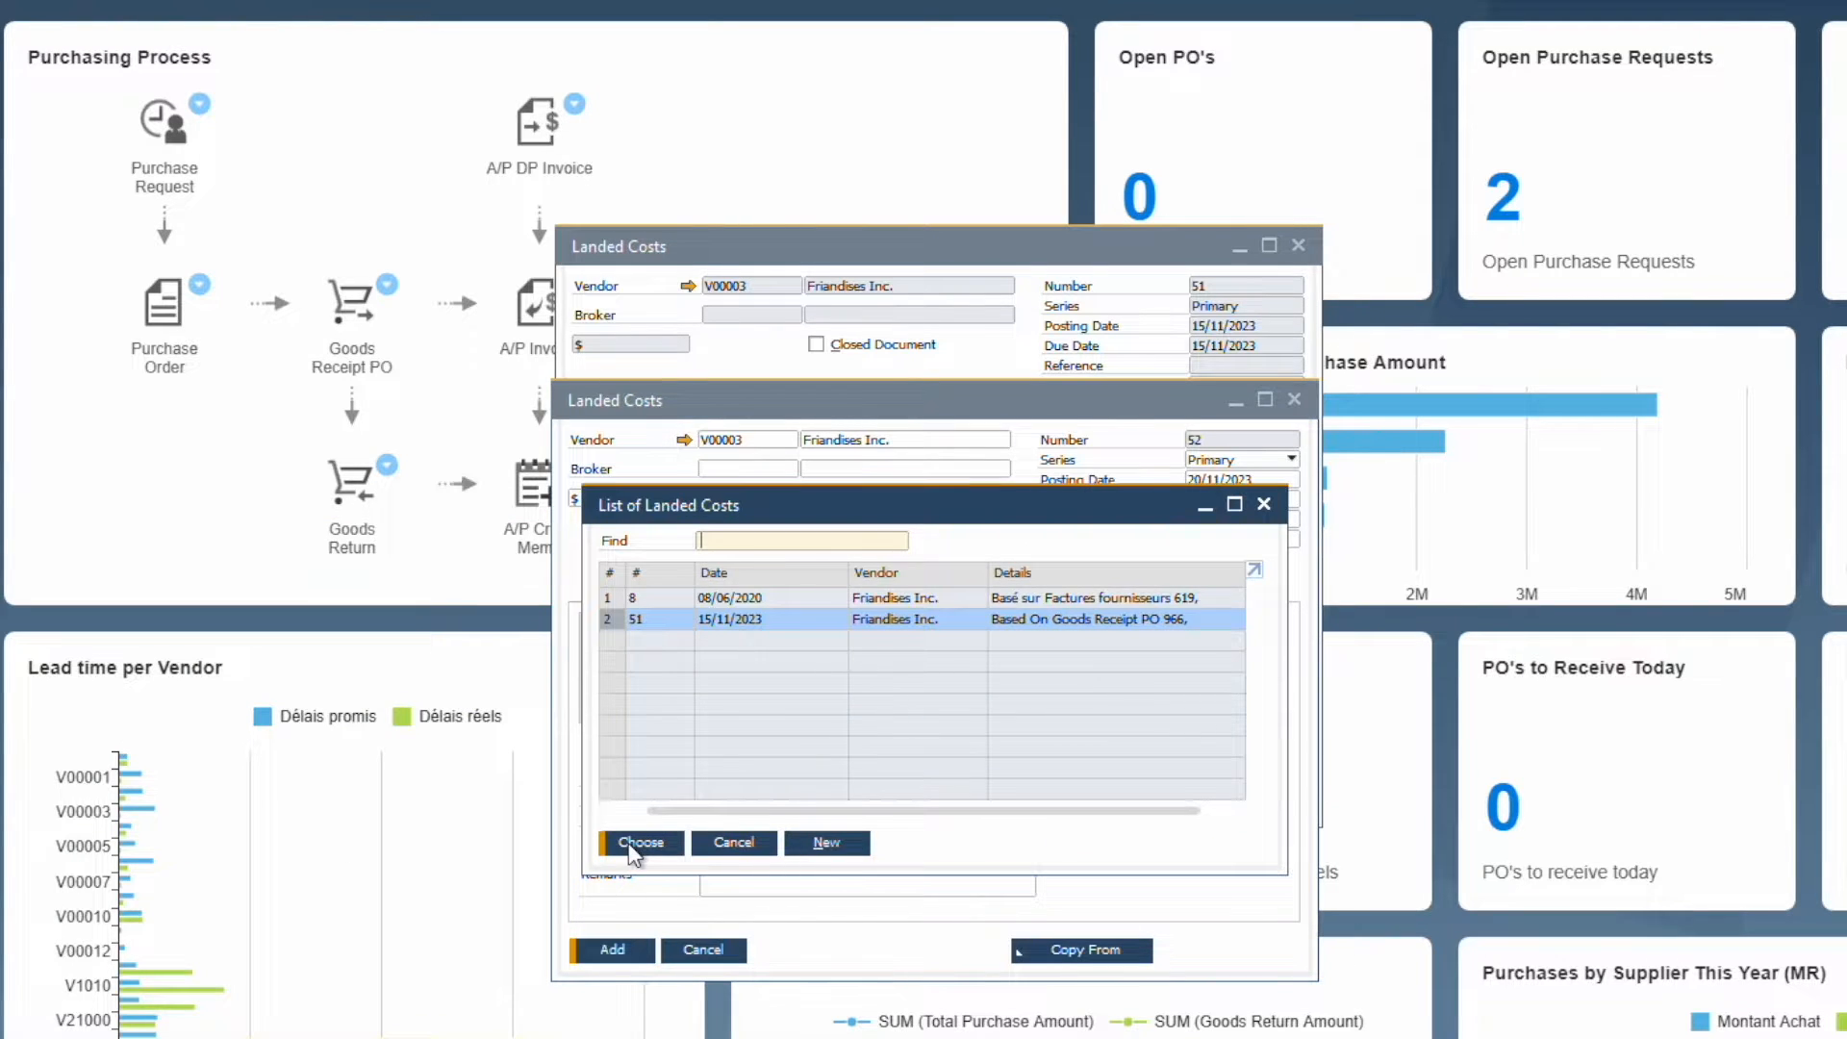
pyautogui.click(640, 843)
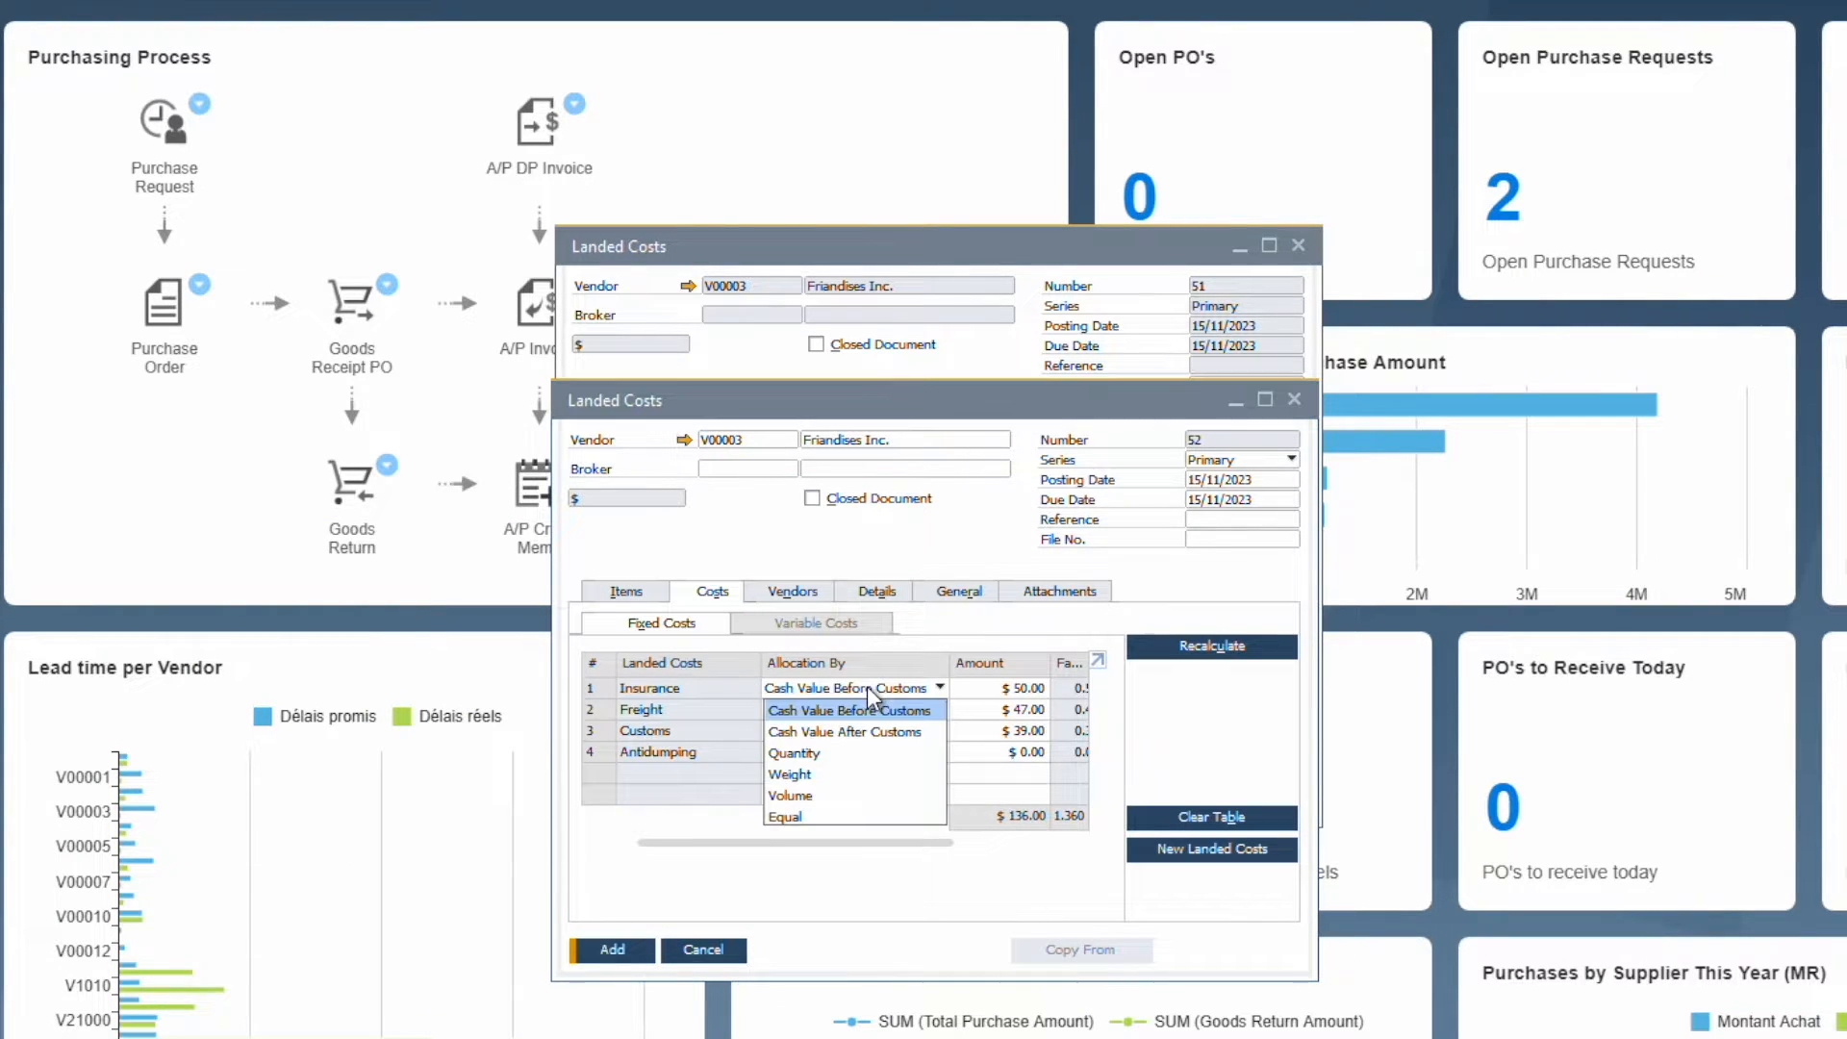
pyautogui.click(850, 687)
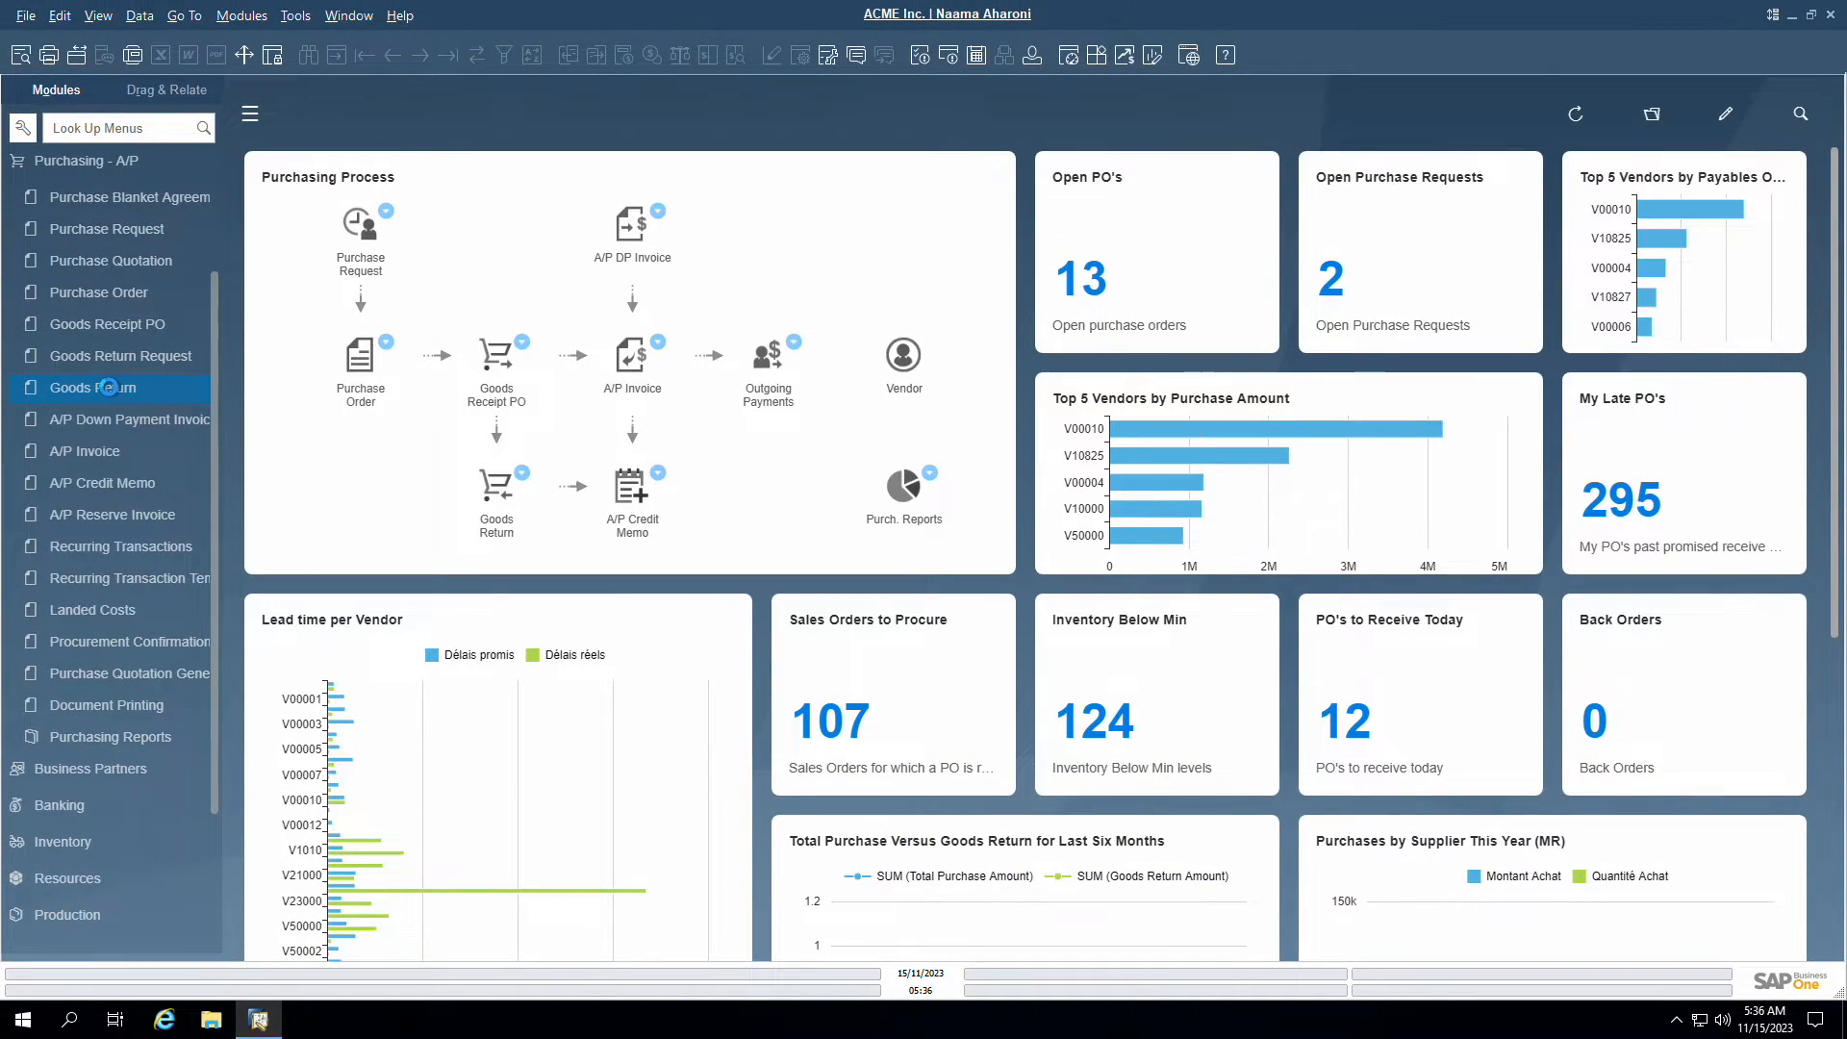
# Step: Copy goods receipt PO 966 for Friandises Inc. into the goods return through the wizard
pyautogui.click(84, 387)
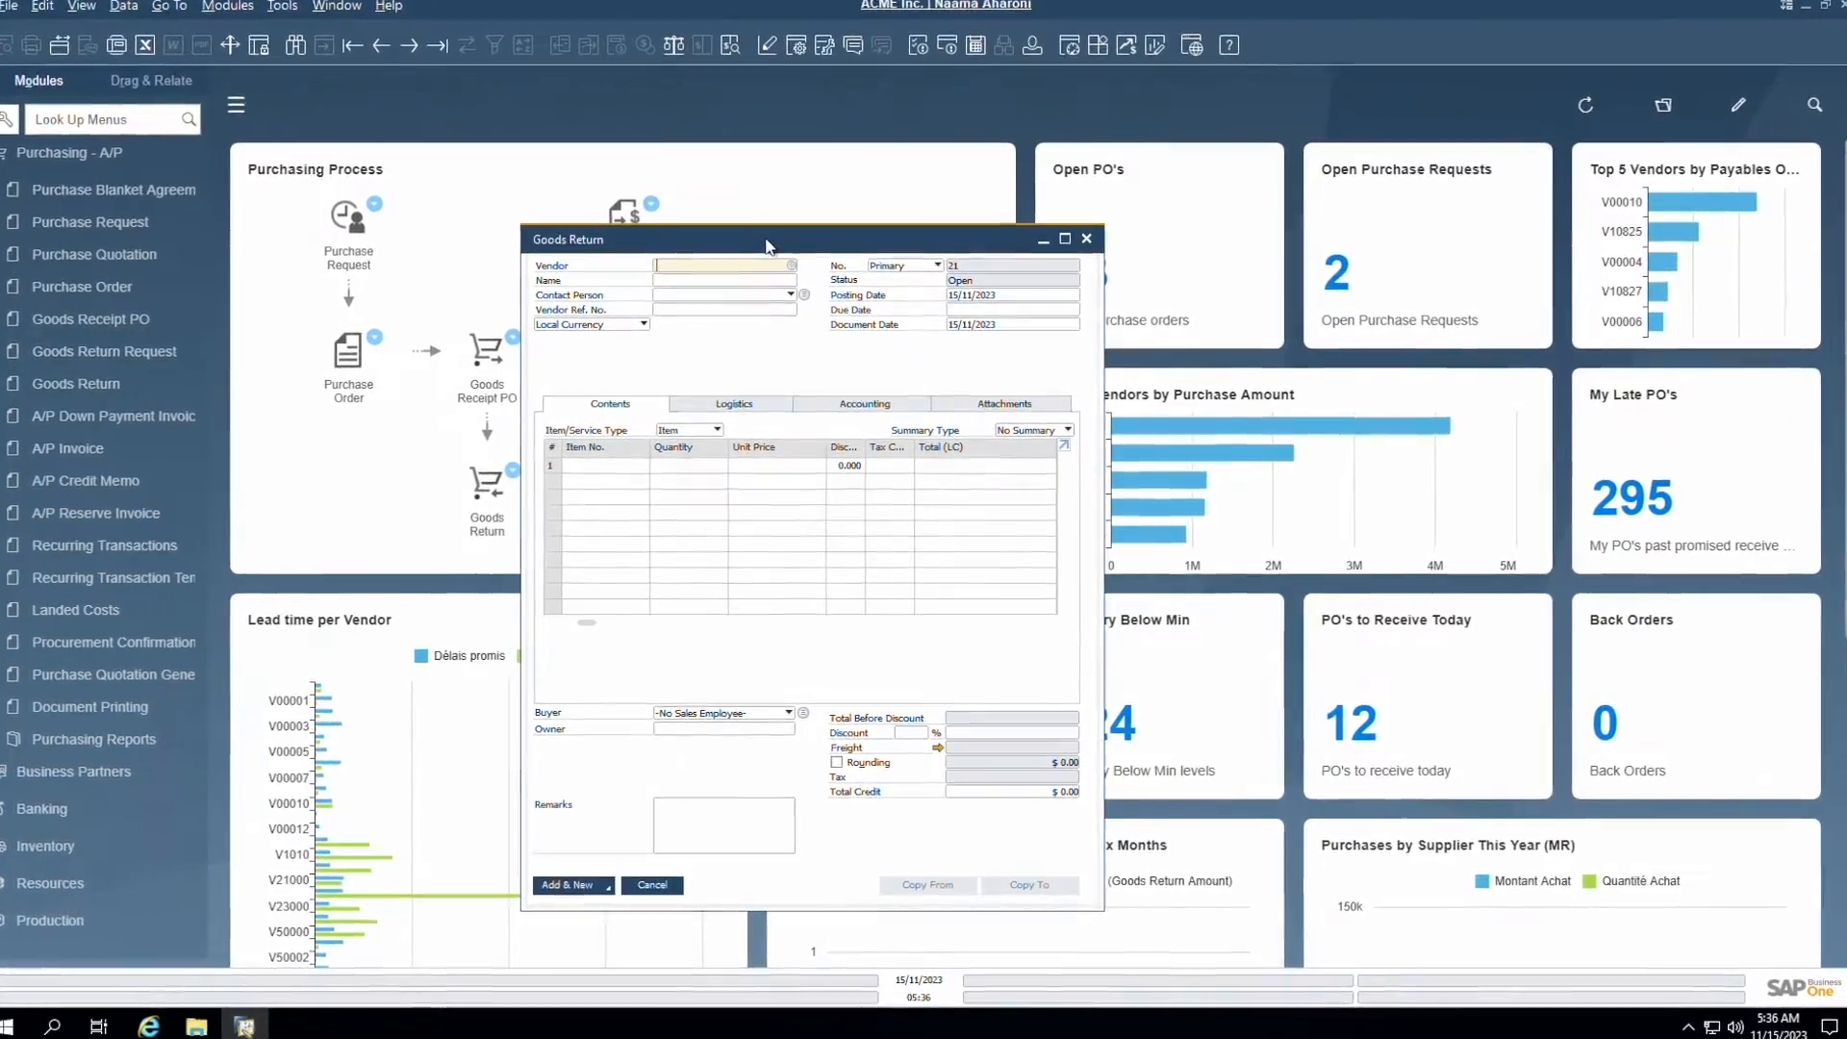
pyautogui.click(791, 264)
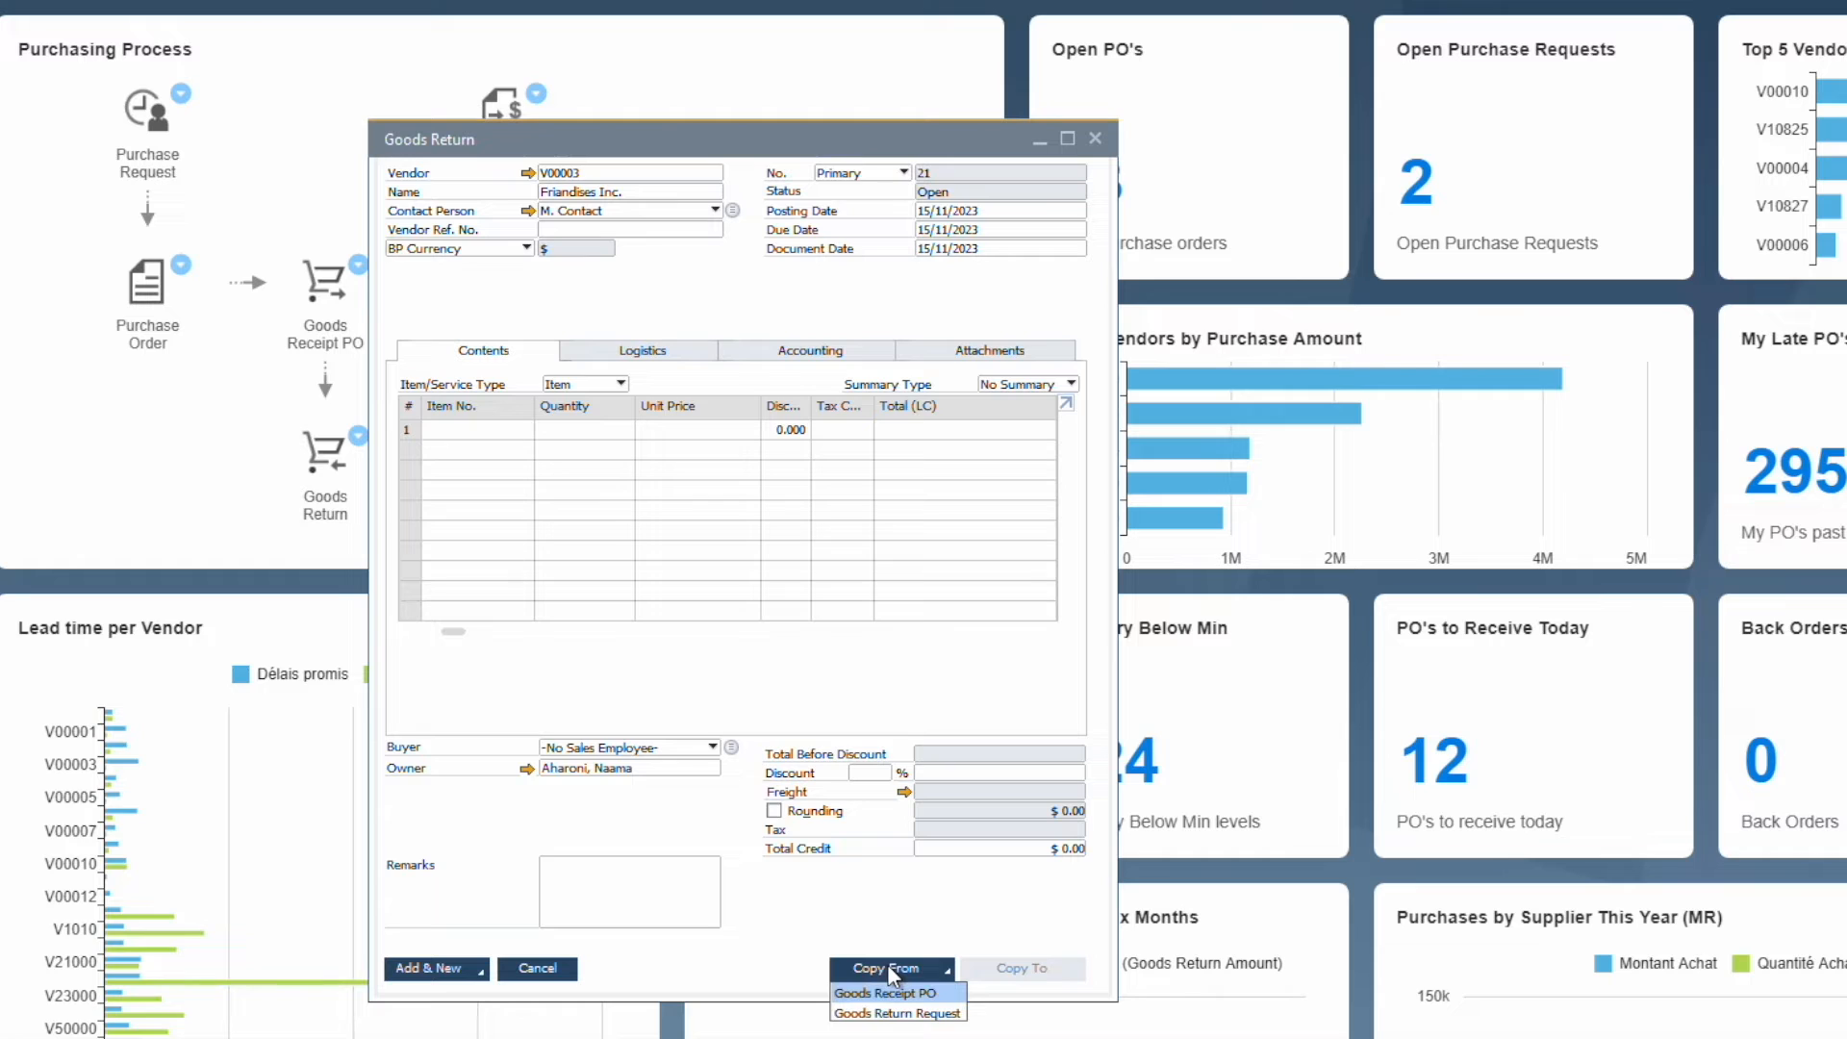
pyautogui.click(891, 993)
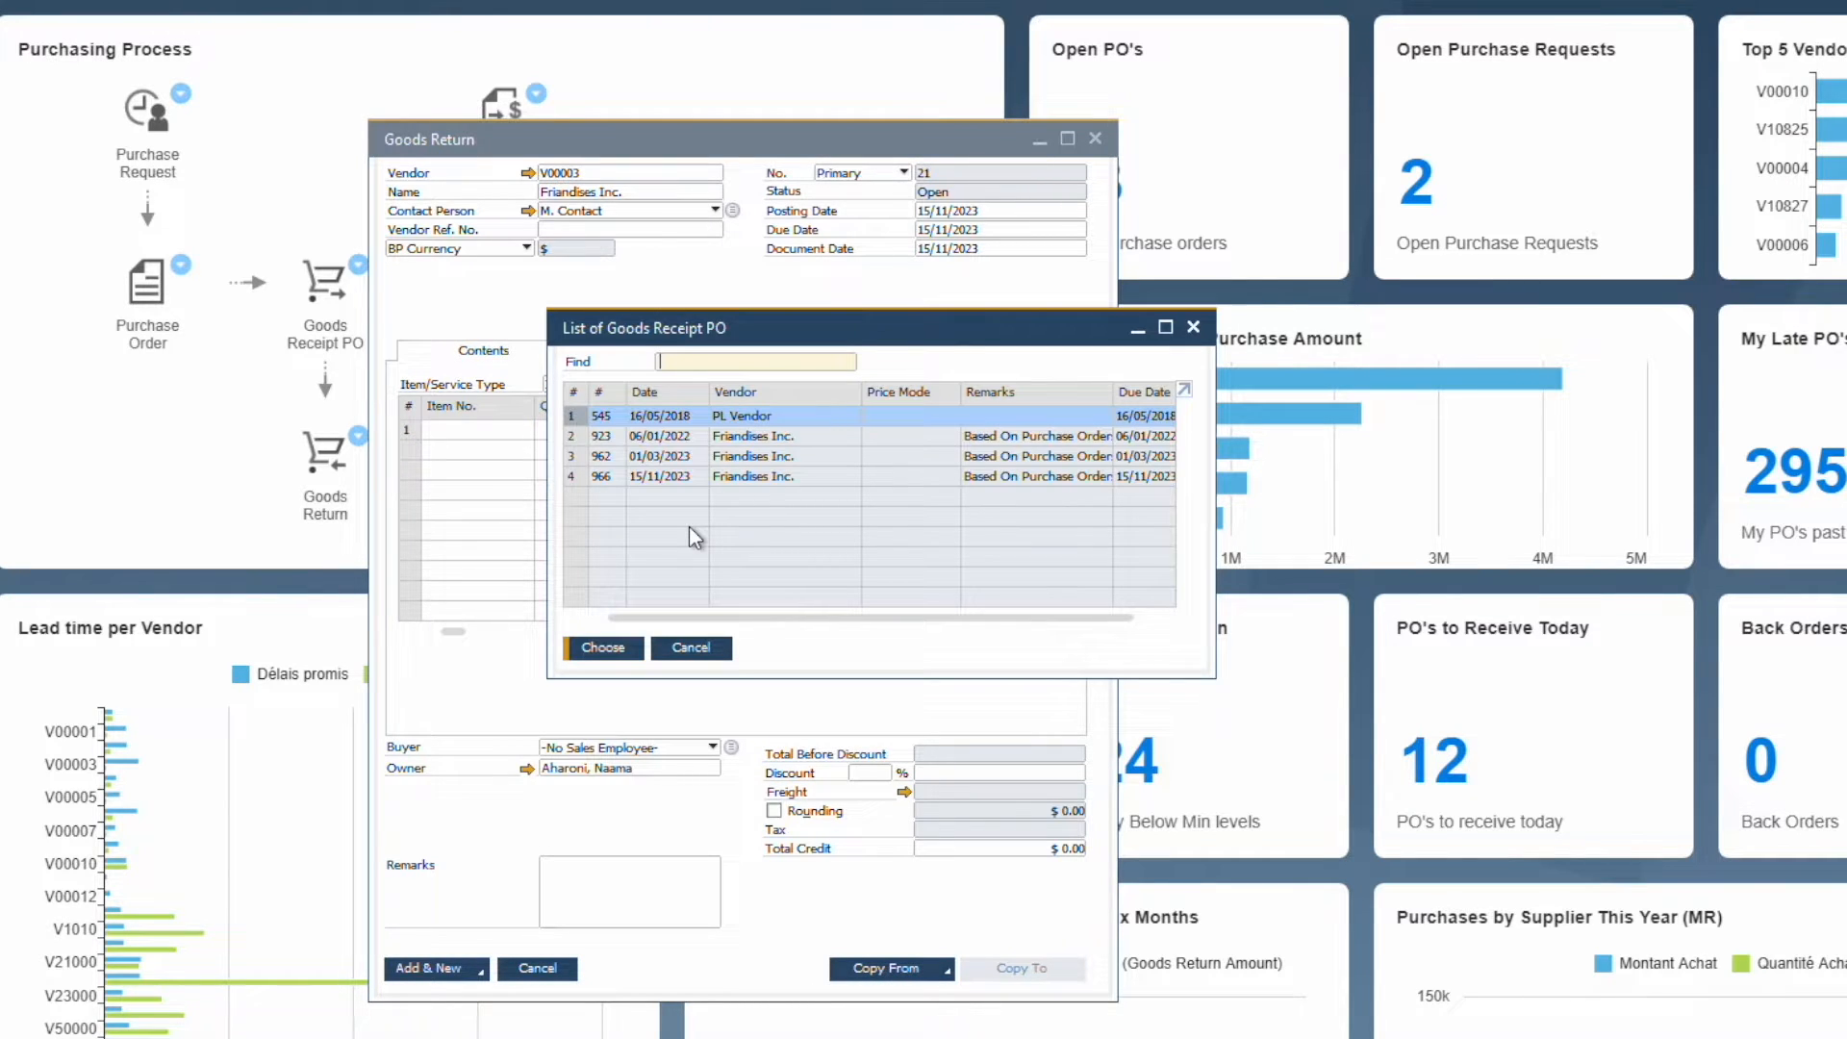
pyautogui.click(754, 476)
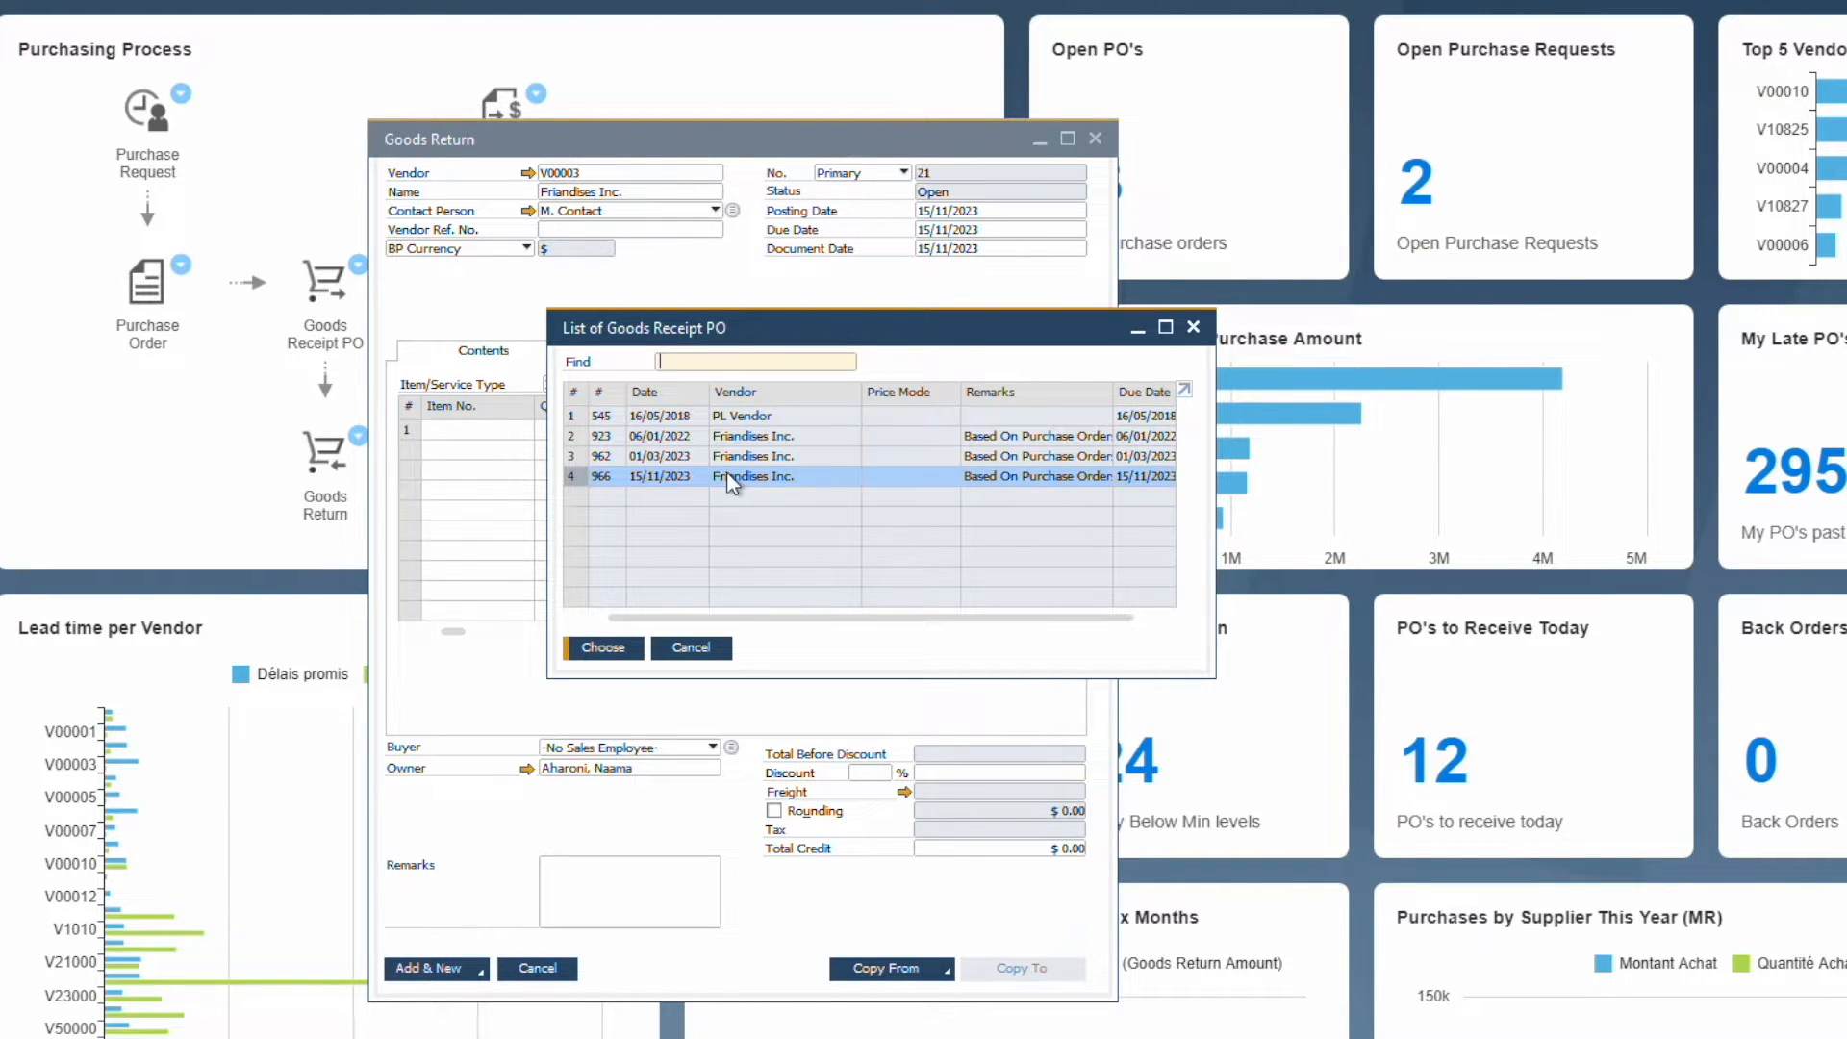
pyautogui.click(603, 647)
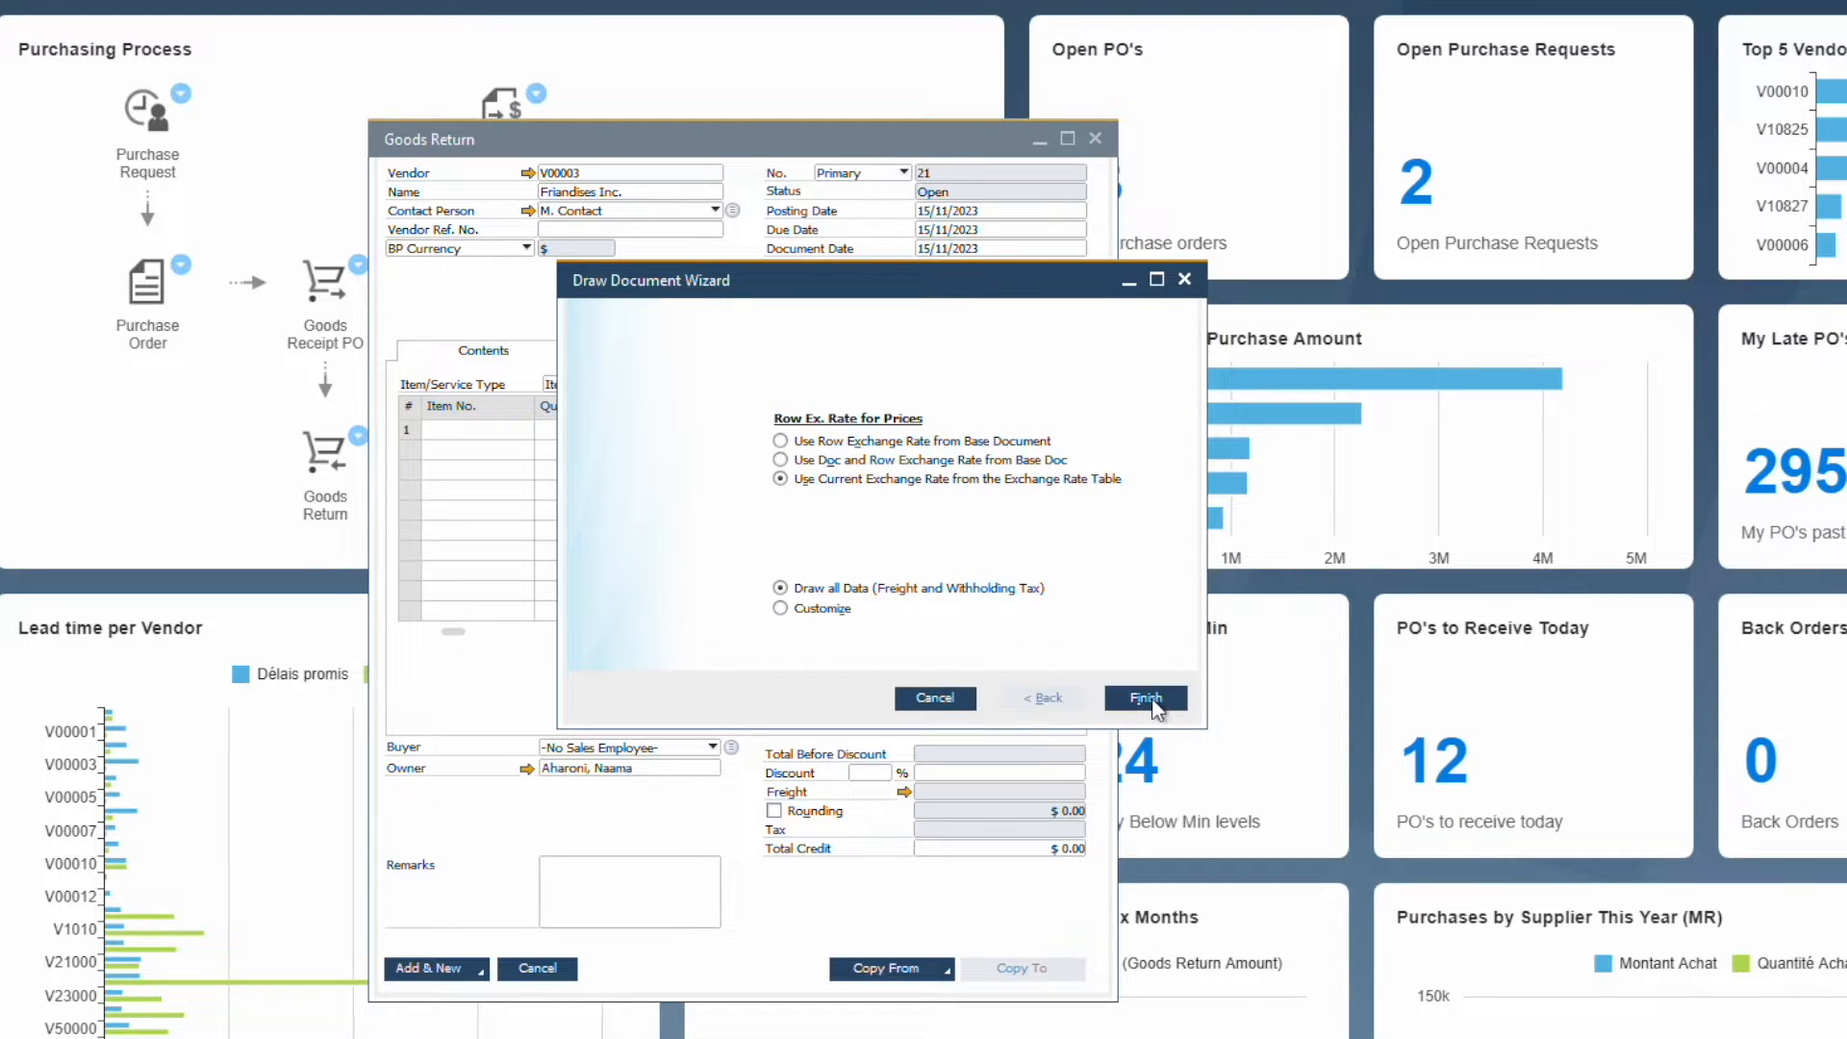
pyautogui.click(1143, 697)
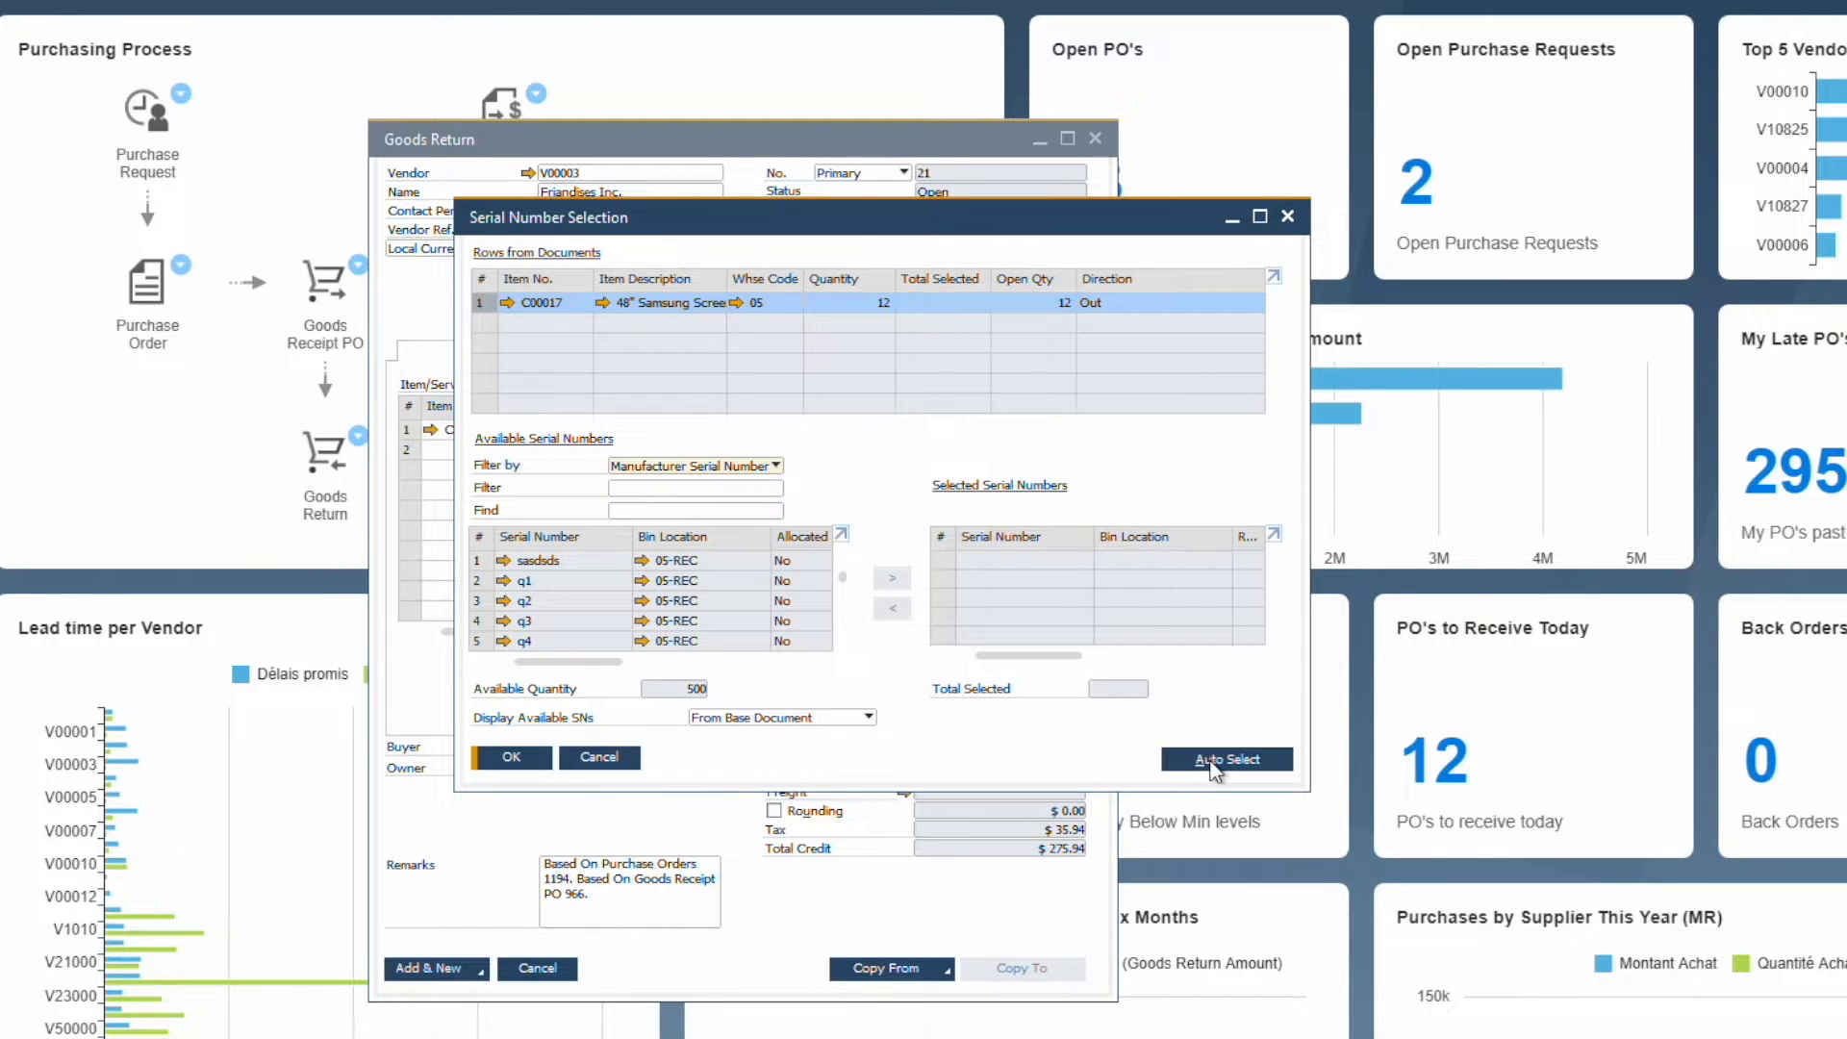
# Step: Accept the C00017 serial numbers, add goods return 21, and view its accounting details
pyautogui.click(510, 756)
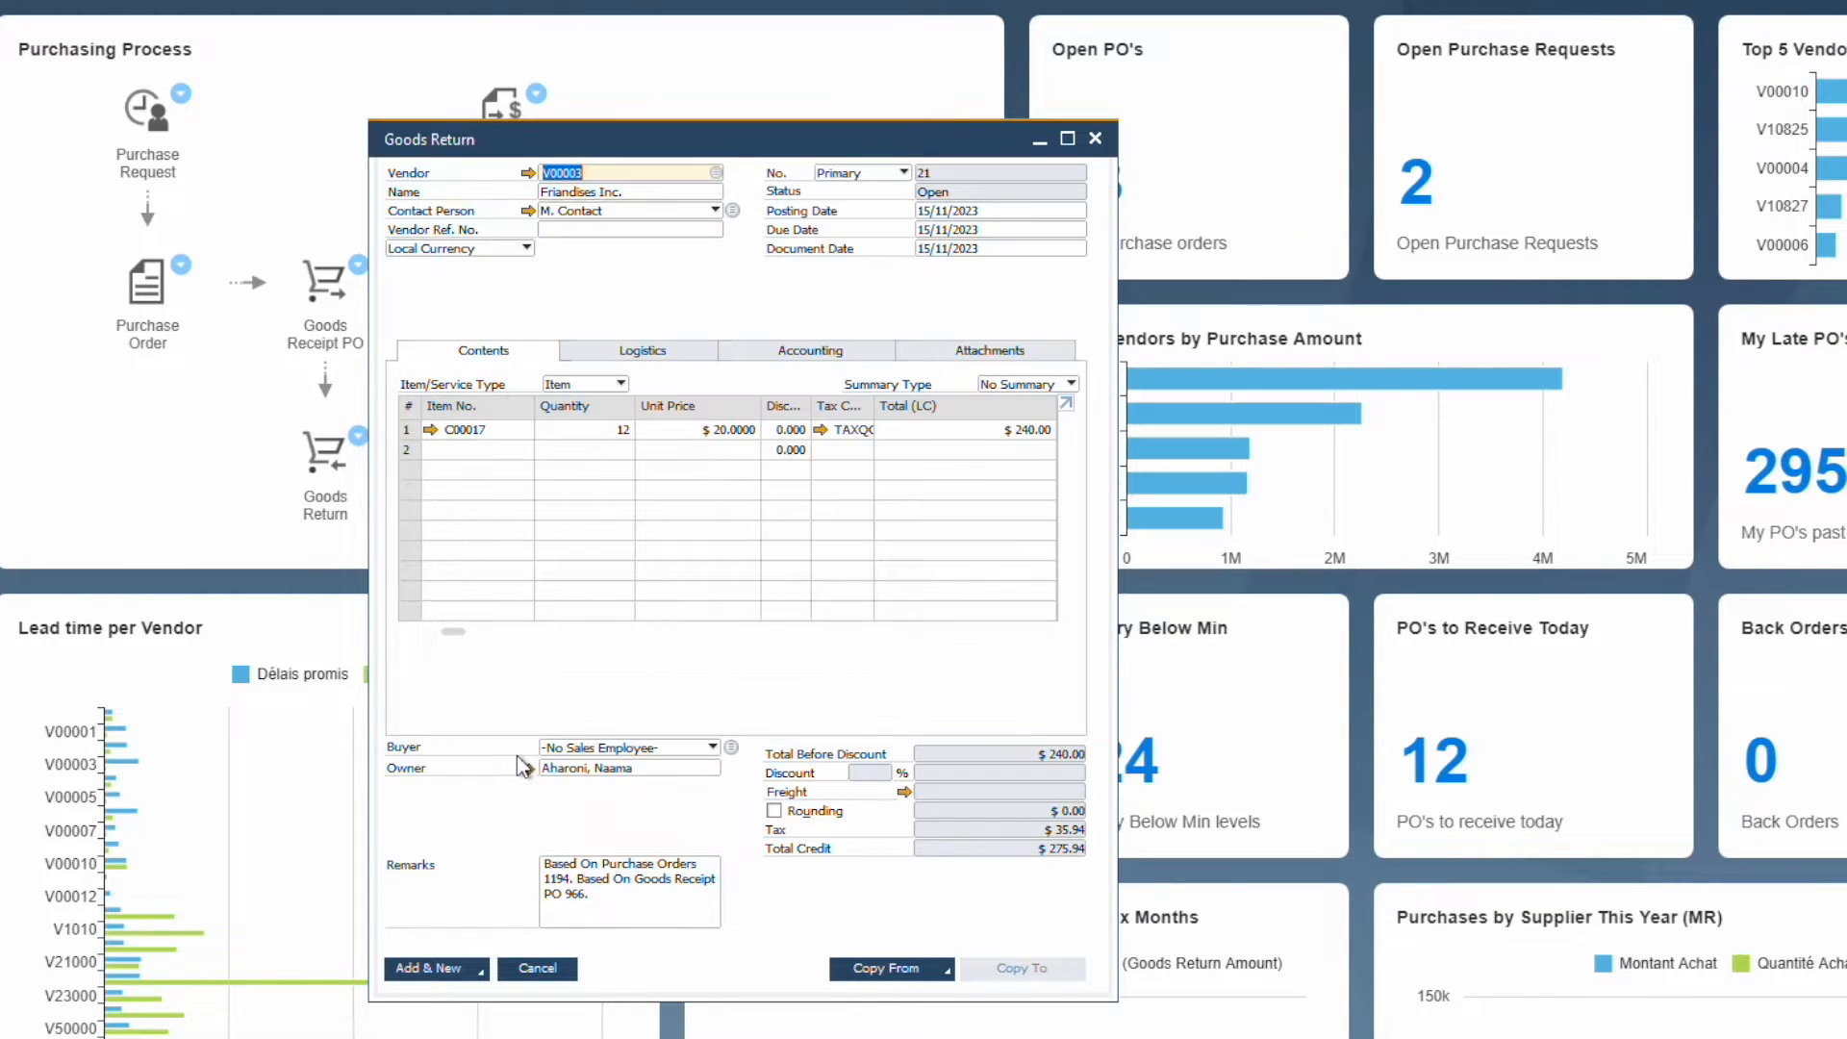
pyautogui.click(429, 966)
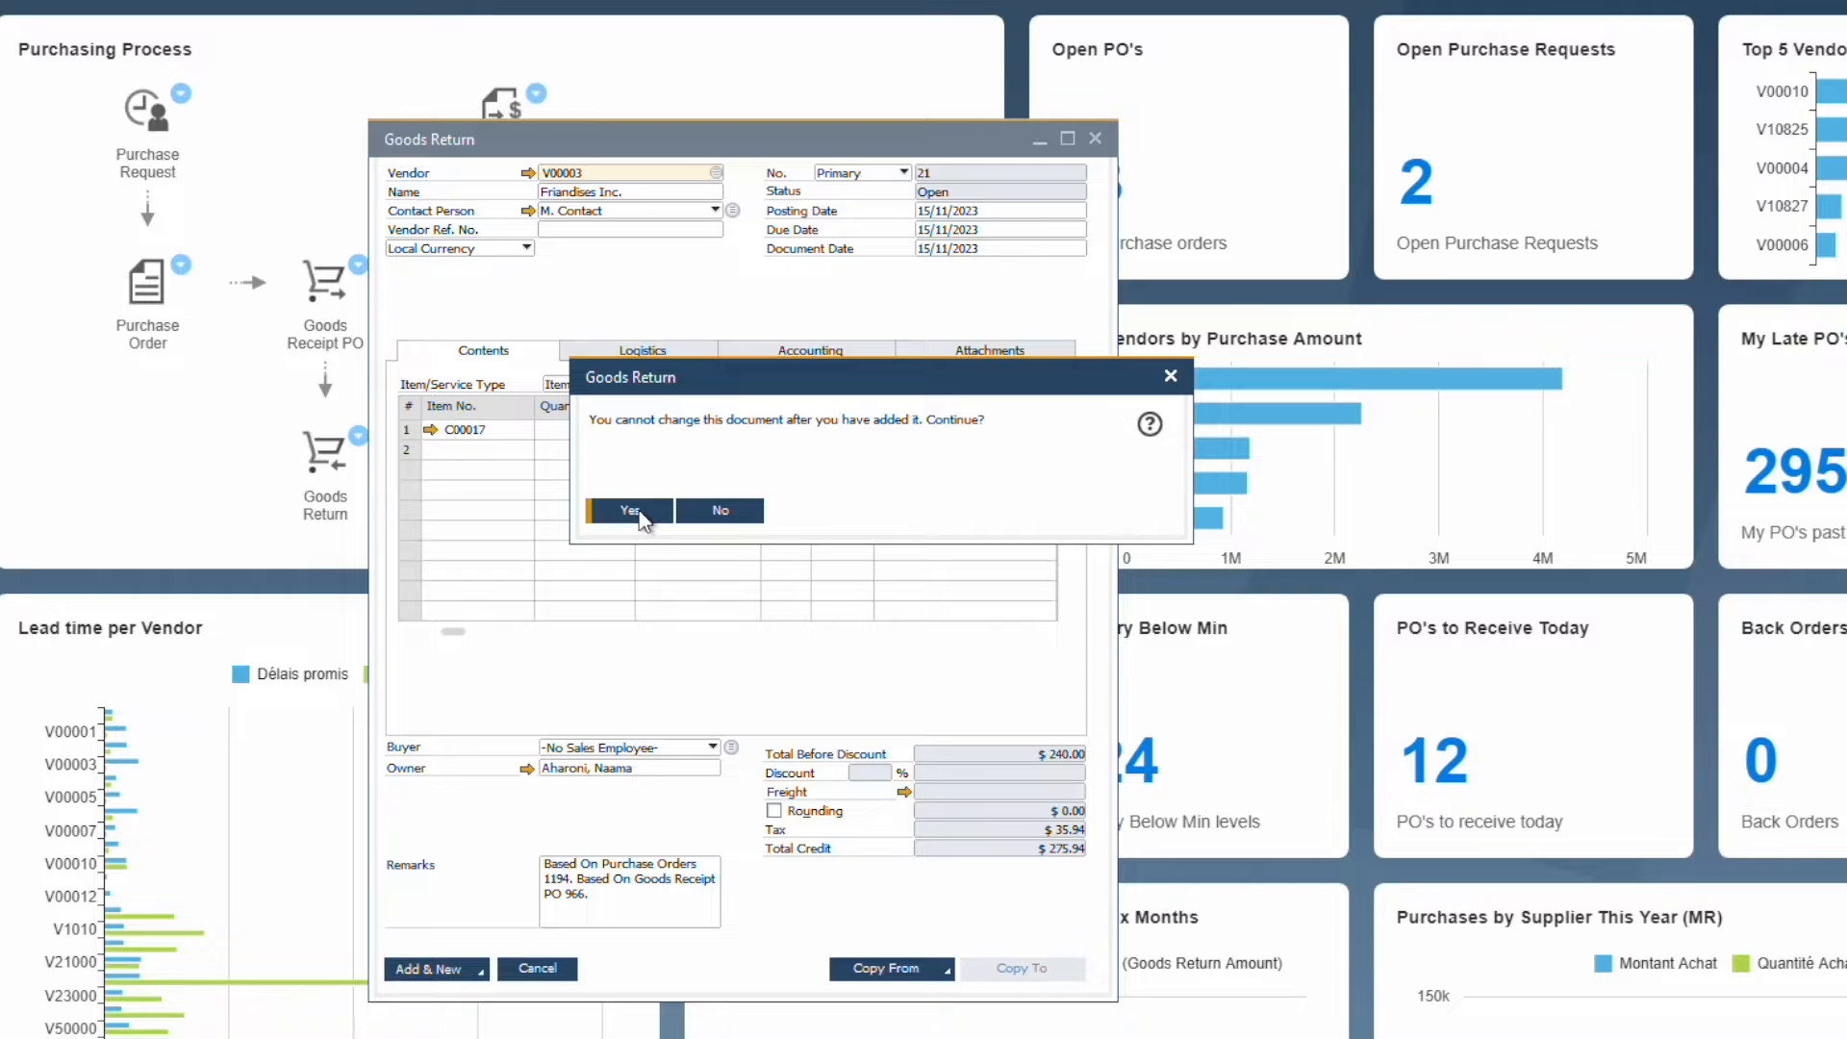
pyautogui.click(627, 510)
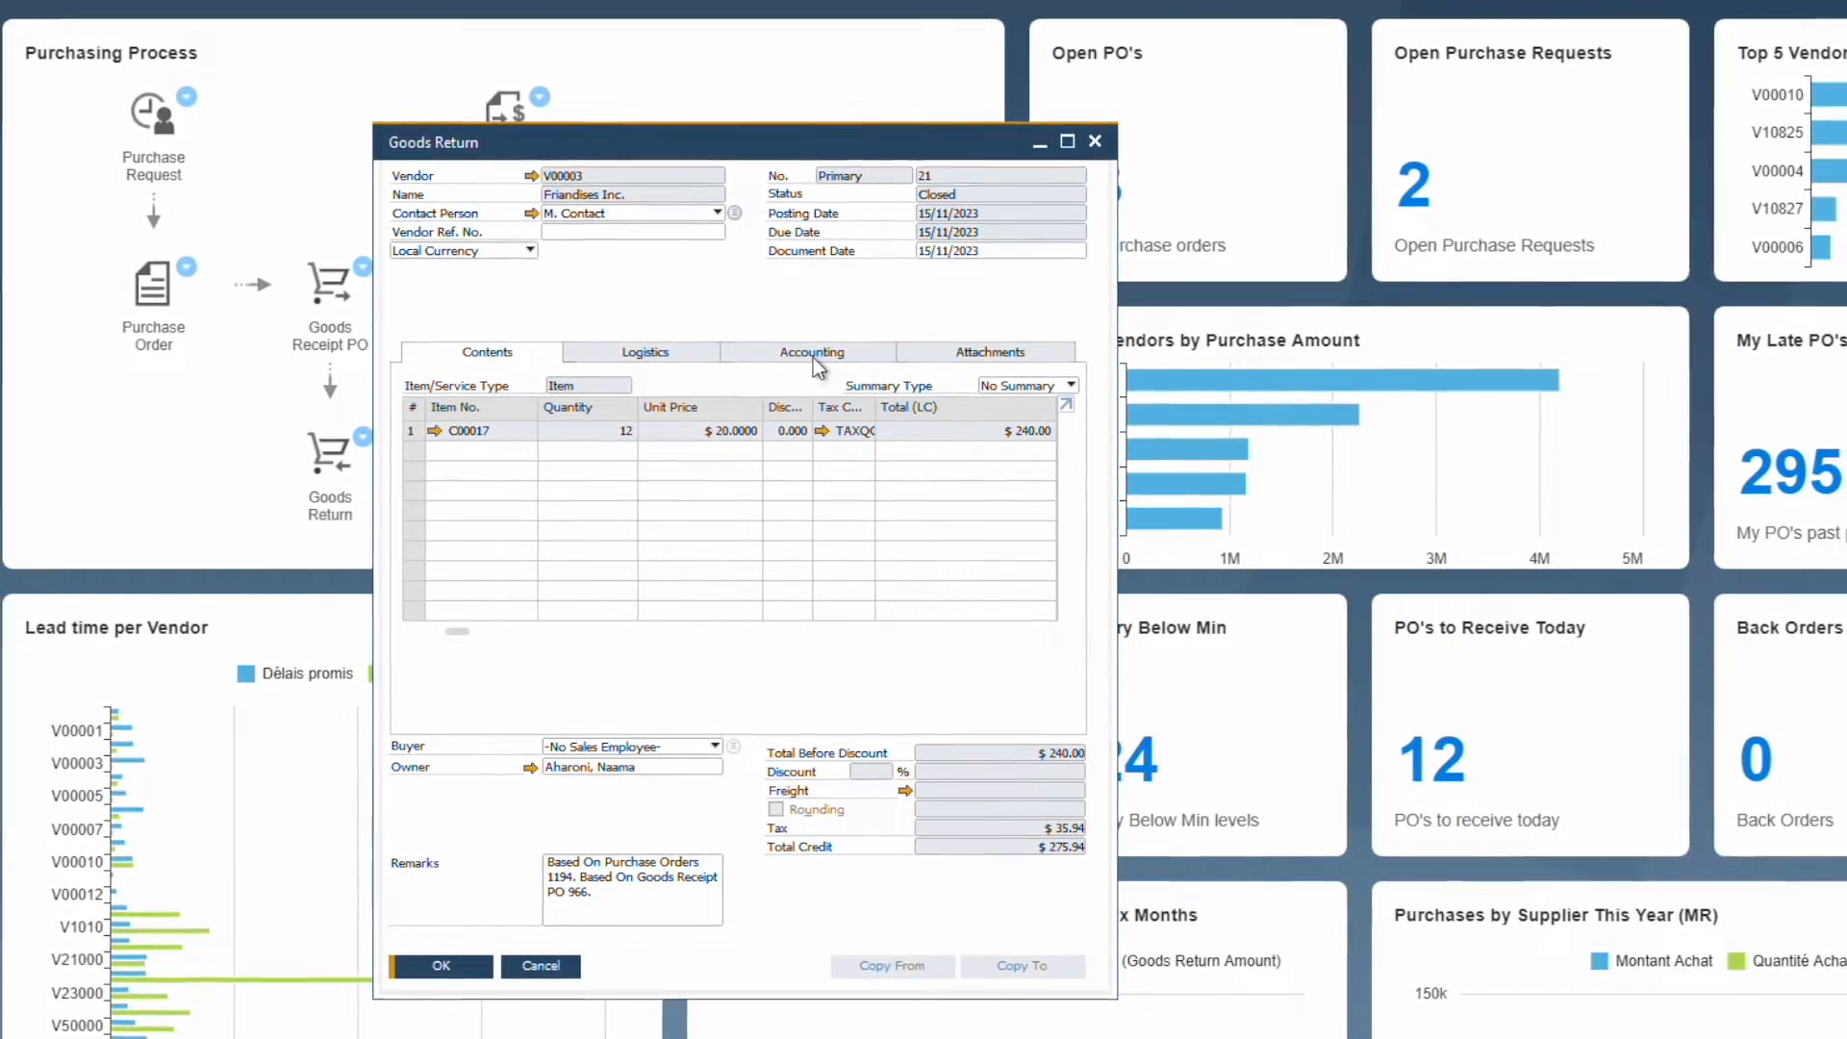
pyautogui.click(812, 352)
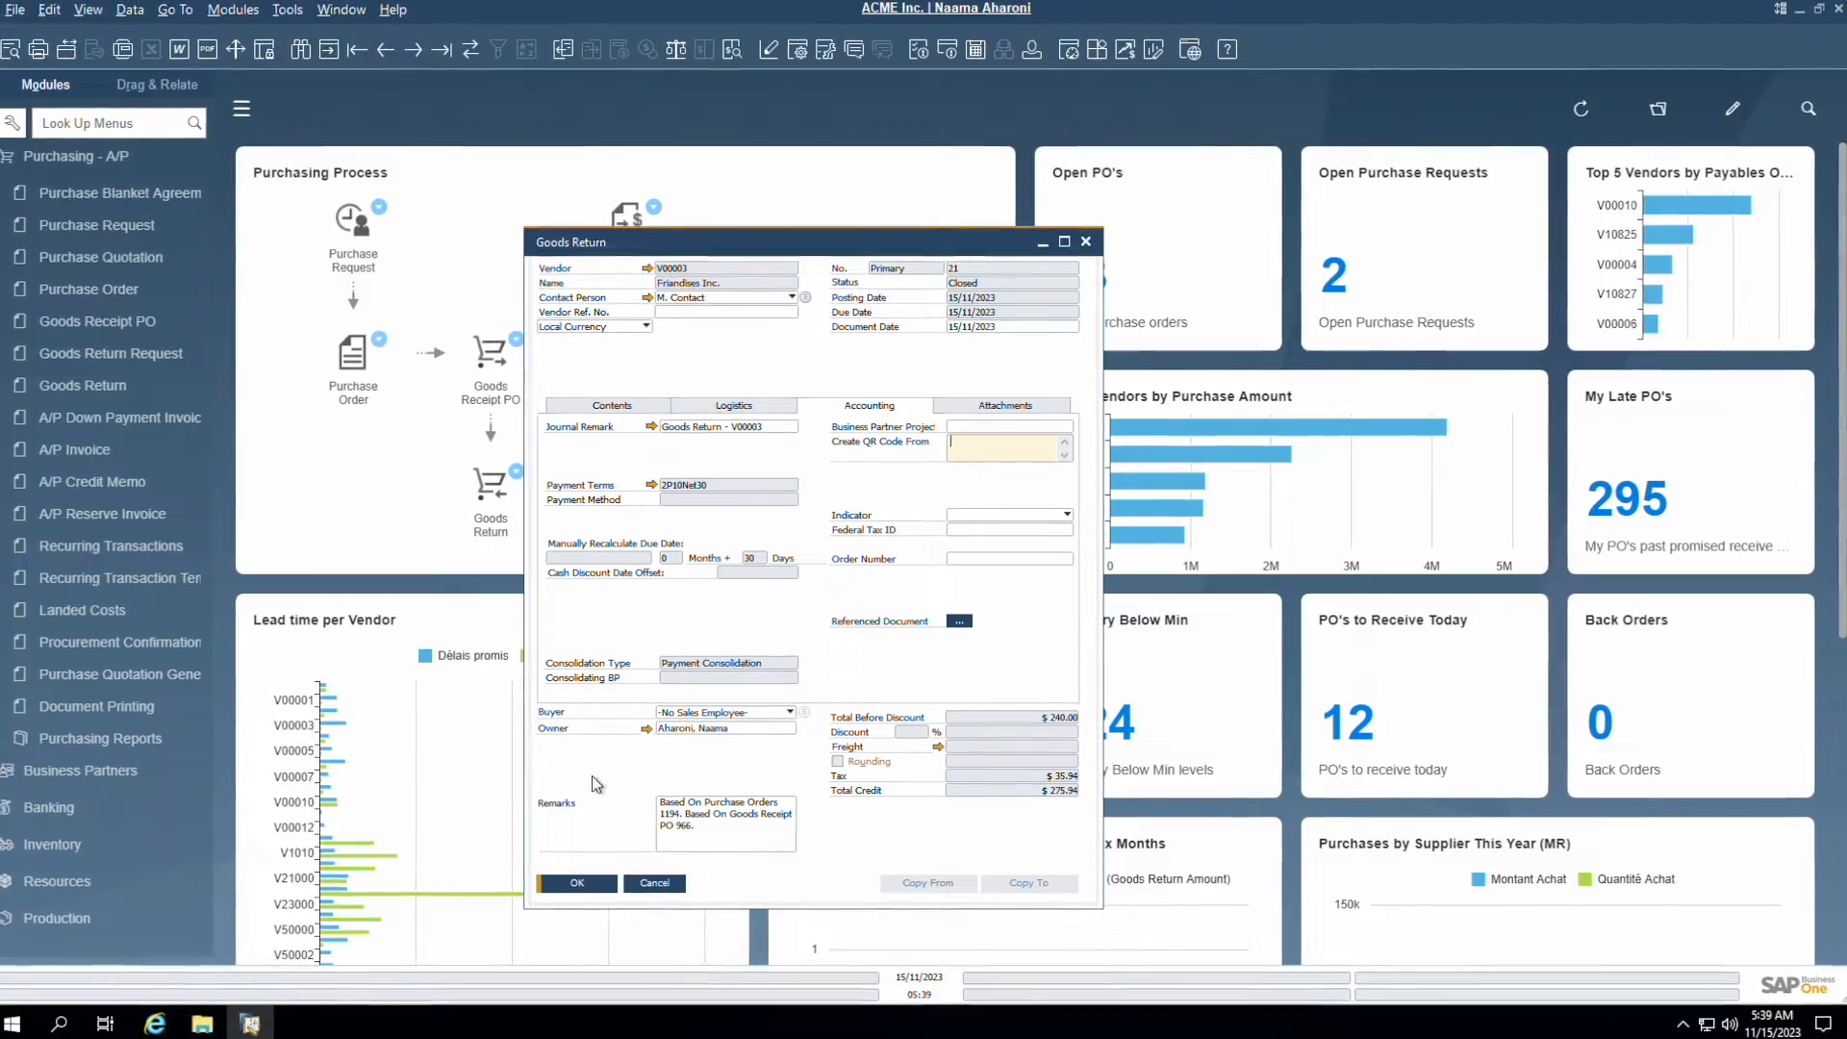
# Step: Post A/P invoice 797 for $11,221.56 from goods receipt PO 966, skipping payment means
pyautogui.click(652, 882)
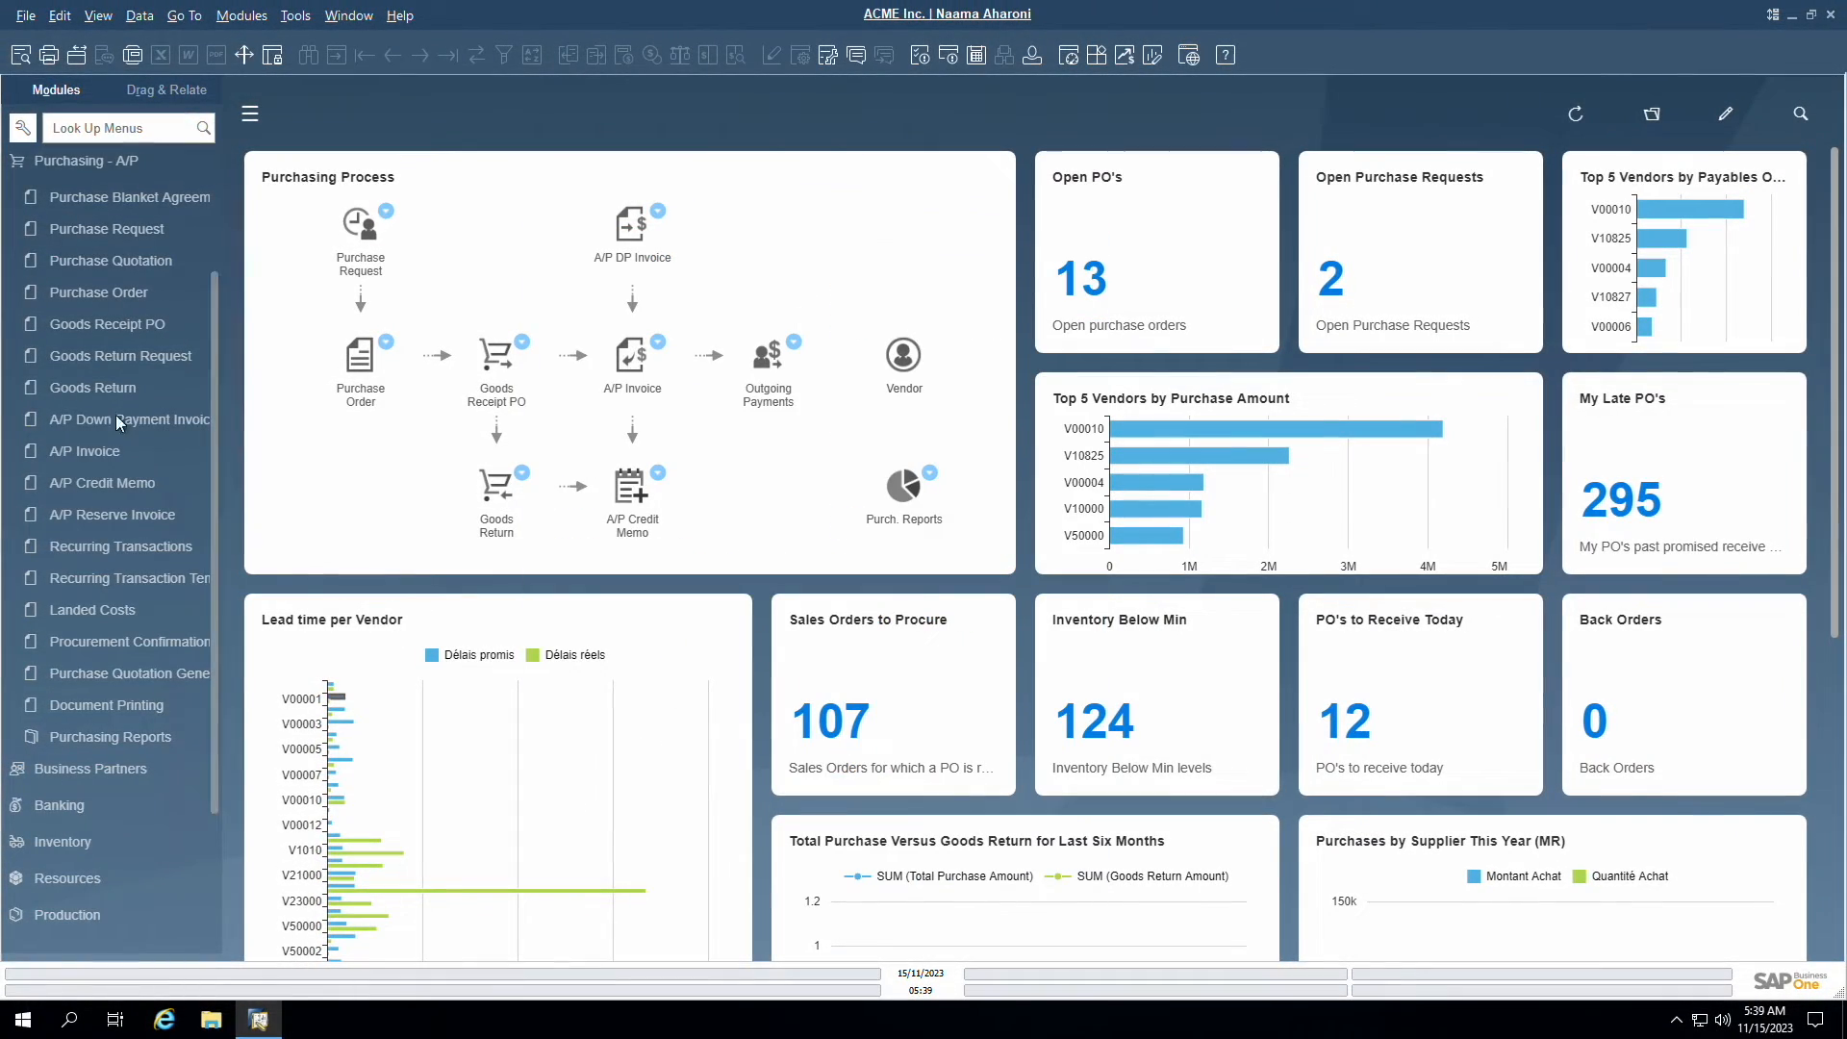
pyautogui.moveTo(339, 693)
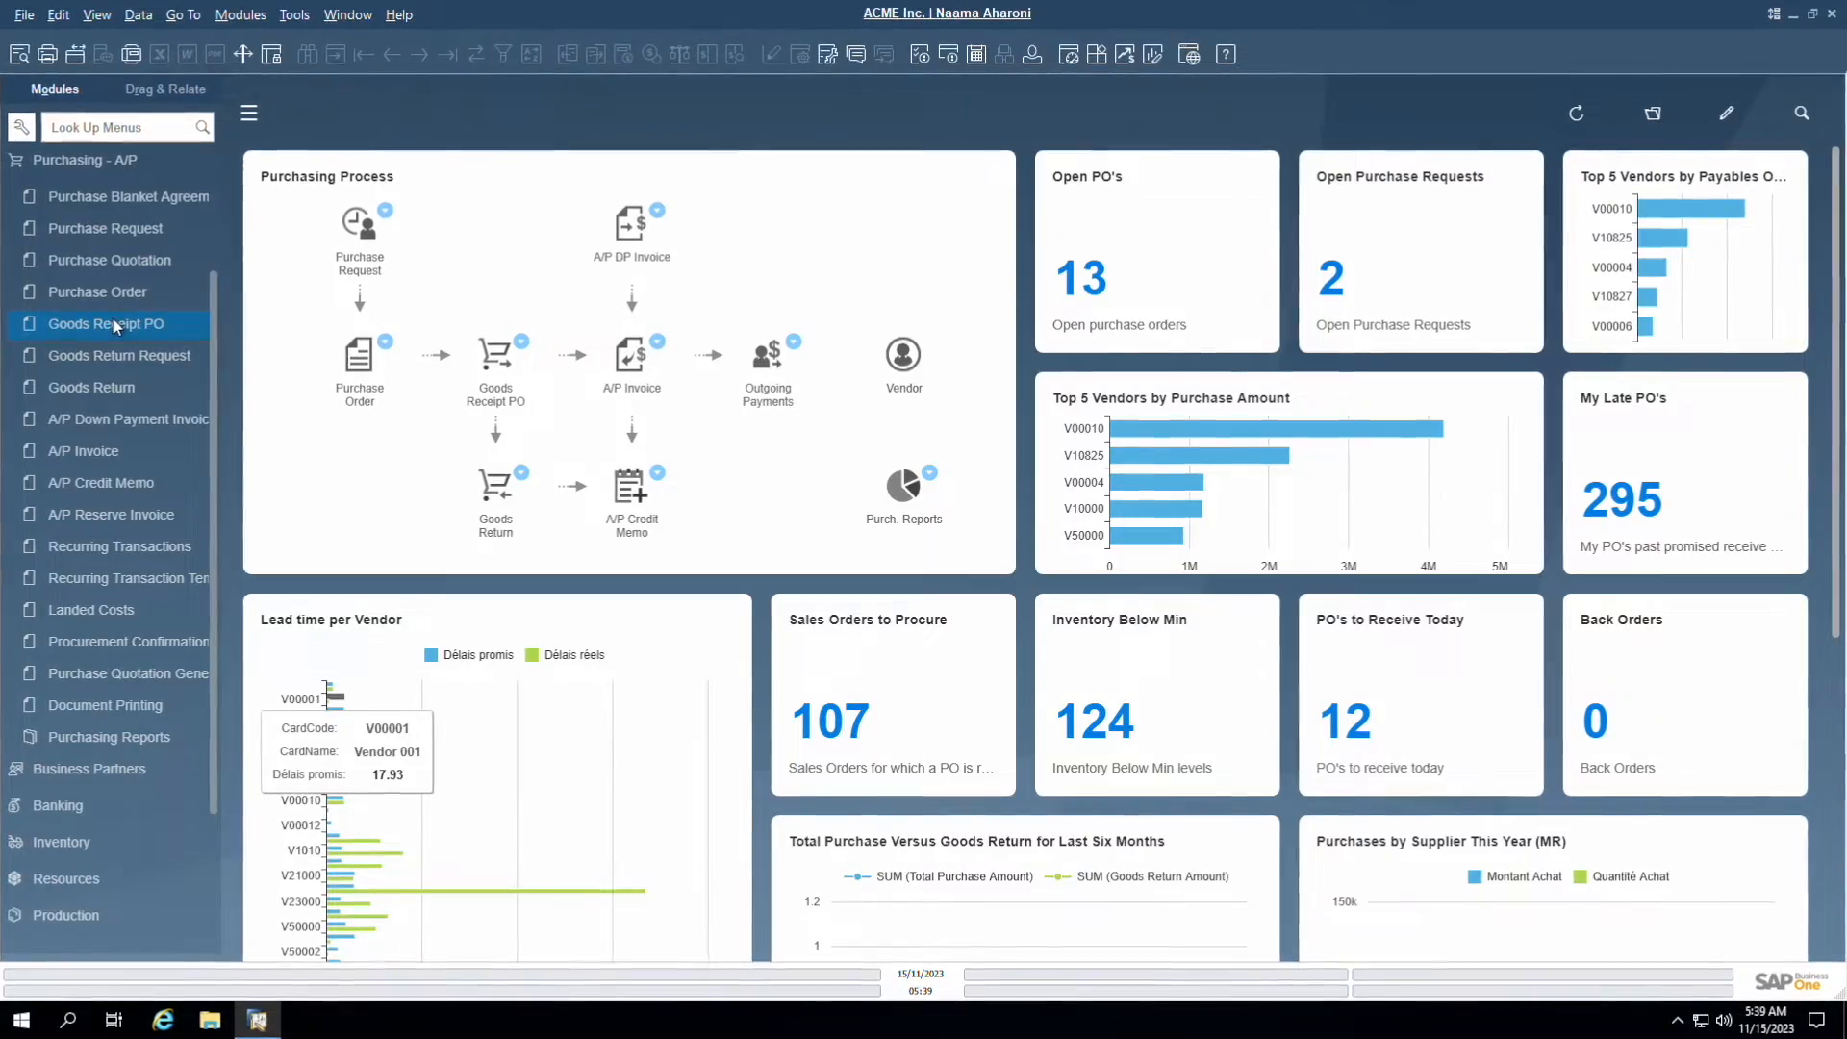
pyautogui.click(104, 323)
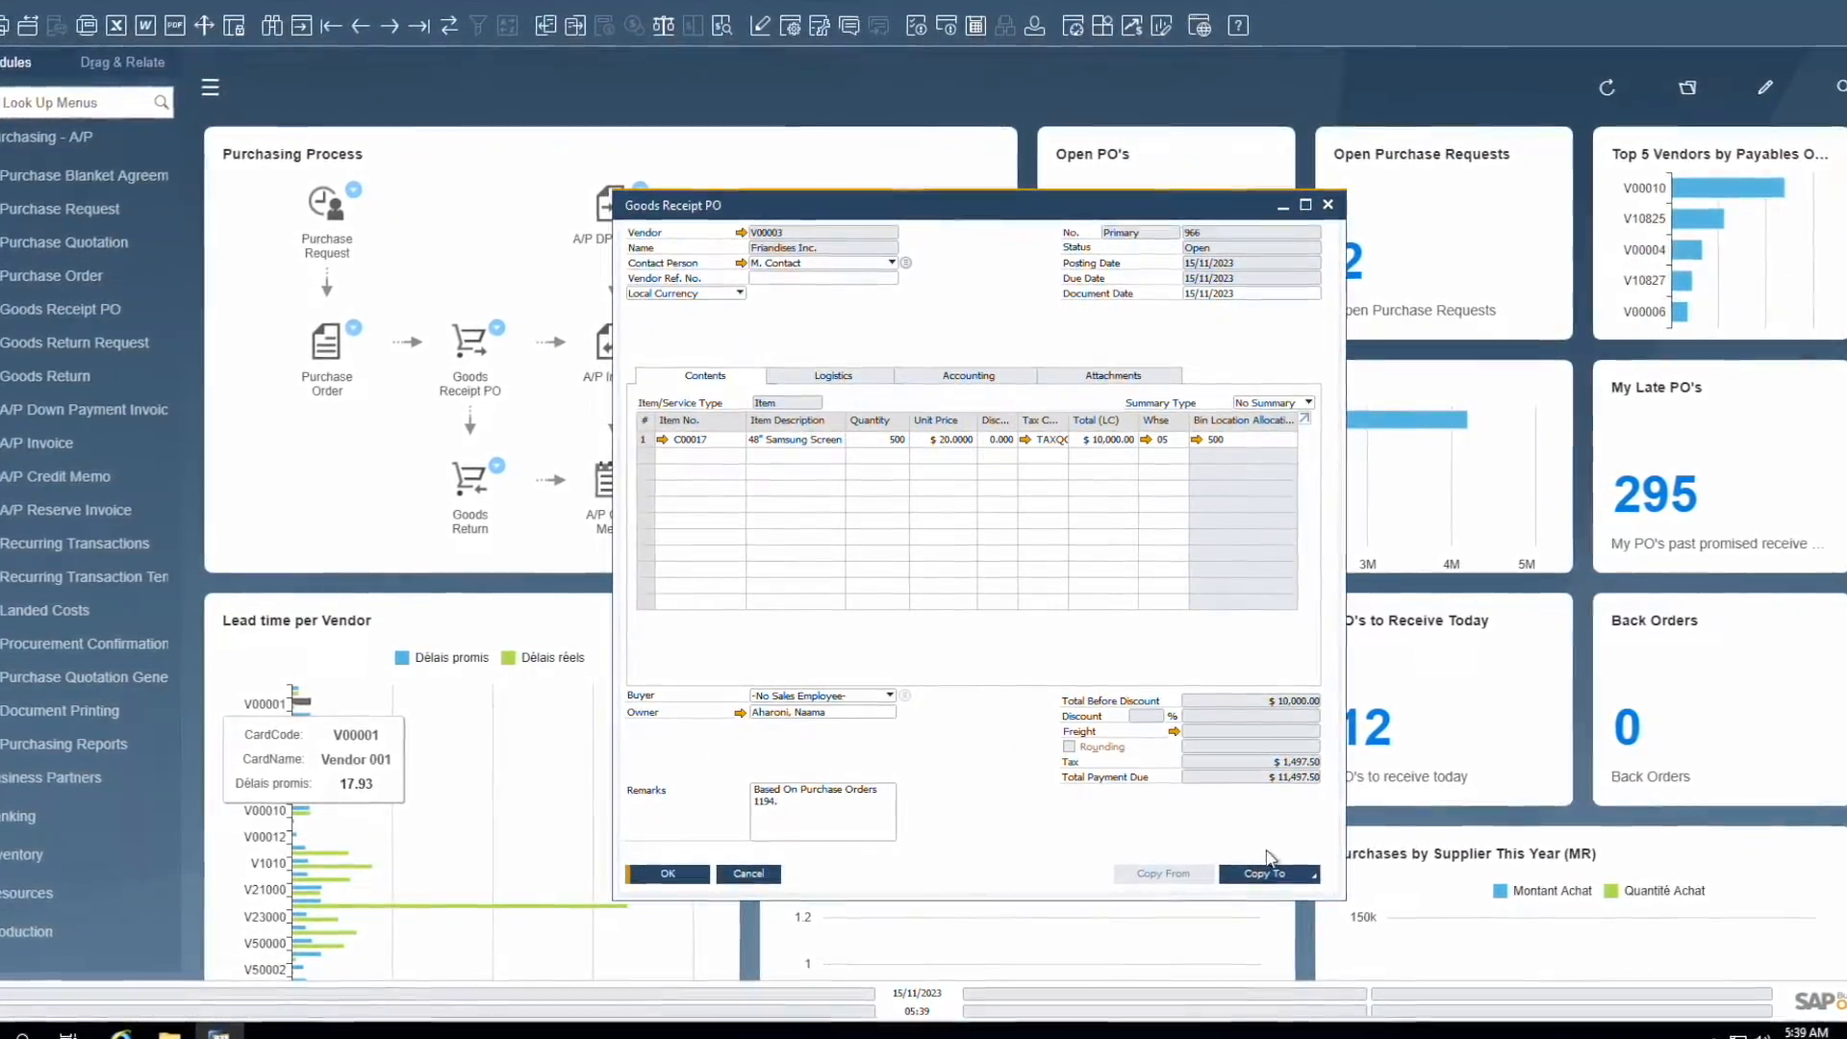
pyautogui.click(1268, 873)
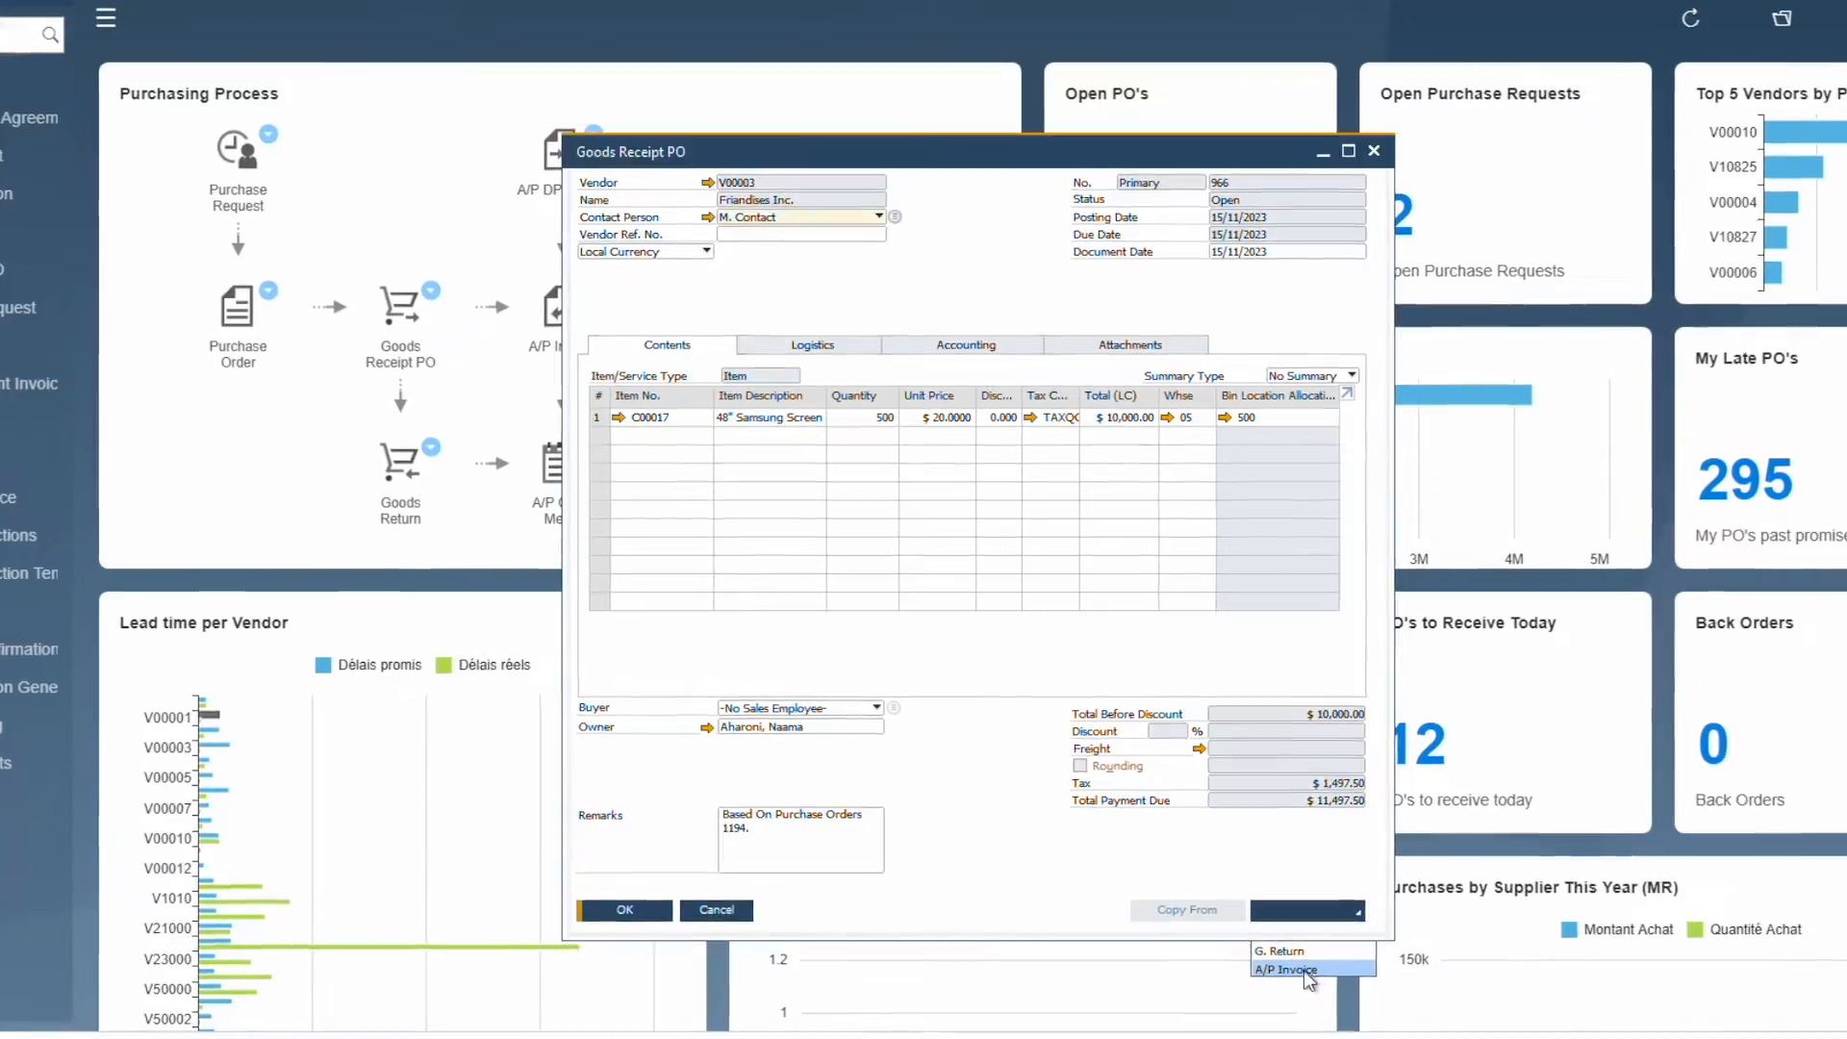
pyautogui.click(1285, 968)
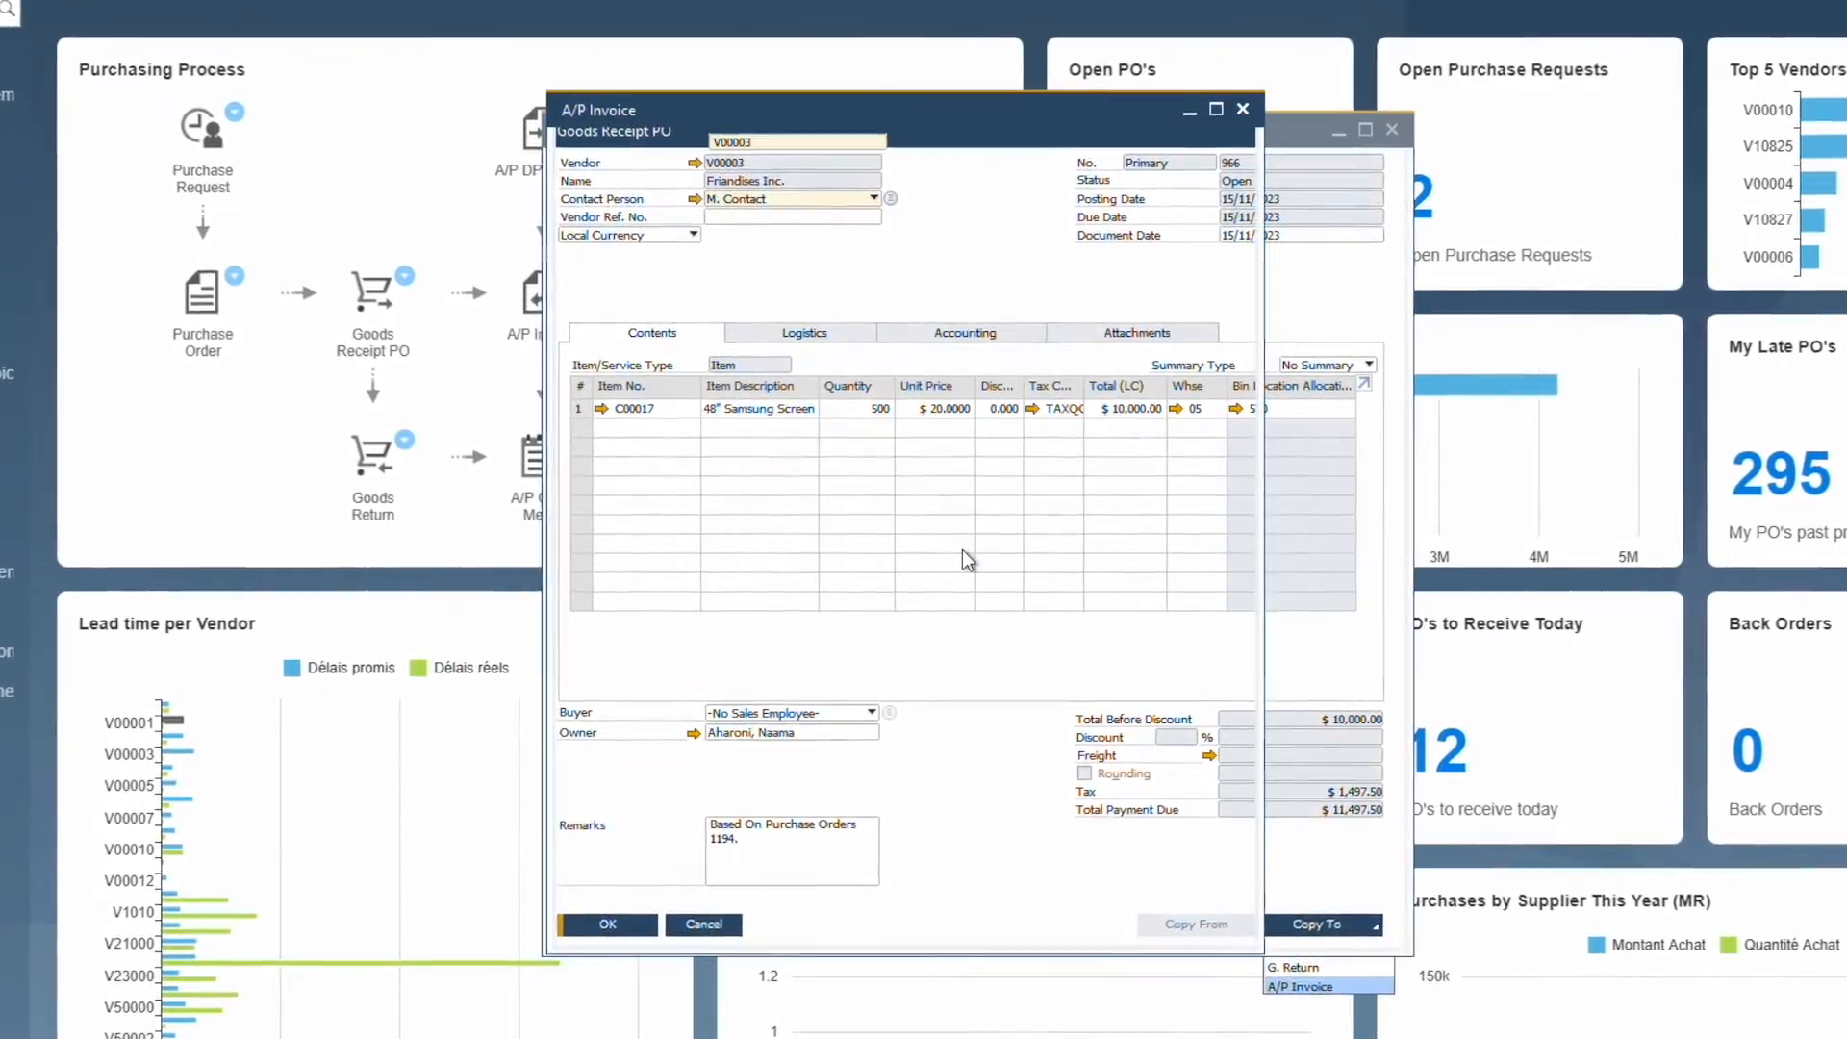
pyautogui.click(1300, 986)
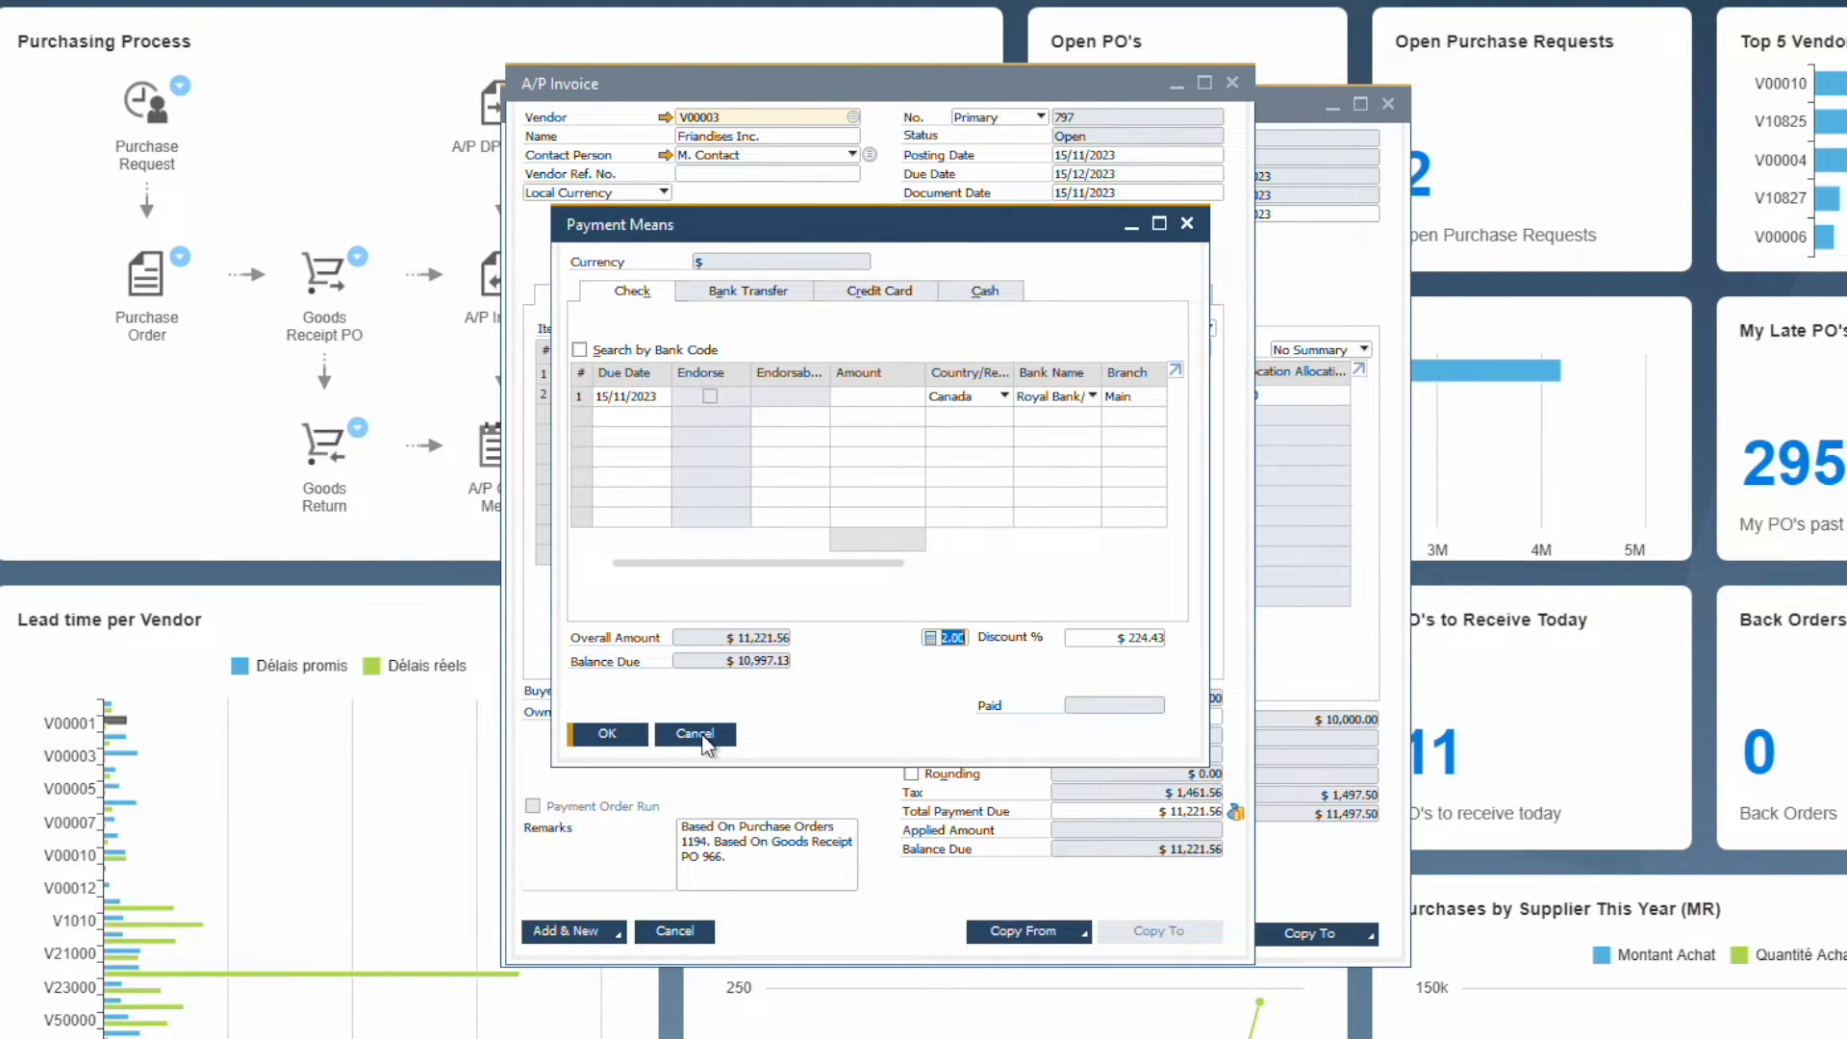
pyautogui.click(693, 734)
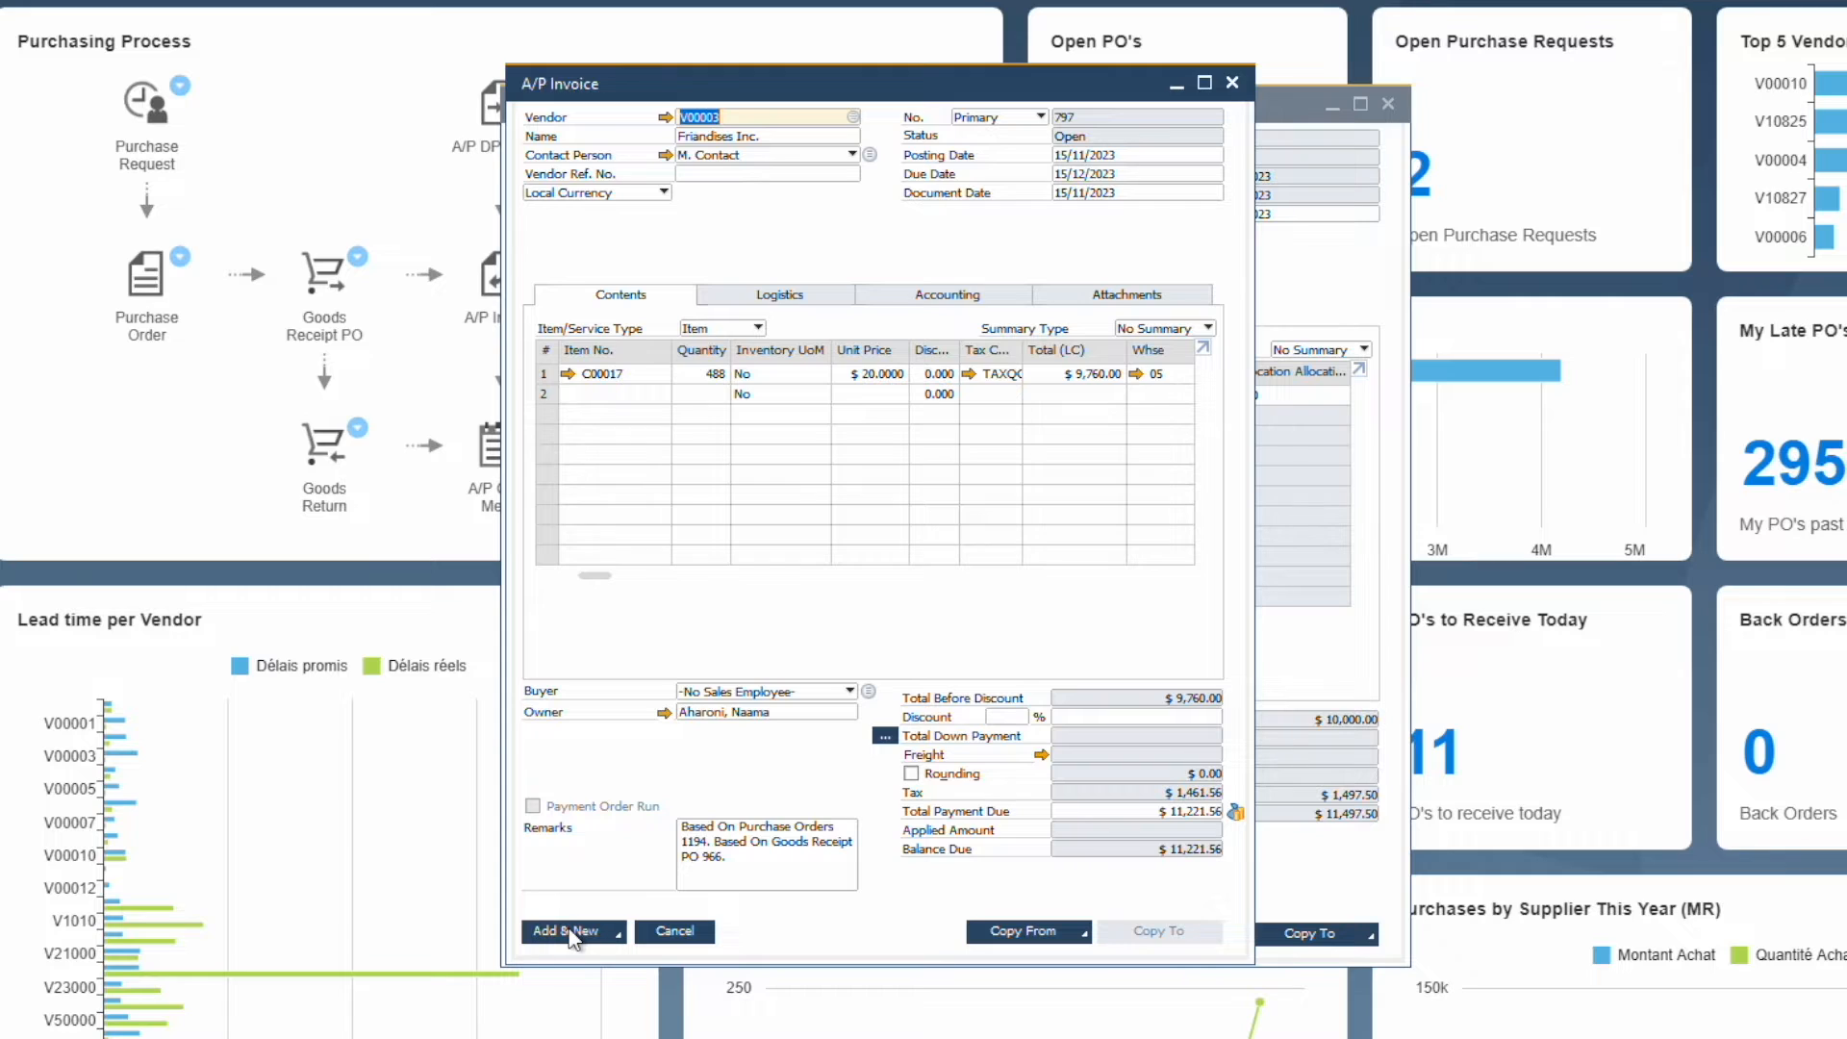
pyautogui.click(568, 930)
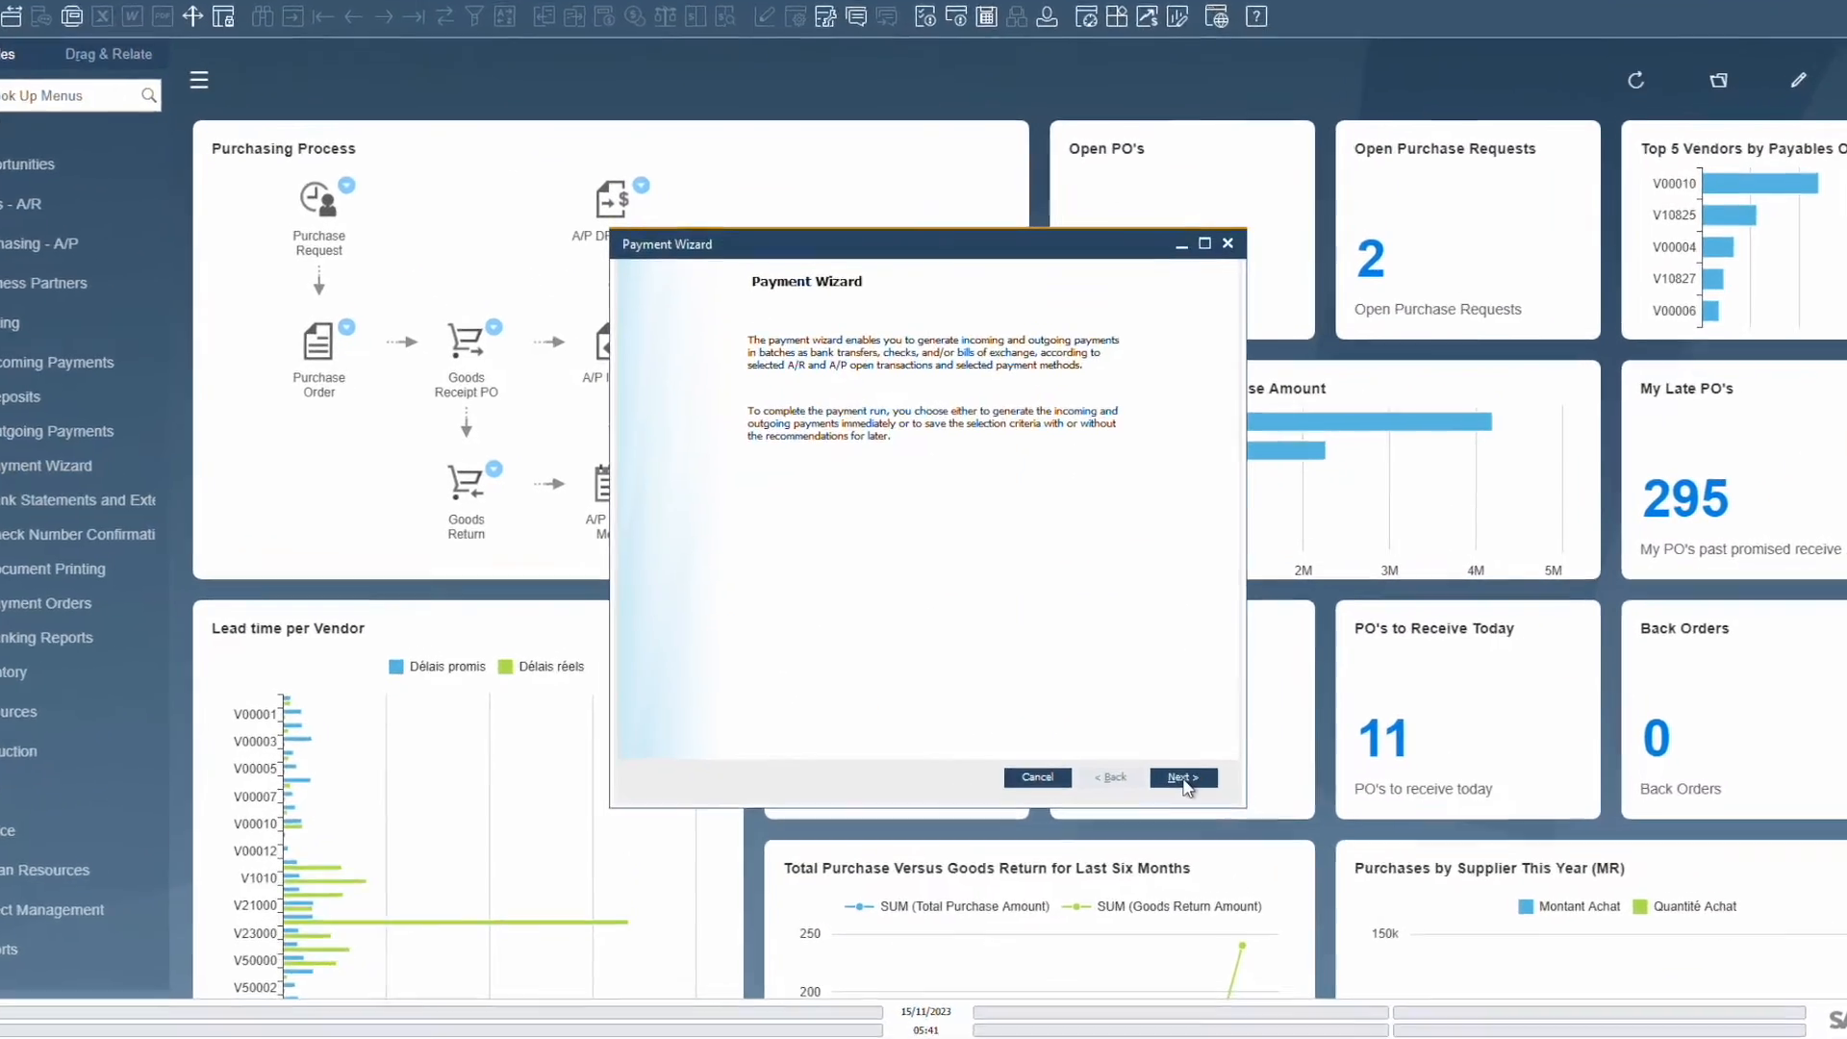
# Step: Step through the payment wizard for vendor V00003 using the outgoing check payment method
pyautogui.click(1180, 777)
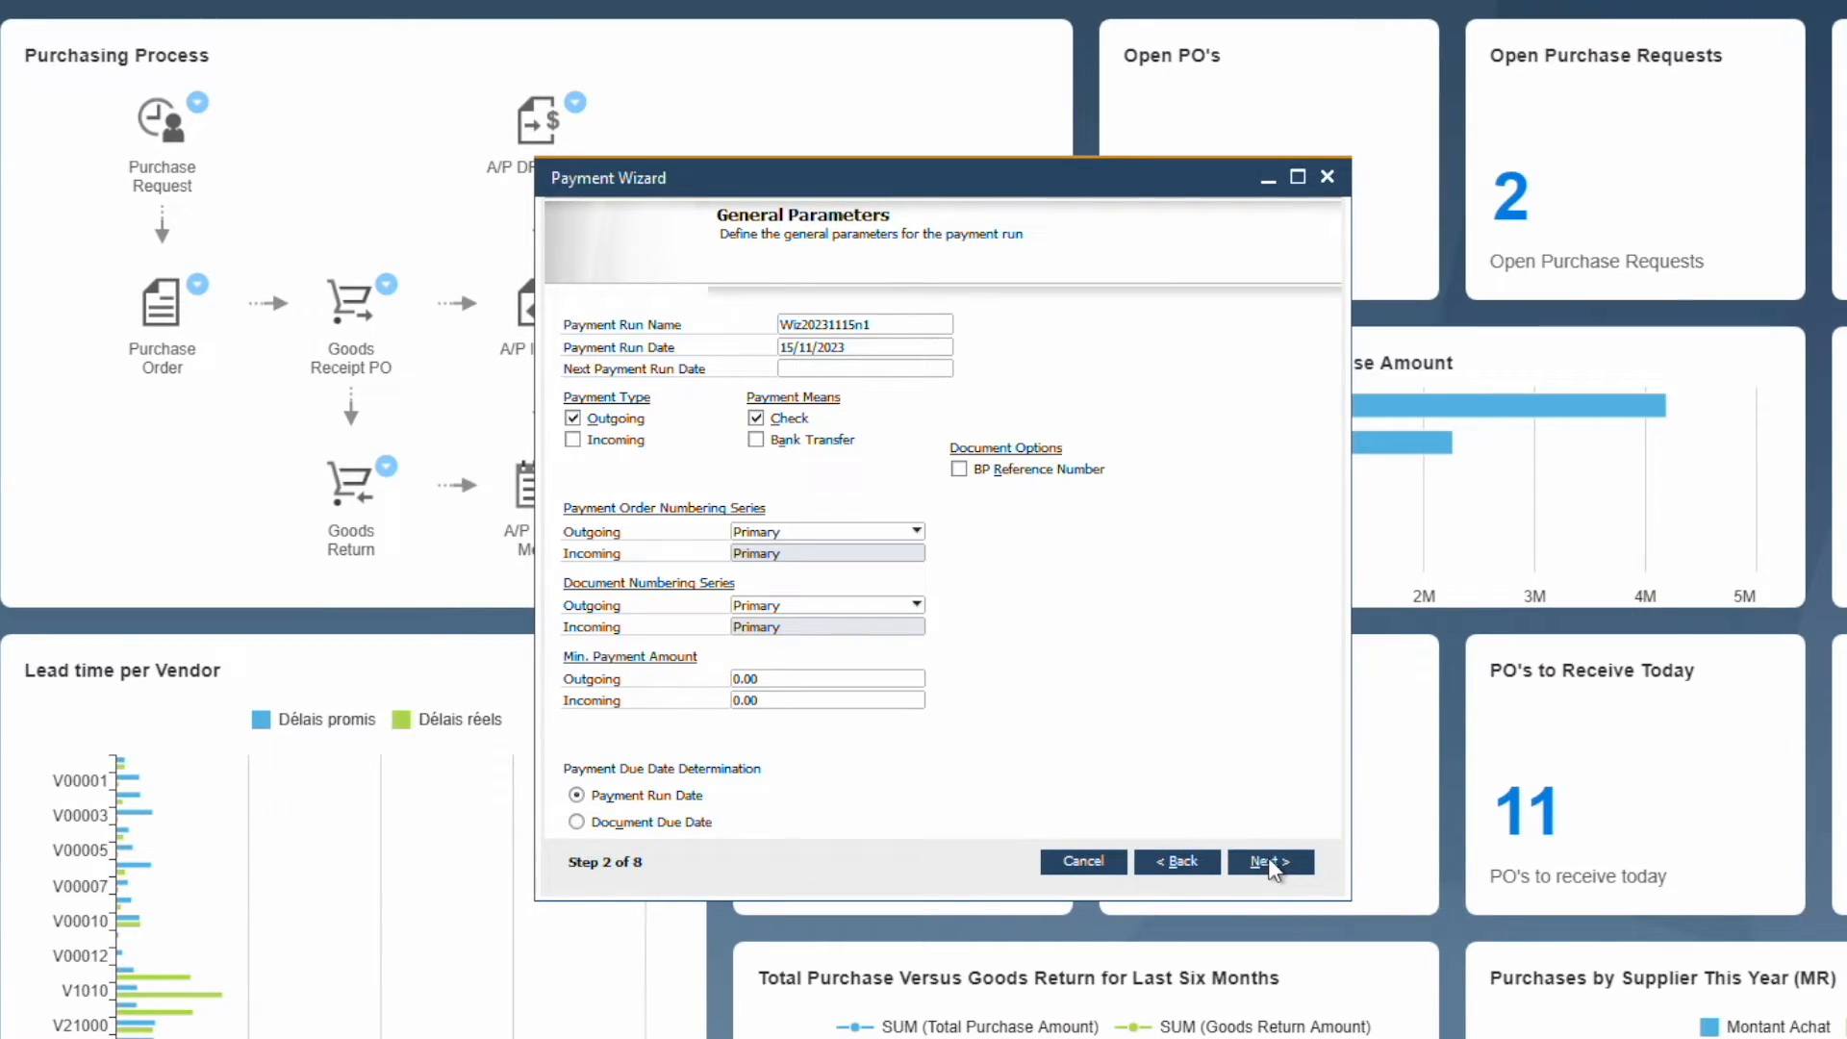
pyautogui.click(1268, 860)
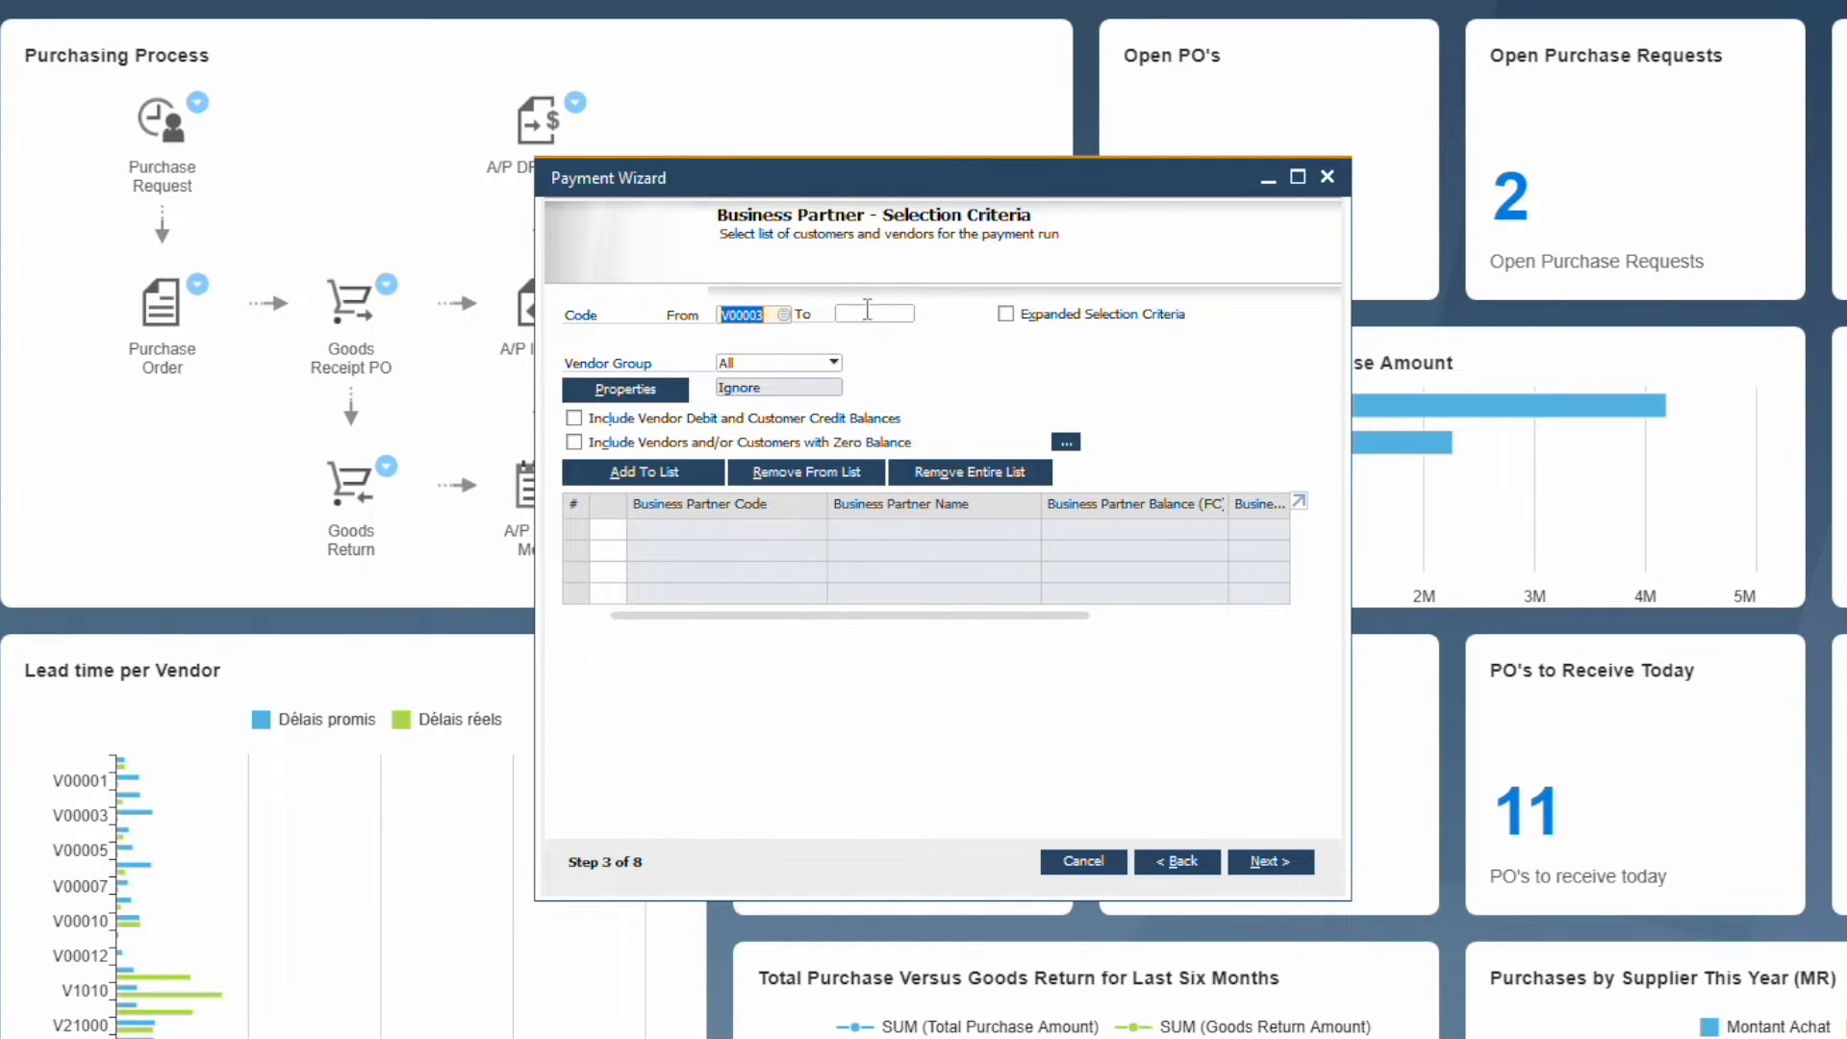
pyautogui.click(1270, 860)
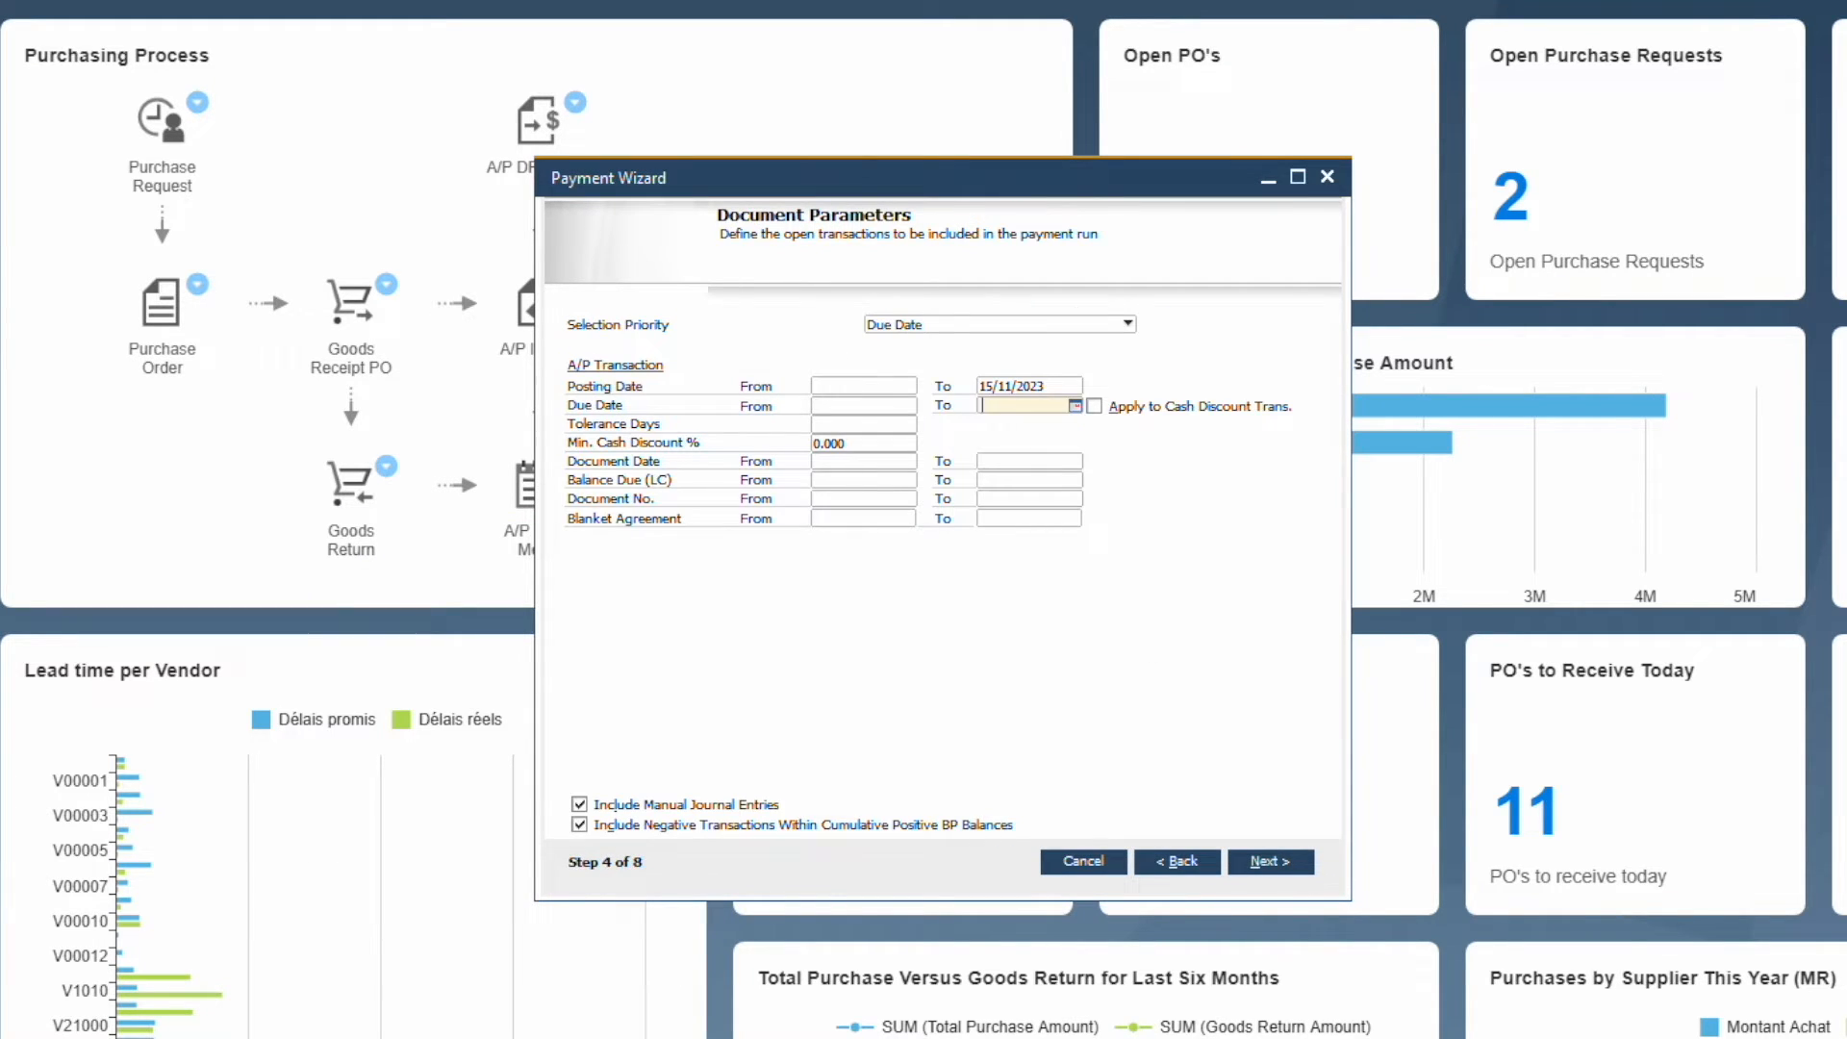
pyautogui.click(1270, 861)
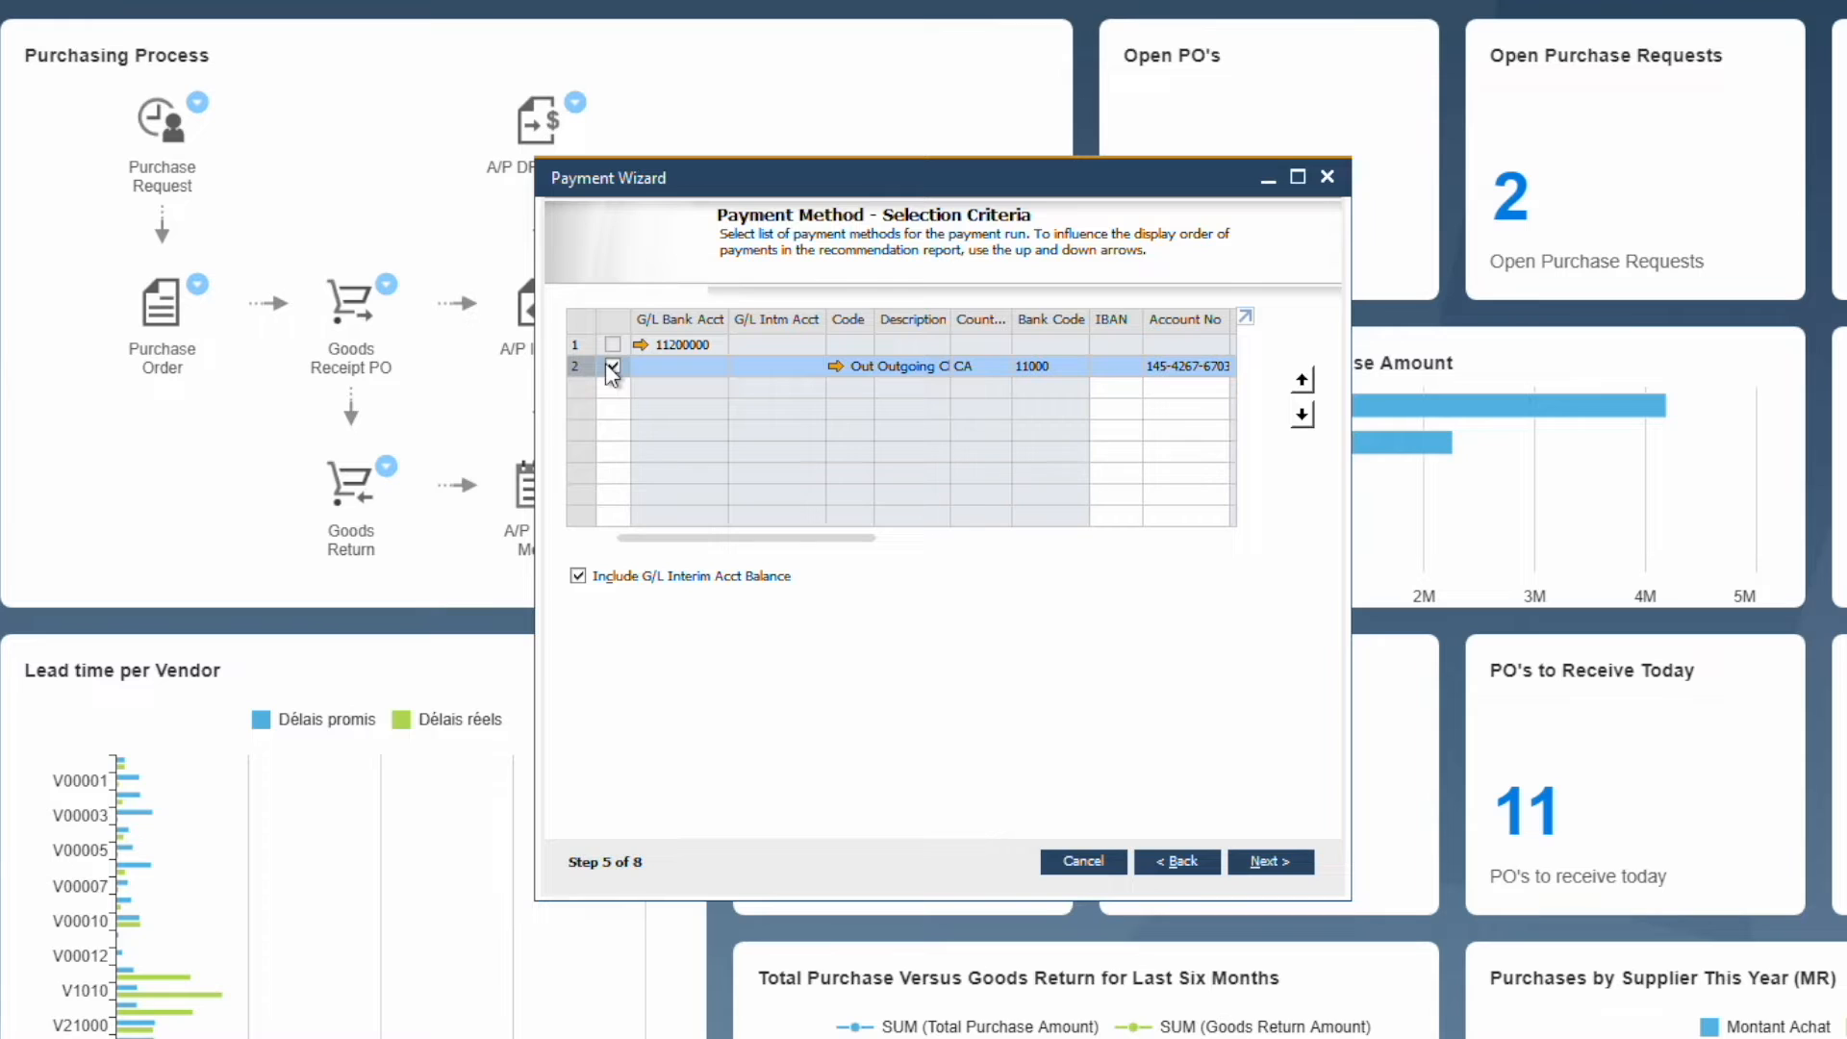
pyautogui.click(1269, 860)
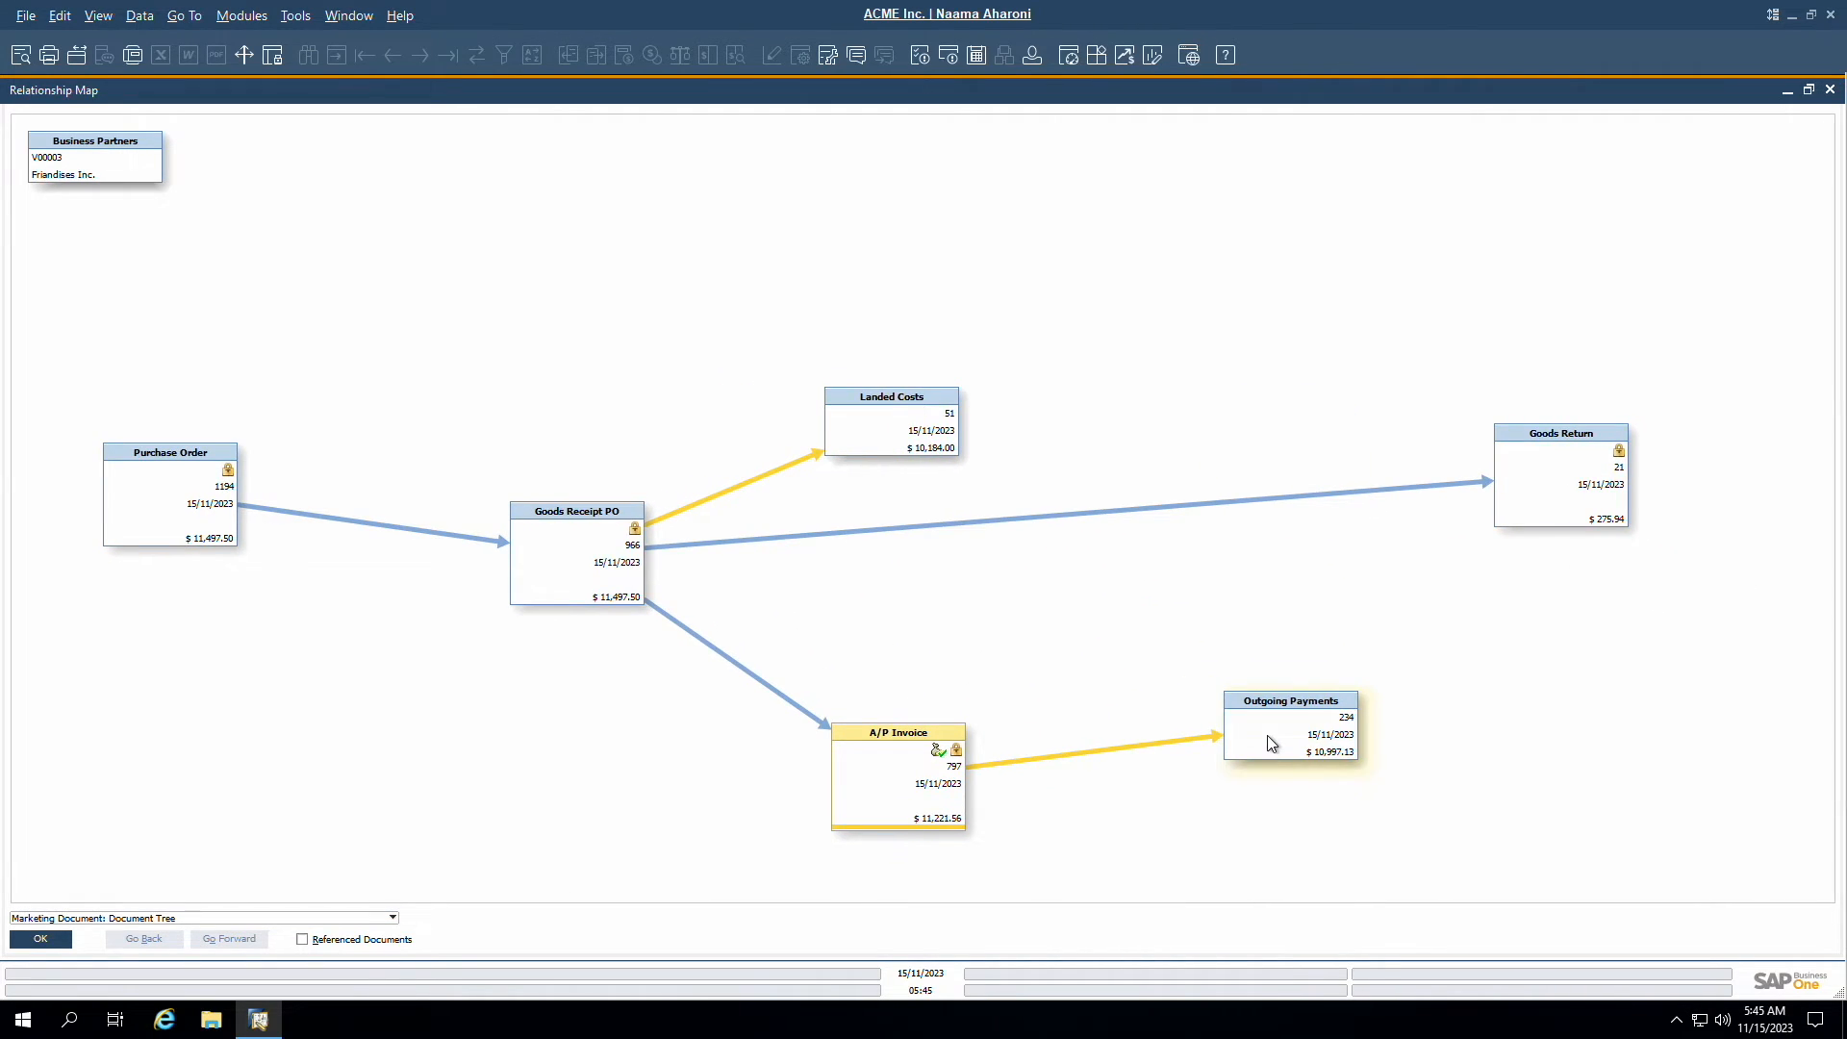
# Step: Switch the Relationship Map to Marketing Document: Related Items, then open A/P invoice 797, close it, and reopen it
pyautogui.click(395, 916)
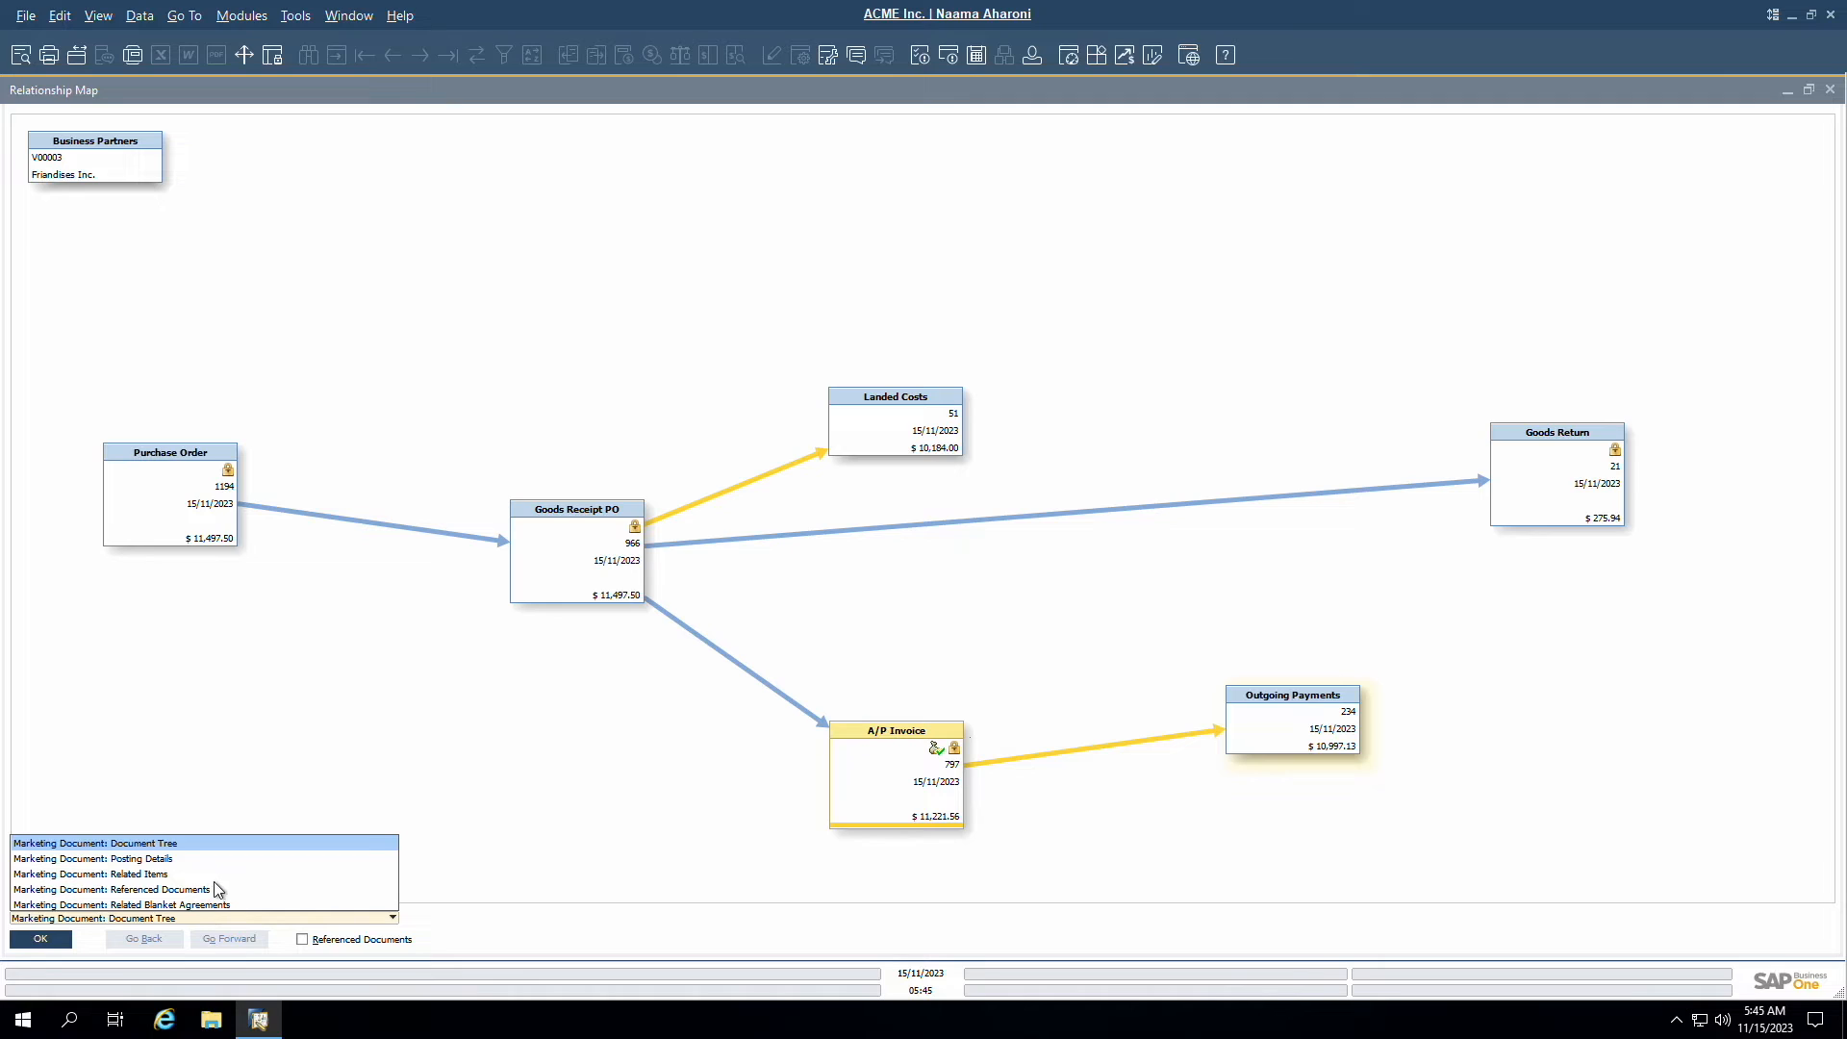
pyautogui.click(103, 874)
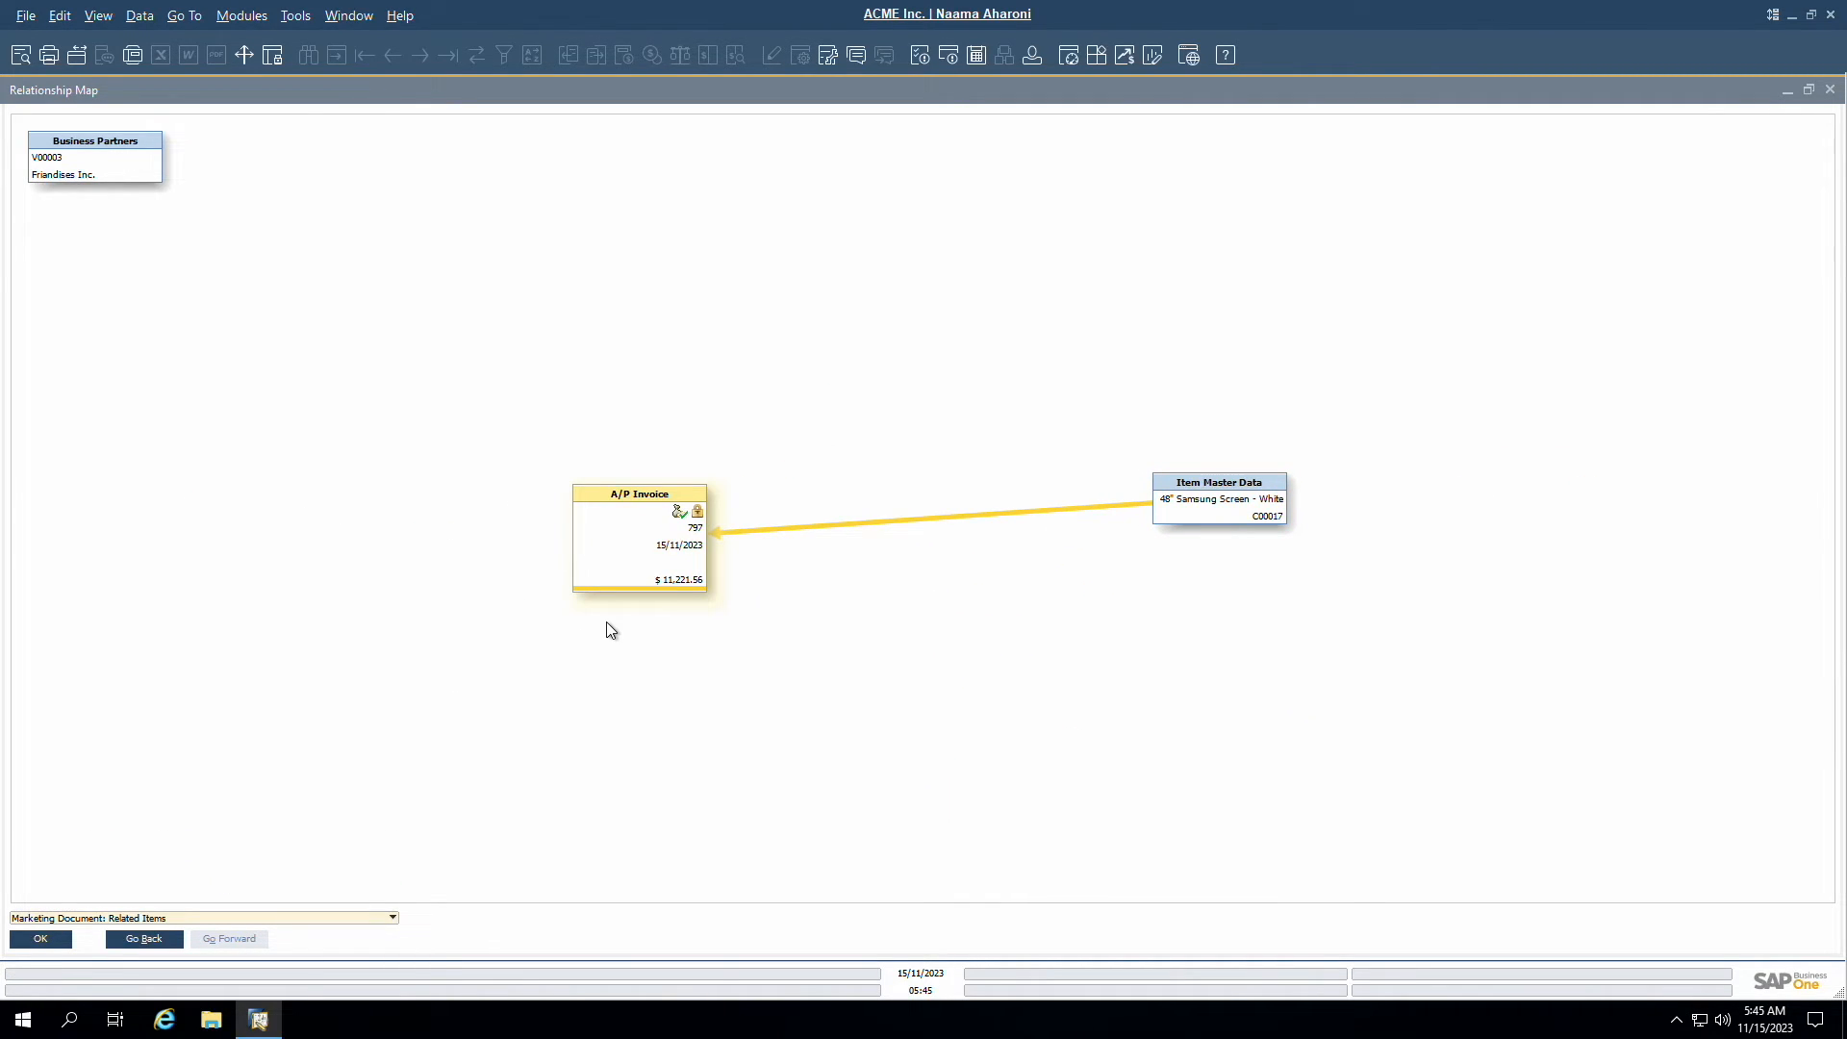
pyautogui.moveTo(628, 558)
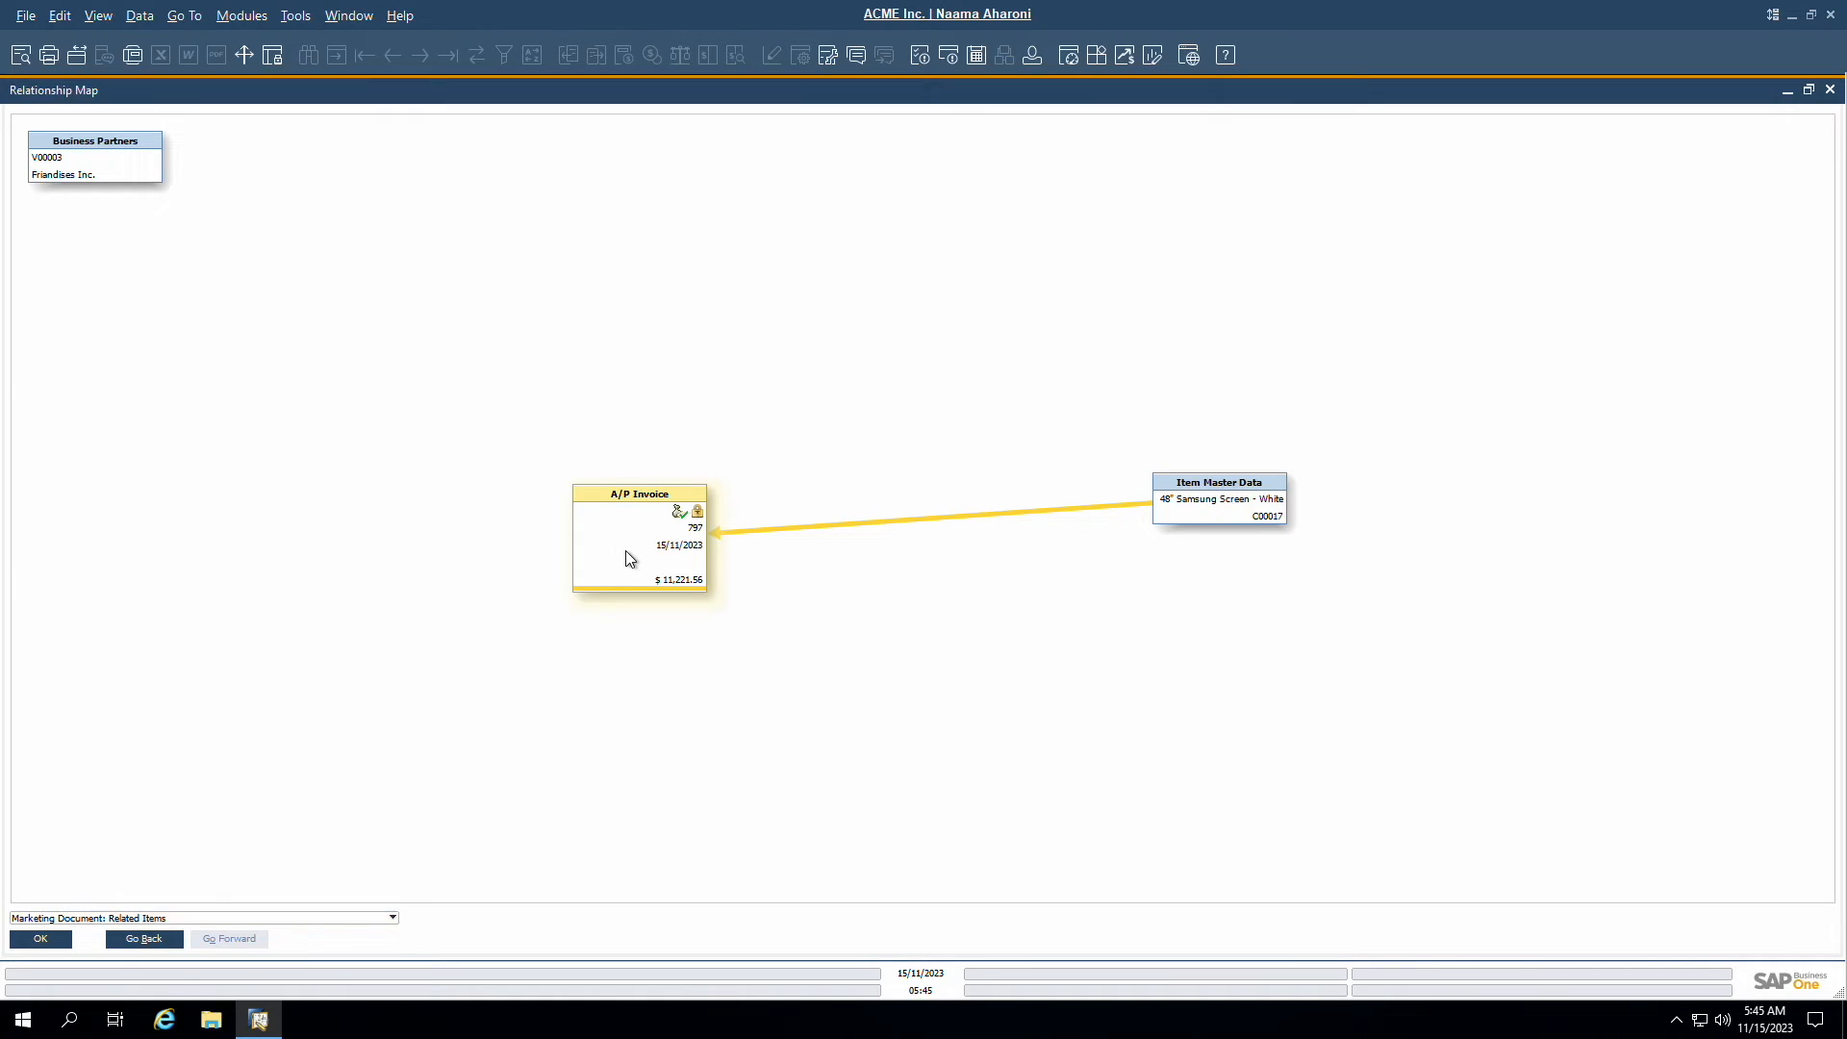
pyautogui.doubleClick(640, 530)
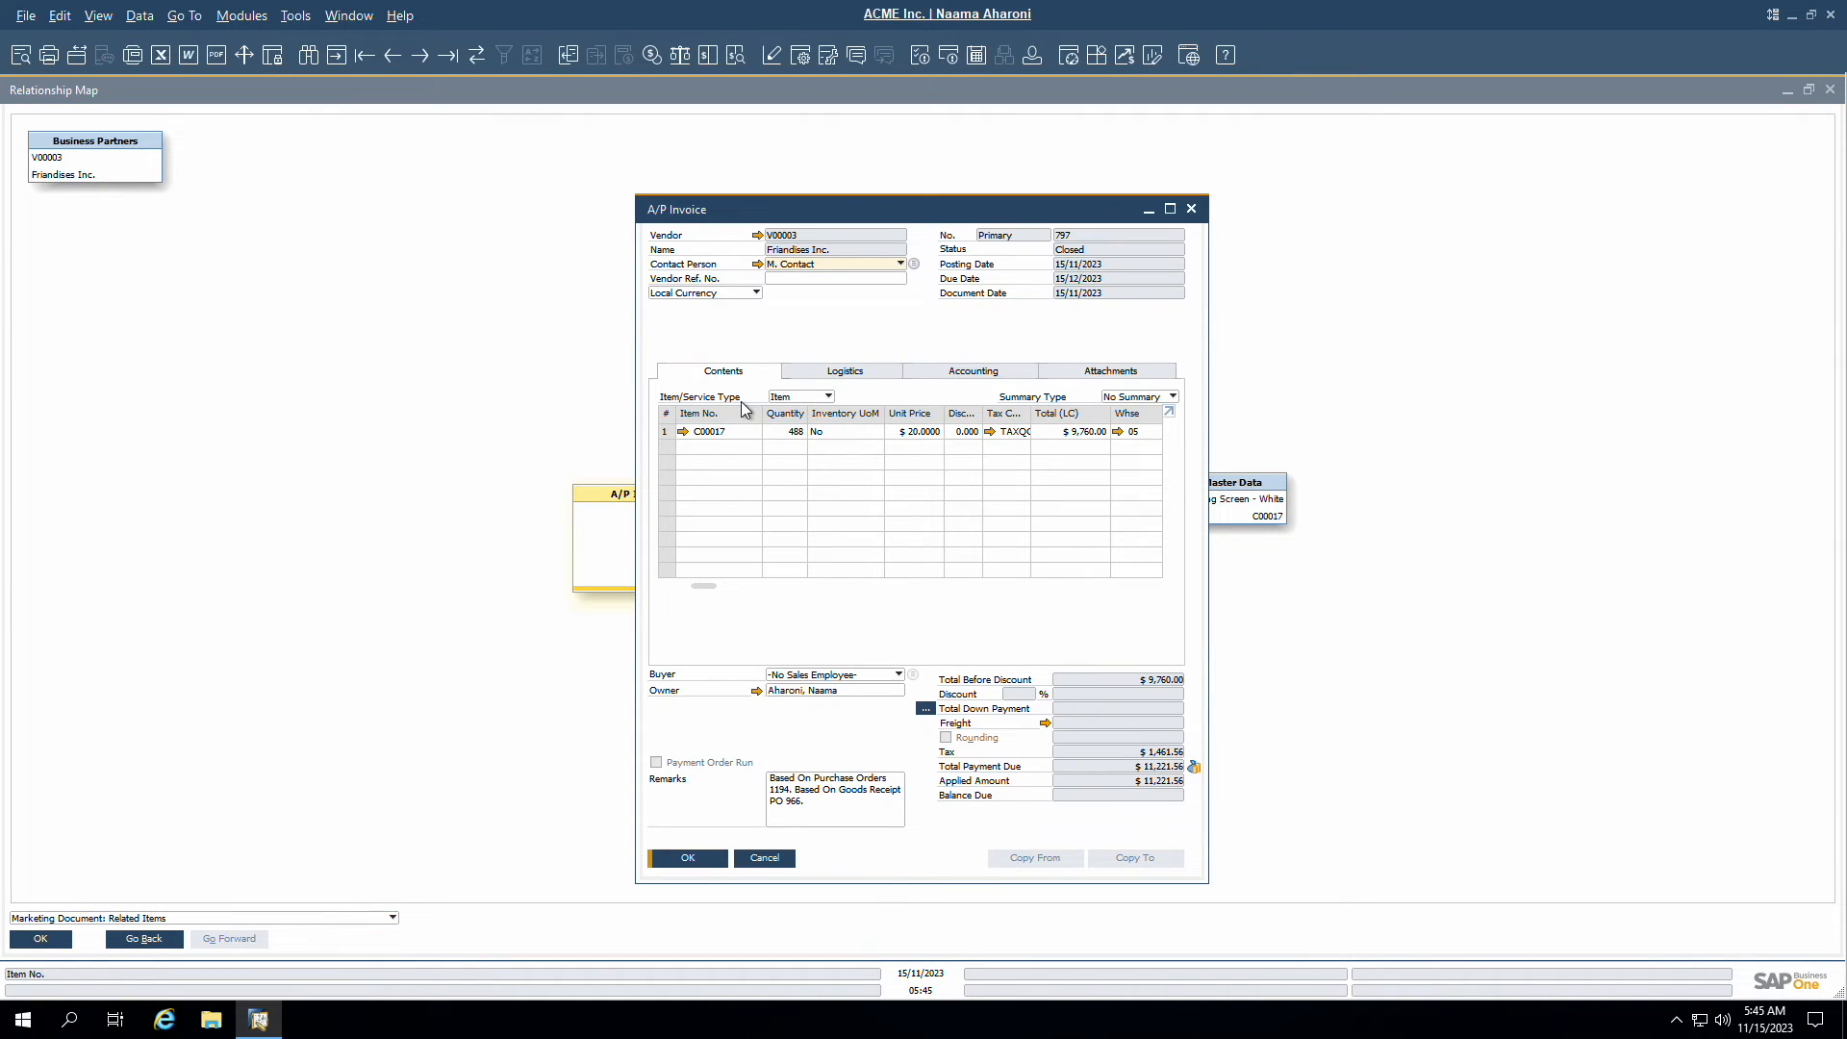
pyautogui.click(1190, 208)
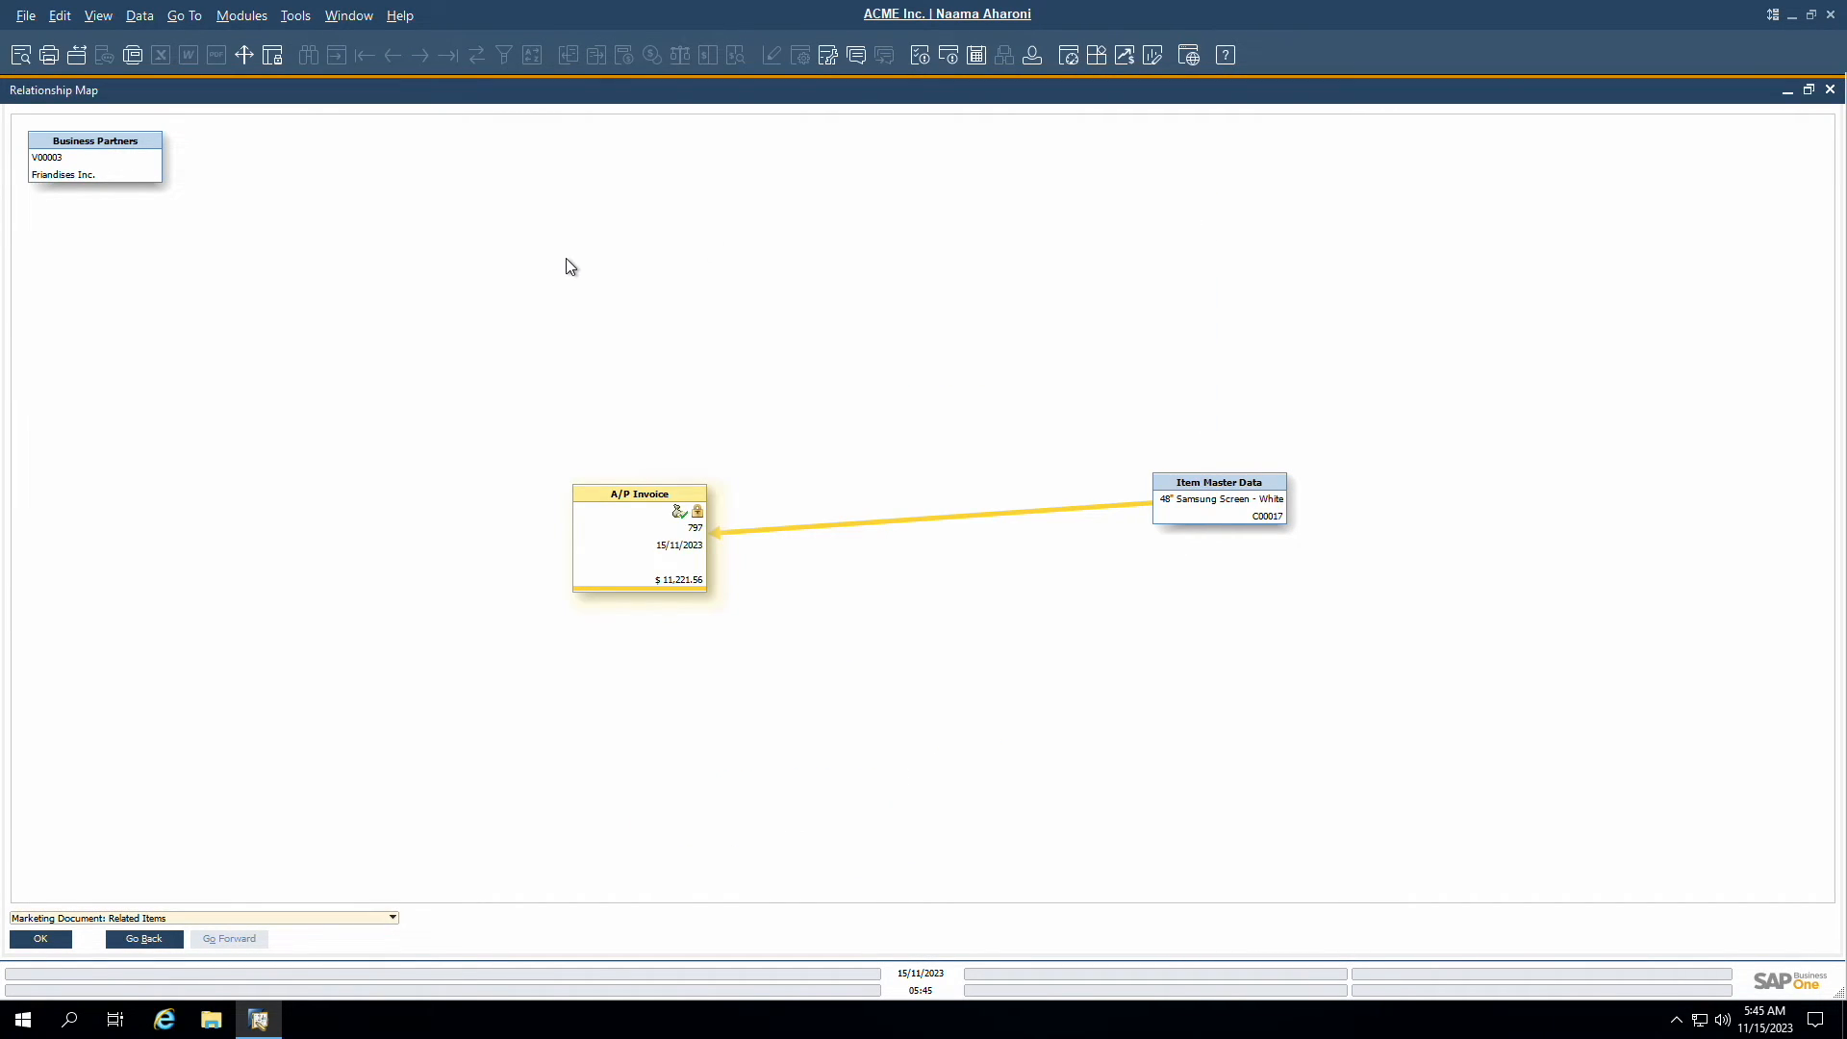
pyautogui.doubleClick(639, 492)
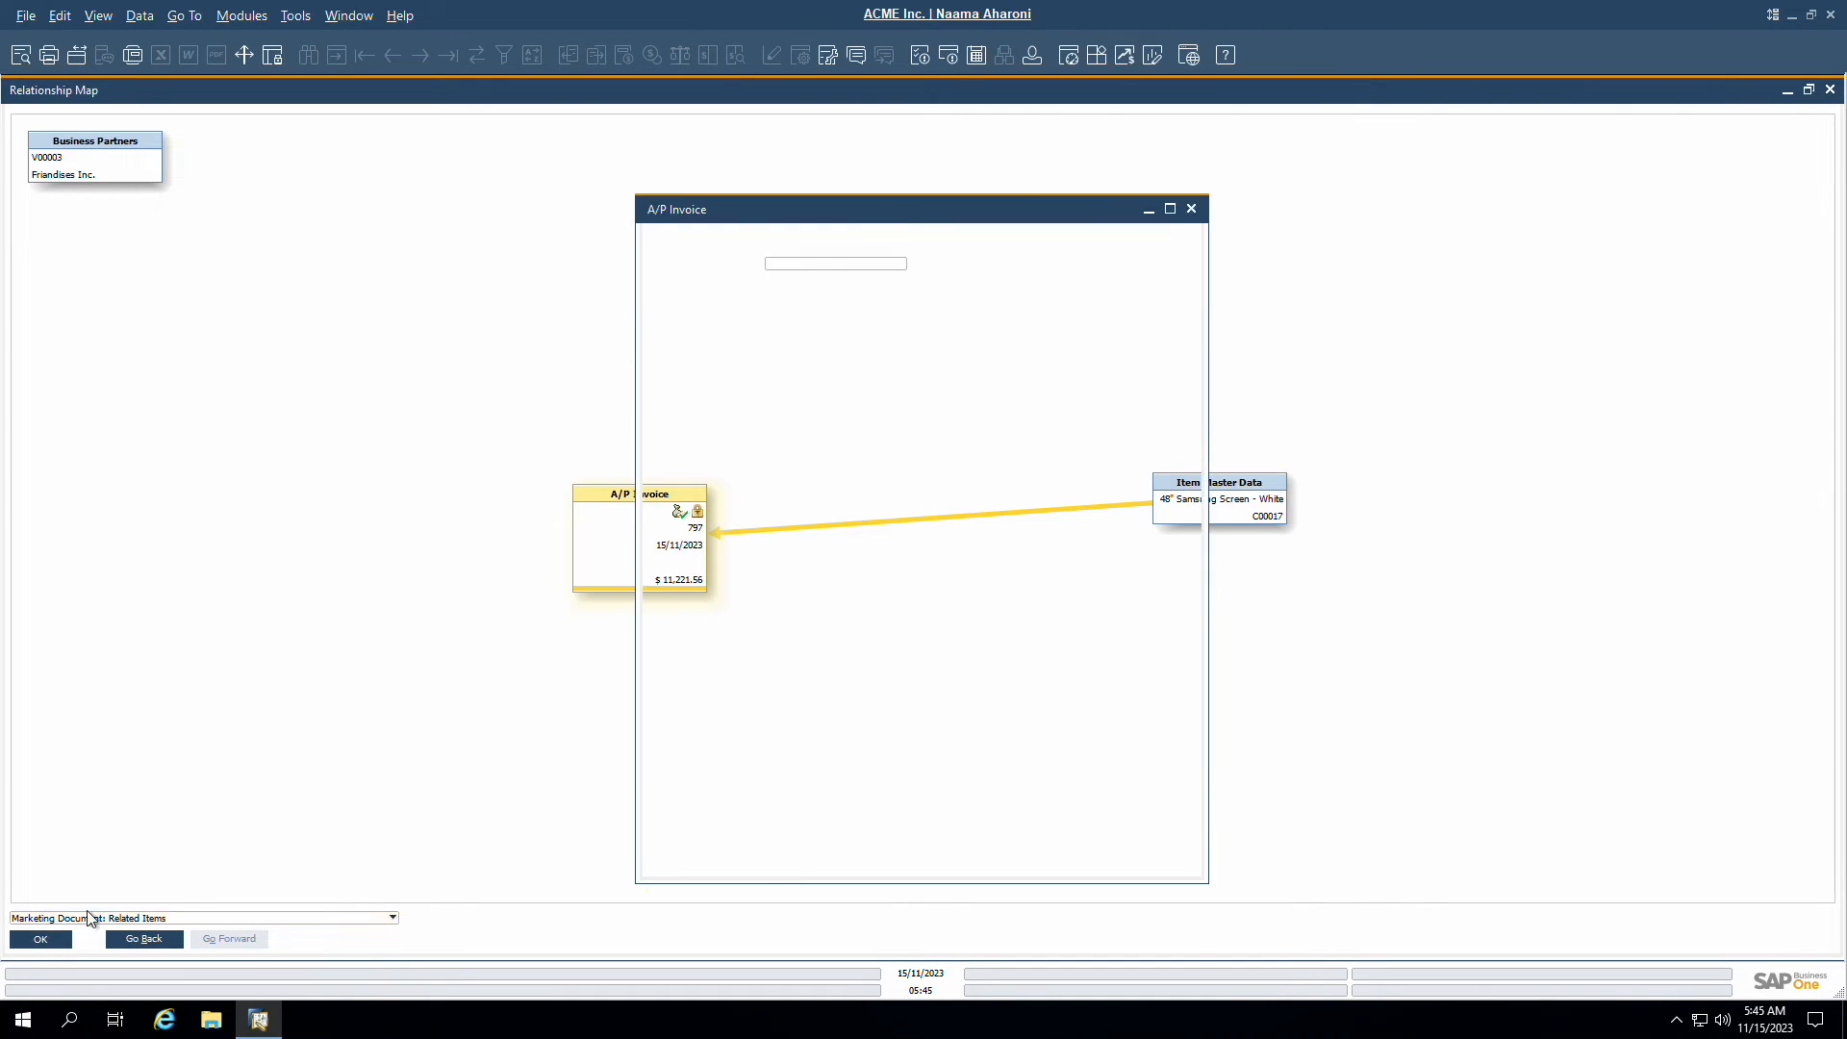